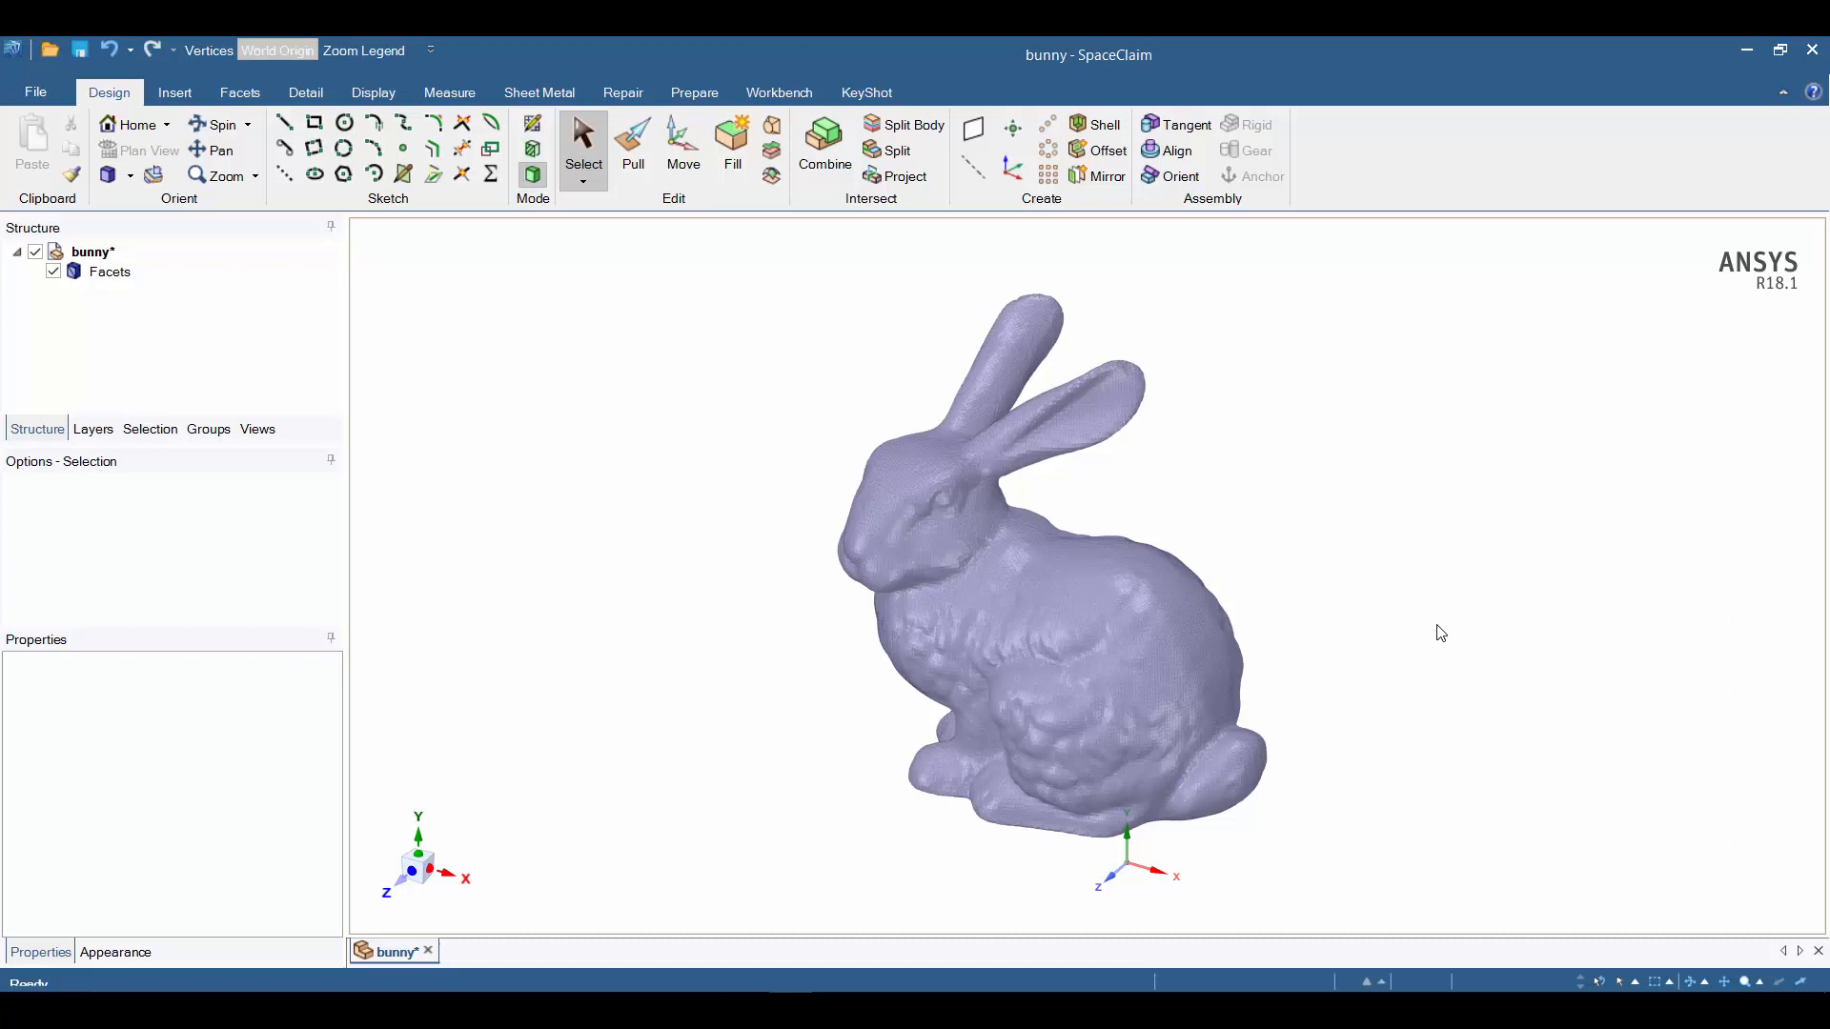
mouse_move(1401, 633)
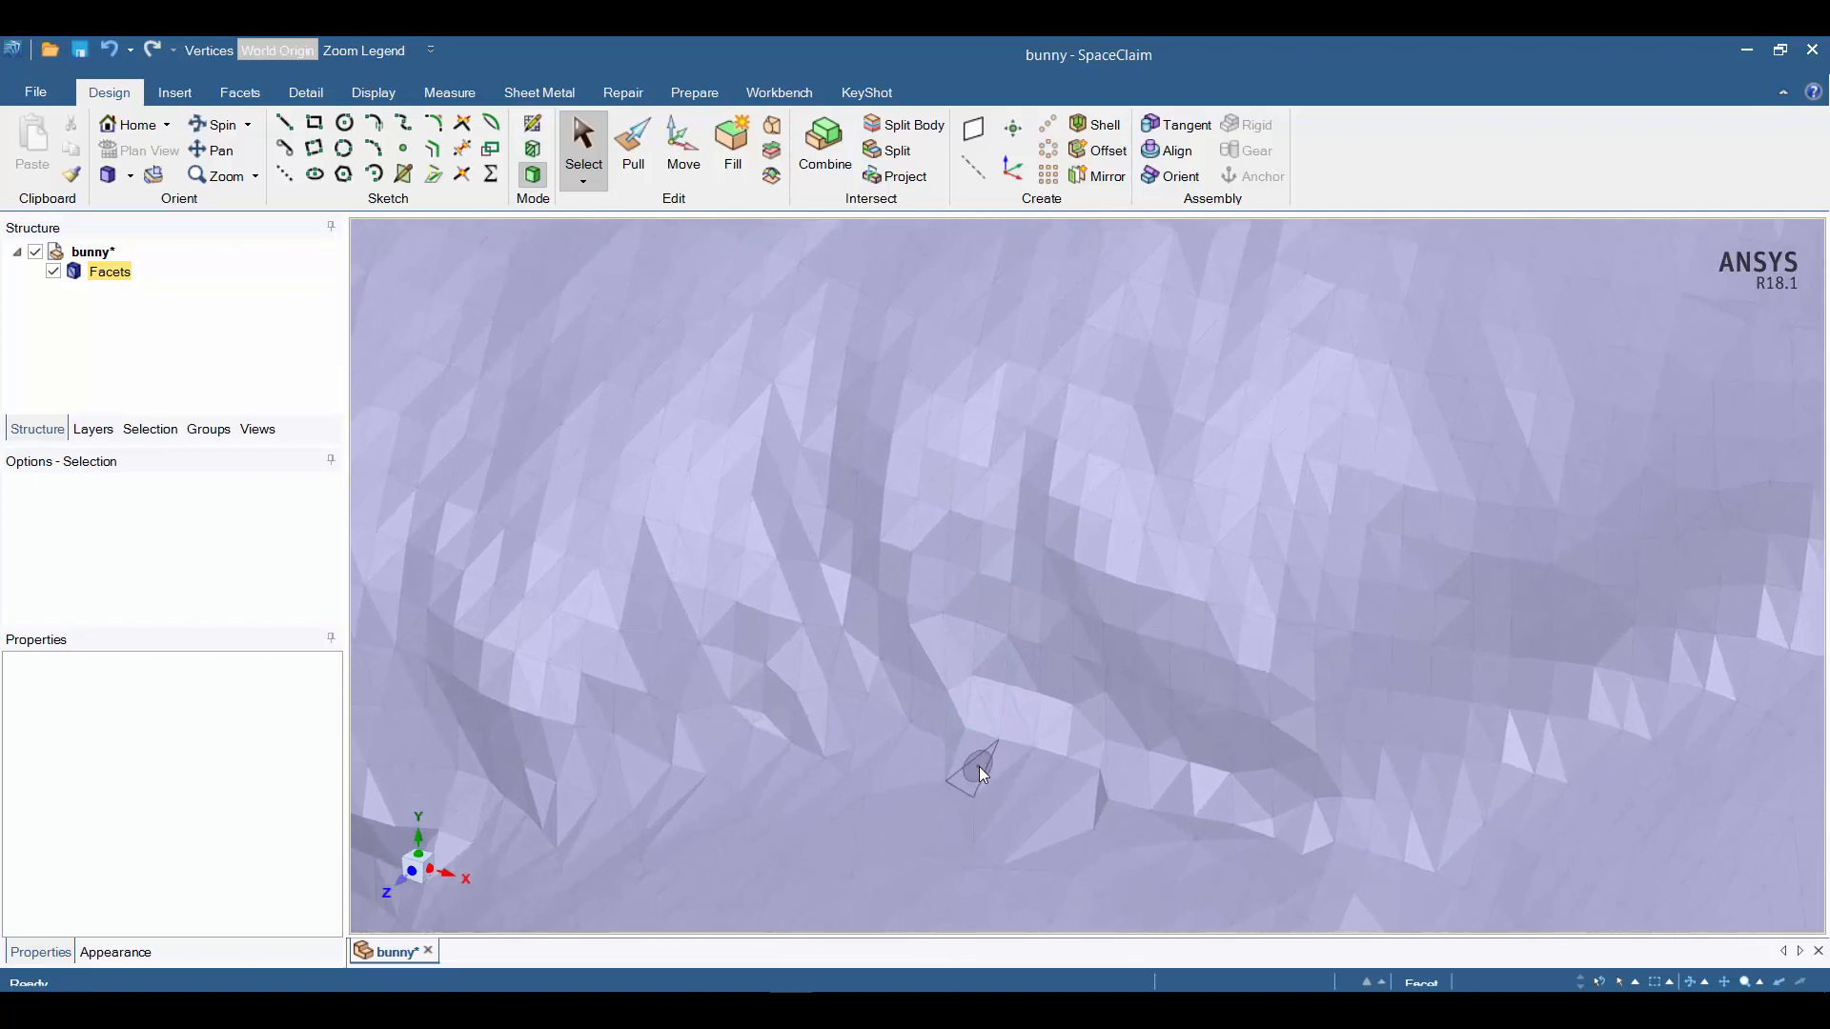
Show the Facets tools and enable the STL Prep licence in SpaceClaim Options.
scroll(down, 3)
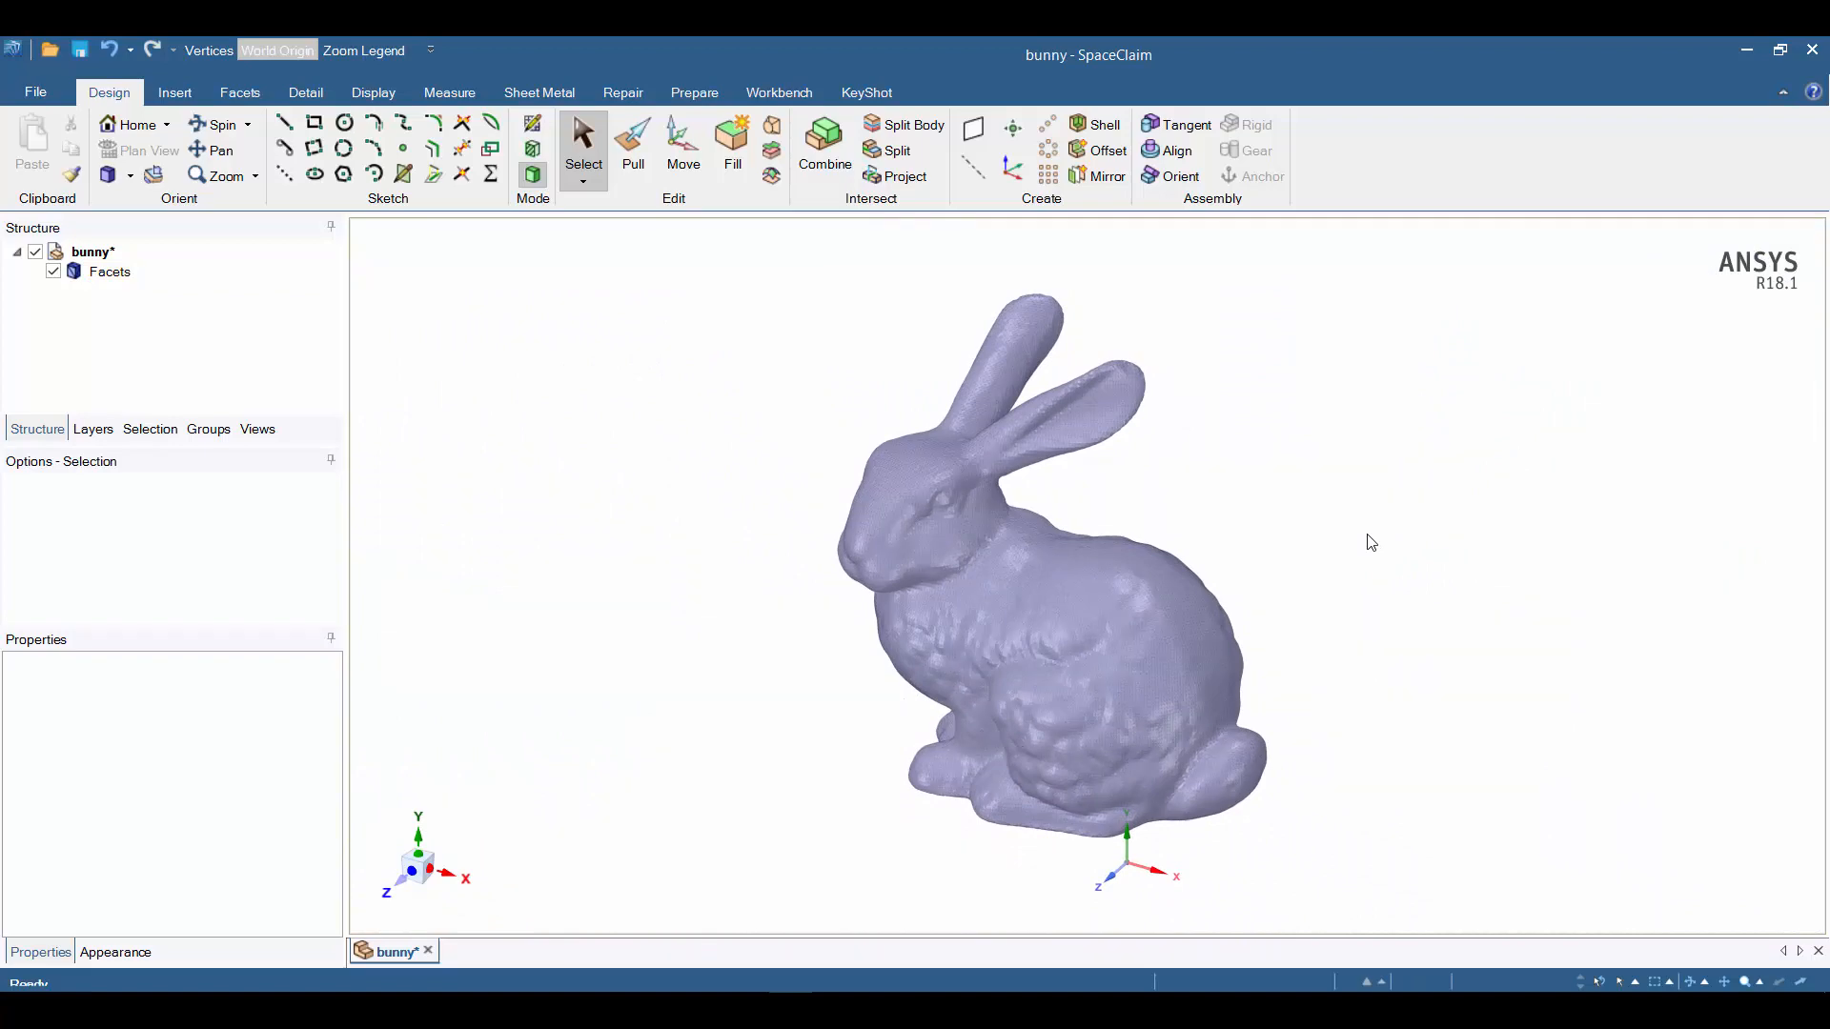
mouse_move(802, 280)
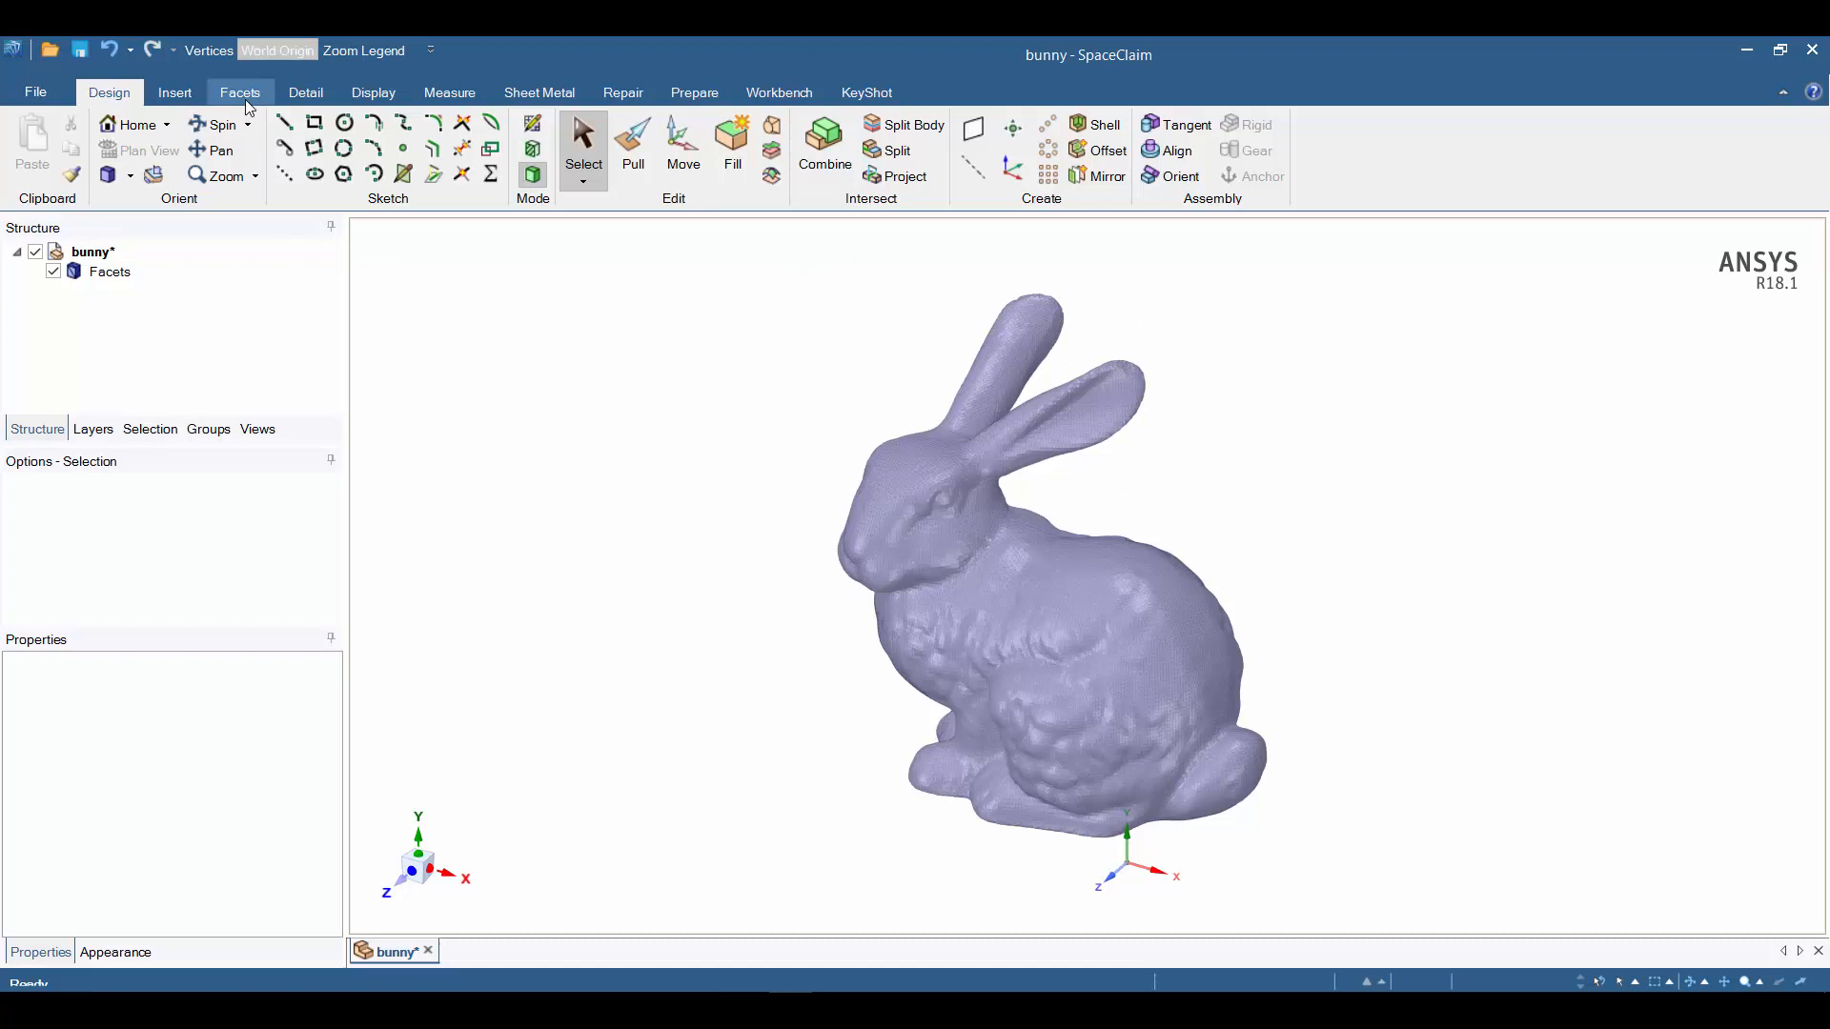
click(240, 92)
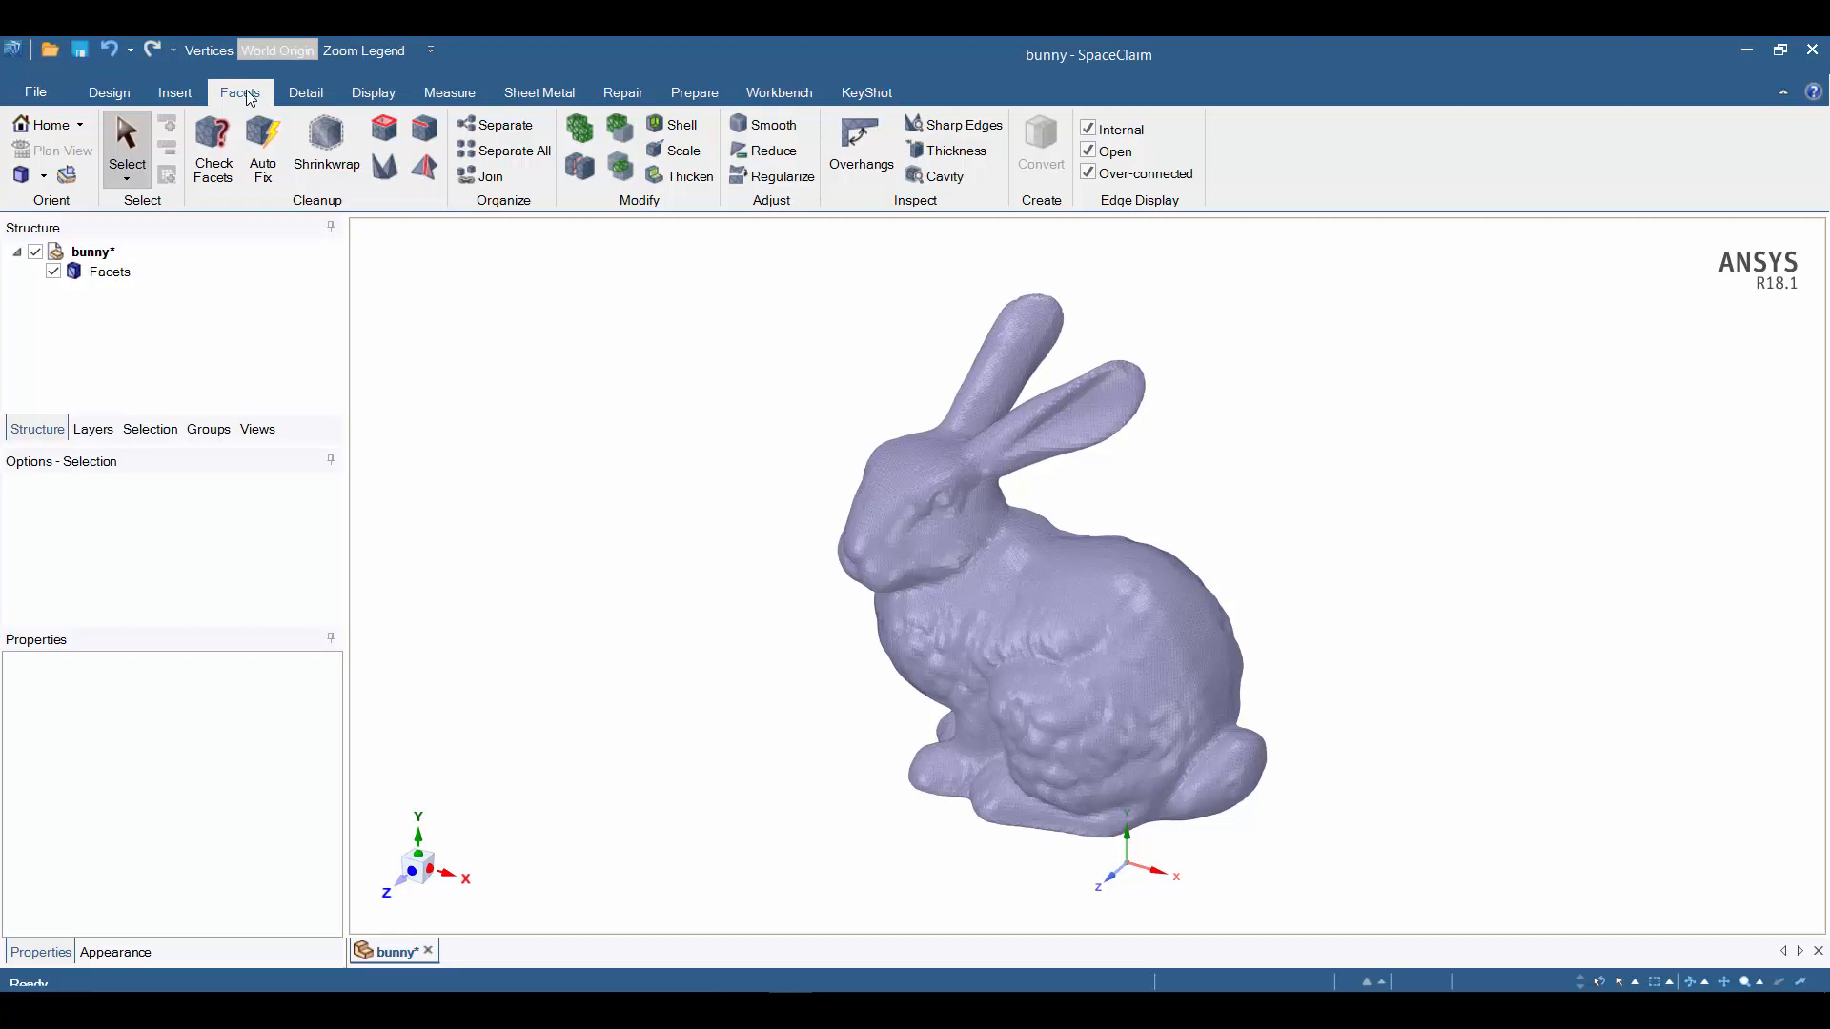
click(34, 92)
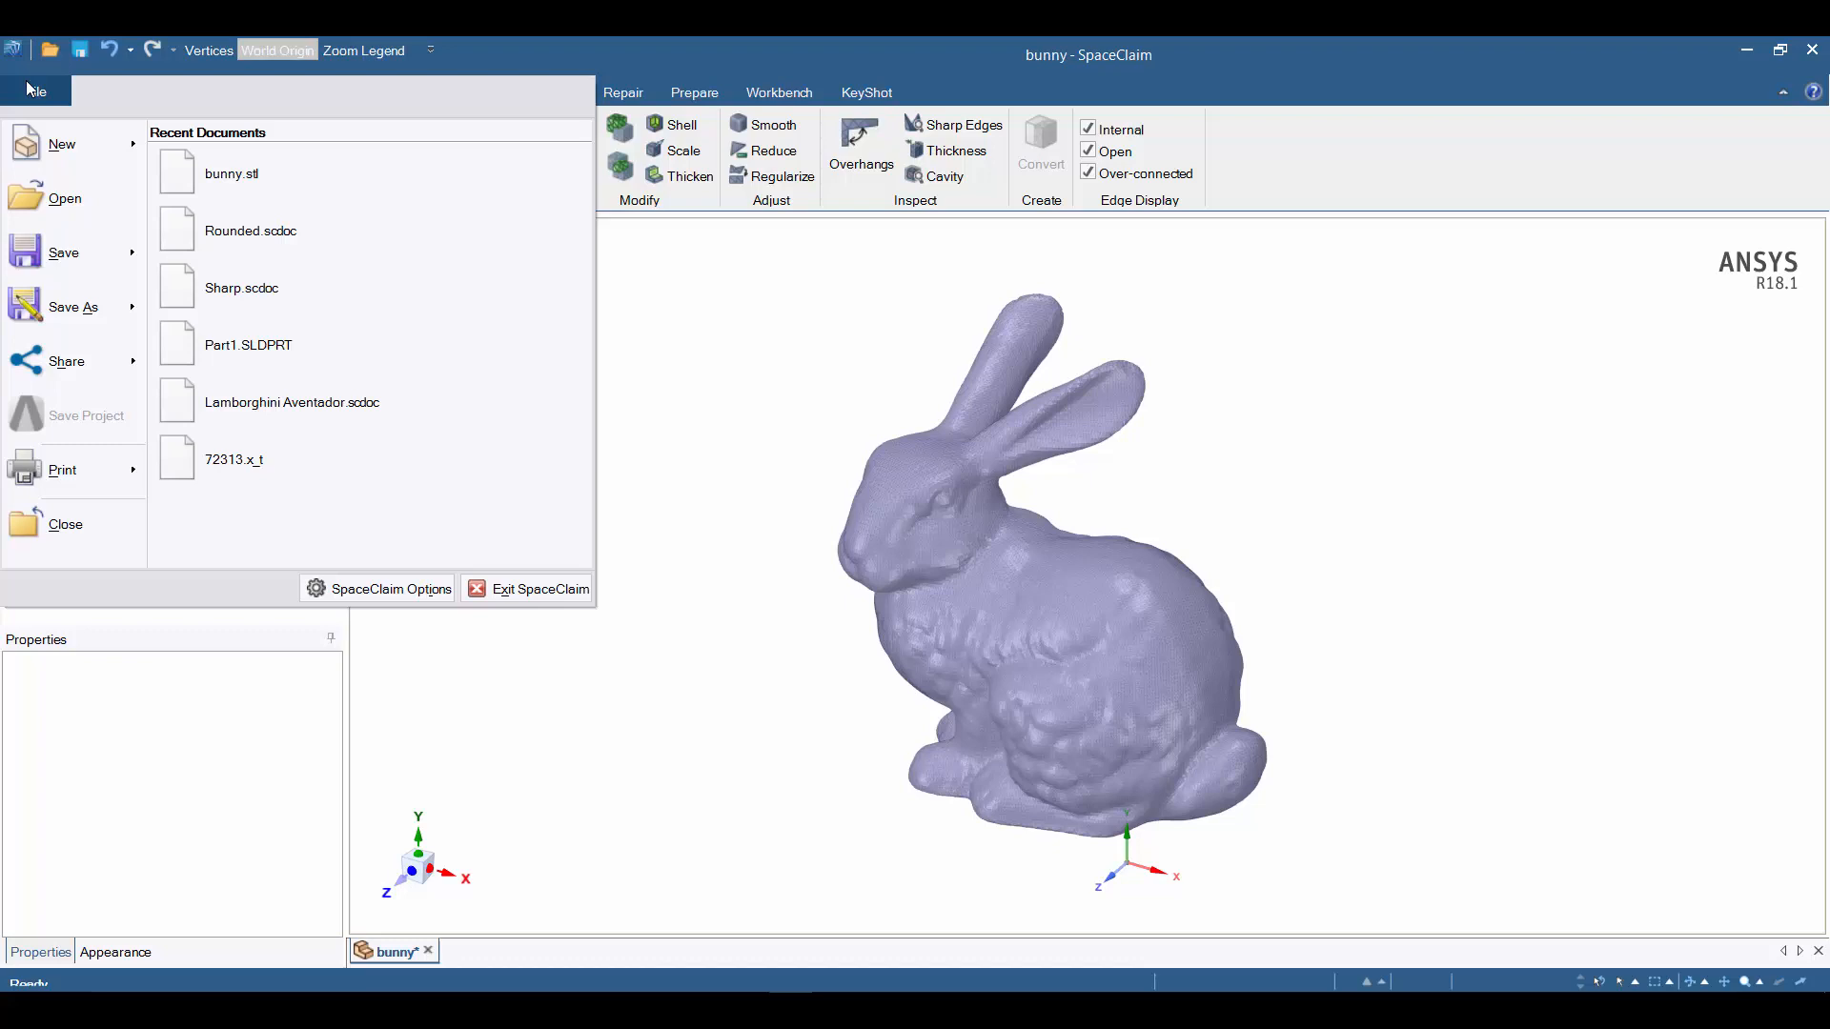
click(35, 92)
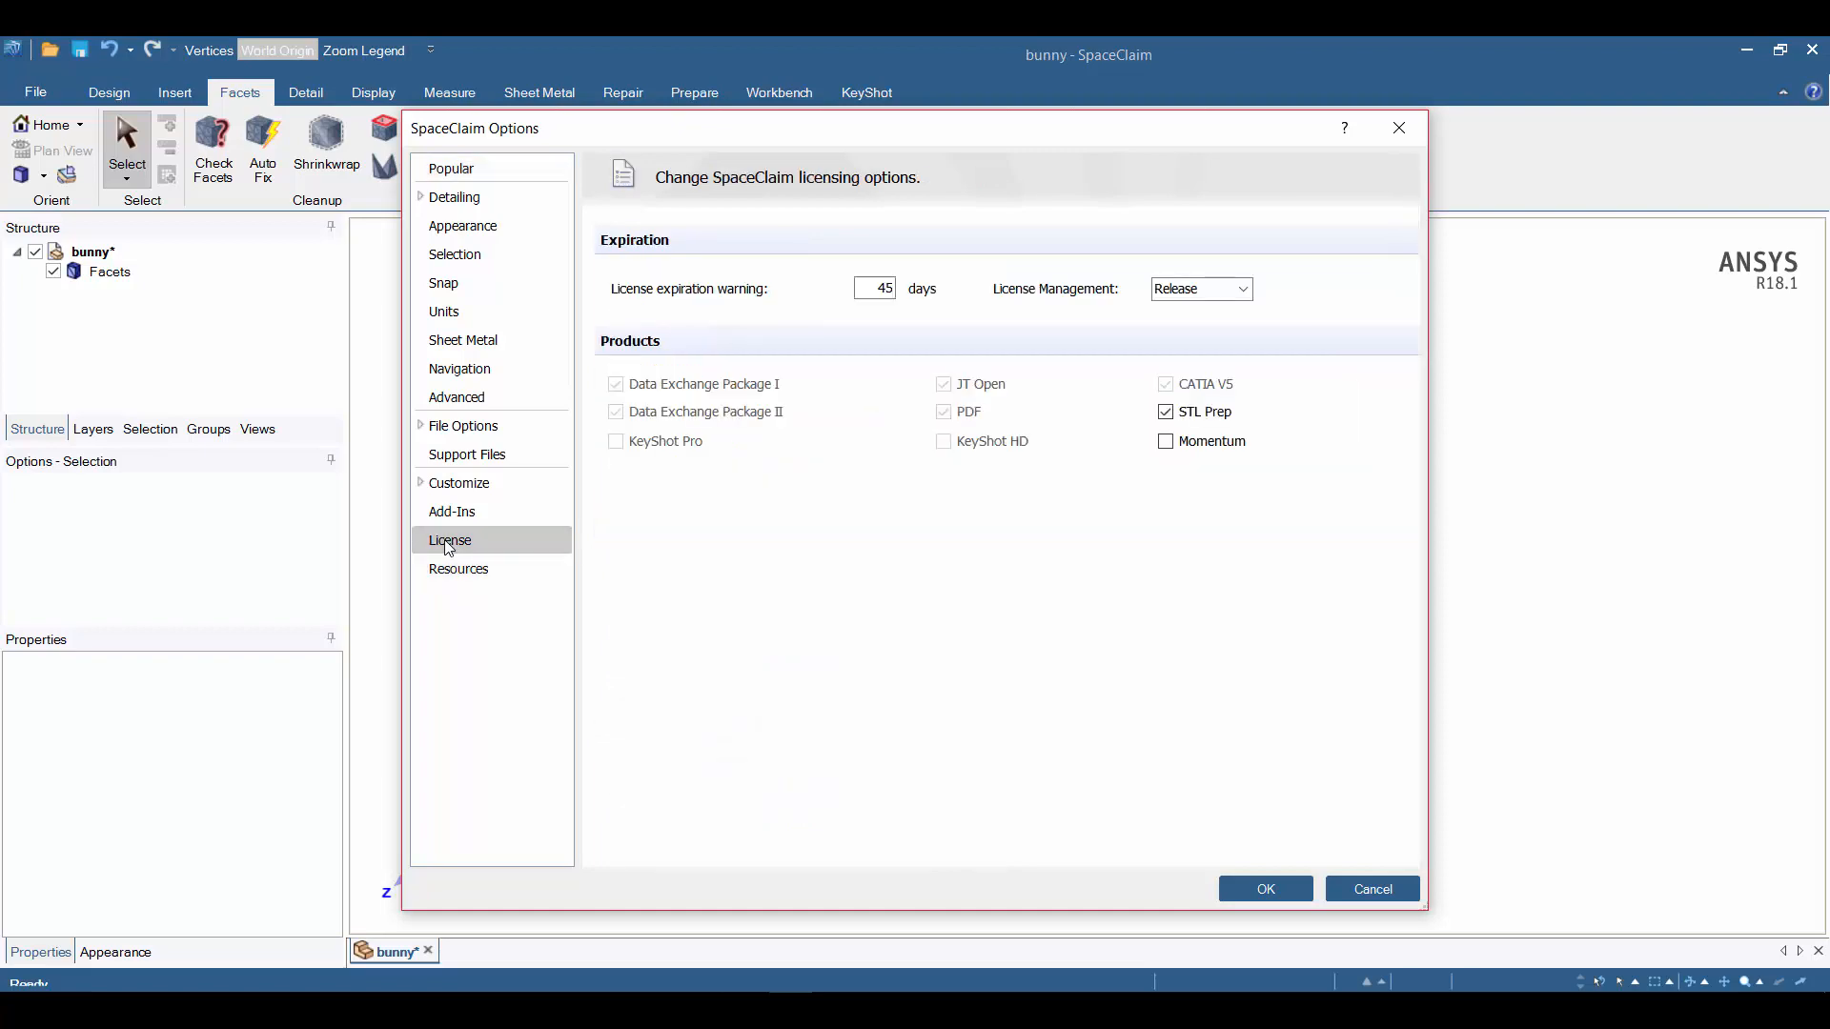
click(1165, 412)
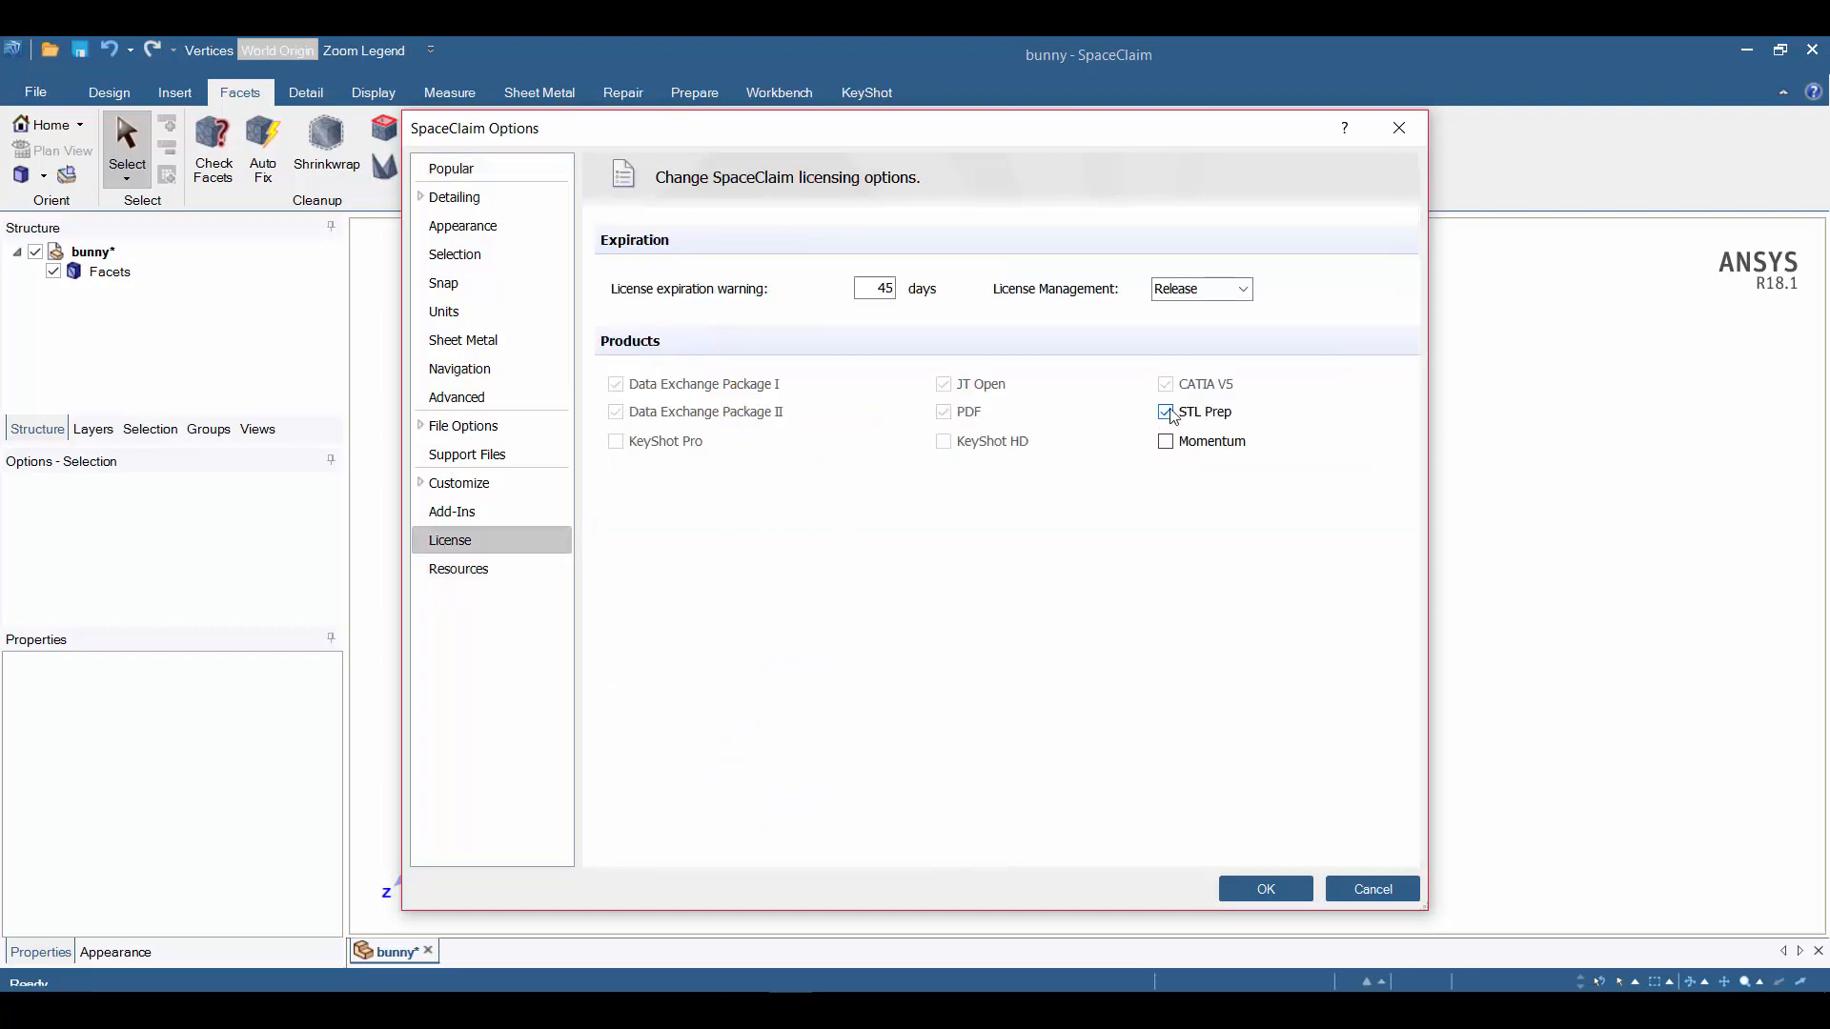
mouse_move(1264, 889)
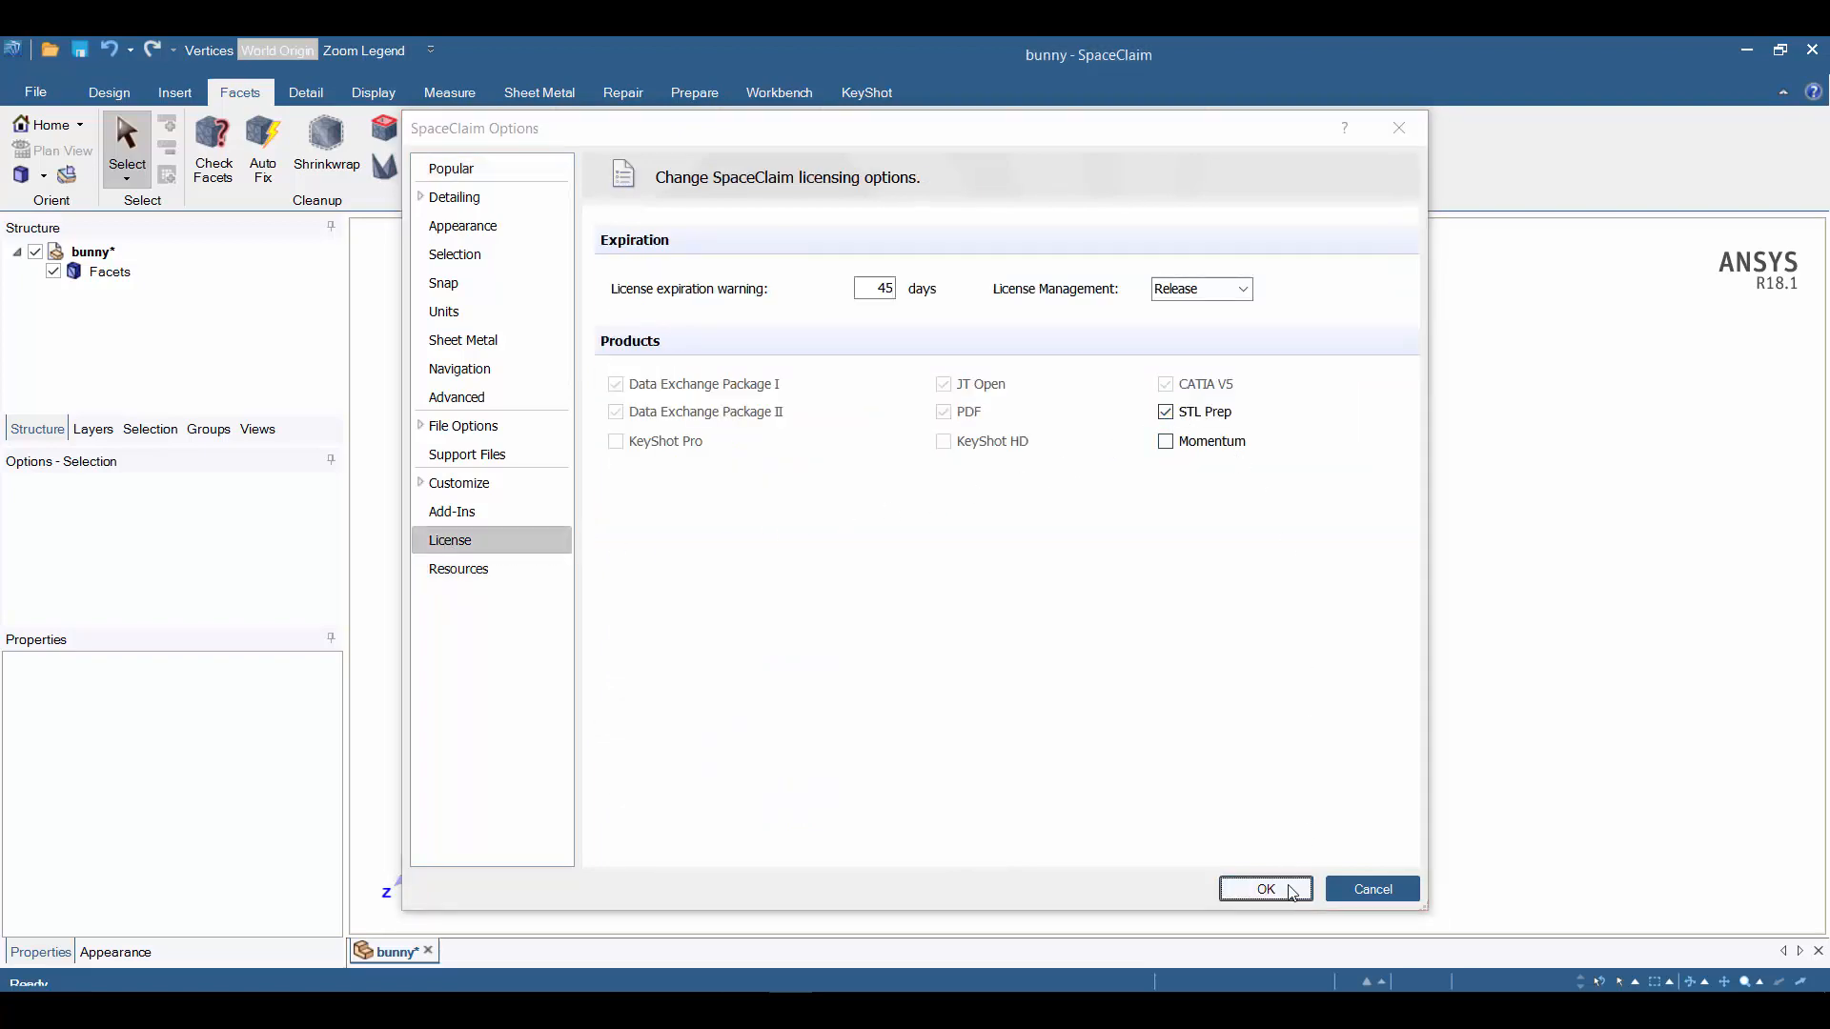
click(1264, 889)
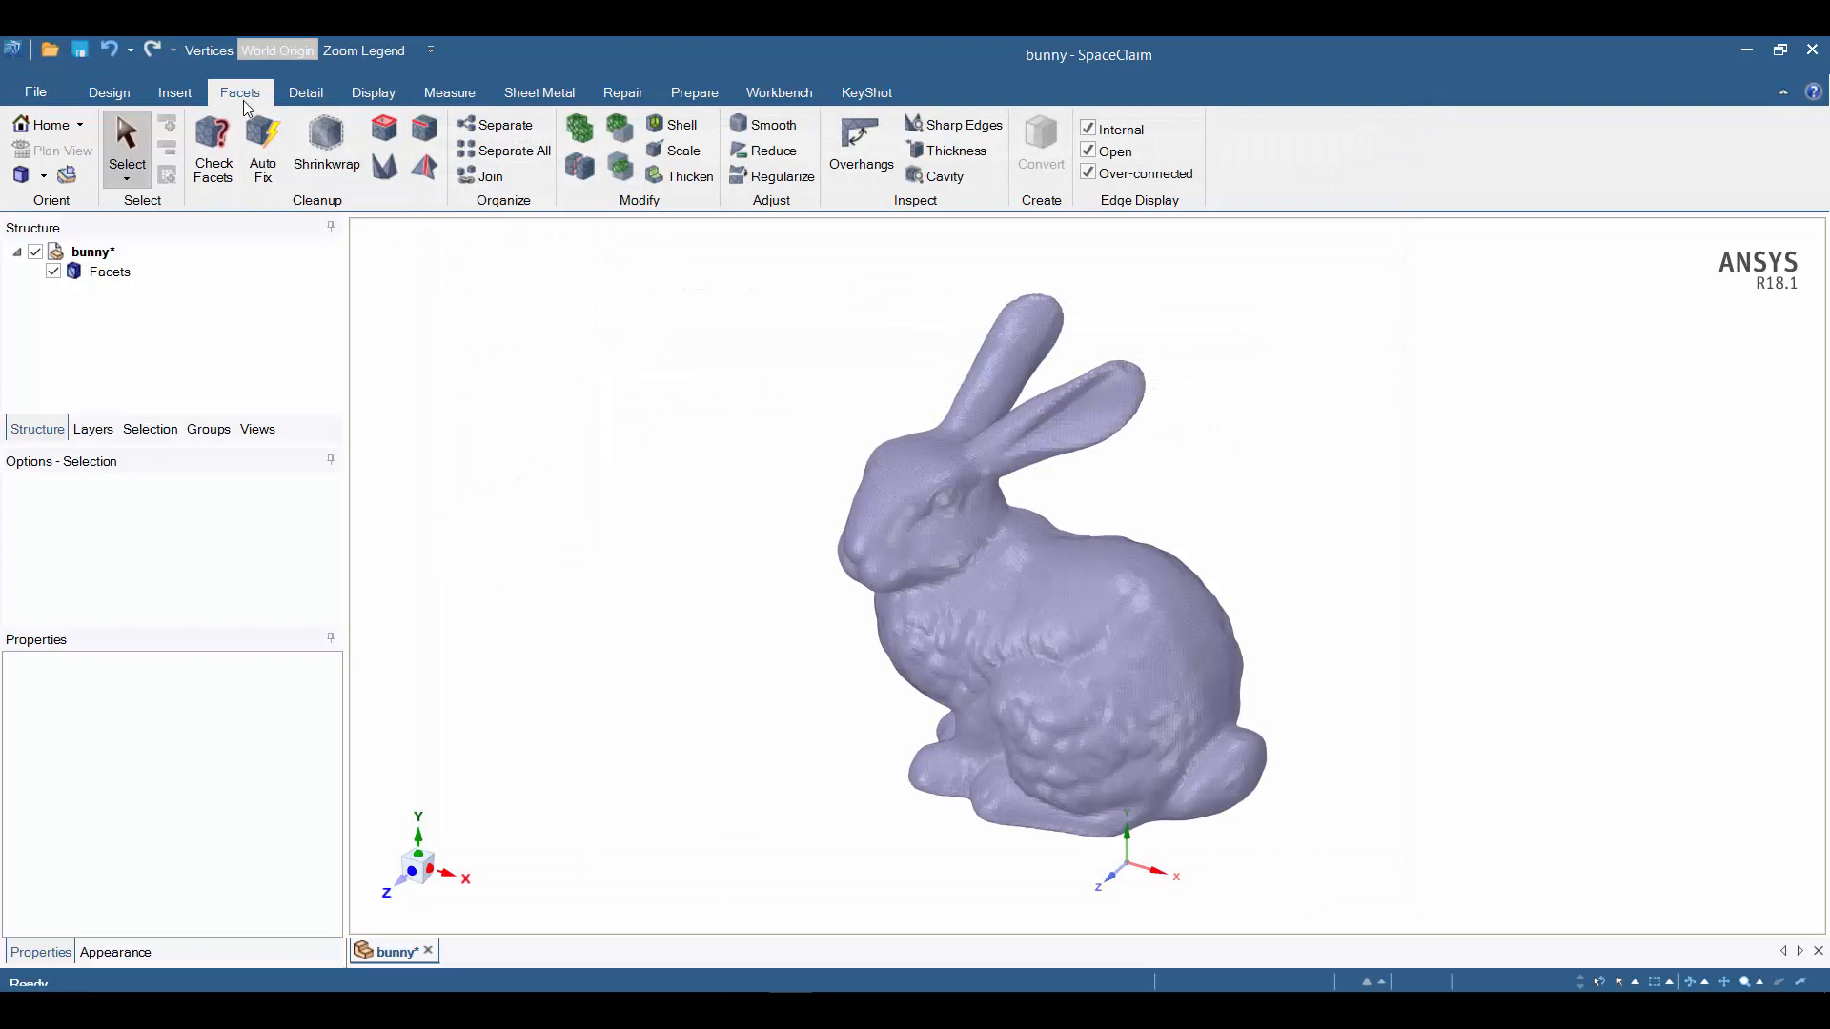
mouse_move(246, 105)
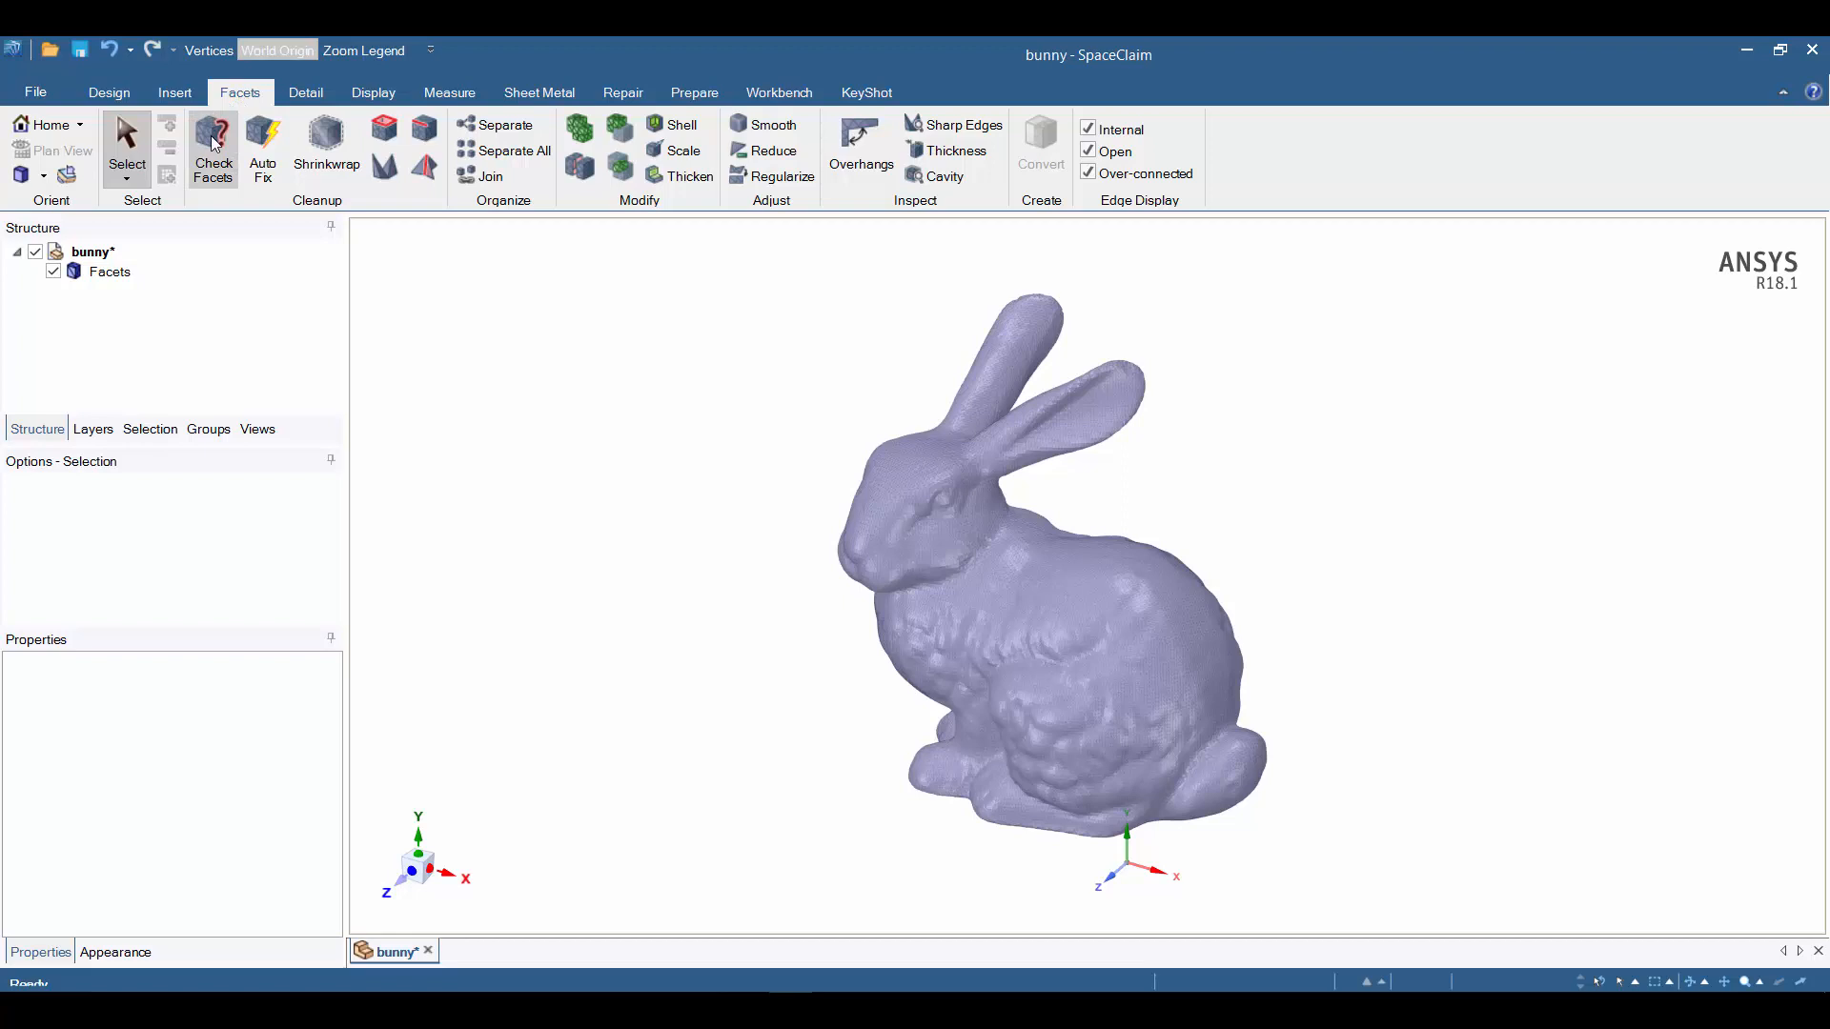
click(212, 149)
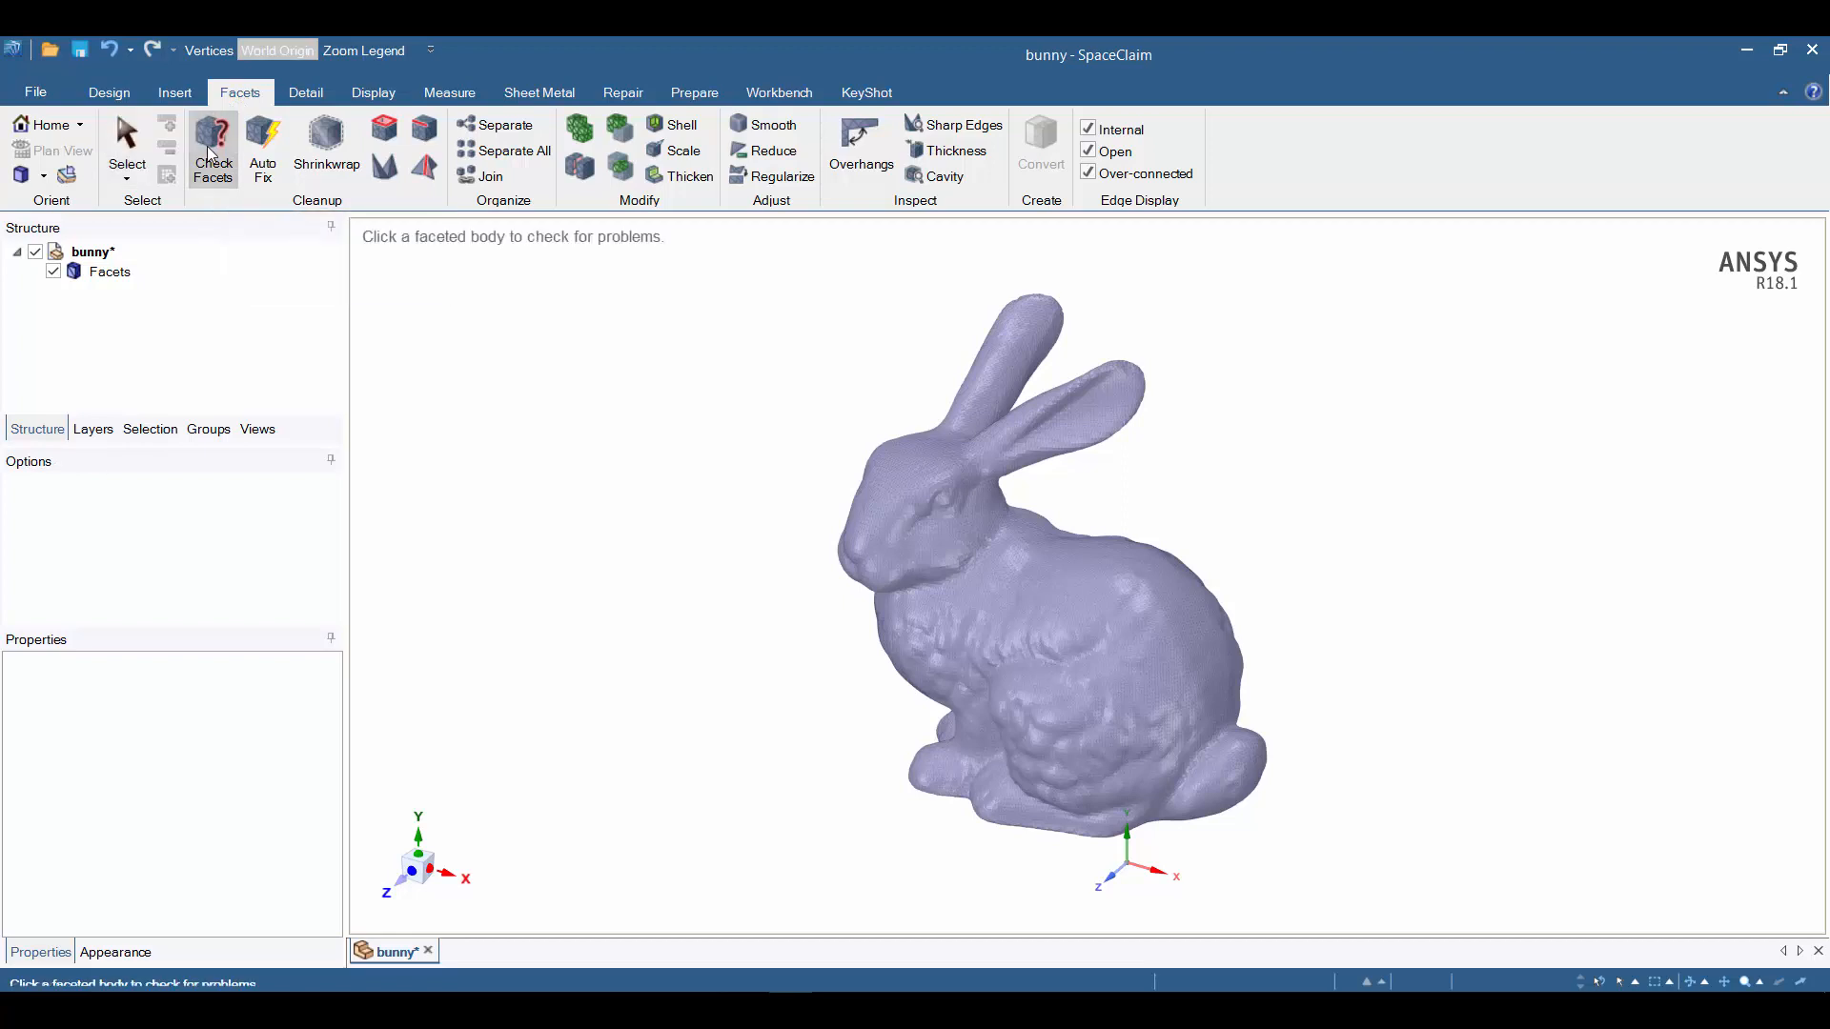
mouse_move(375, 241)
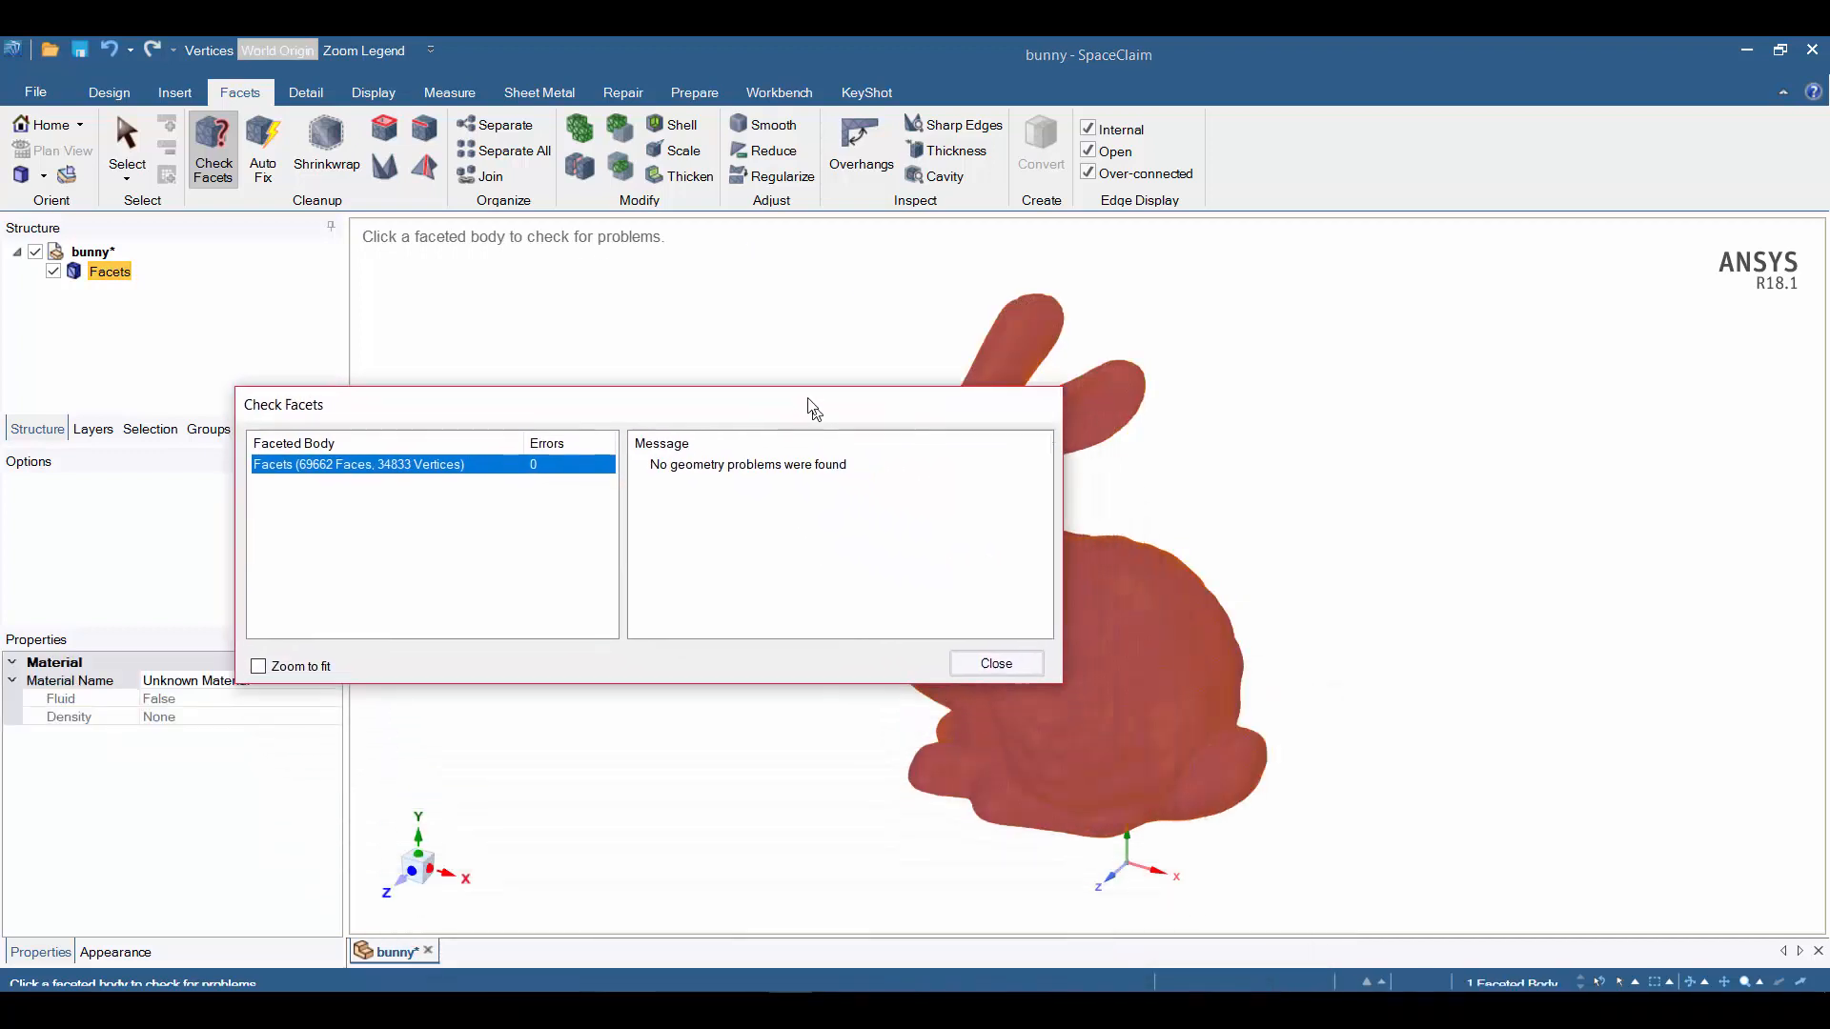
drag(814, 405, 724, 366)
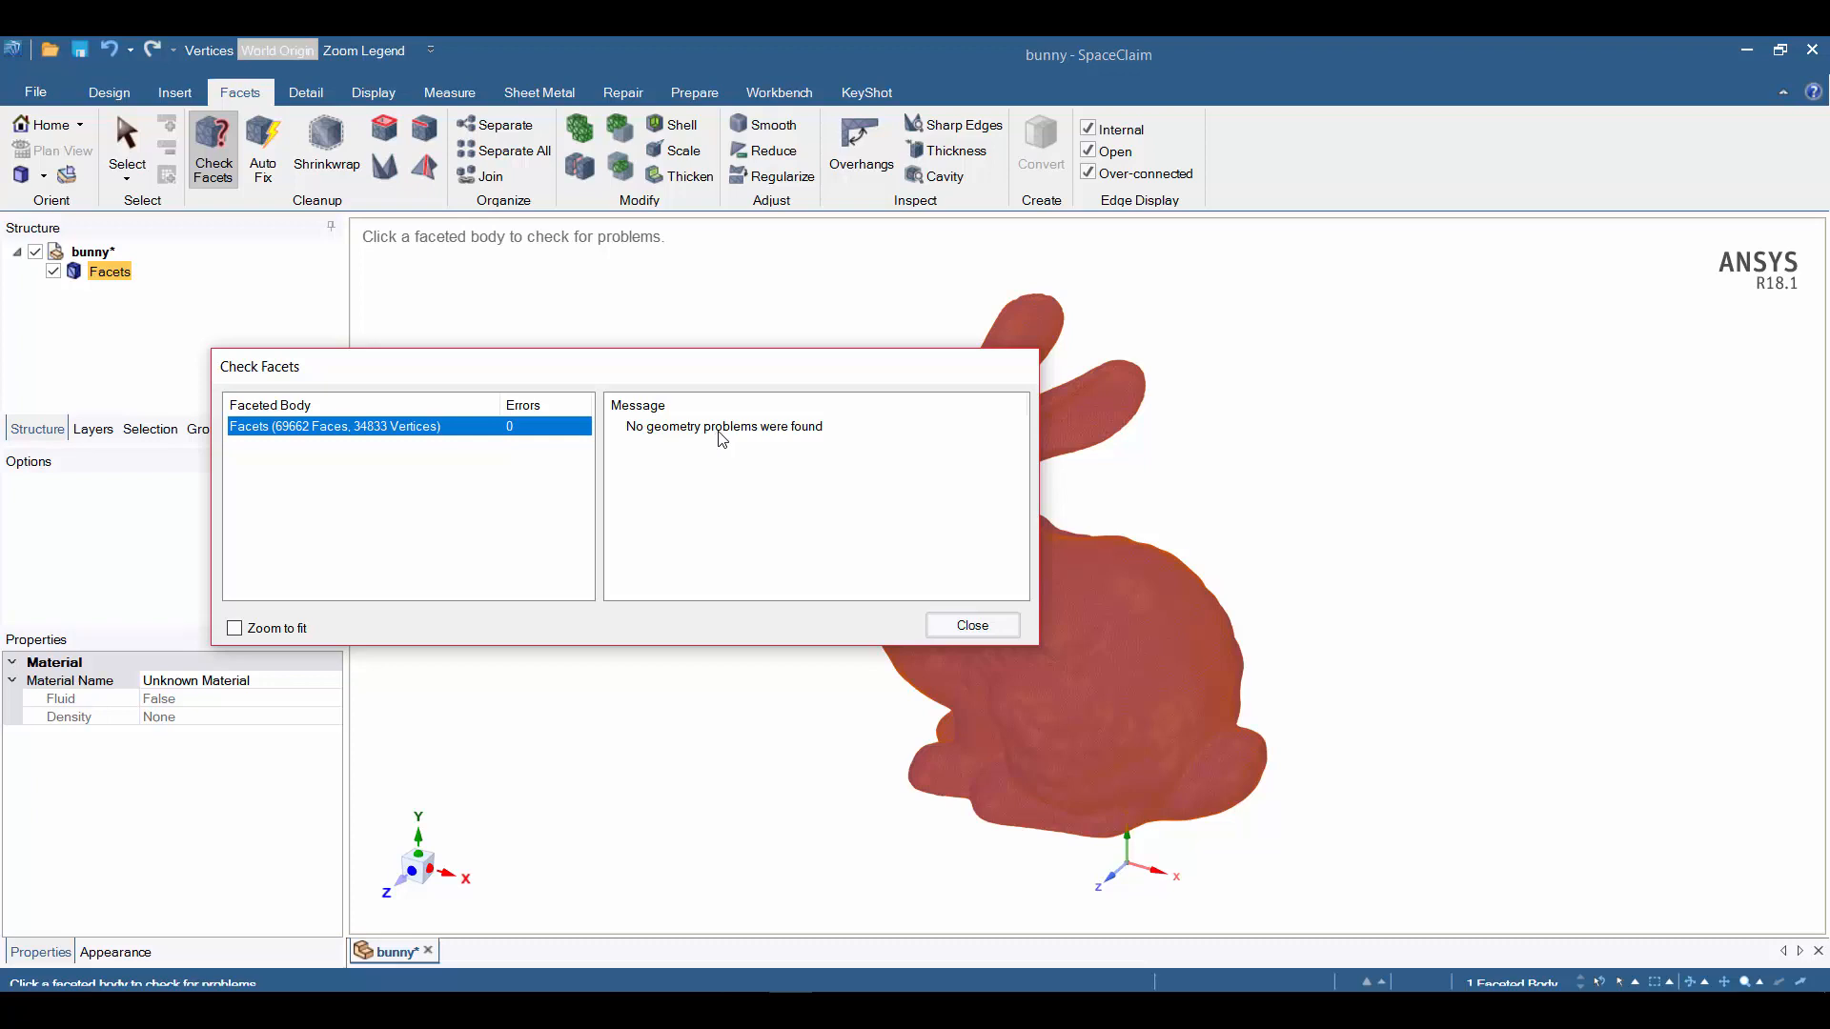
click(970, 625)
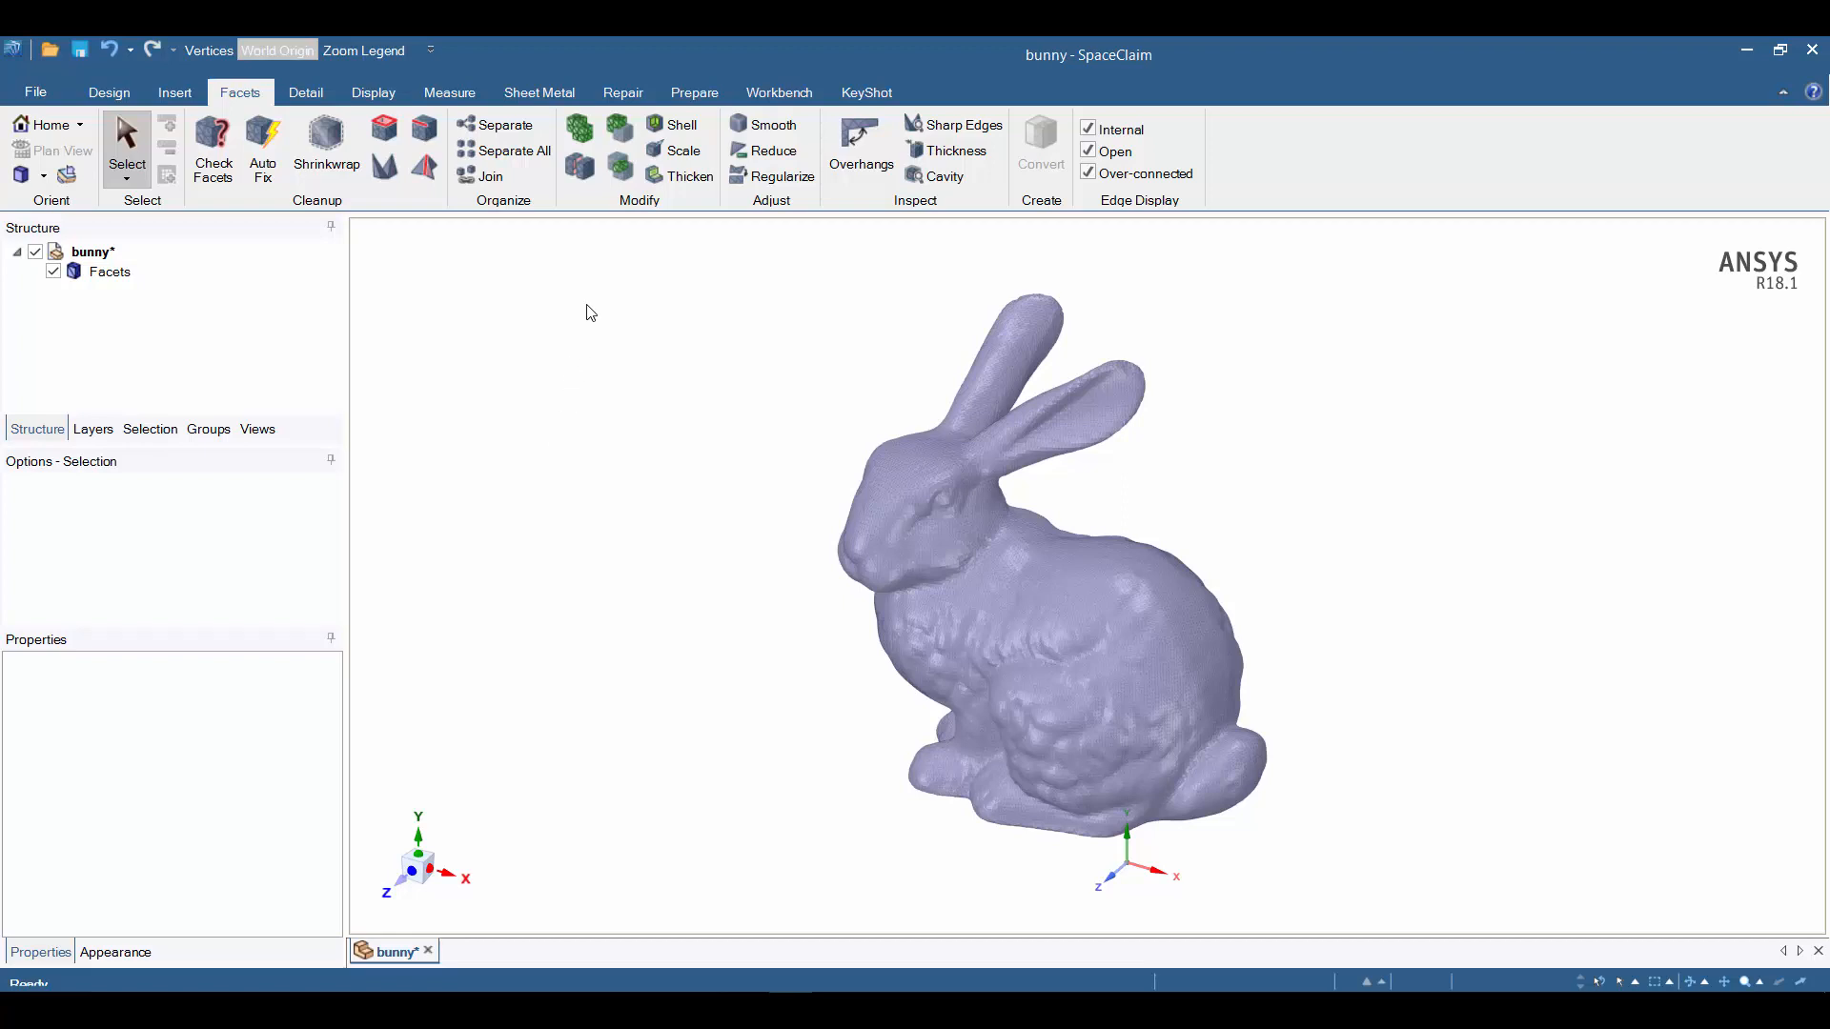
Start a Shell on the bunny with inside thickness 0.1 in.
click(679, 124)
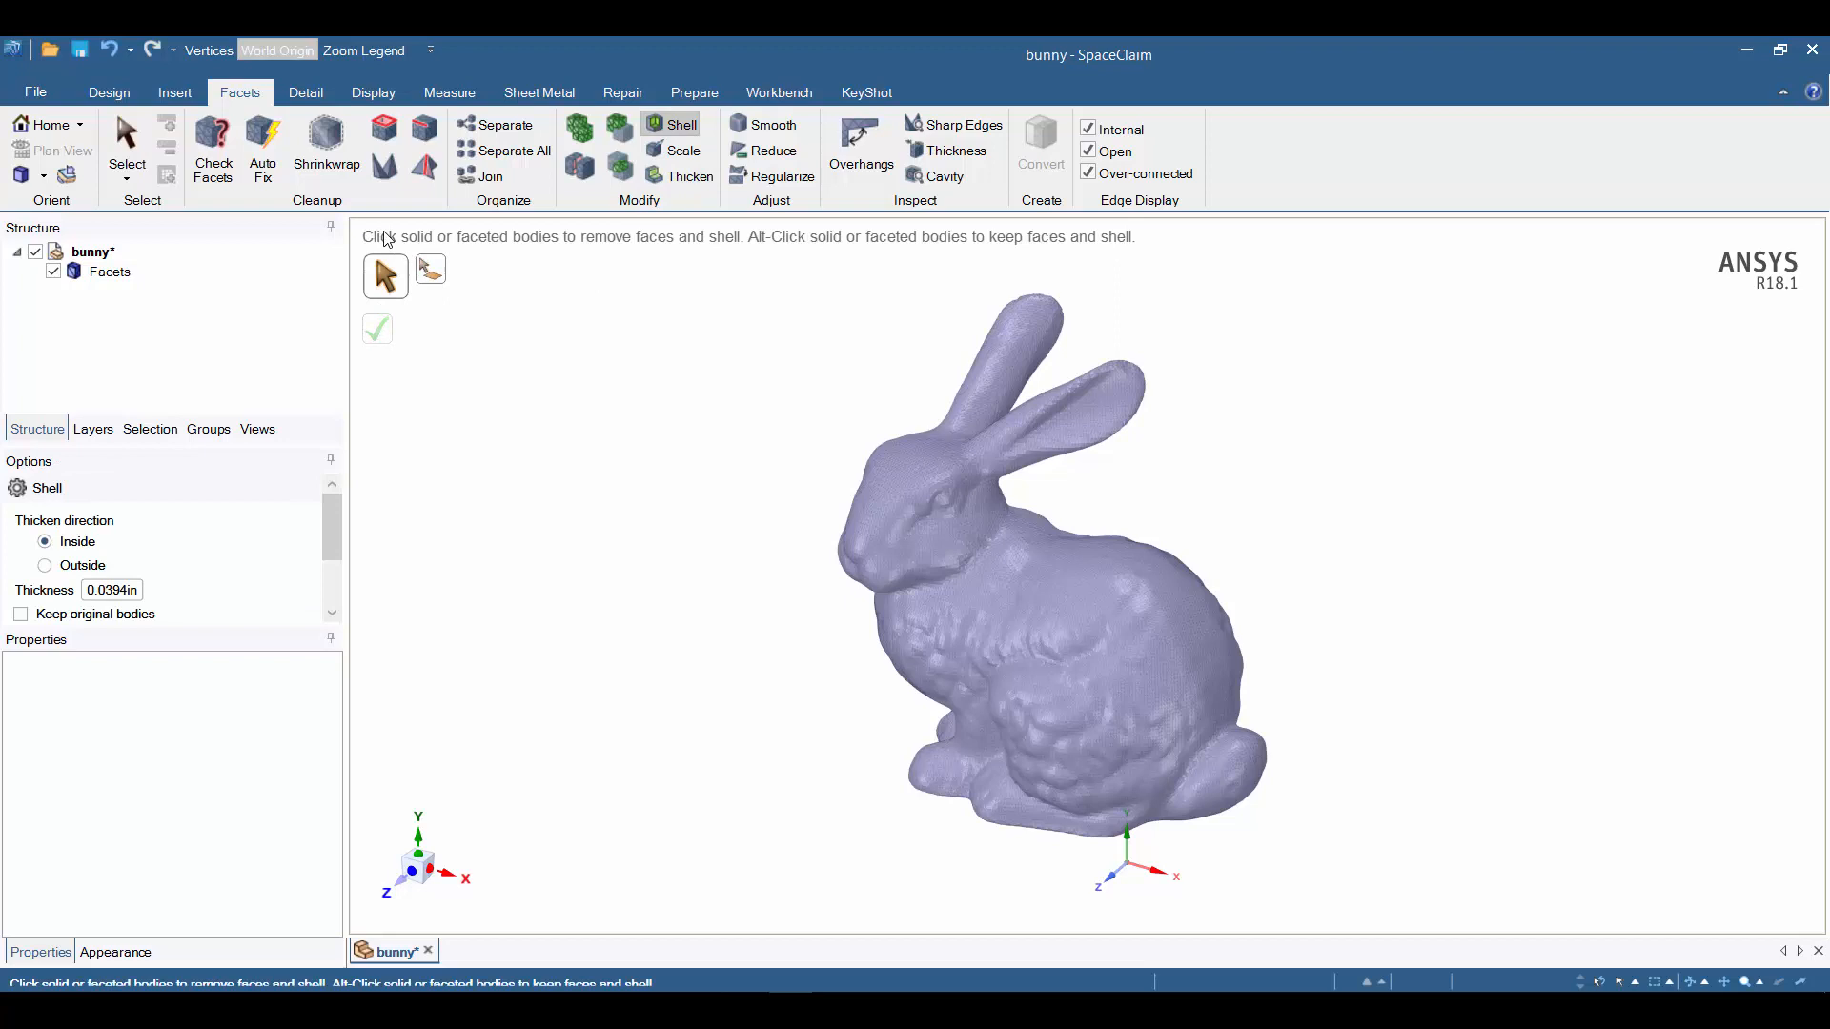
mouse_move(593, 242)
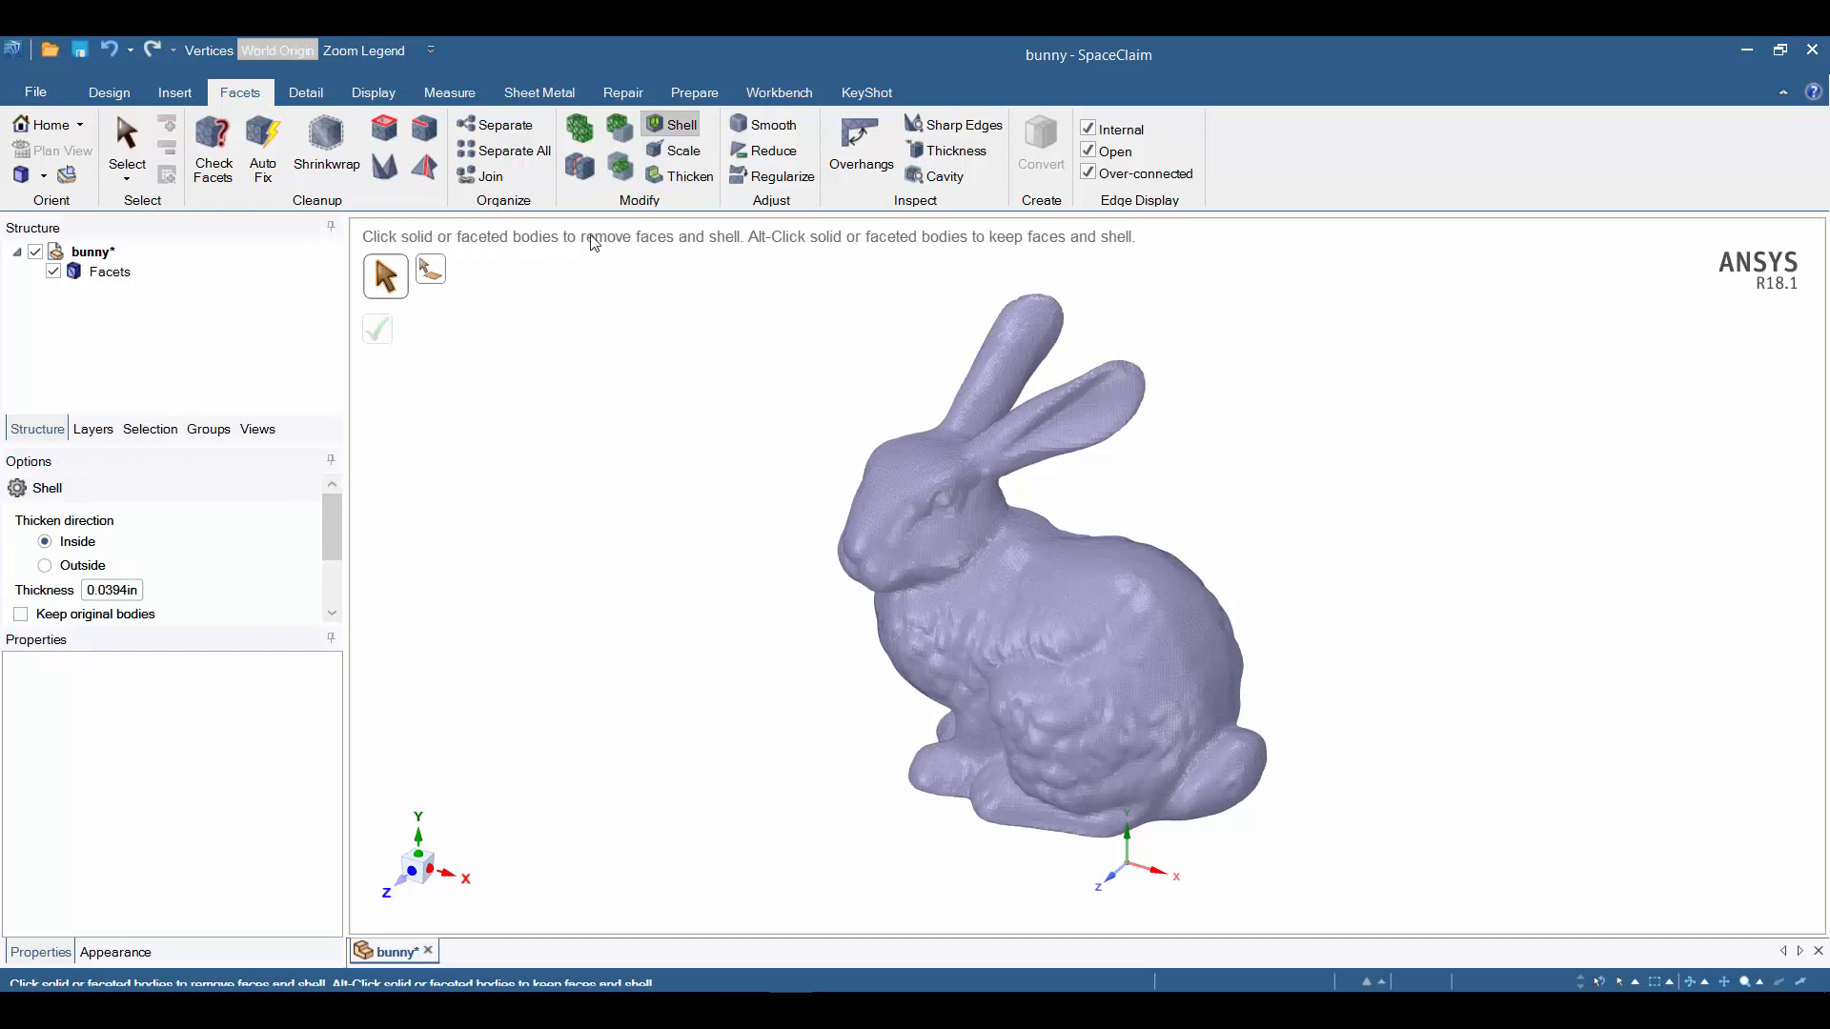
mouse_move(732, 242)
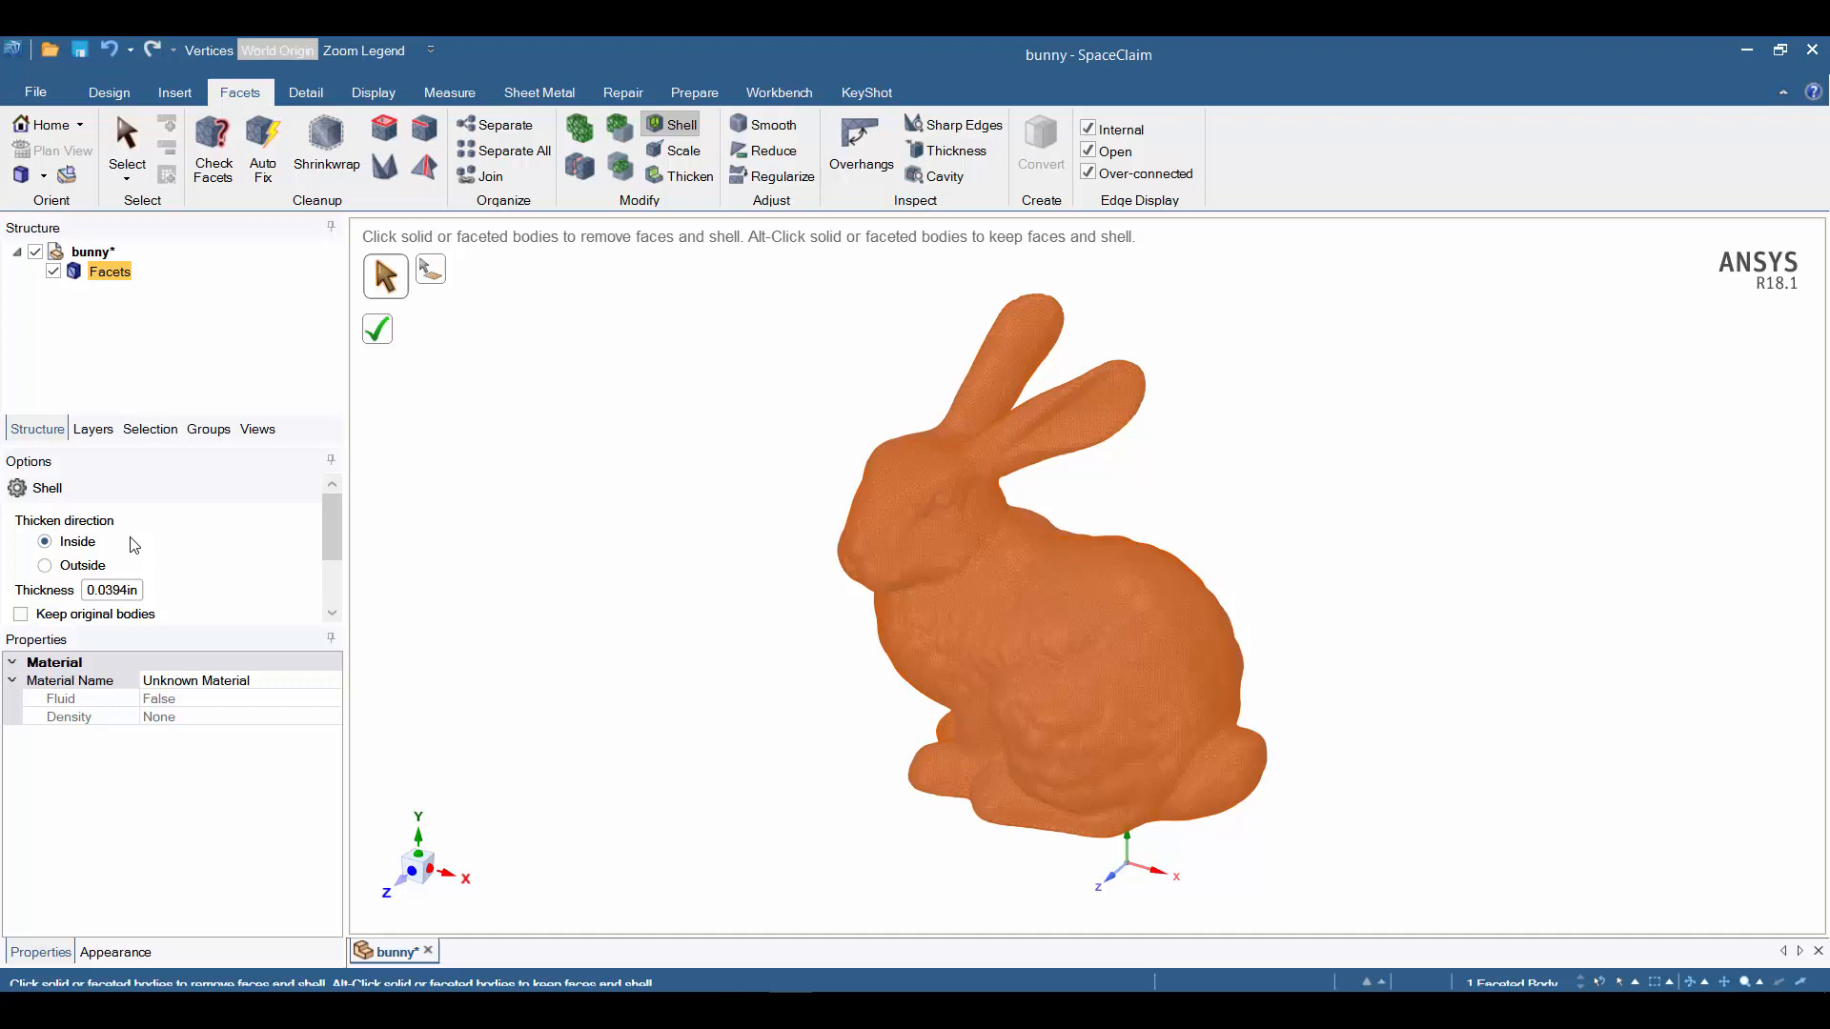
click(111, 589)
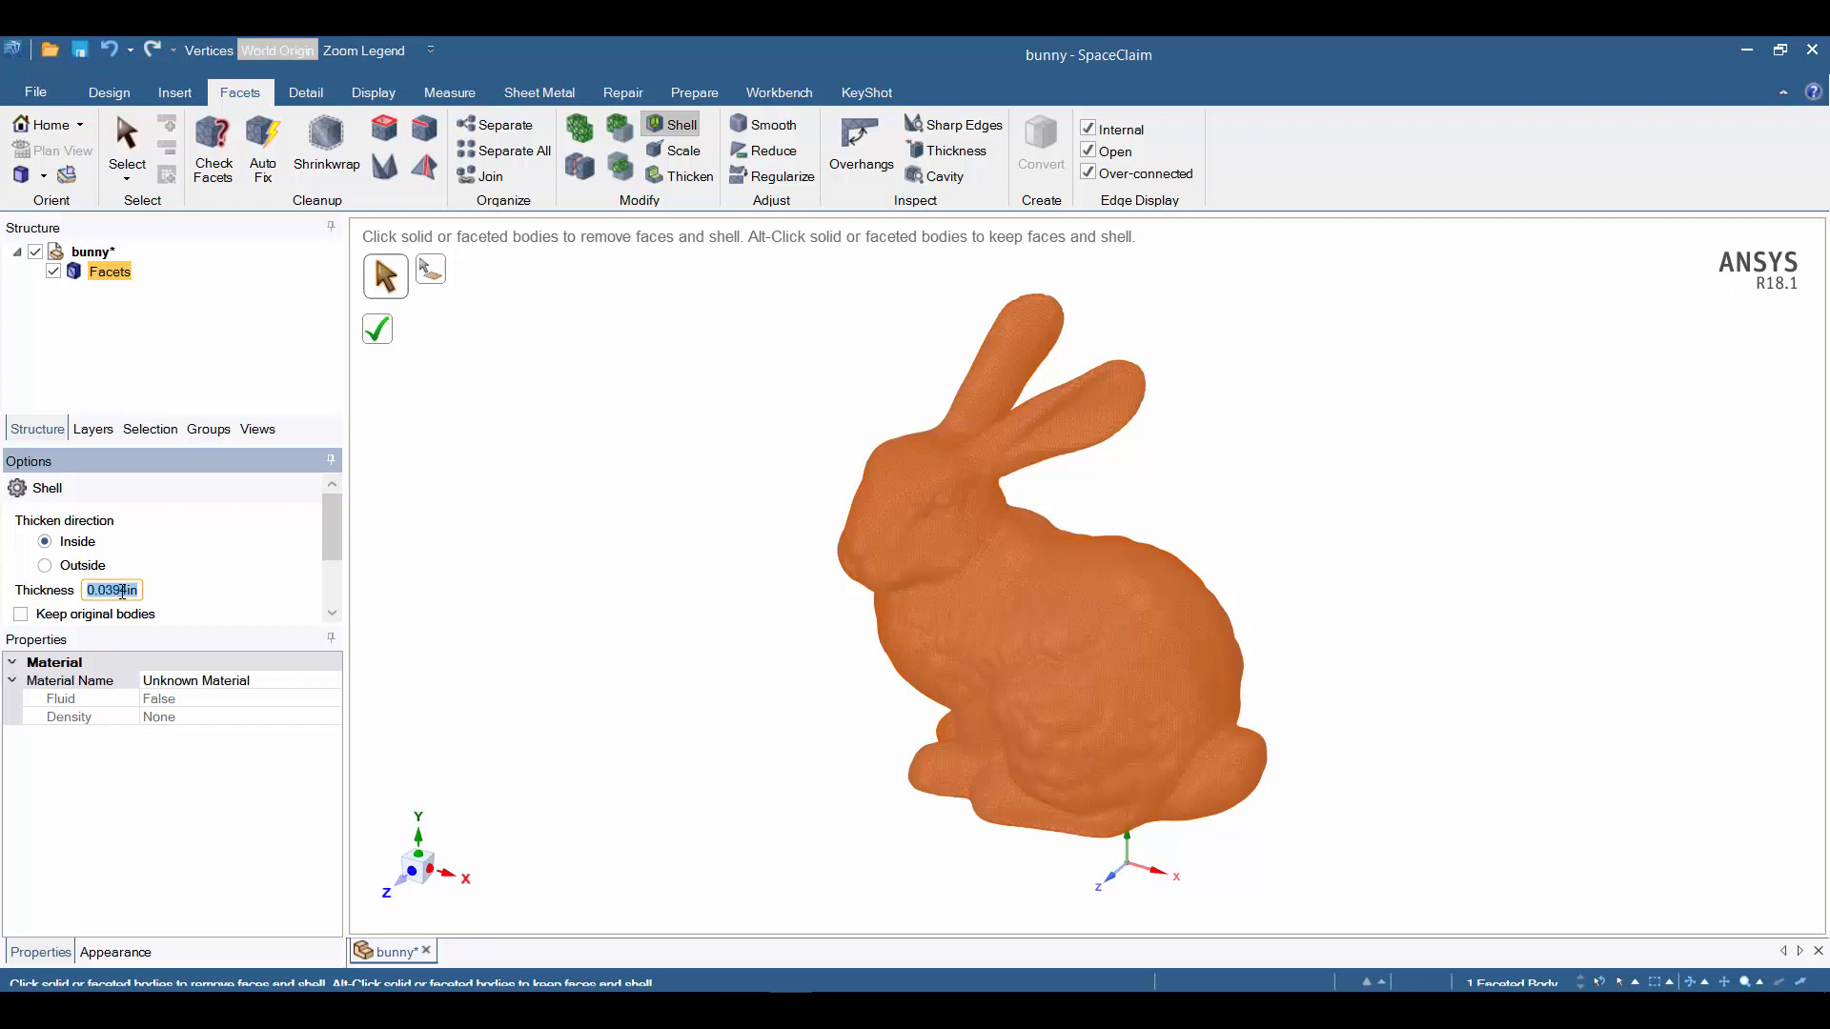
text(.1000)
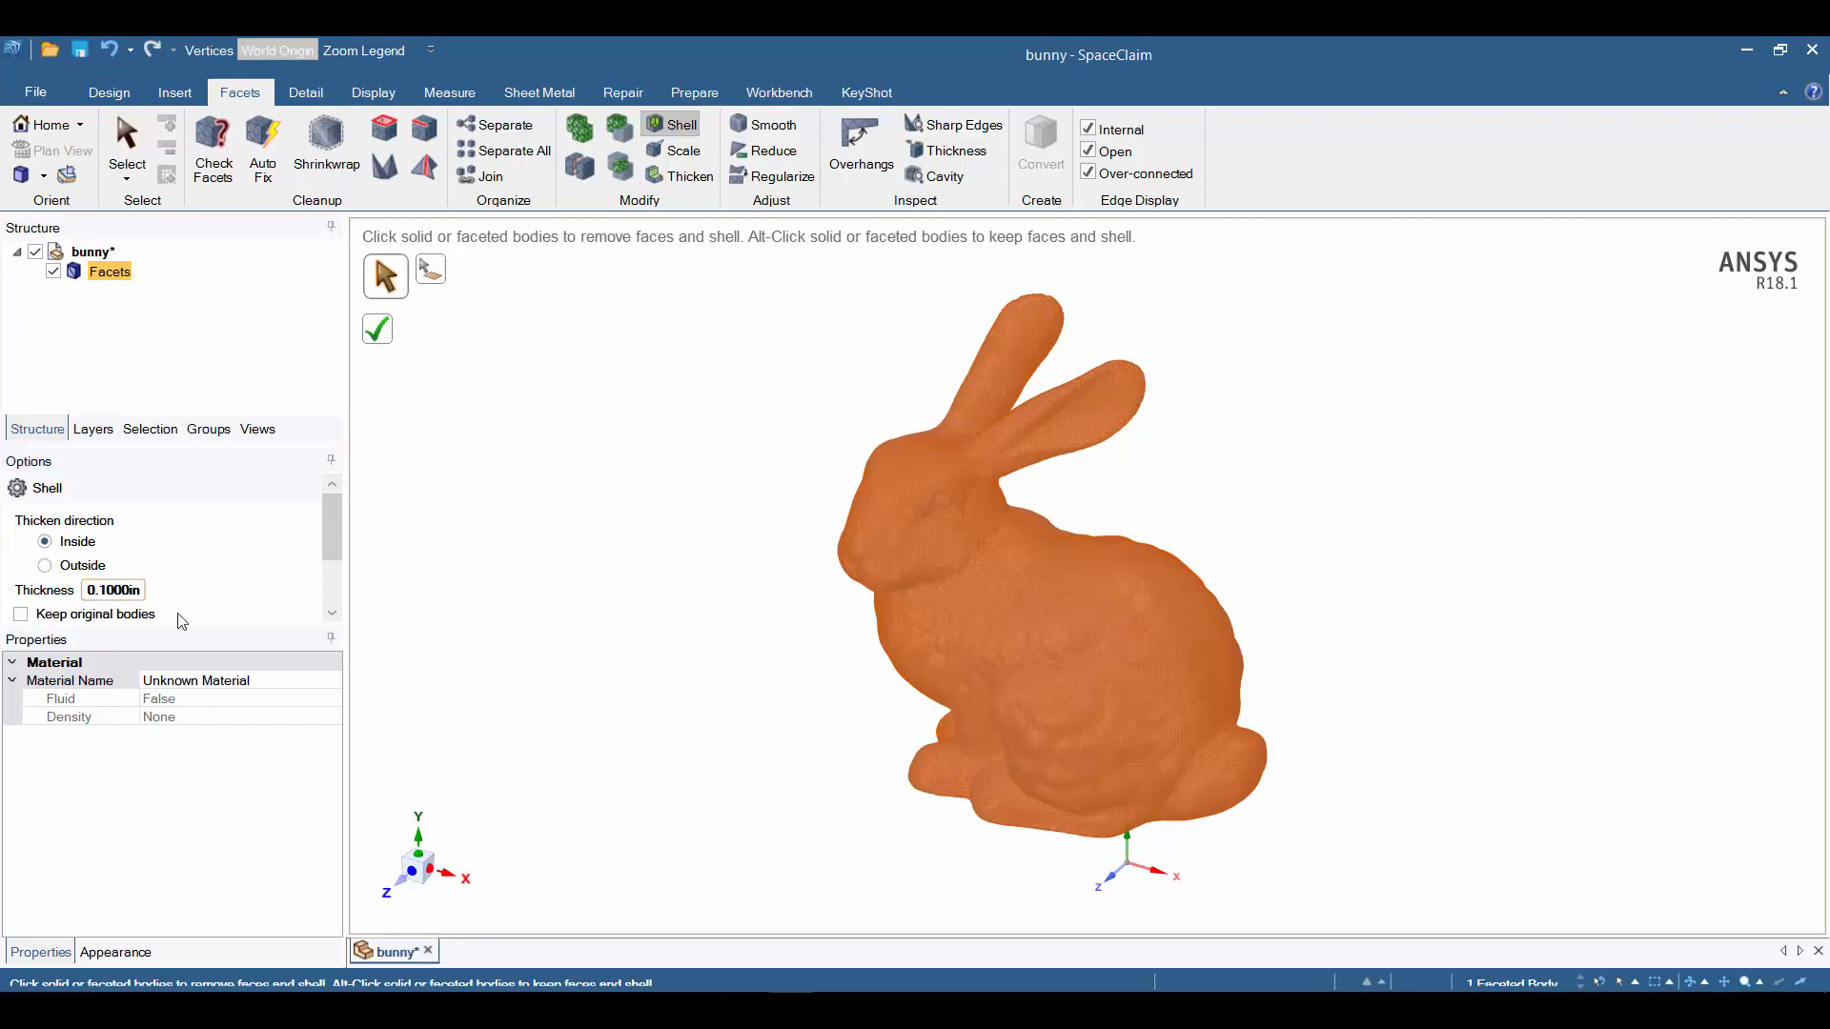
mouse_move(673, 574)
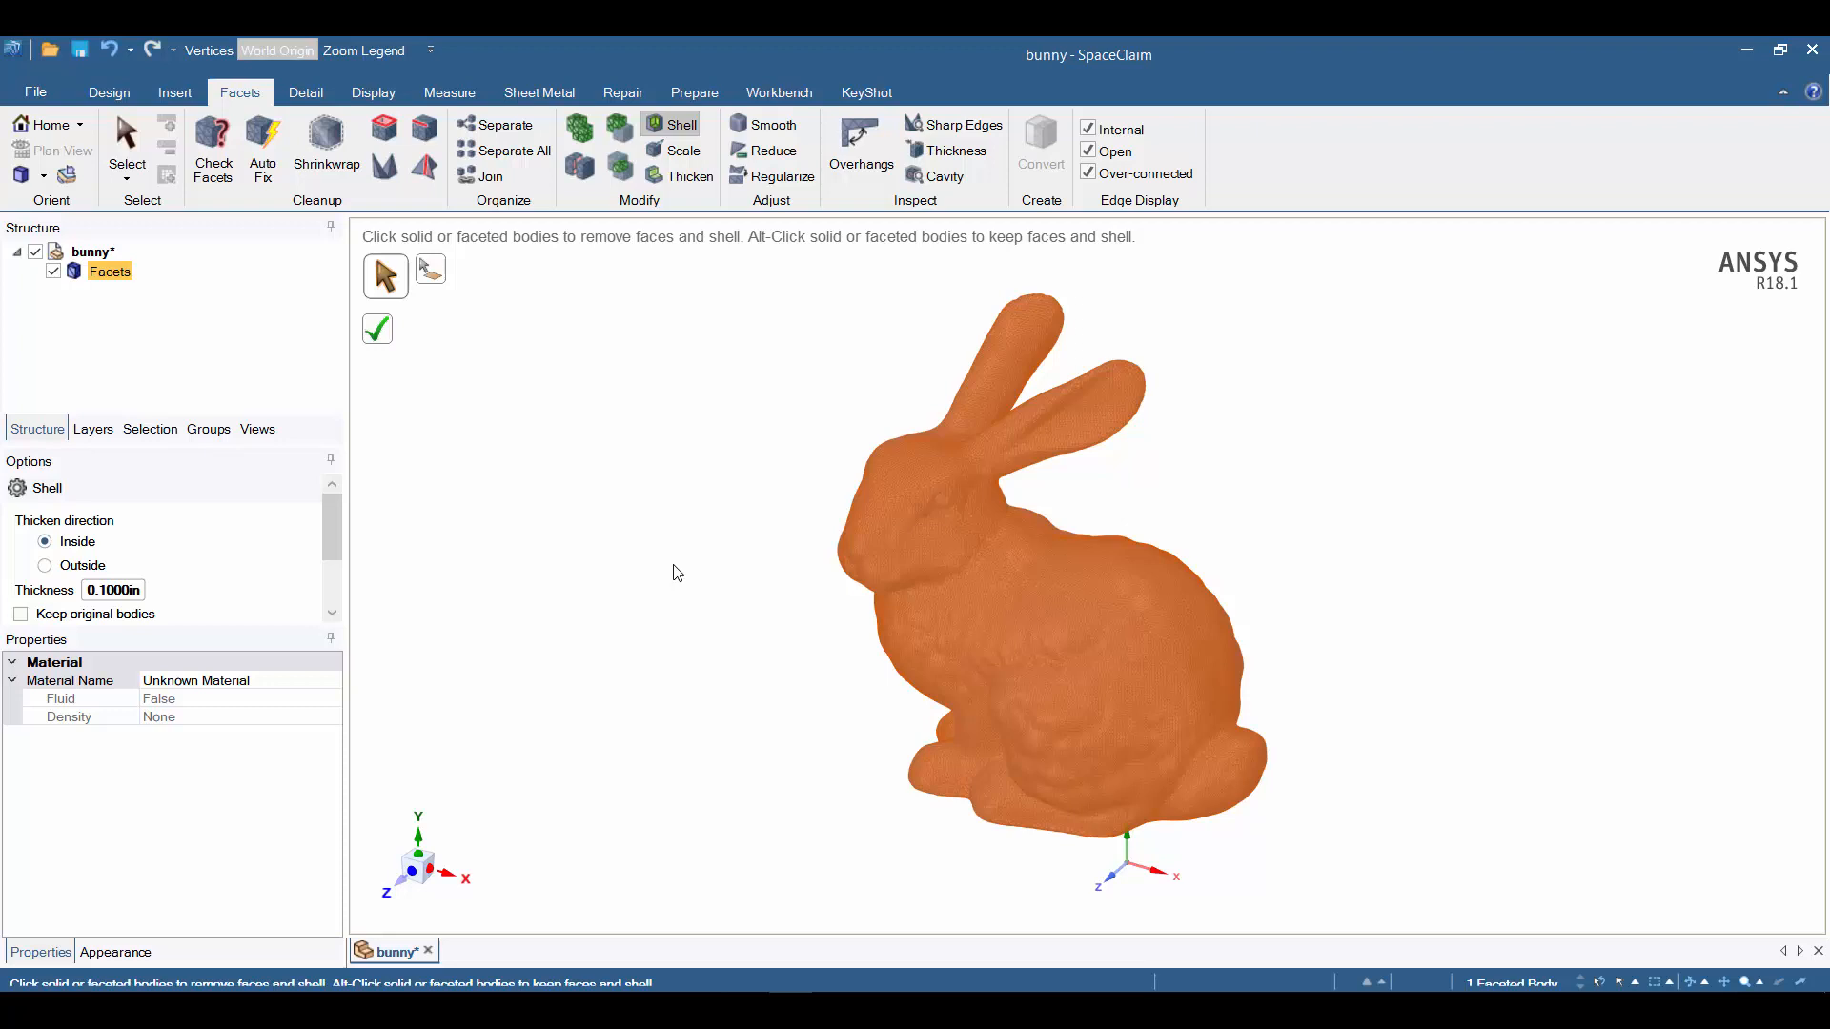
mouse_move(431, 275)
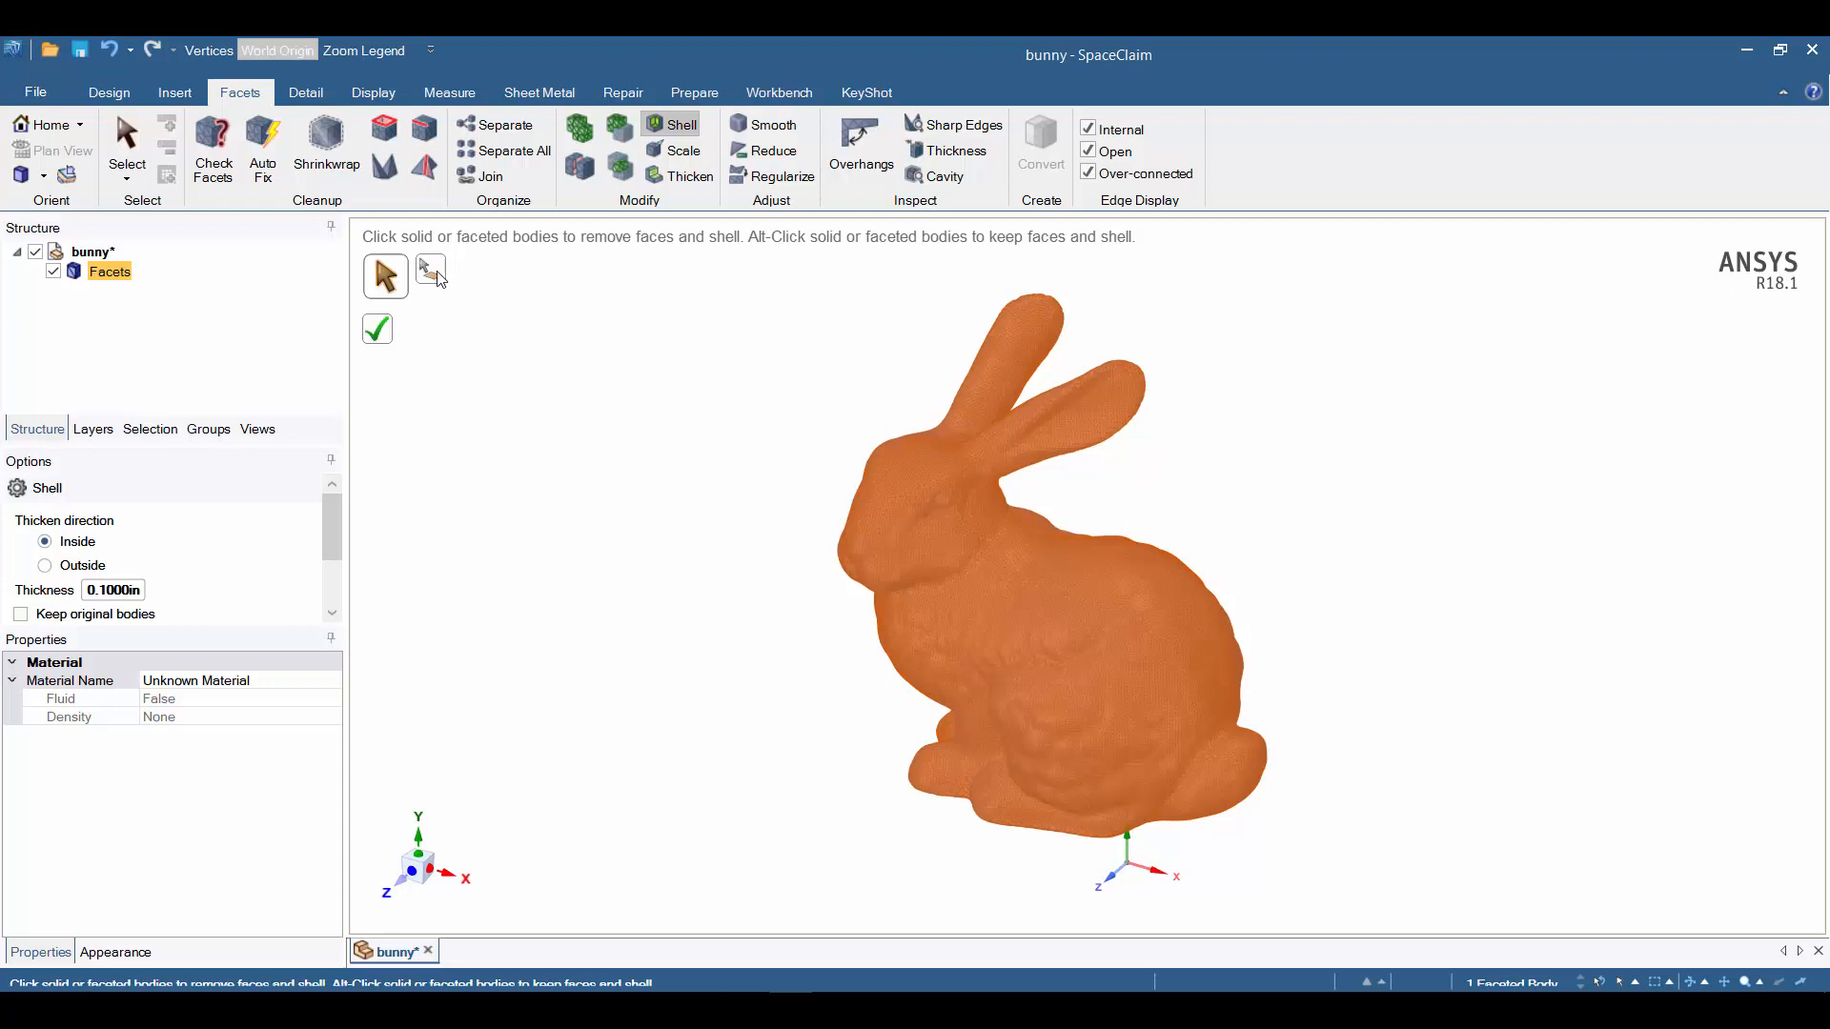
Mark the bunny's base faces for removal using Through box selection.
click(424, 276)
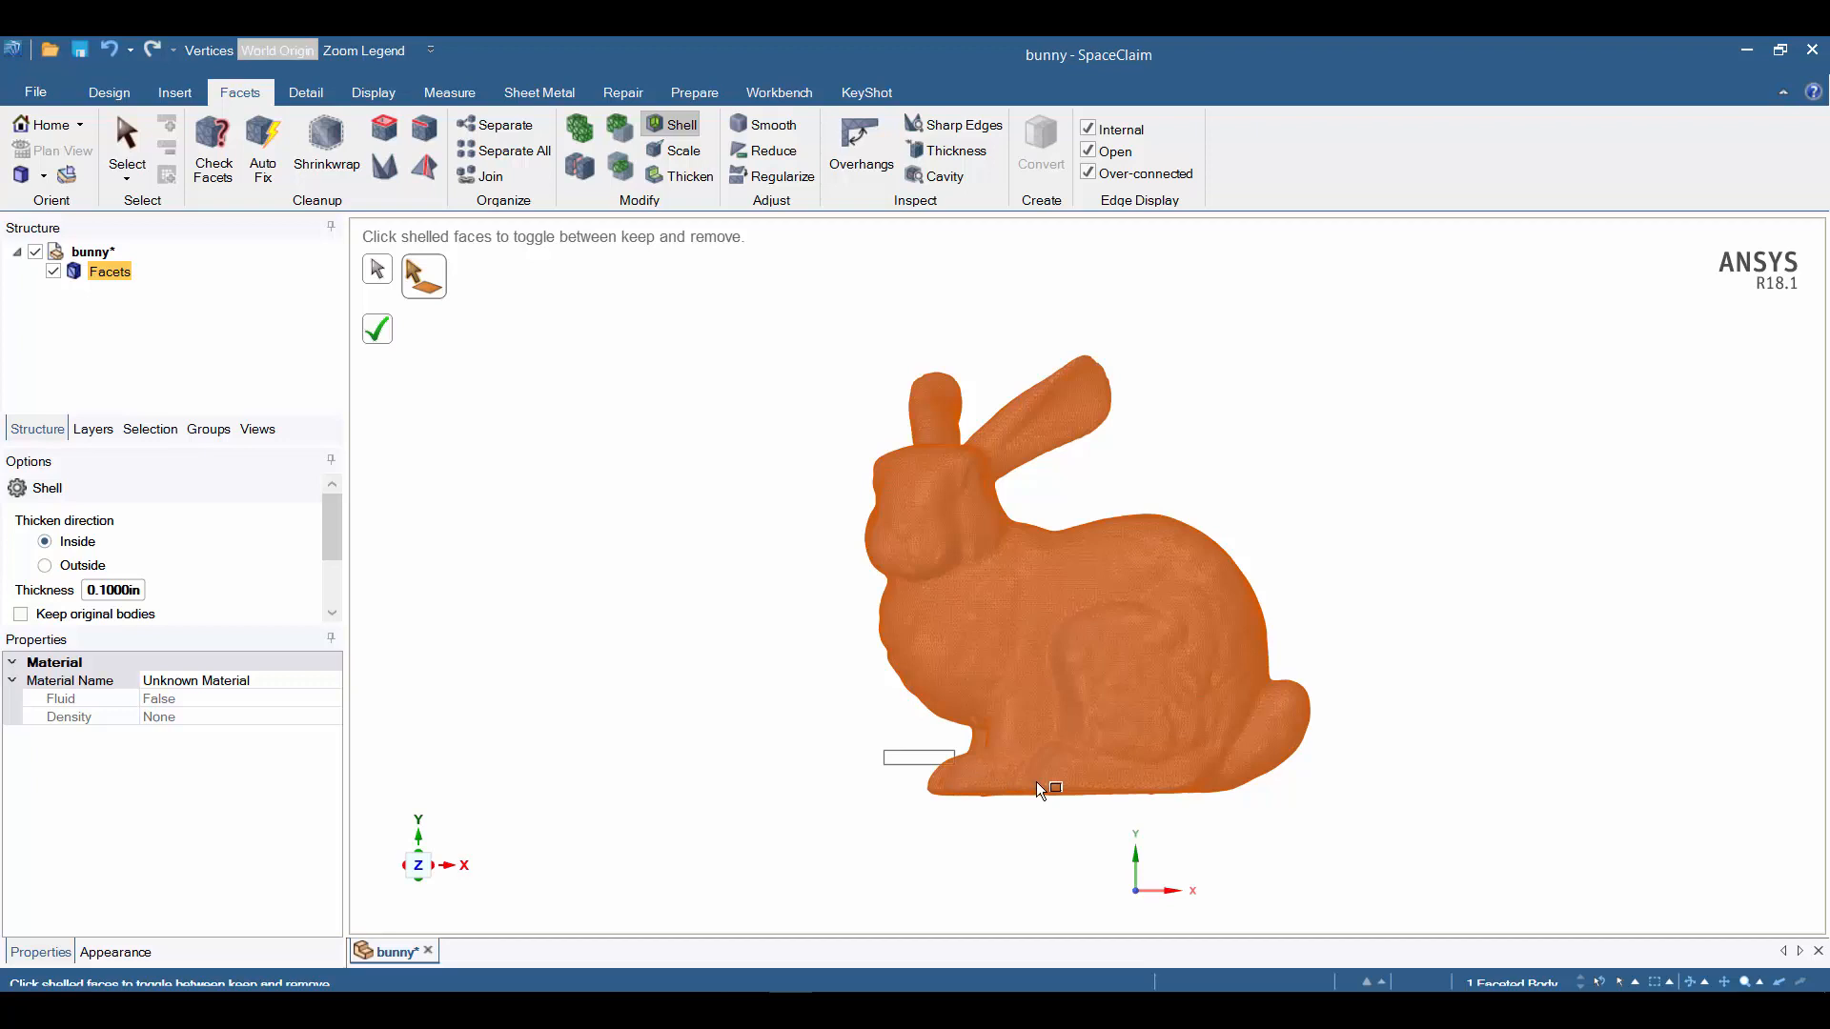
click(1050, 786)
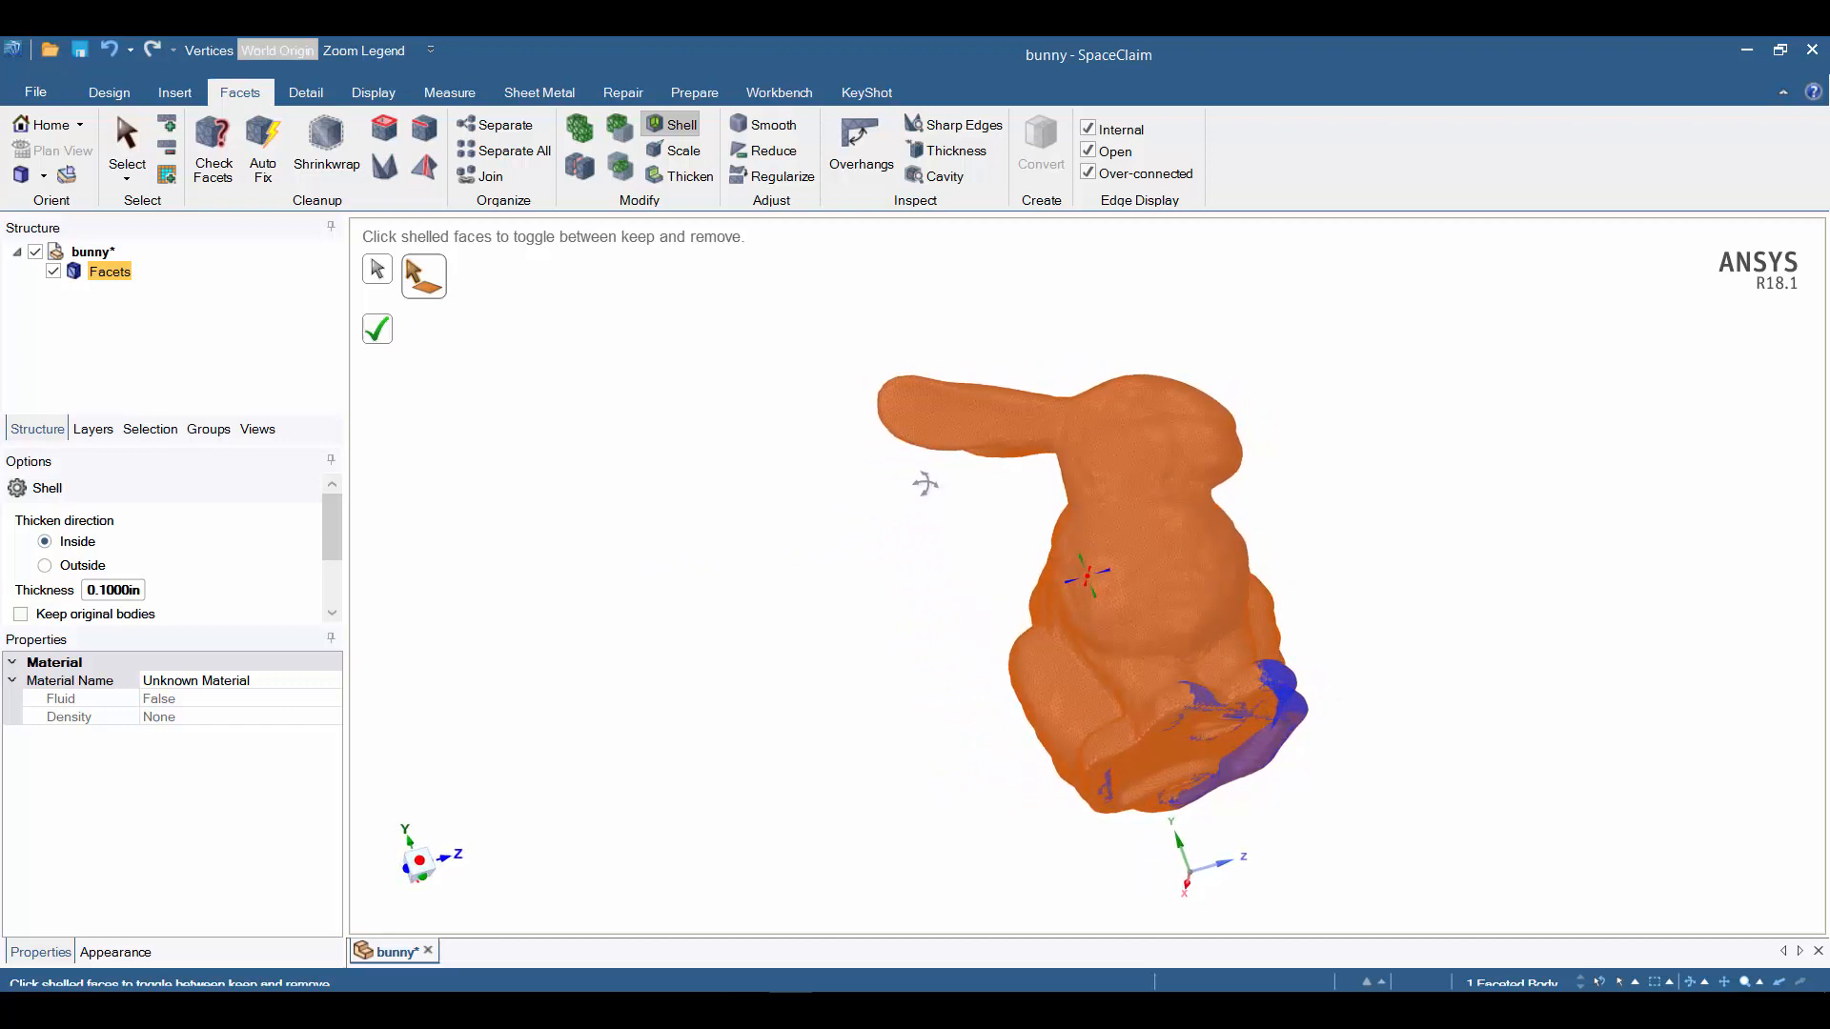
mouse_move(928, 496)
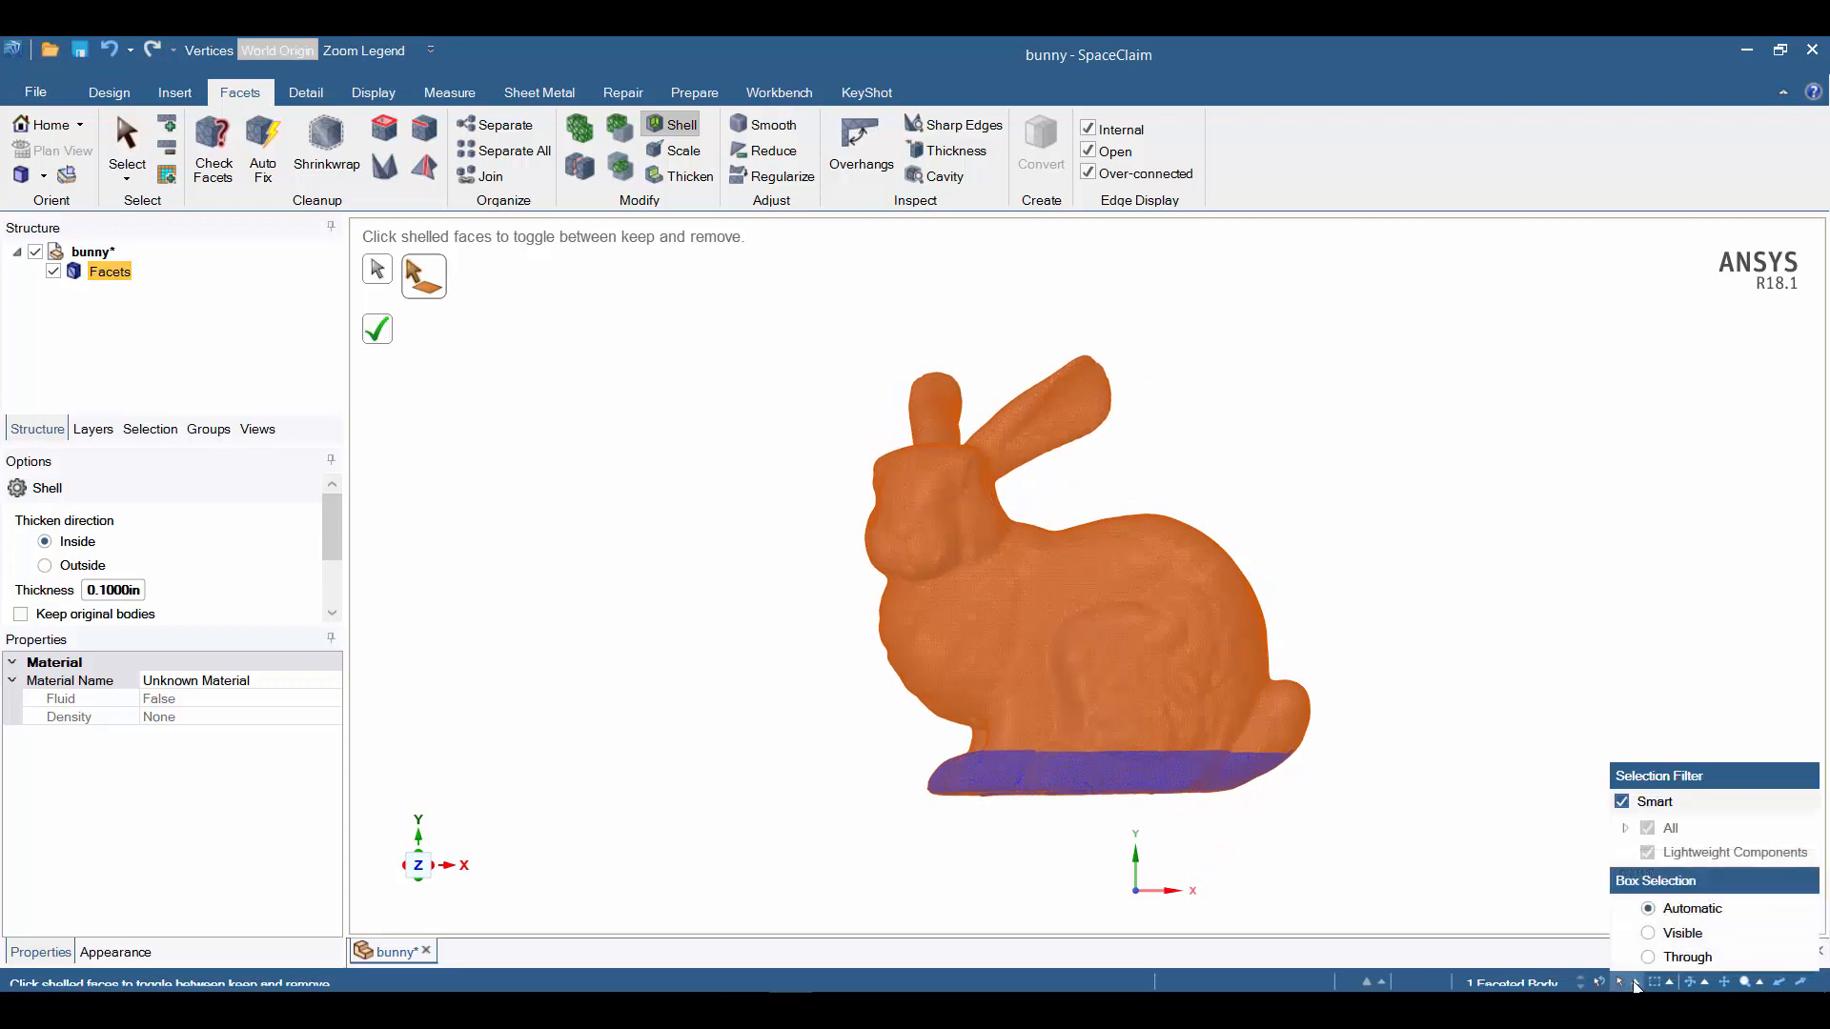
mouse_move(1649, 965)
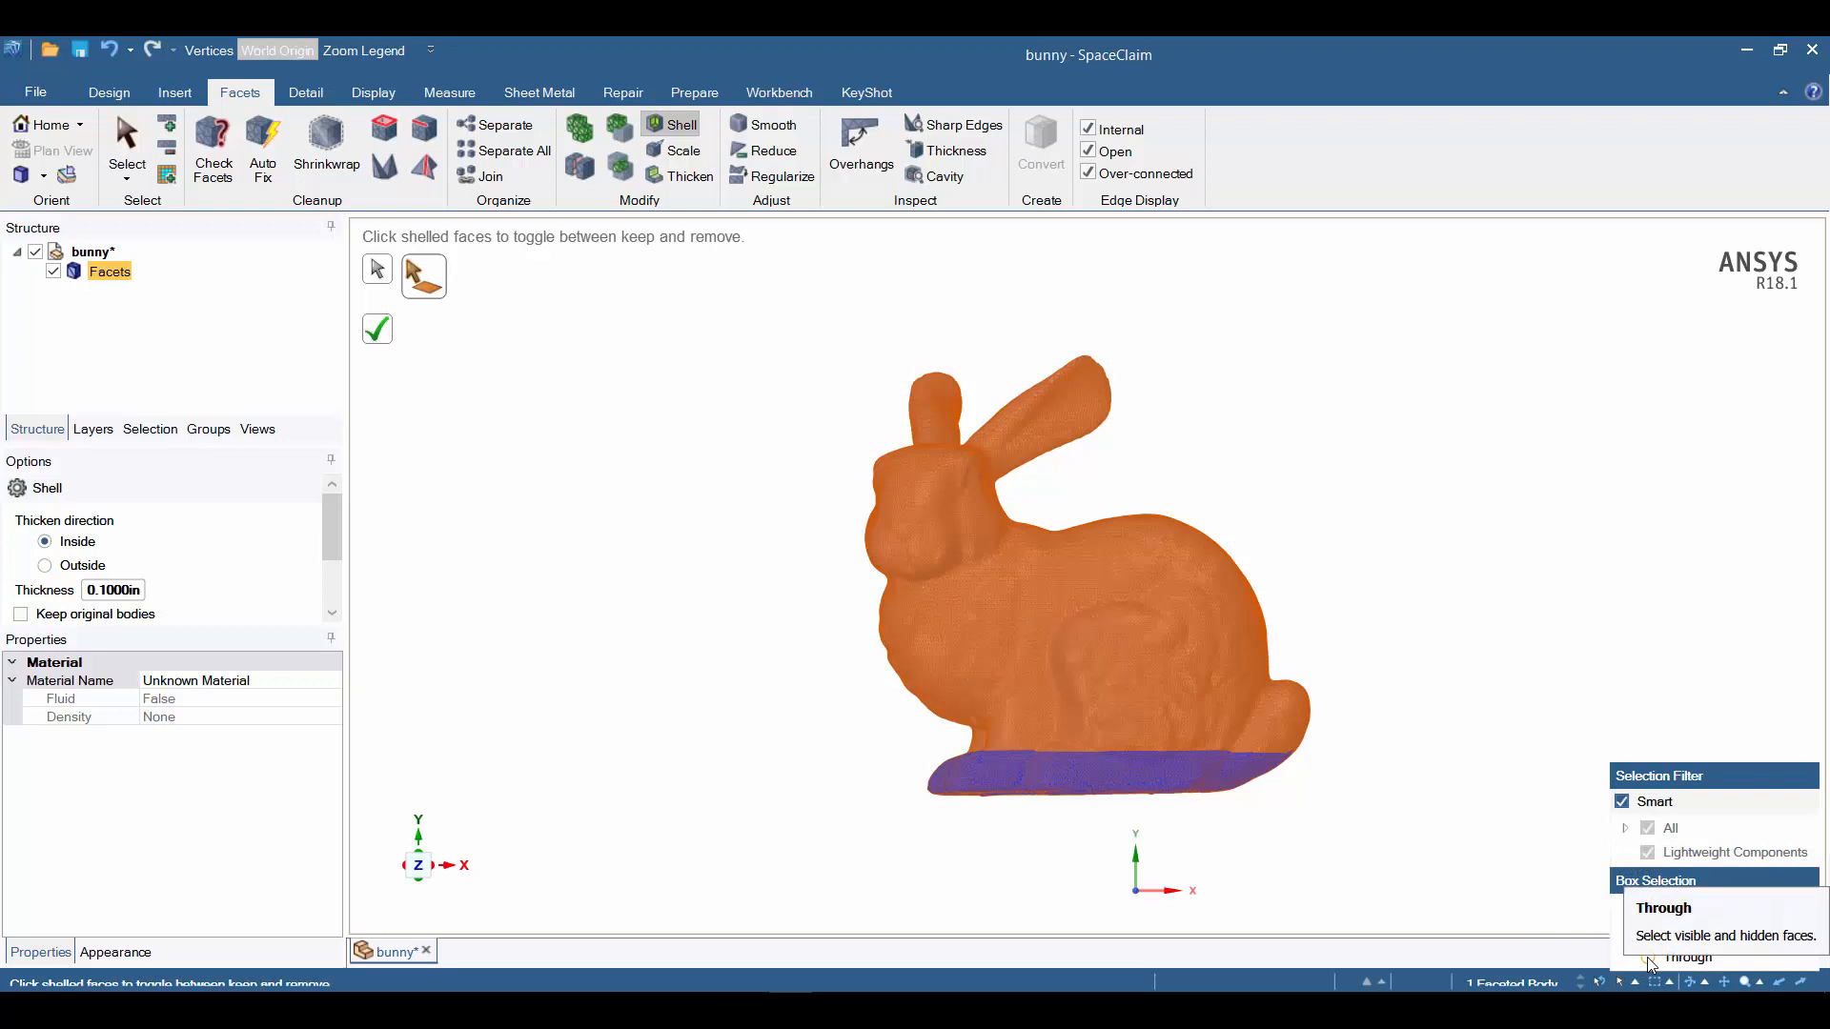
click(1109, 776)
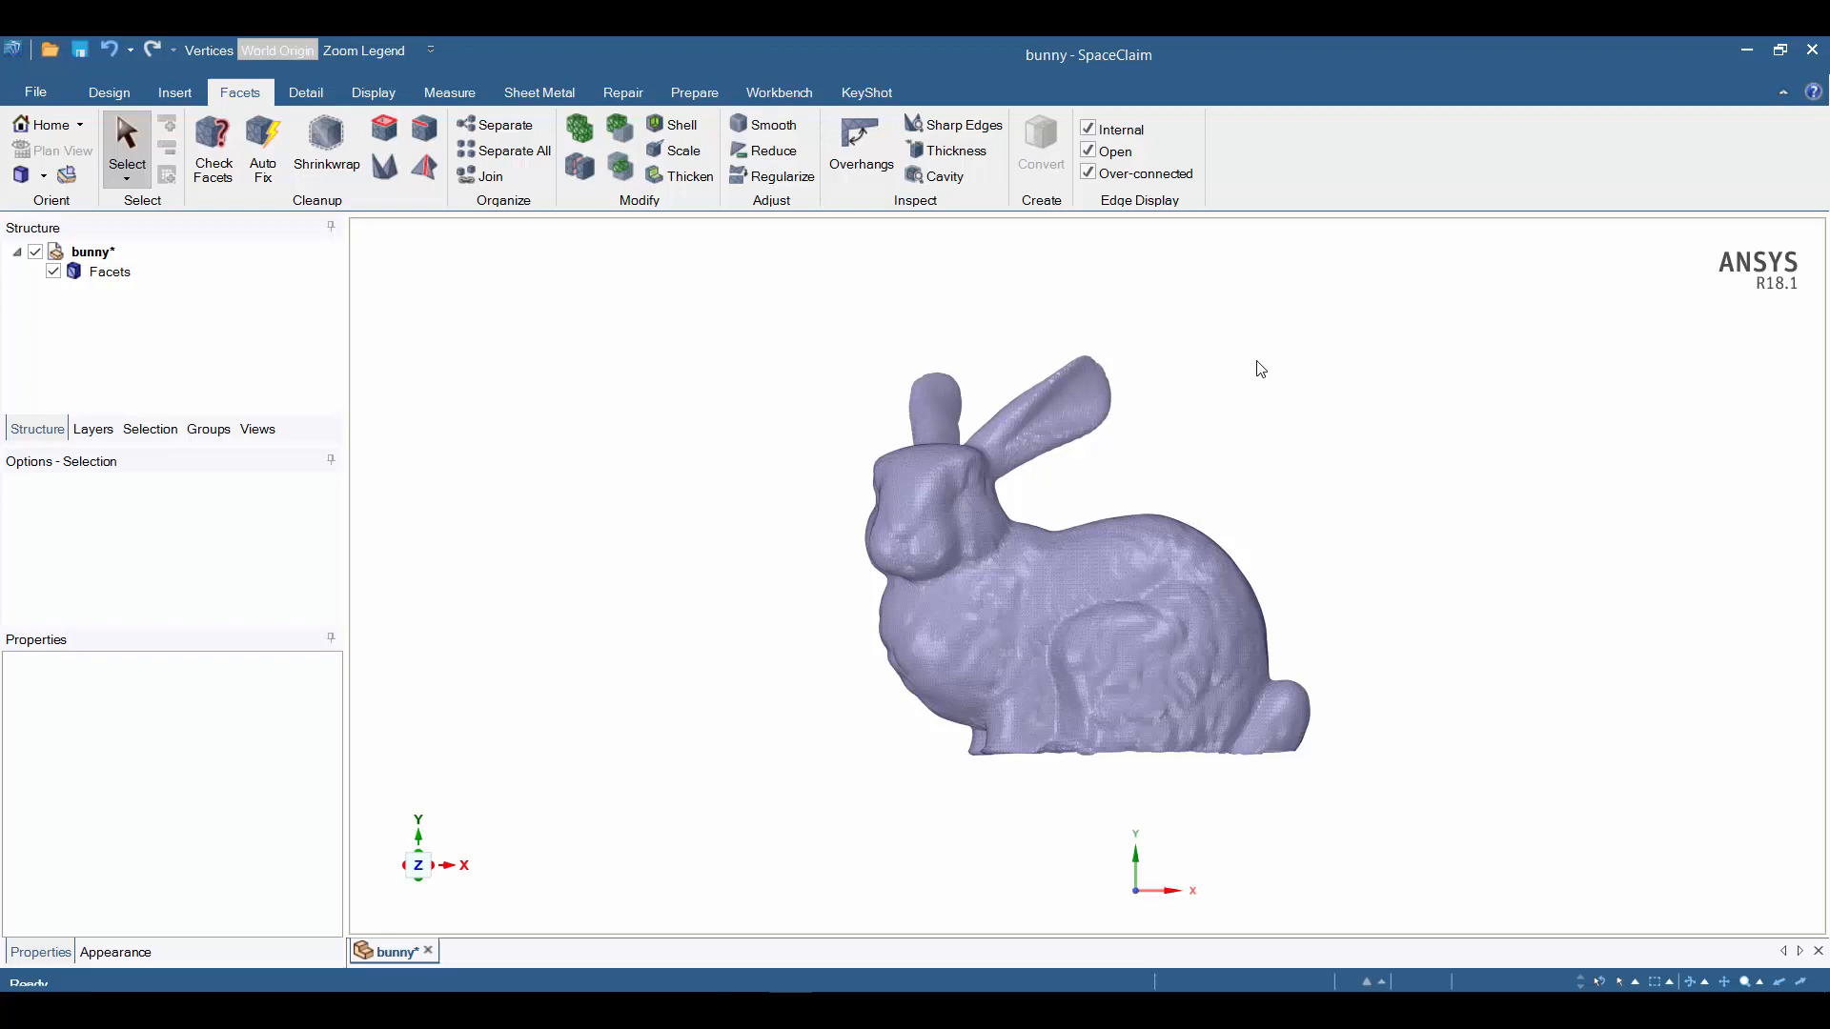
Undo the shell, reopen the Shell tool and exit it back to the plain mesh.
click(107, 50)
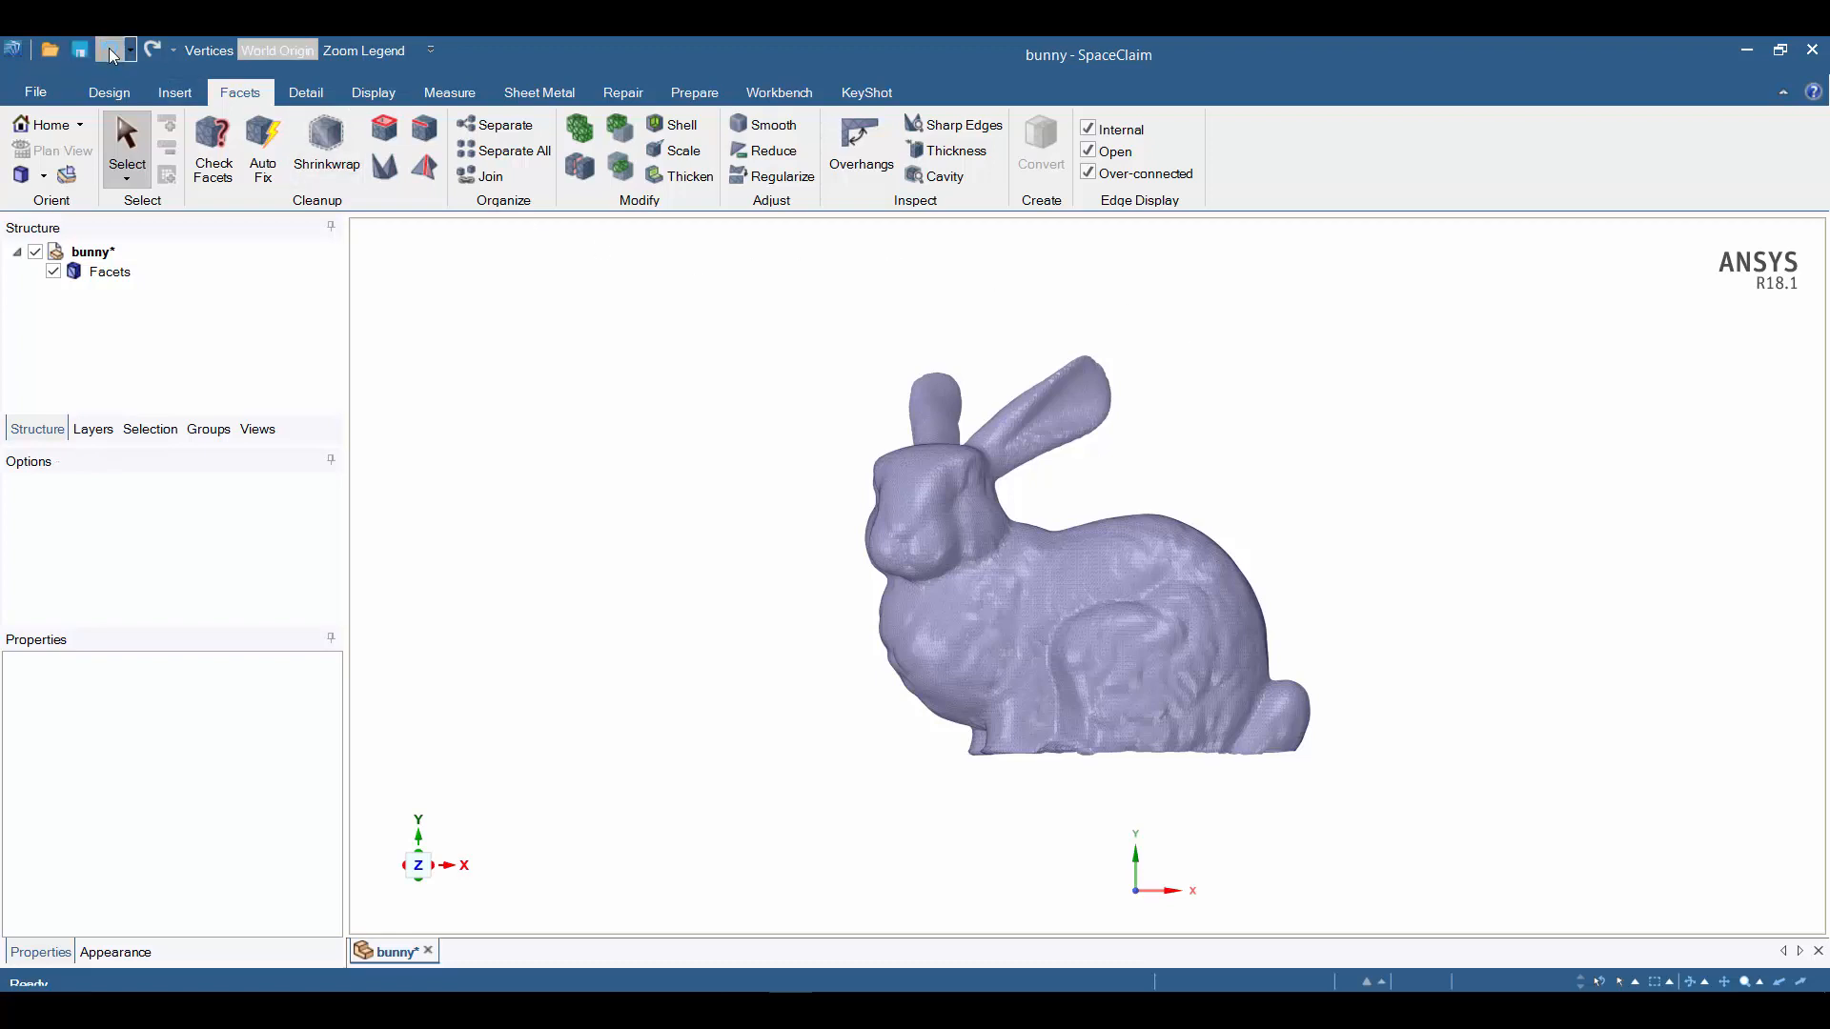
click(681, 126)
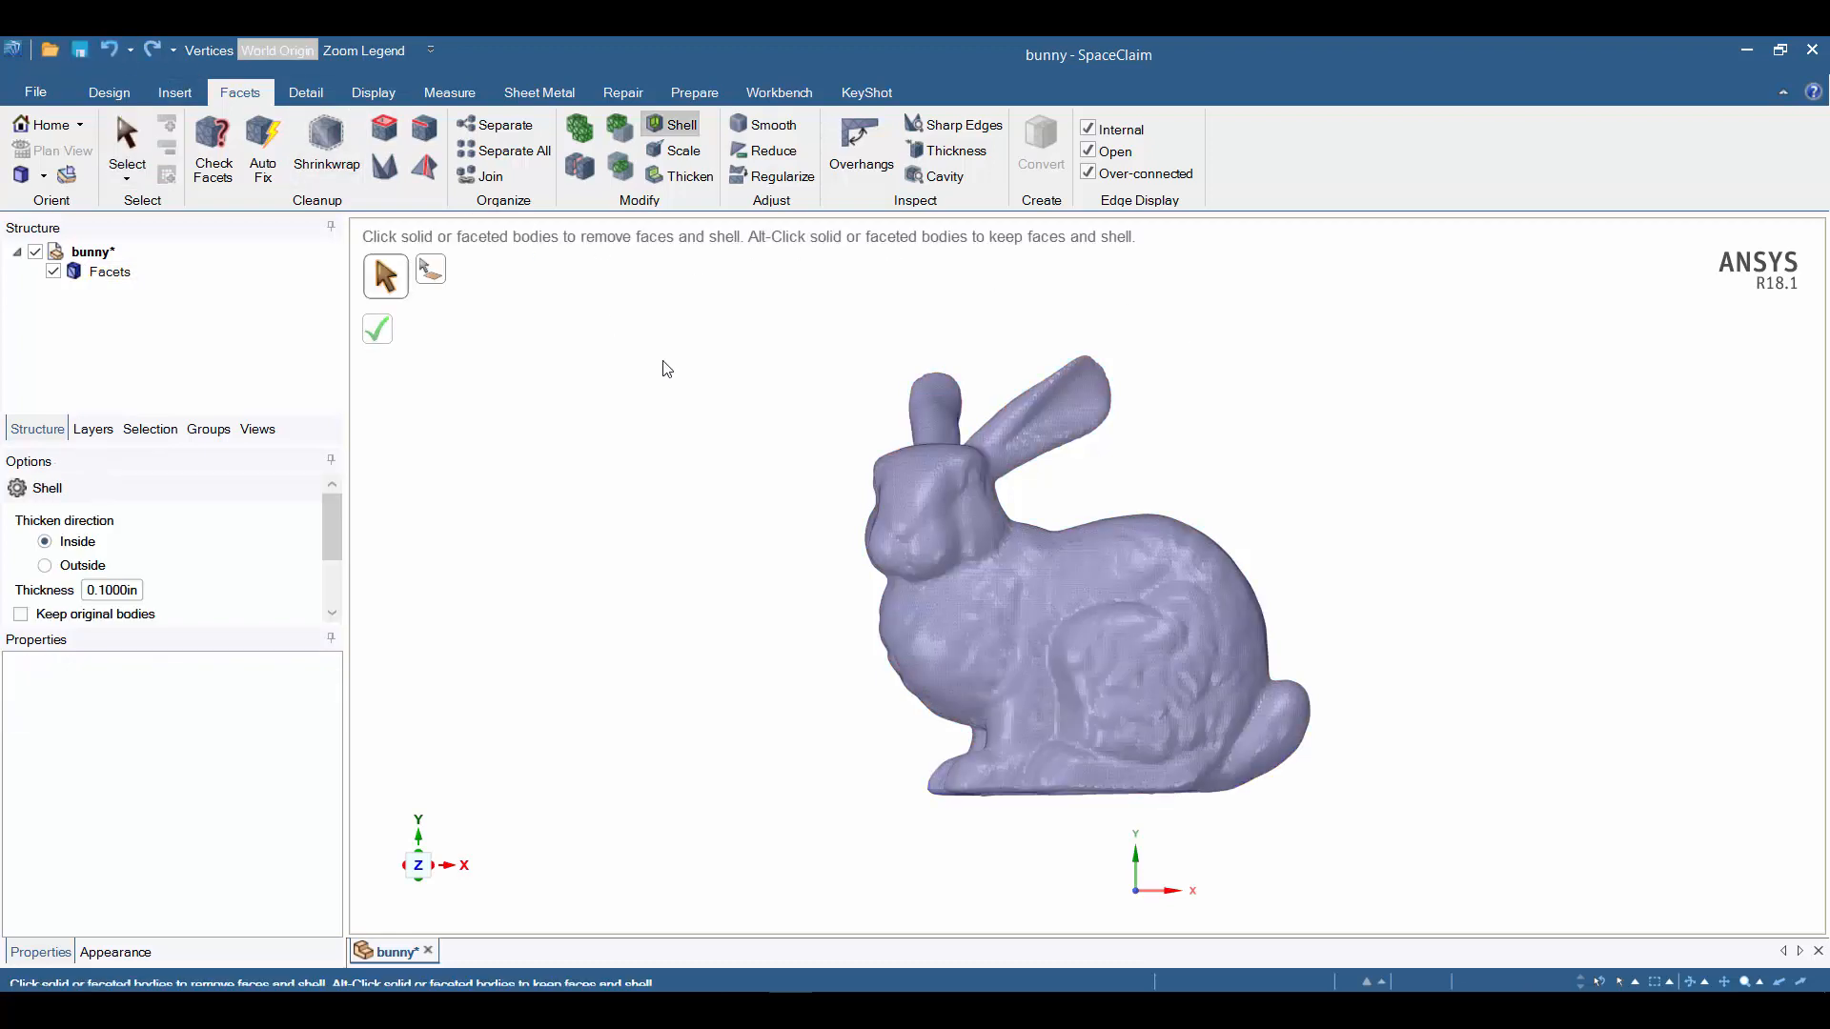
click(377, 328)
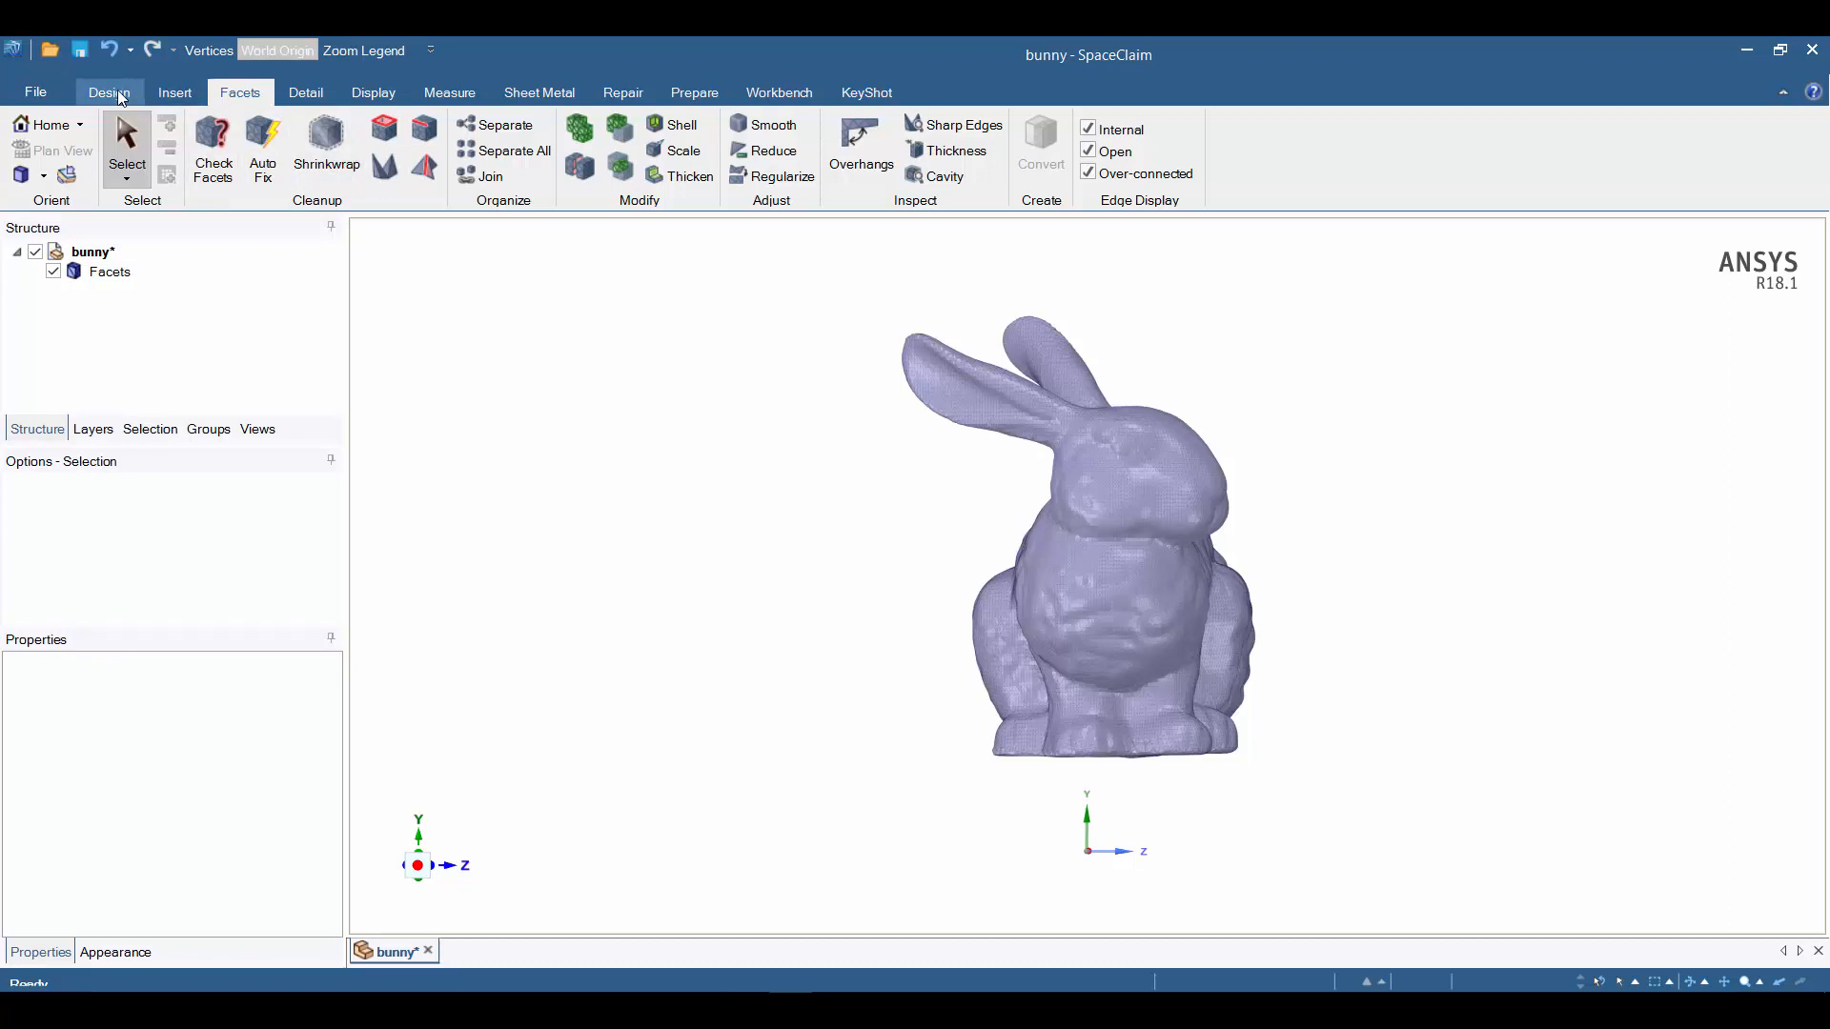
Rotate the bunny 90 degrees with the Move tool so it stands upright along Z.
click(108, 94)
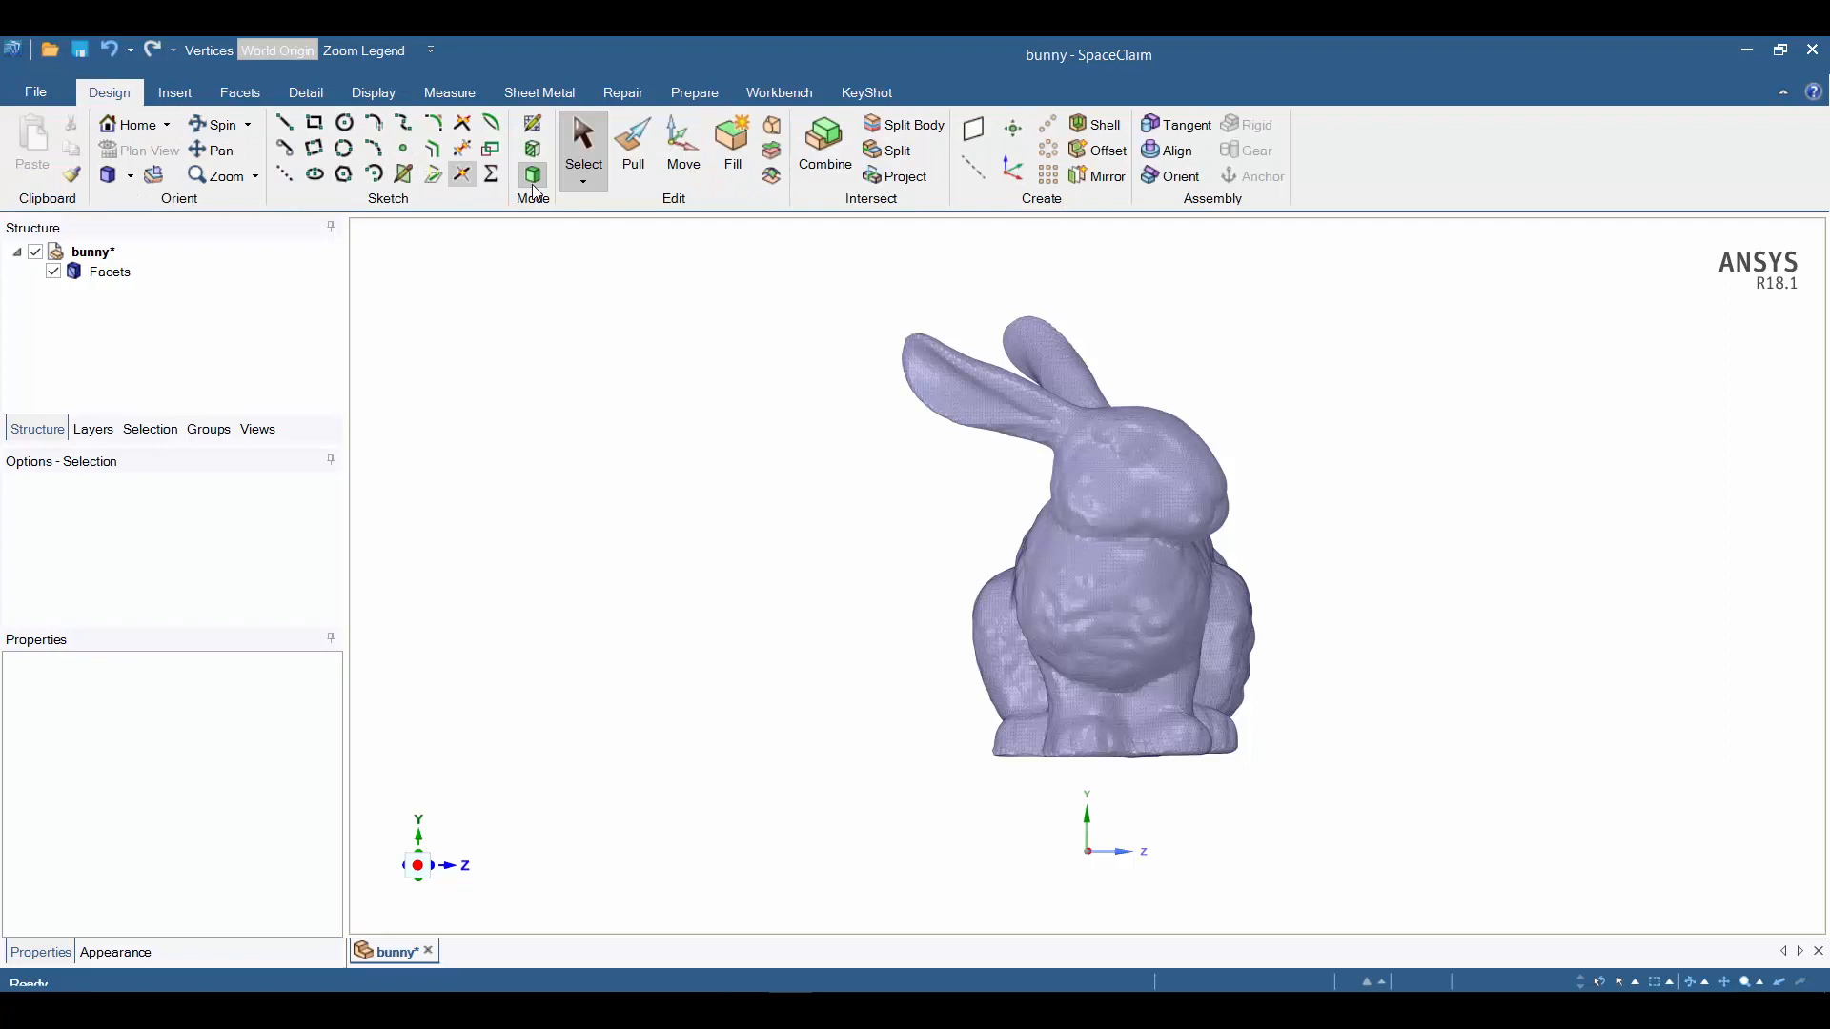
click(682, 139)
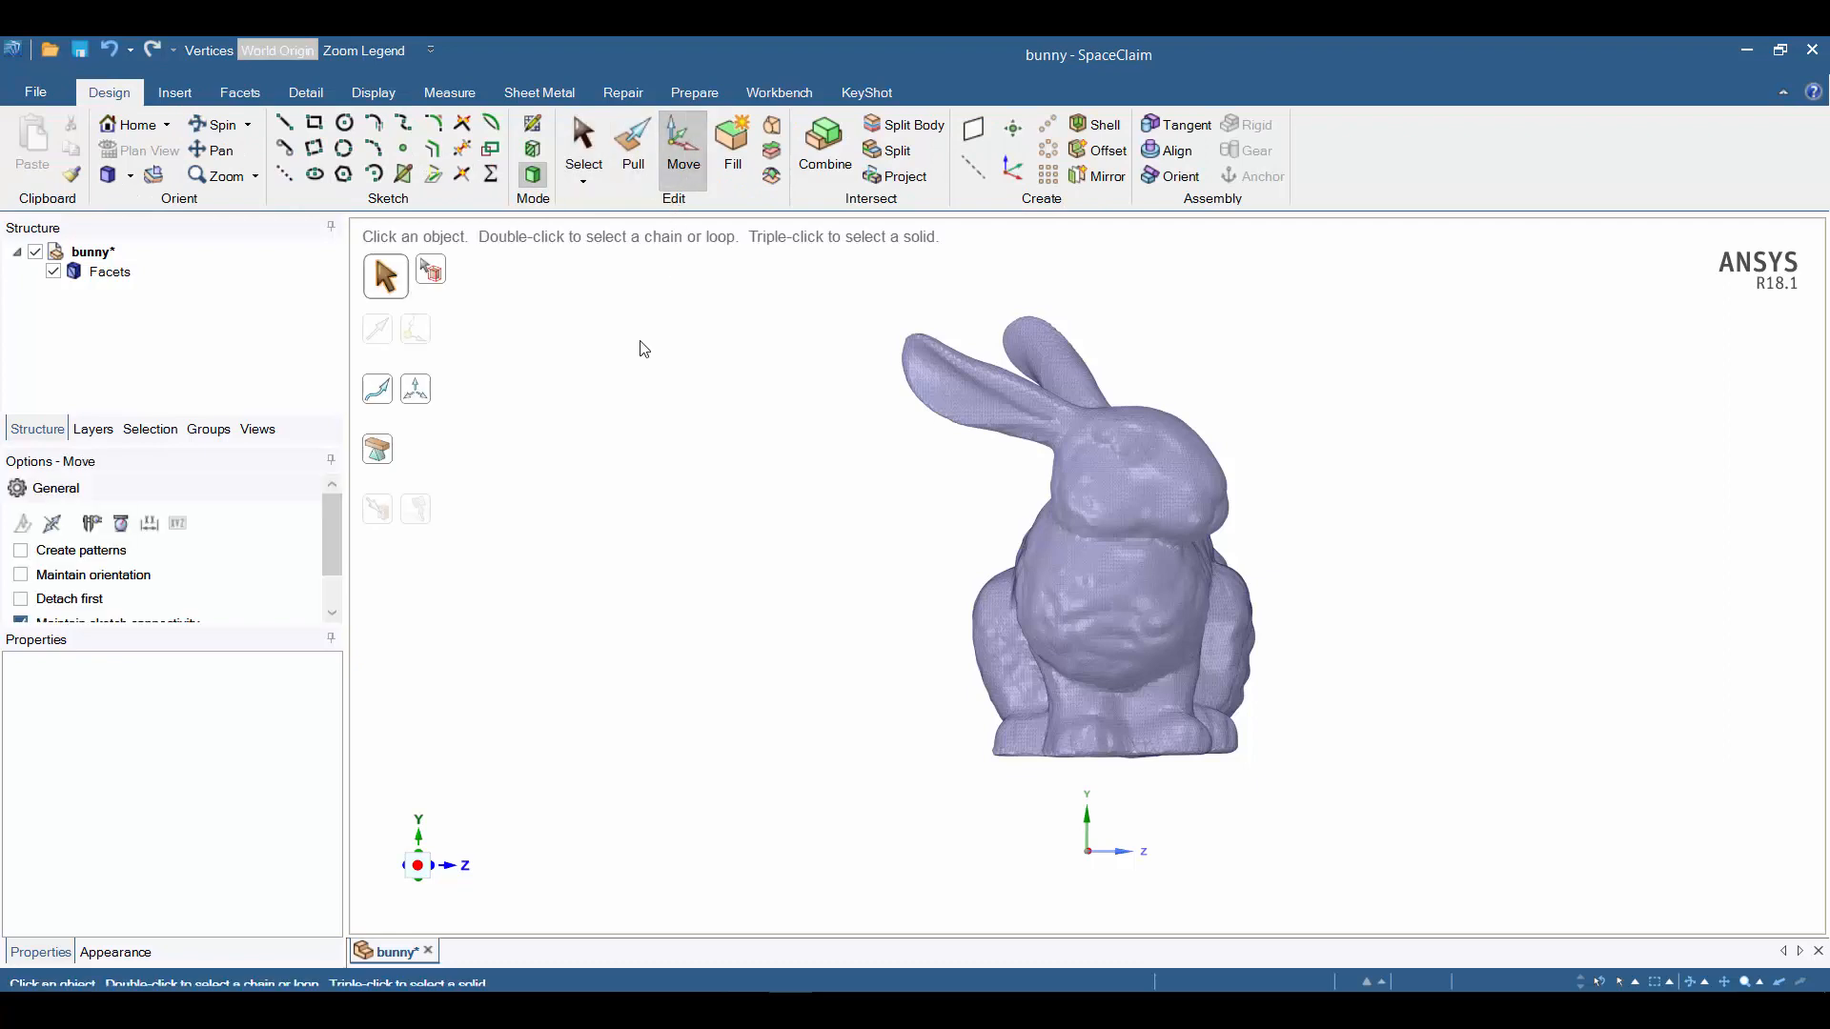
click(110, 271)
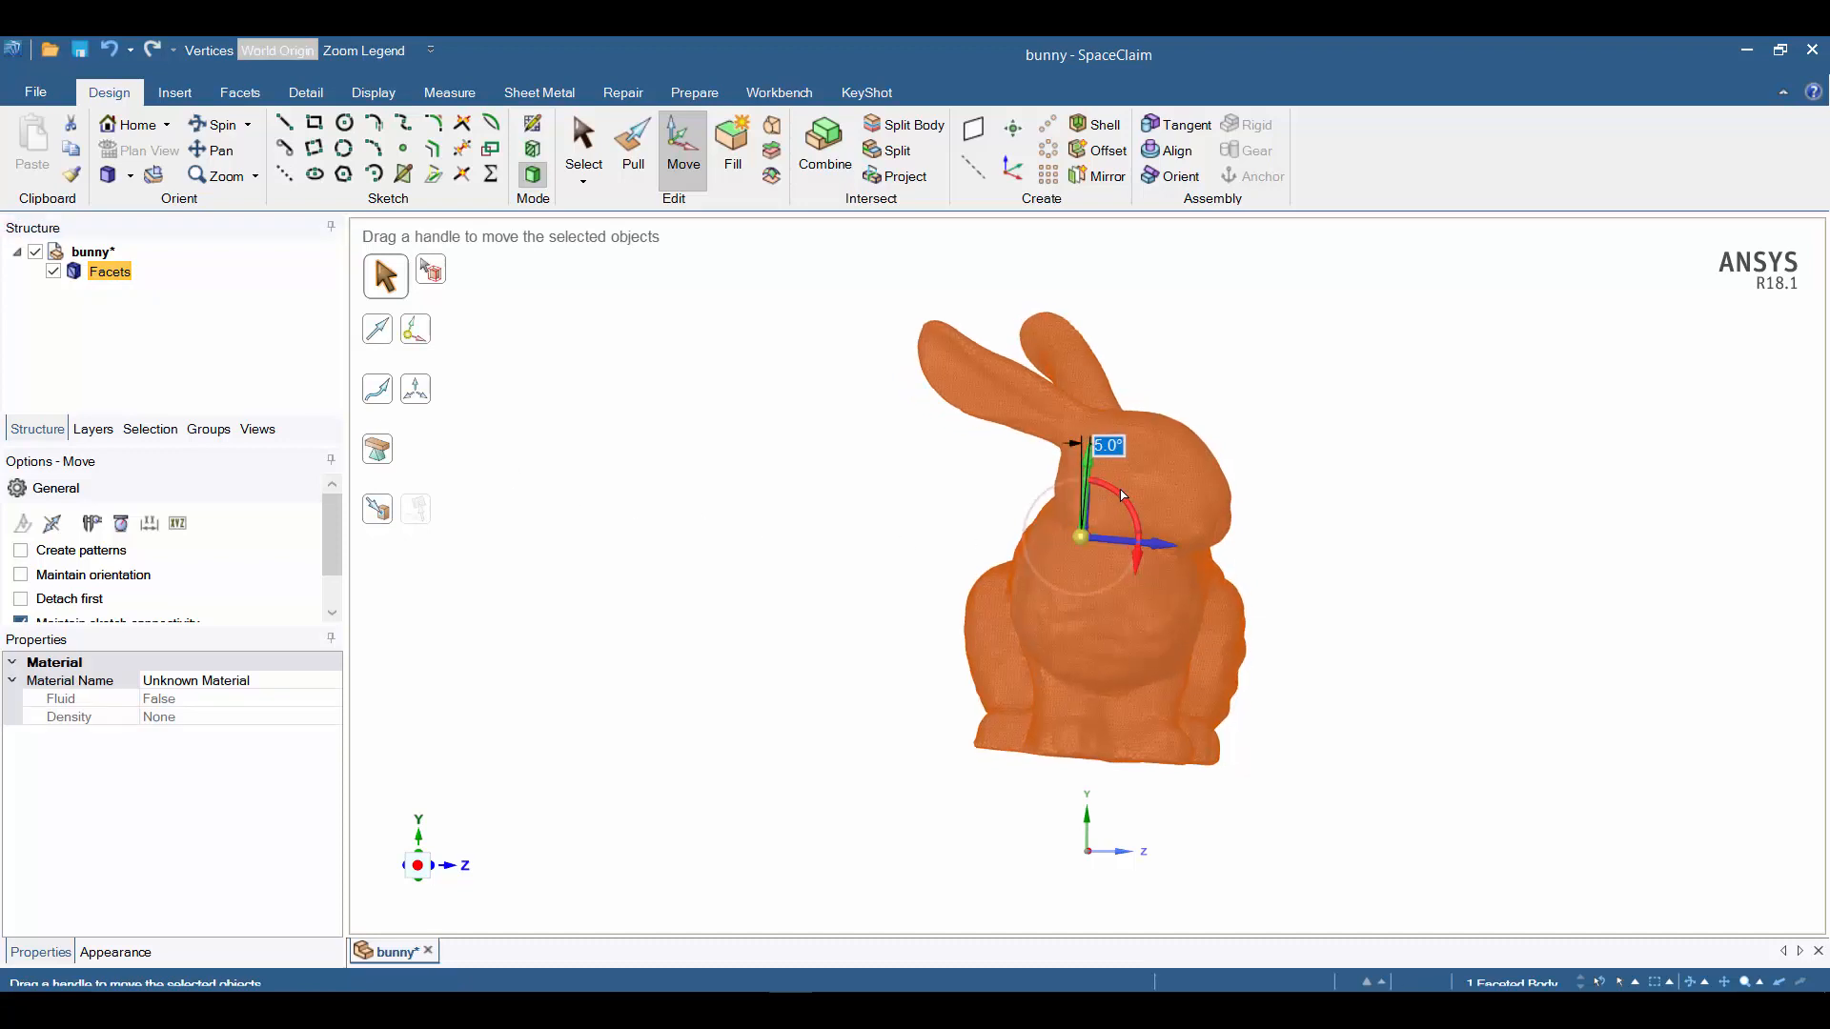
drag(1121, 496, 1138, 528)
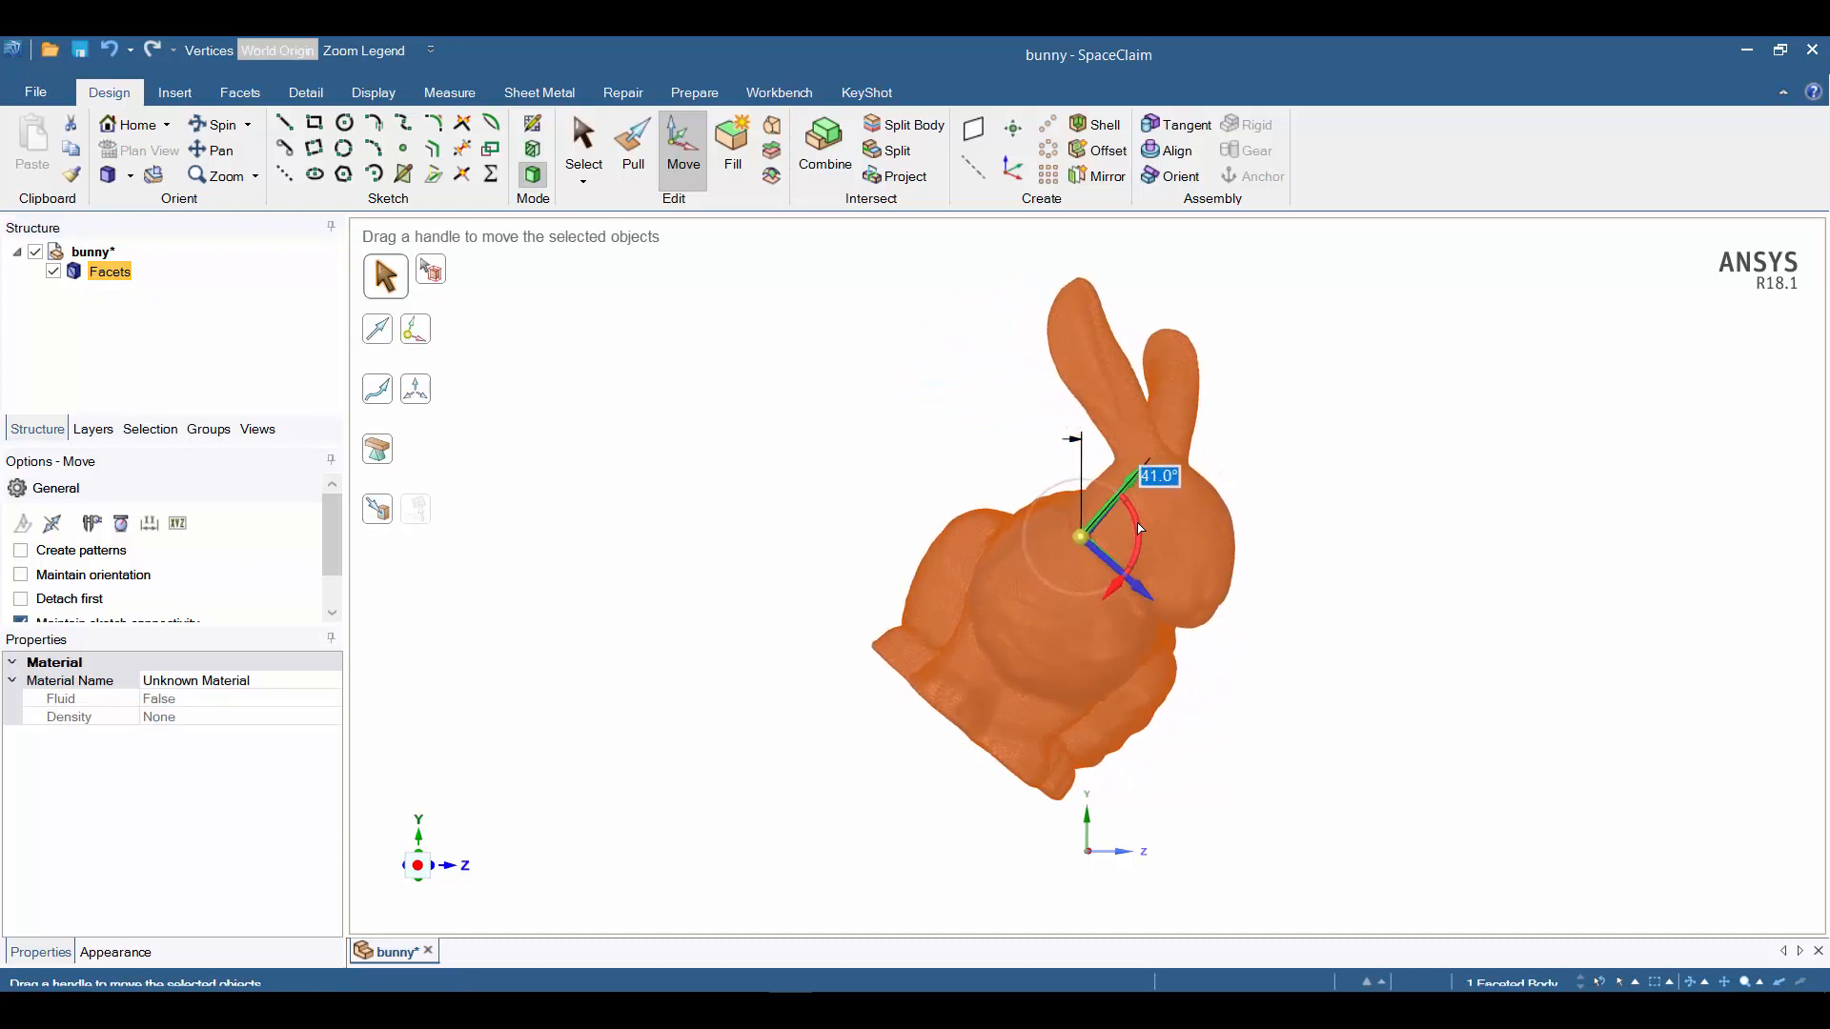
drag(1138, 528, 1132, 559)
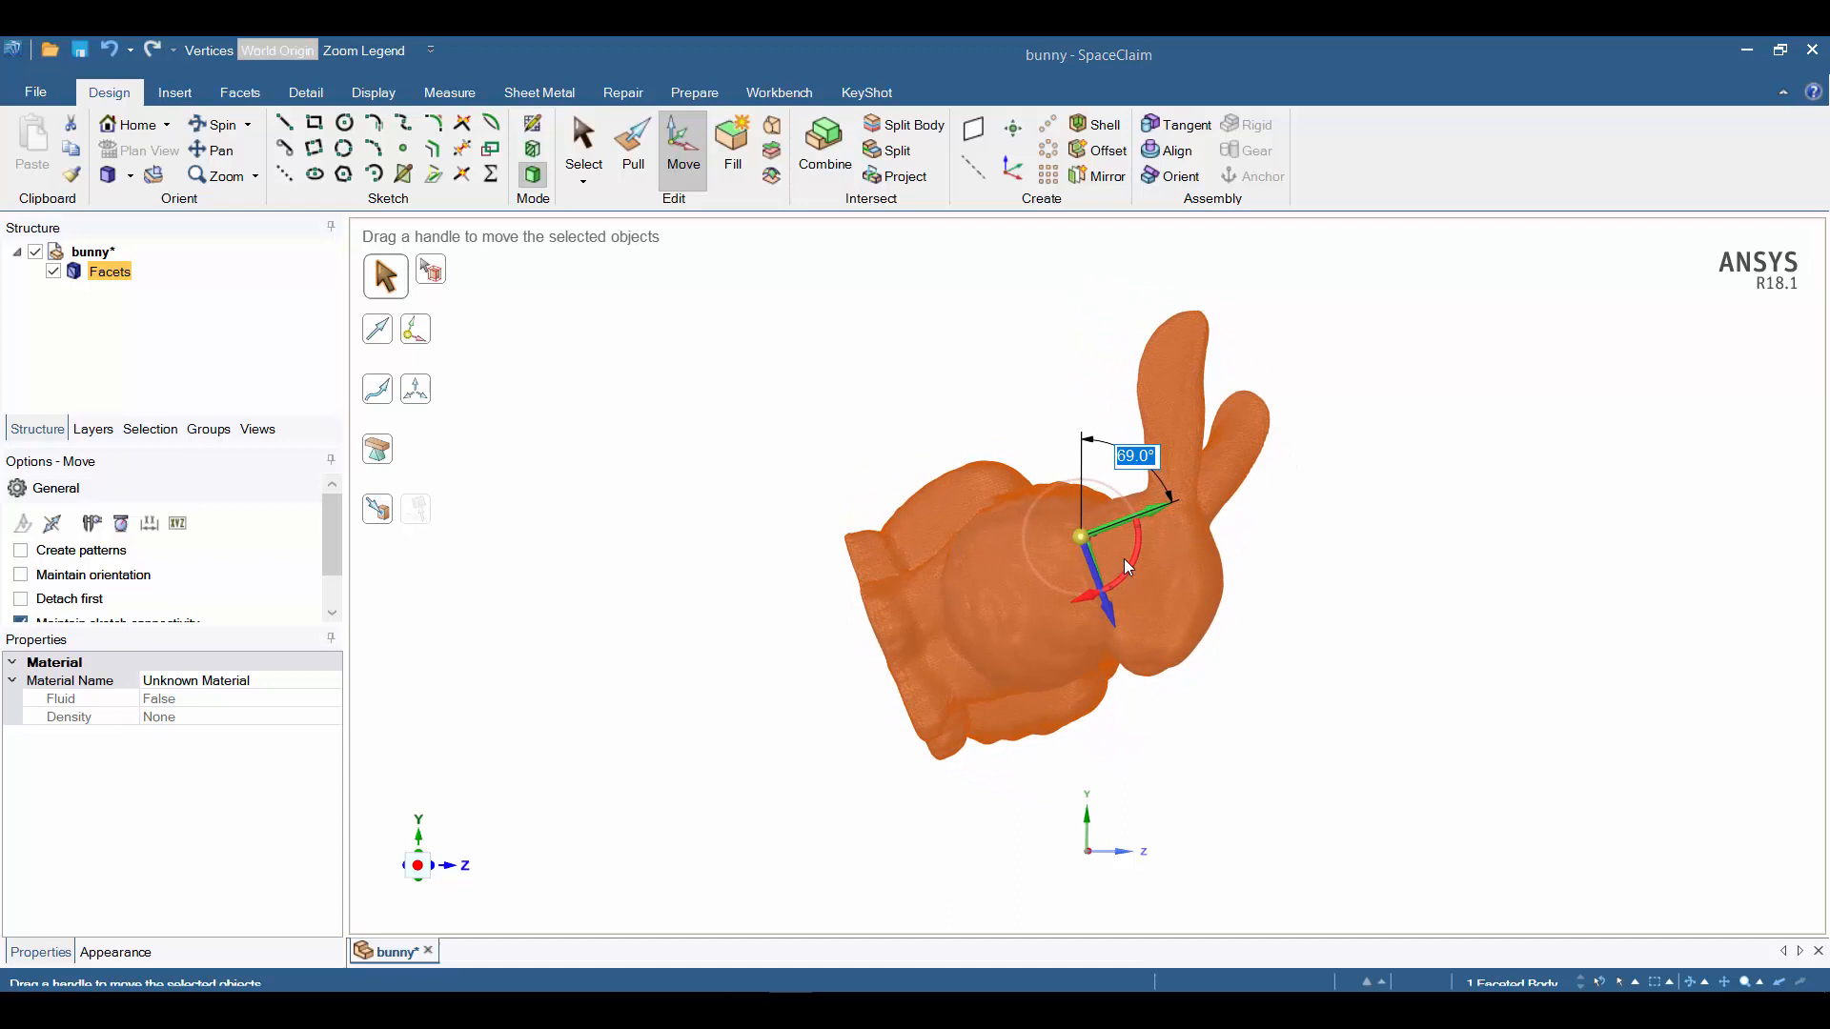
text(90)
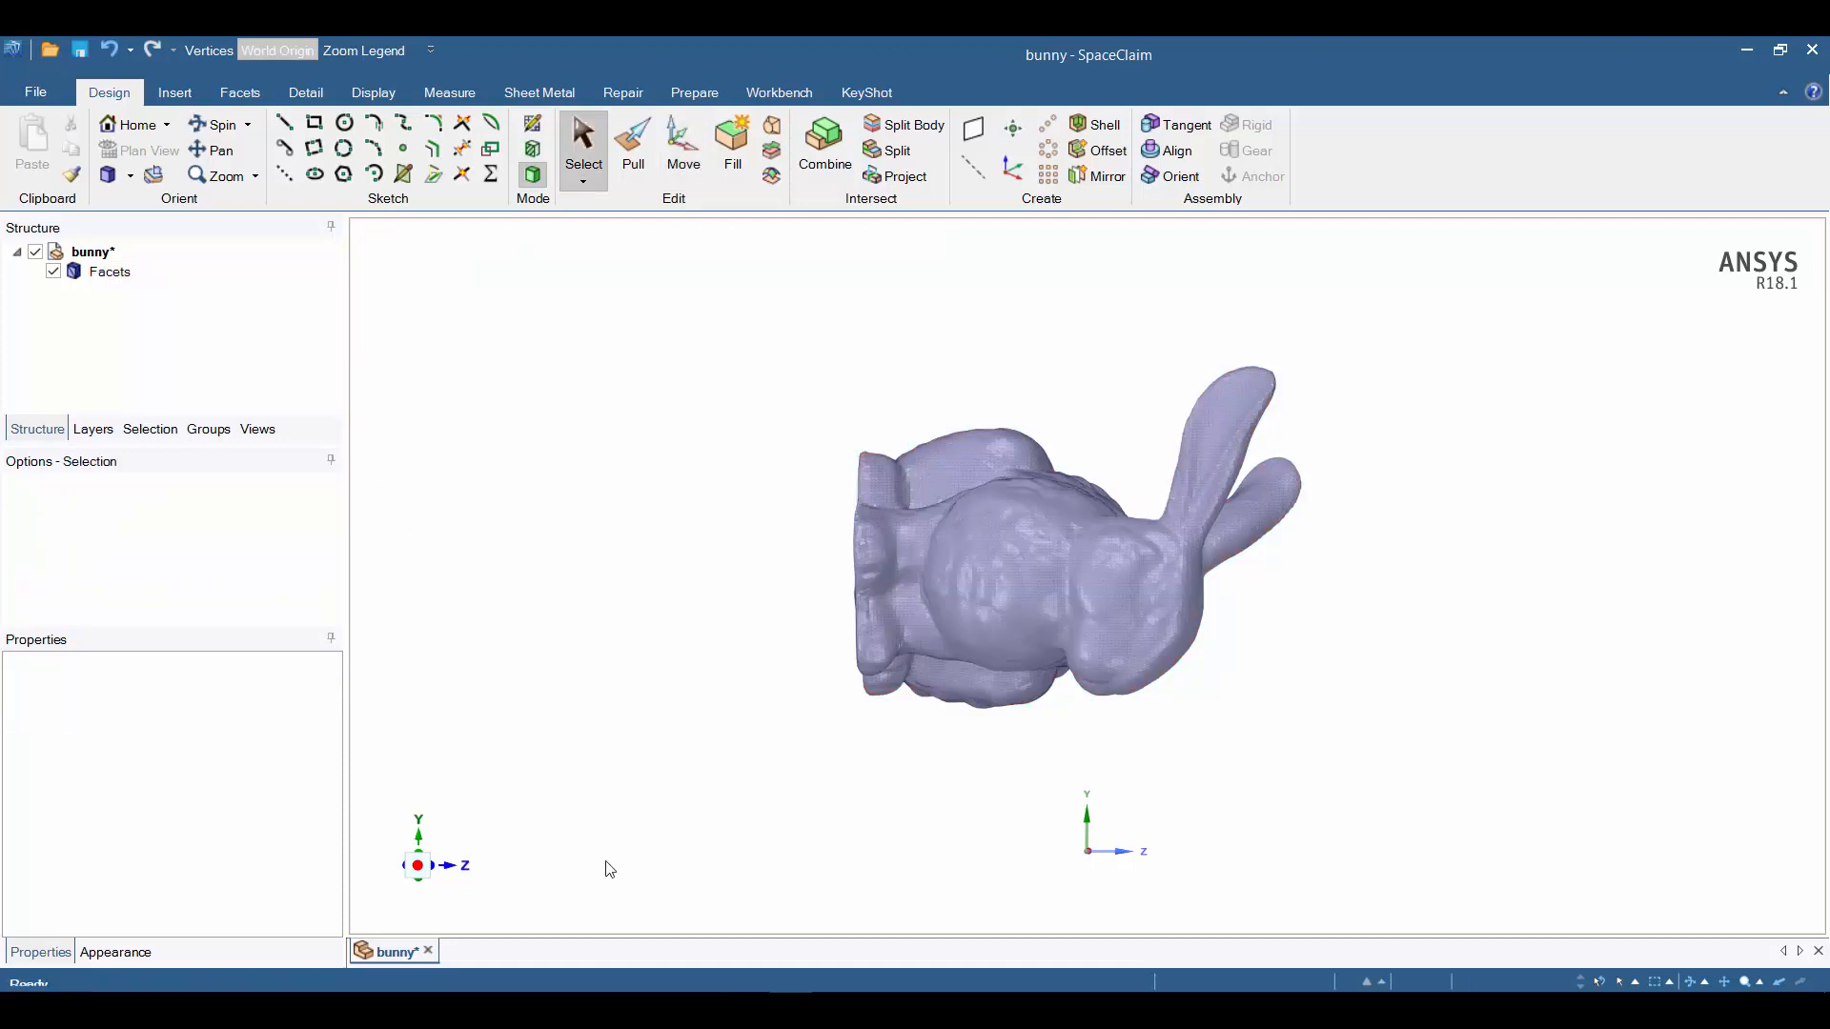
mouse_move(1043, 813)
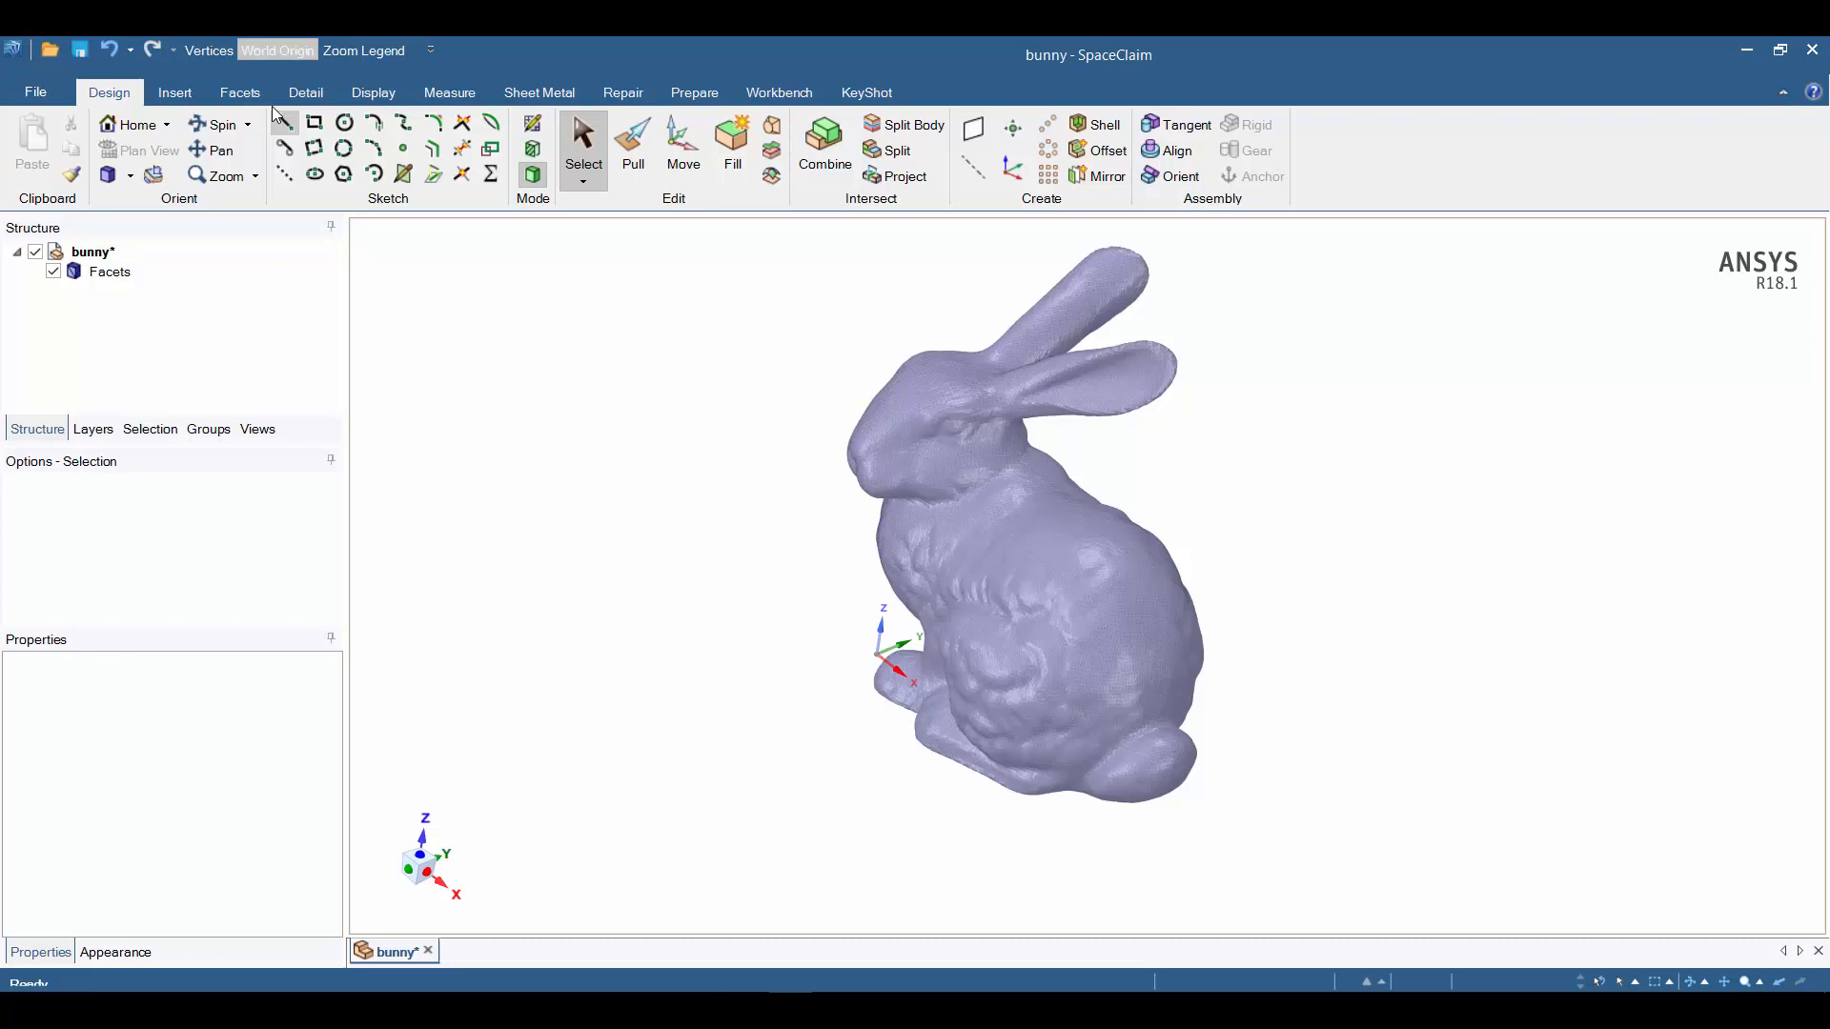
click(241, 92)
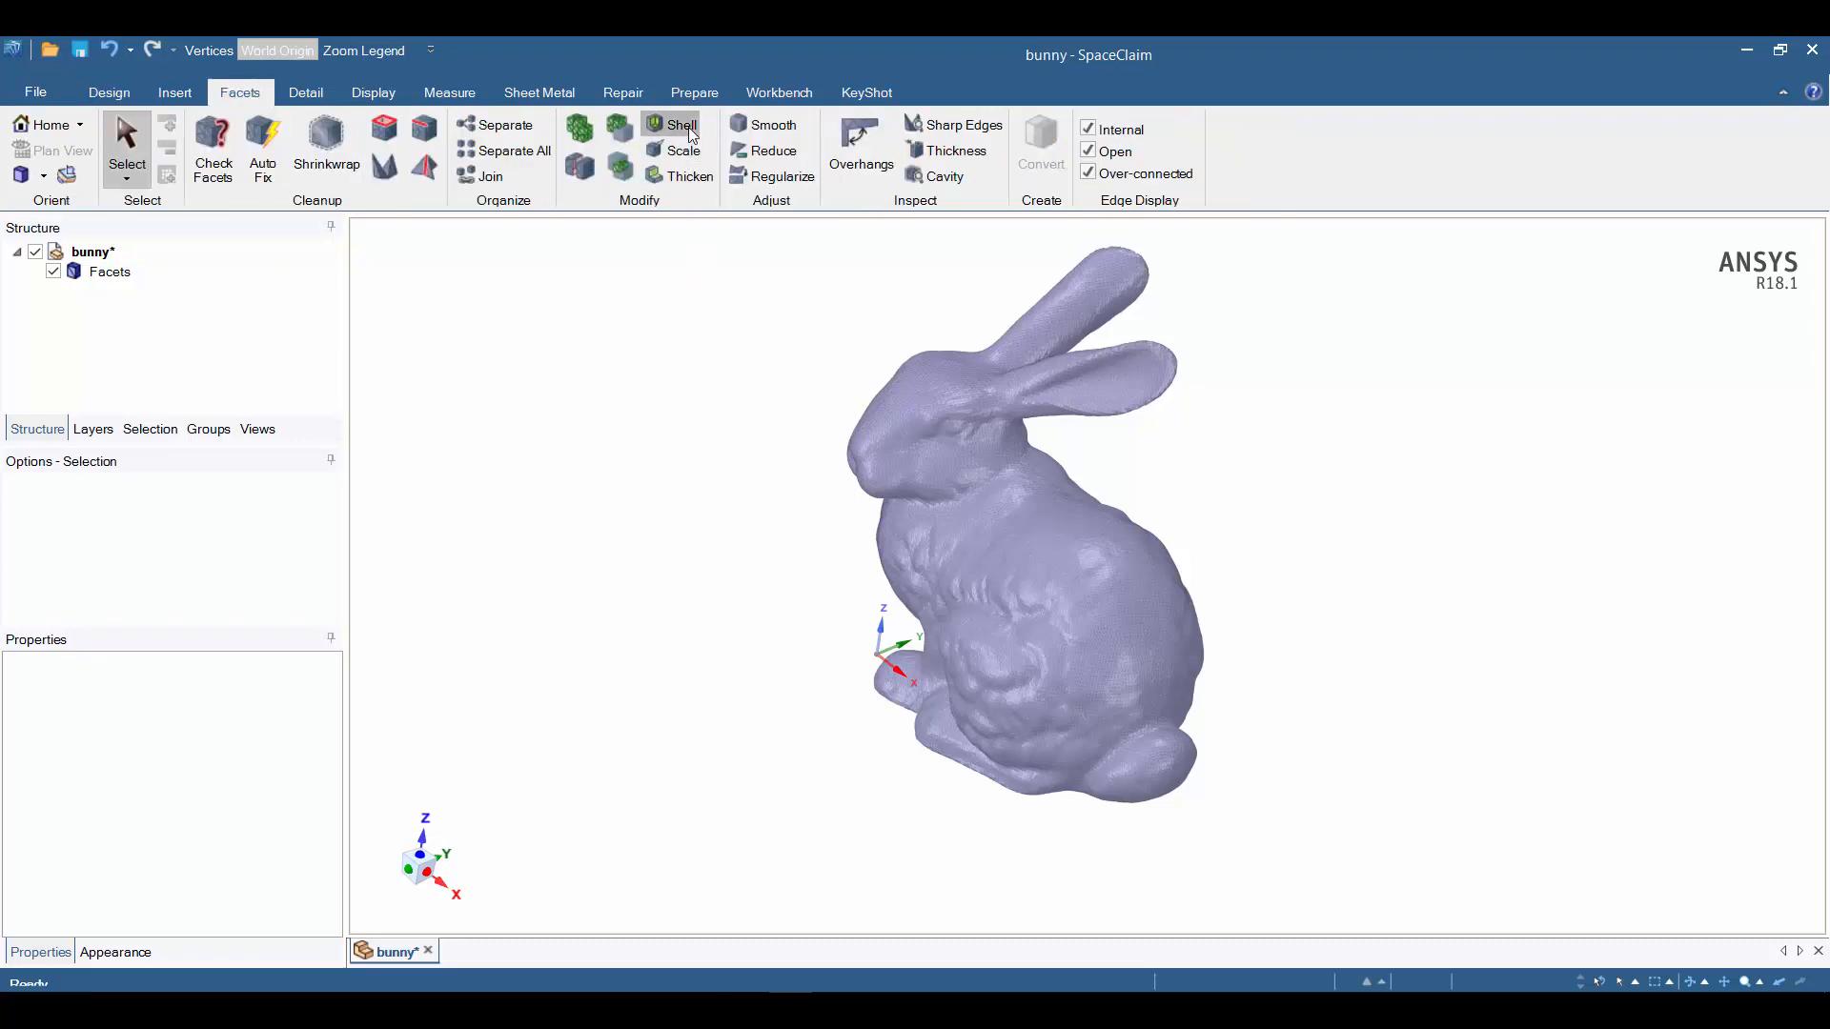
Shell the bunny with Basic hex infill, thickness 0.0200in and 10% fill, ready to mark faces.
click(678, 126)
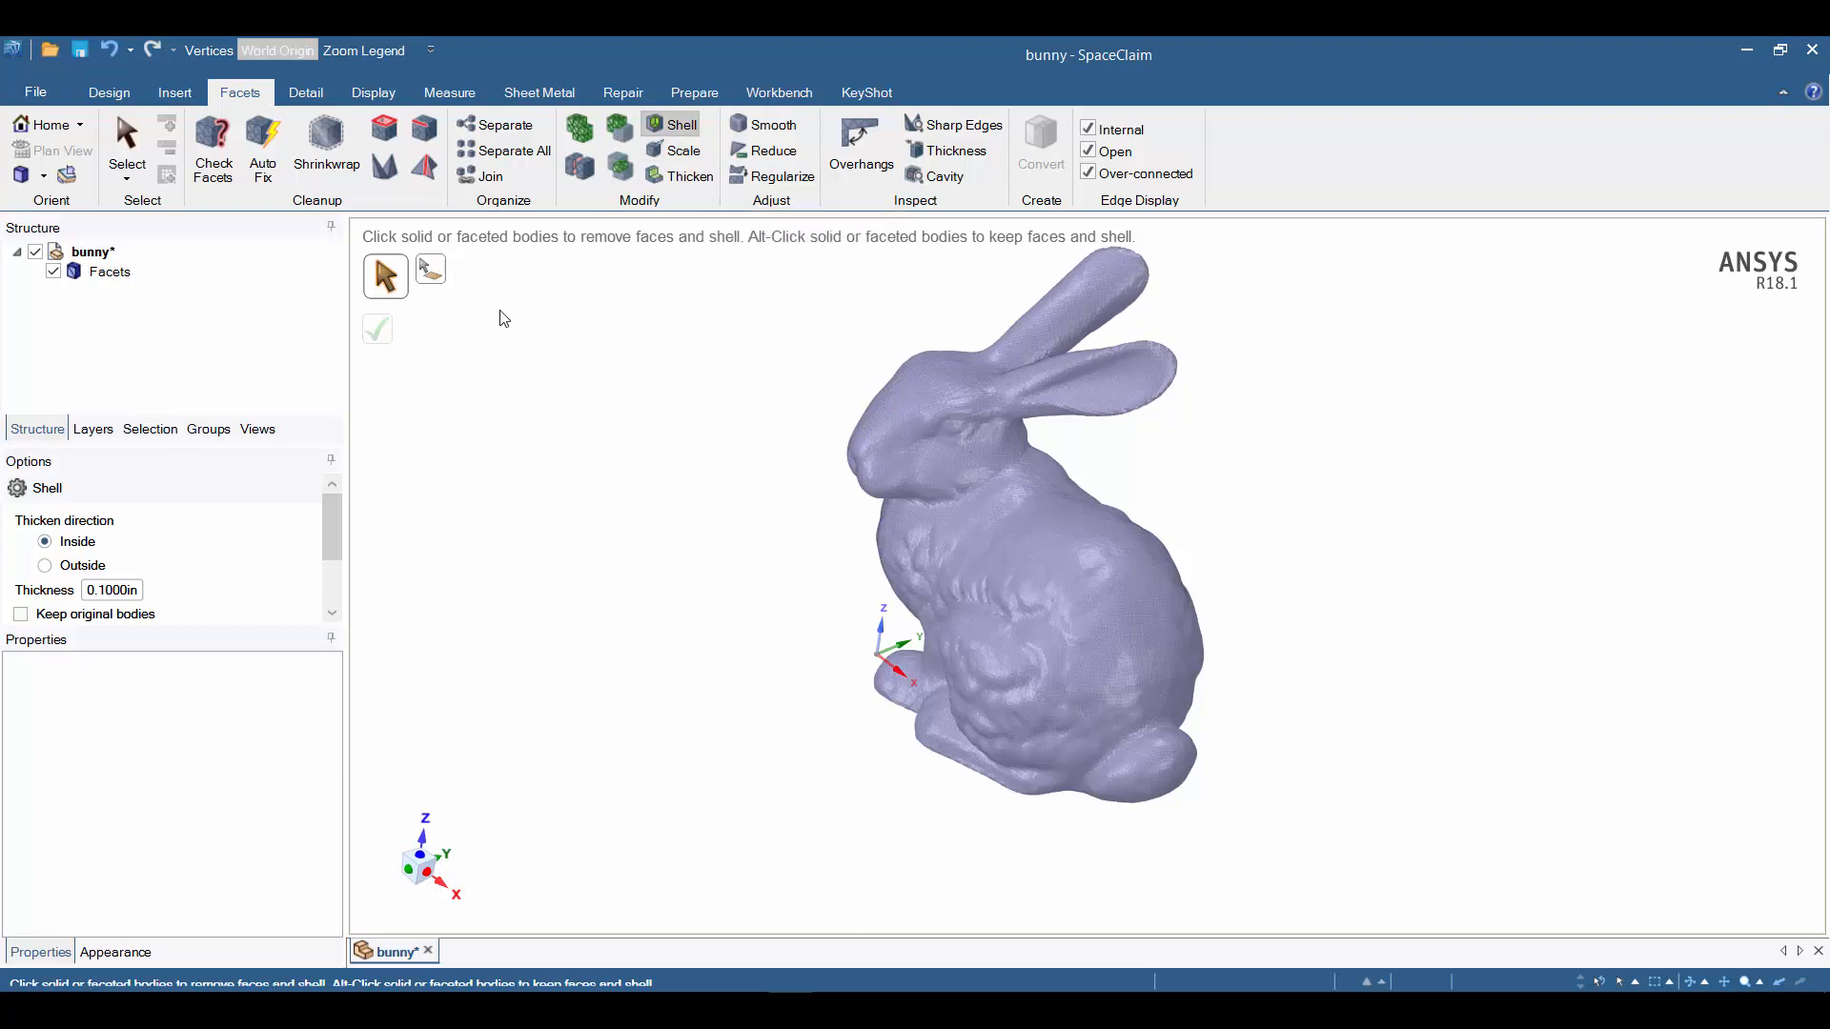
click(1022, 526)
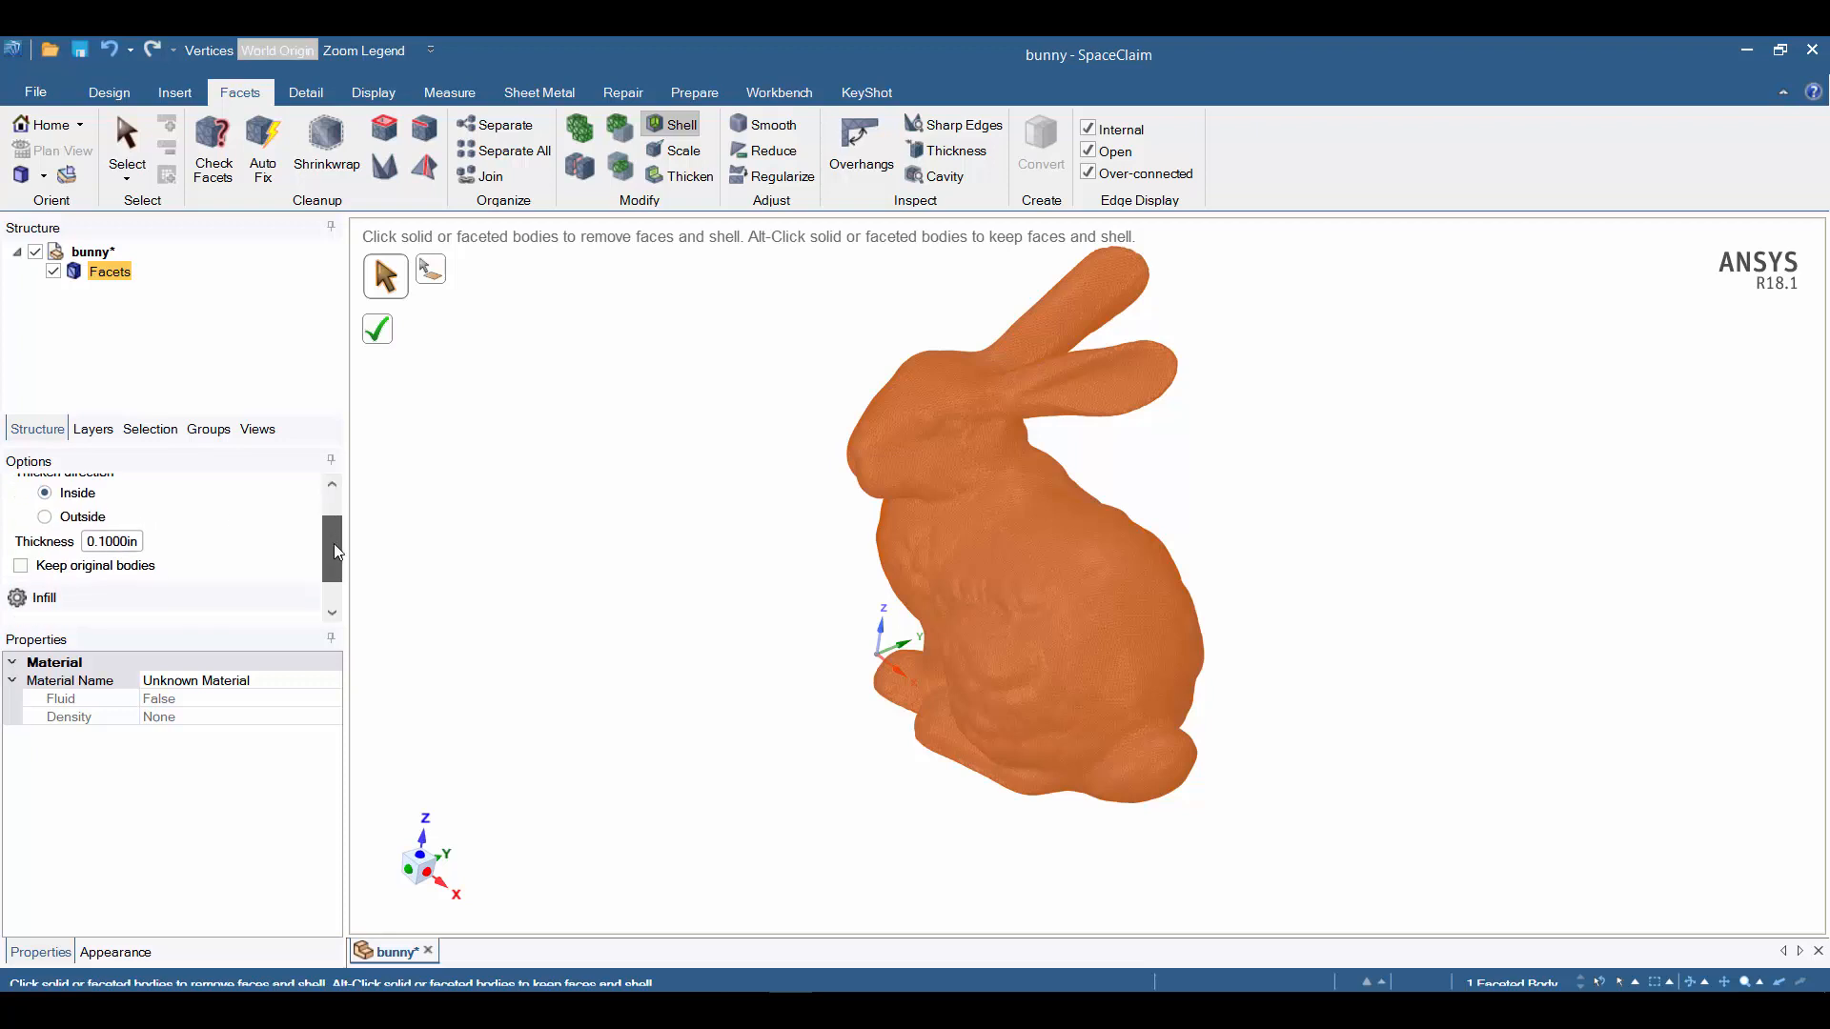
scroll(down, 3)
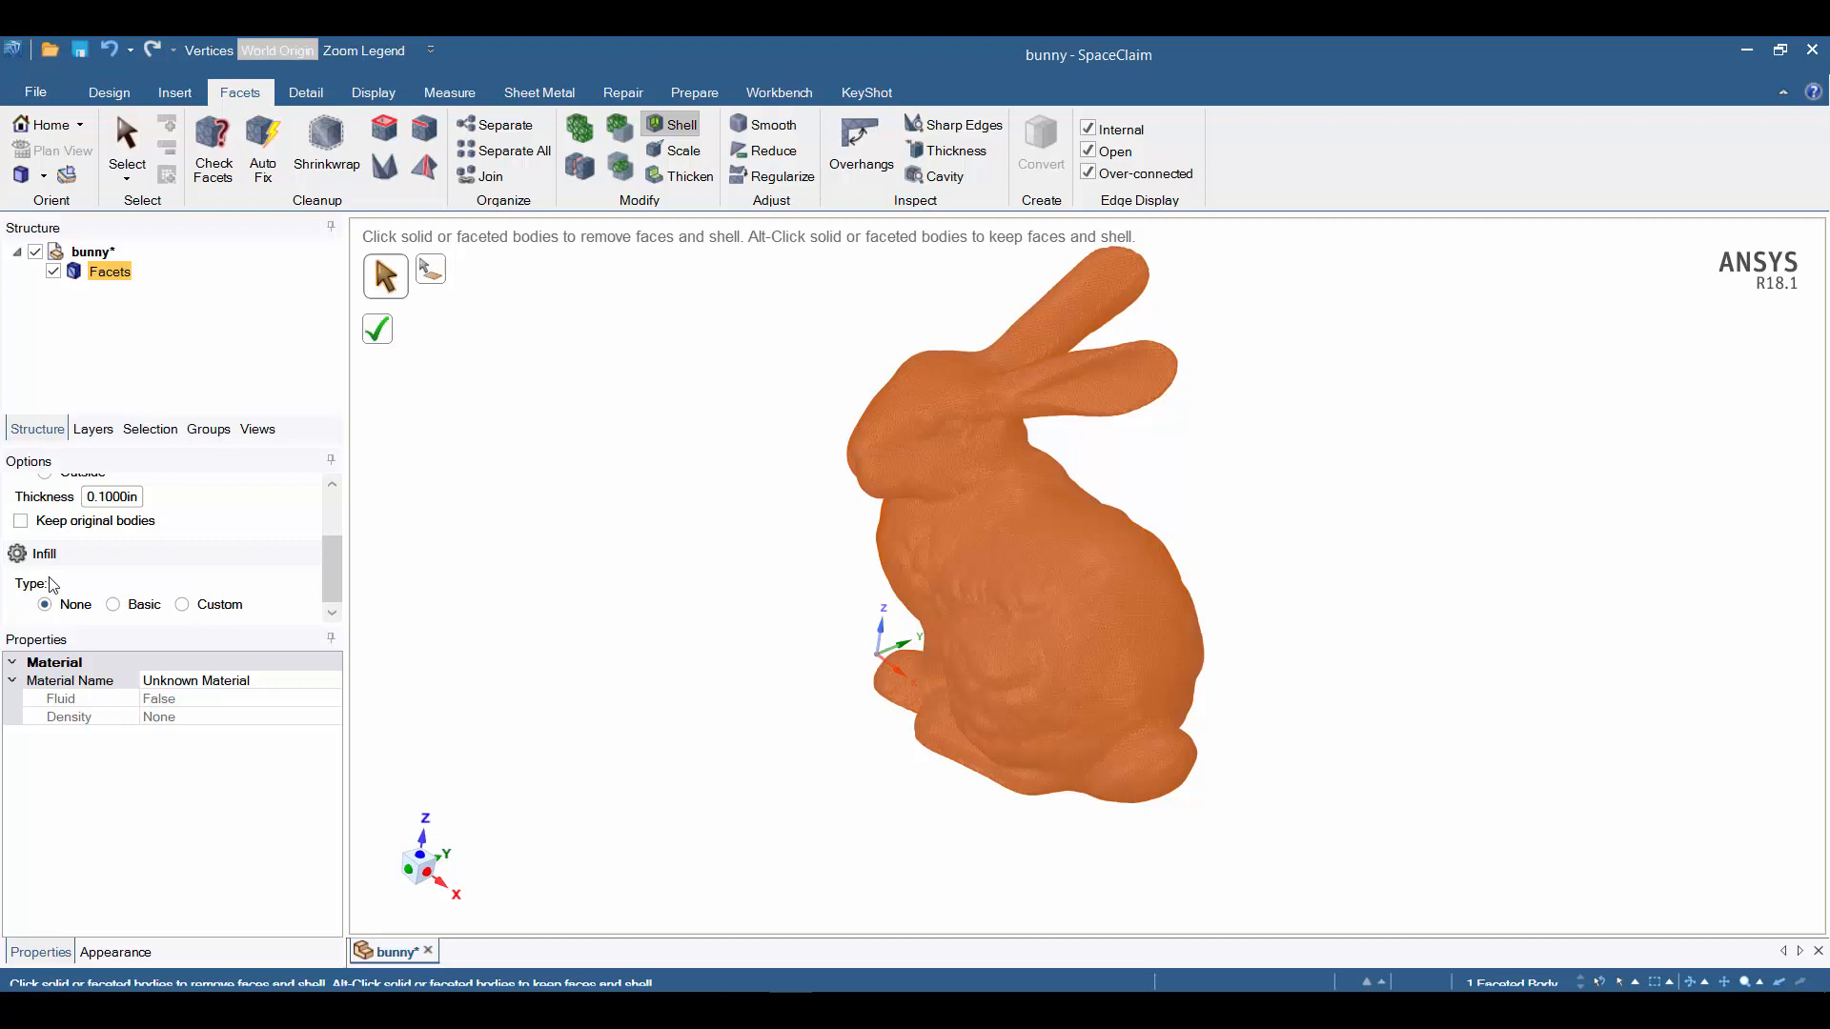
click(112, 604)
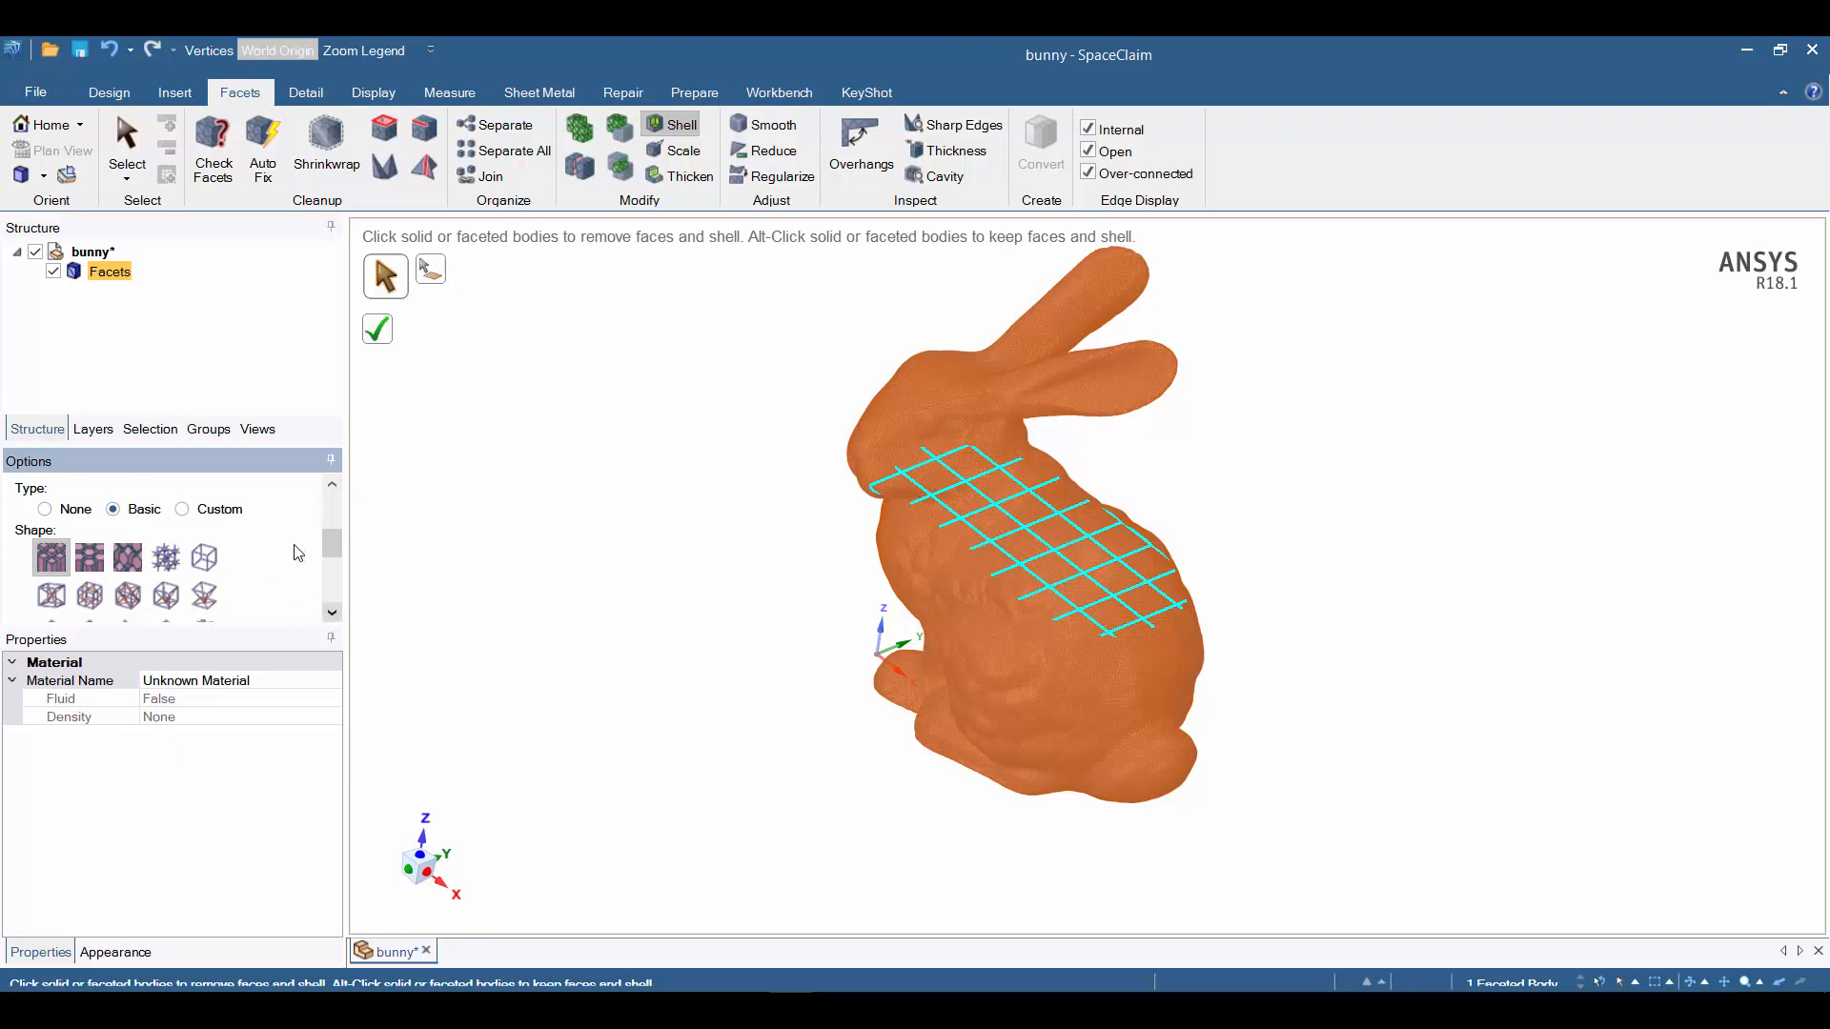
mouse_move(90, 557)
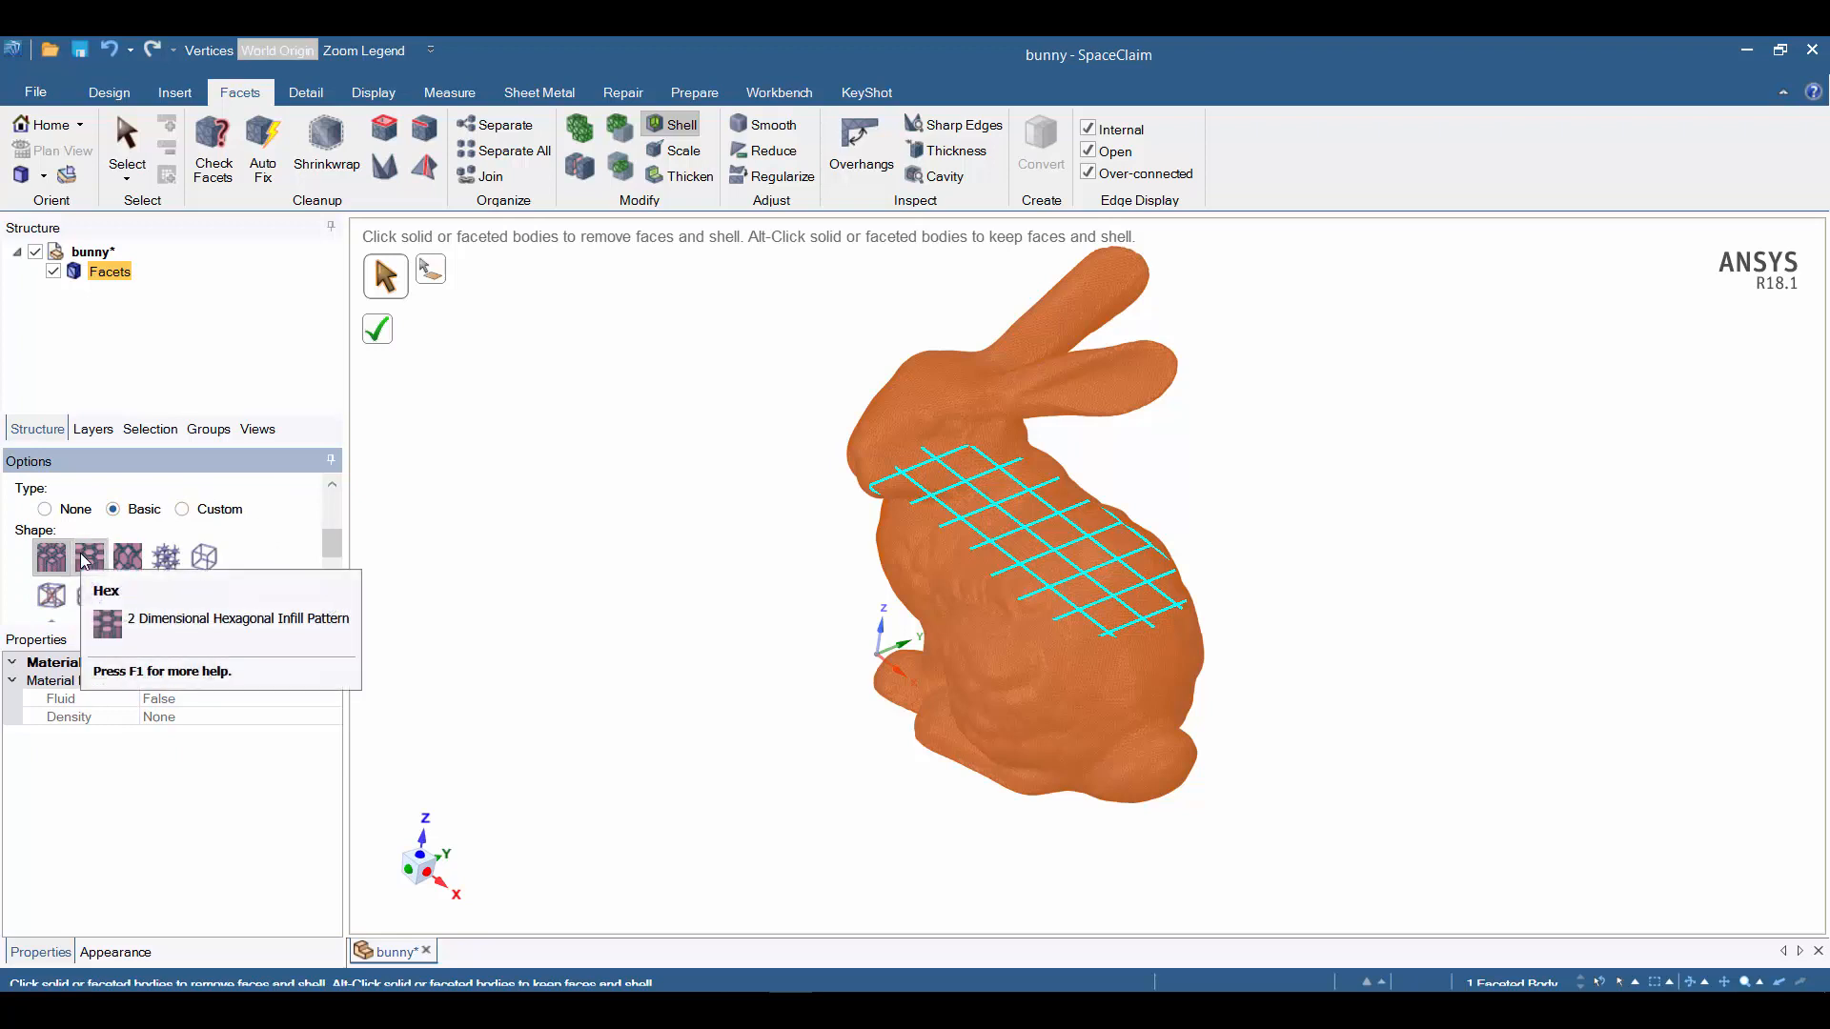
click(90, 557)
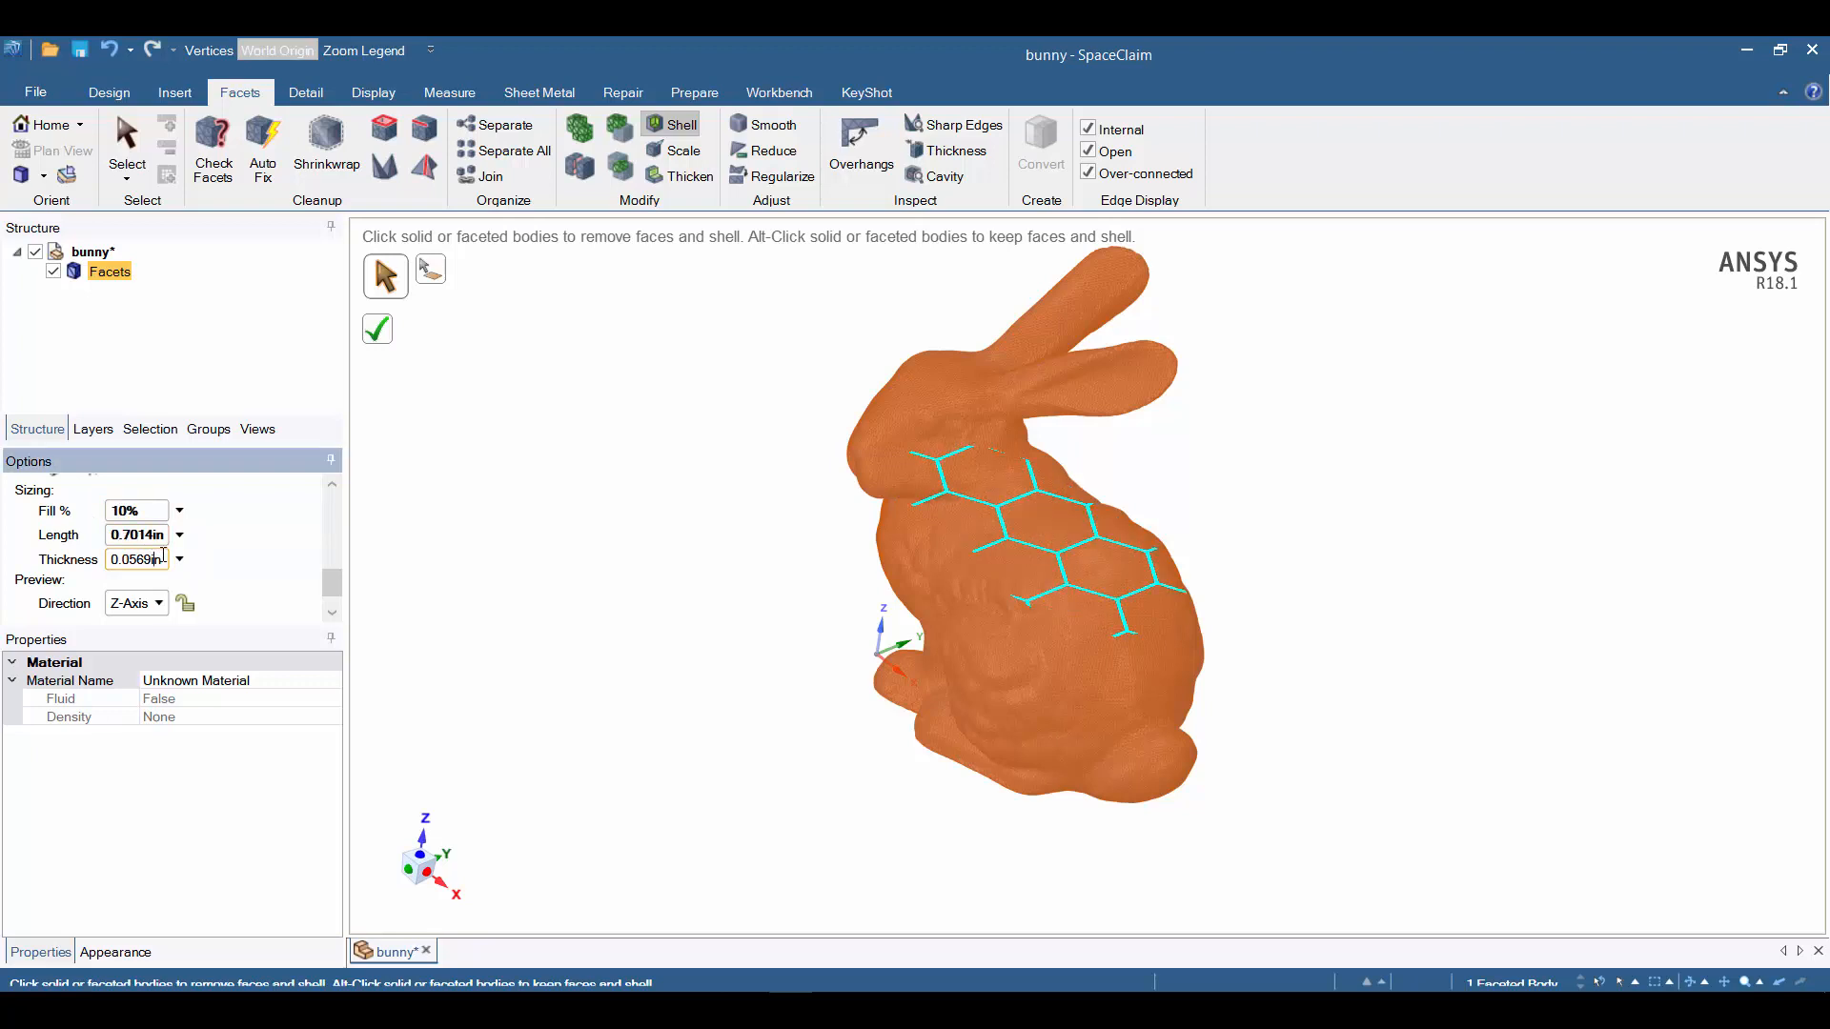
text(0.0200in)
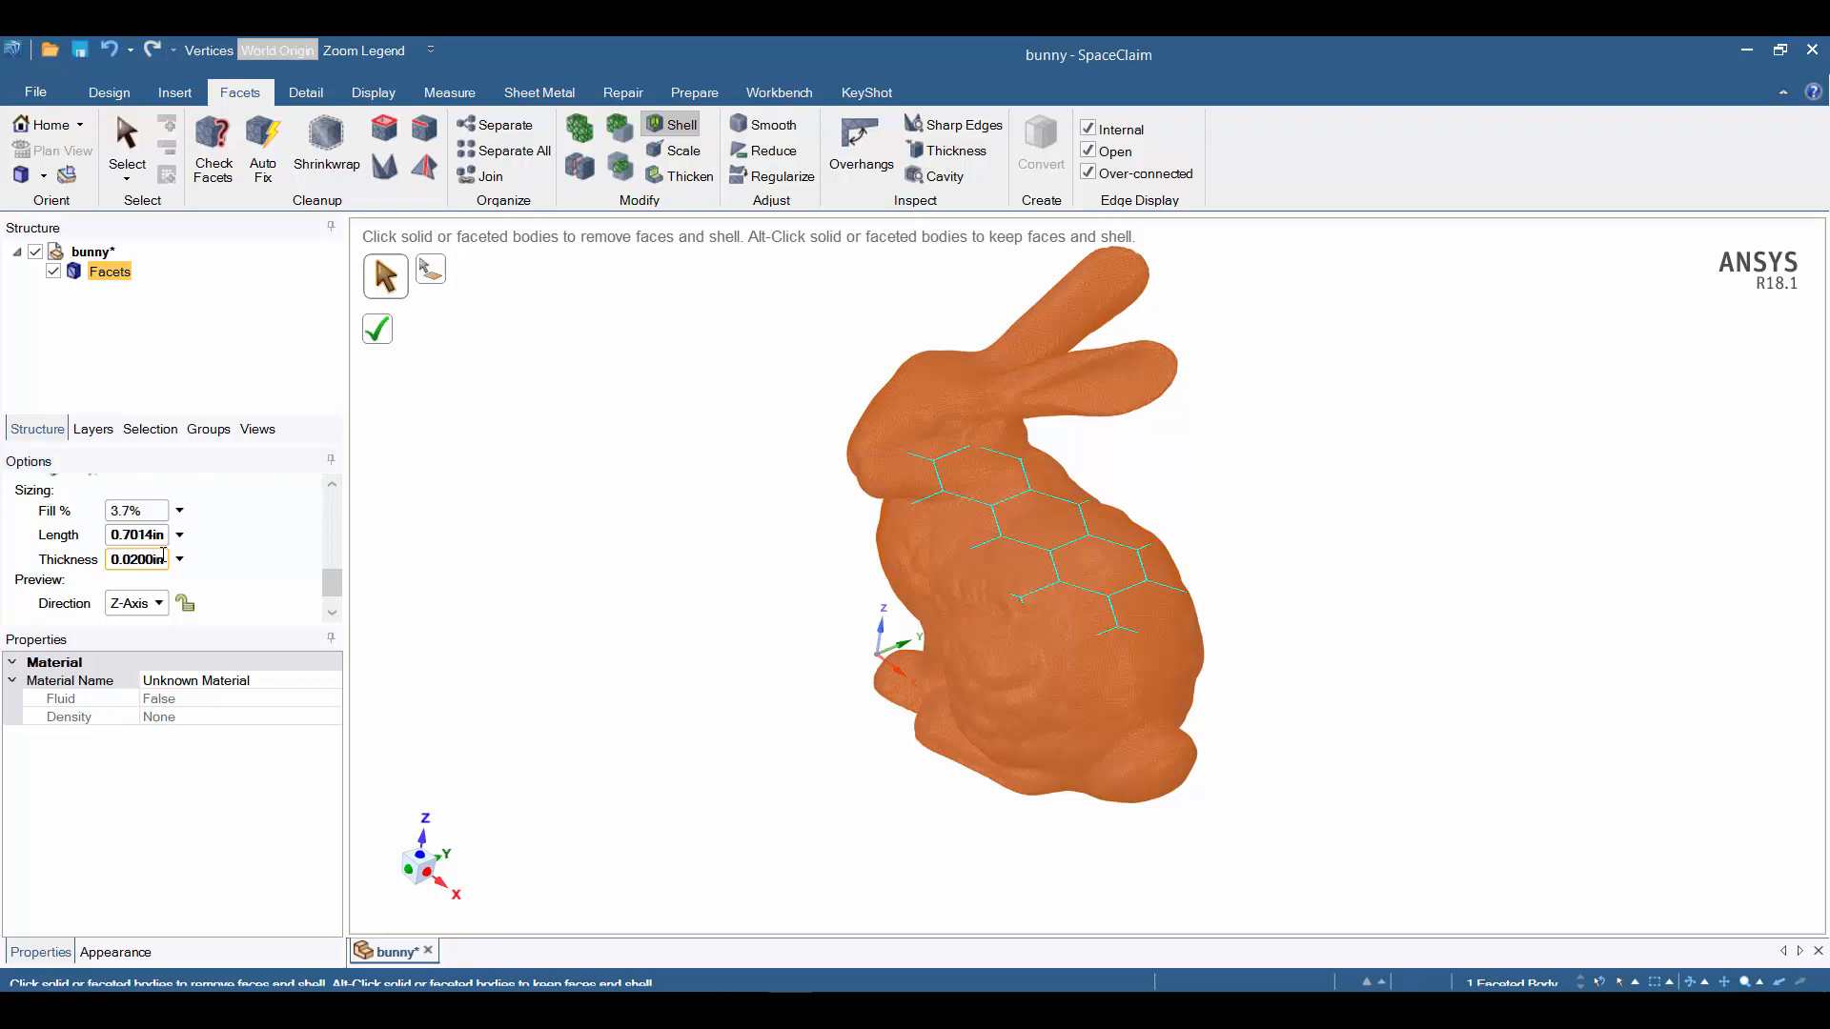
click(134, 511)
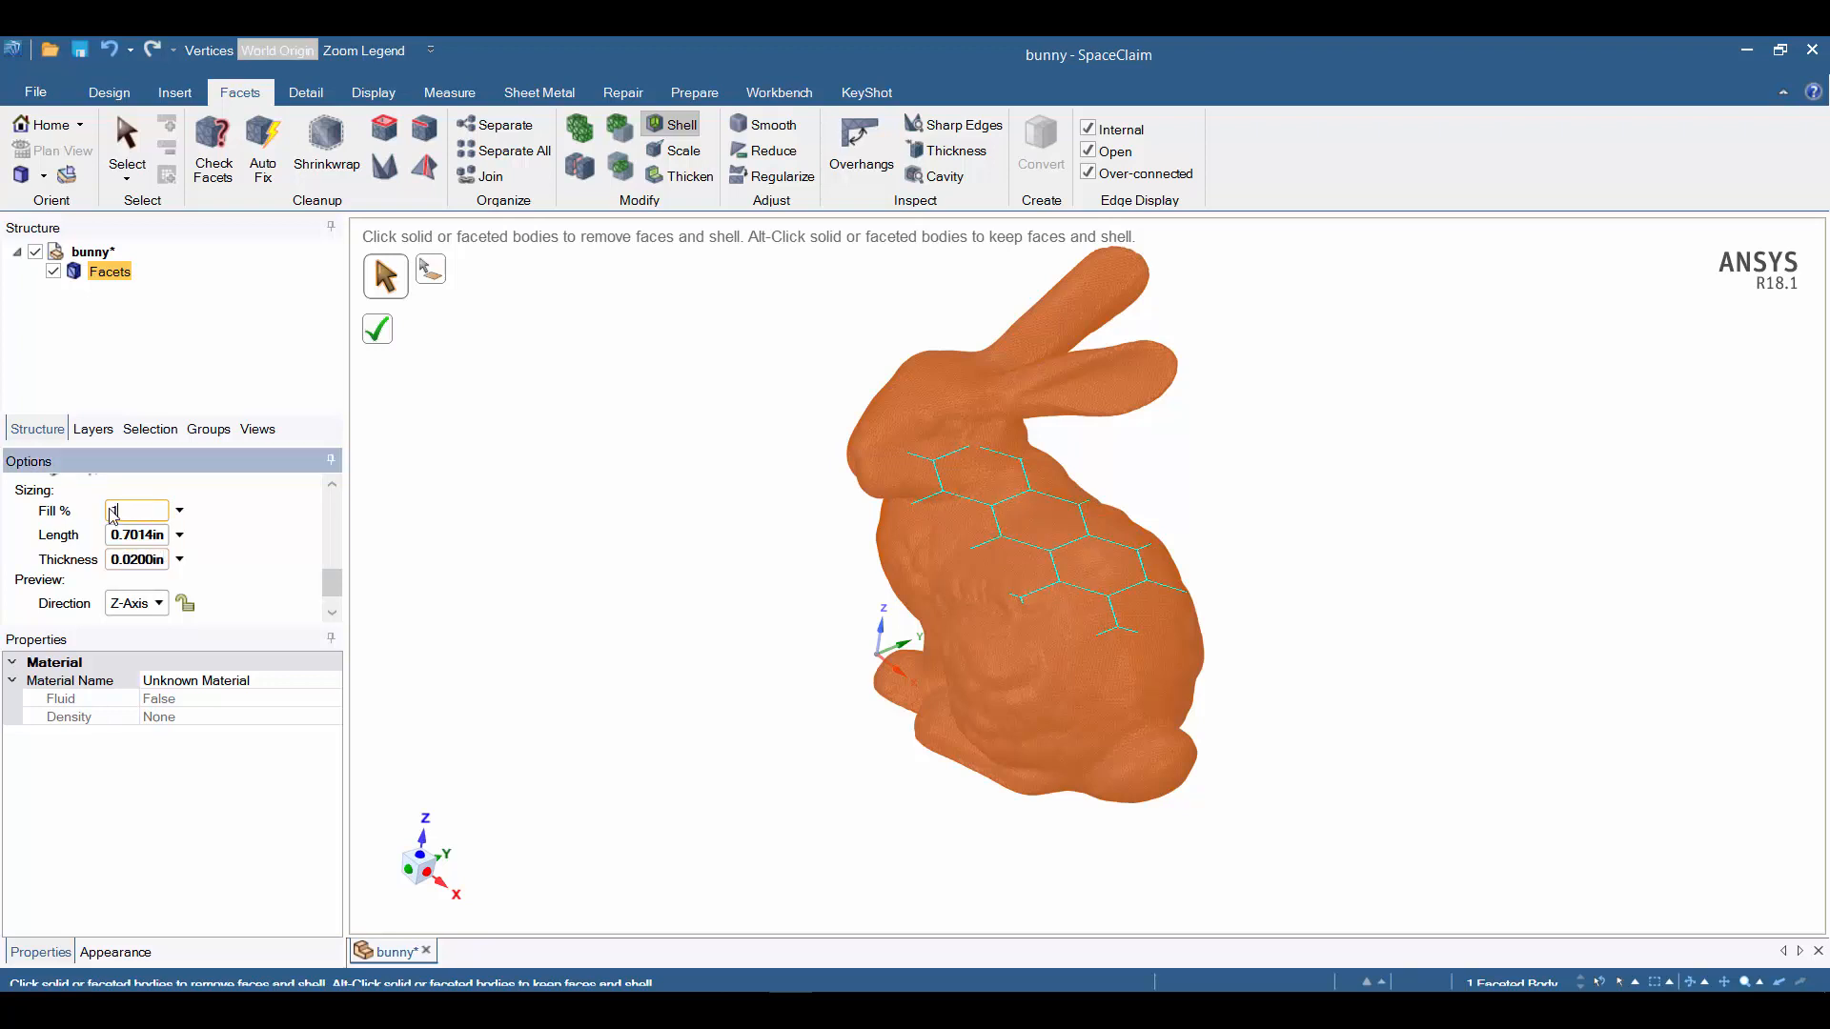
text(10%)
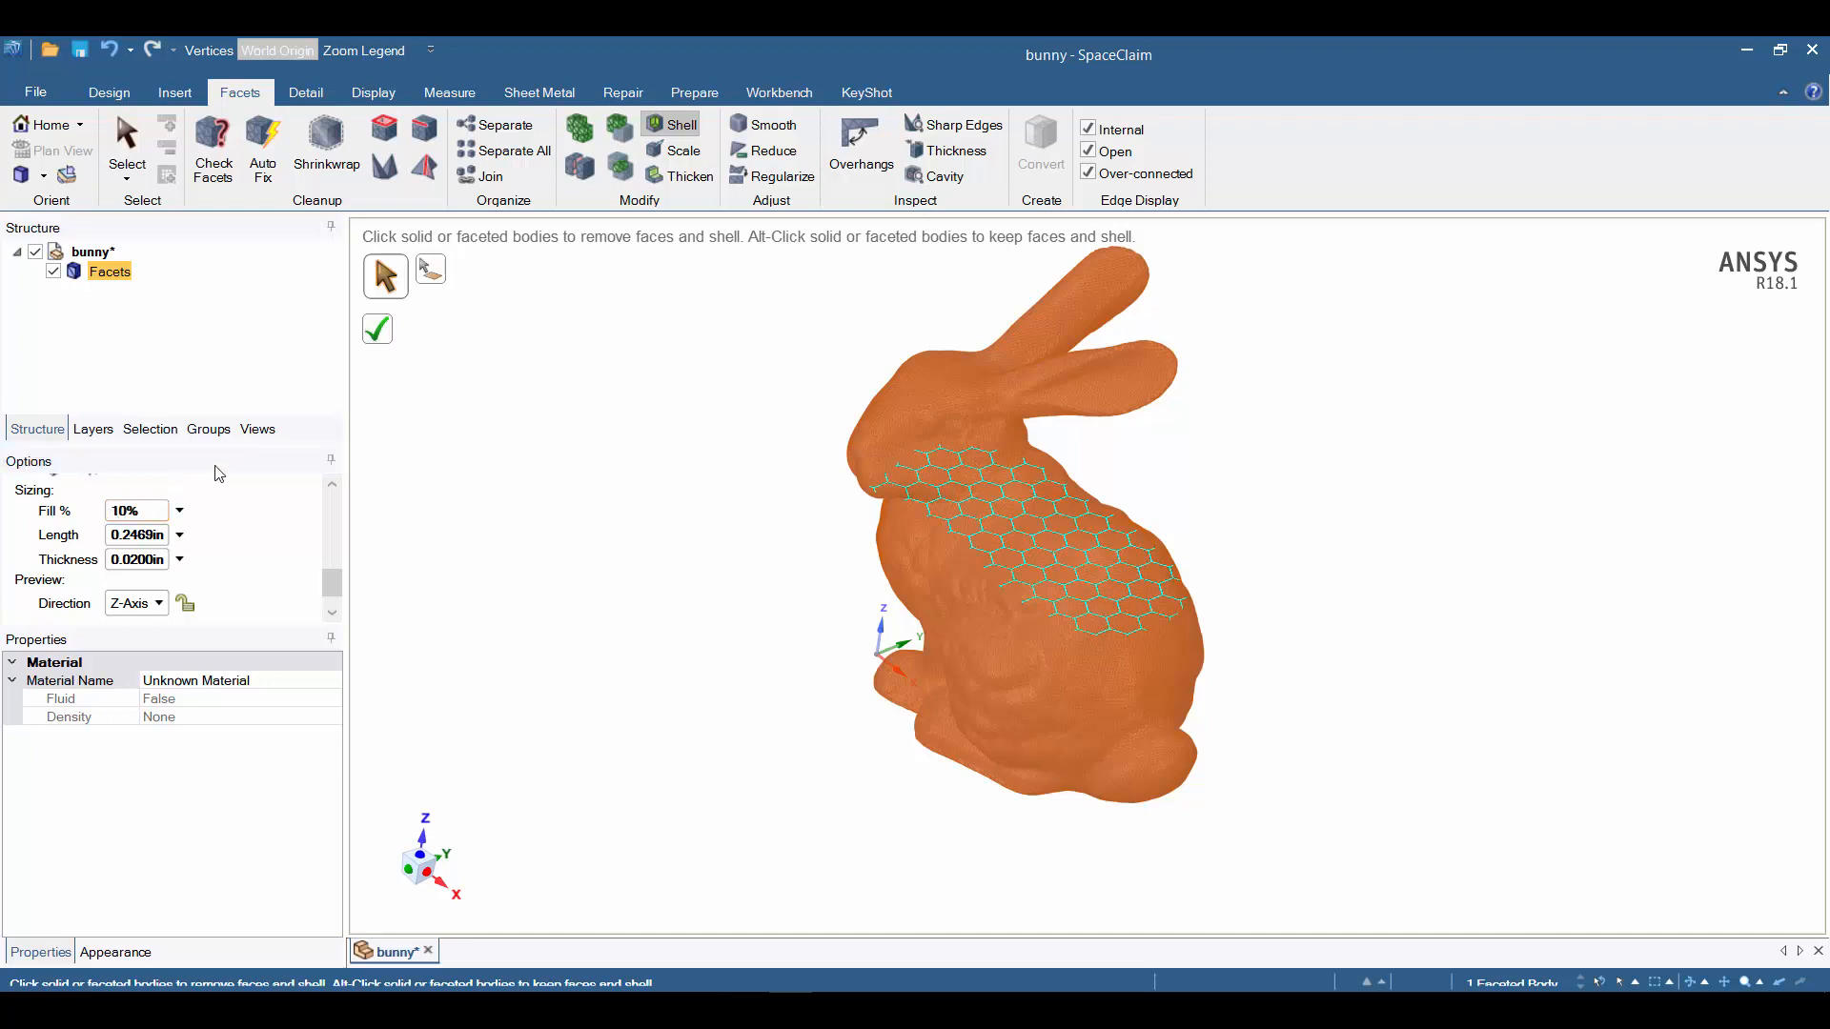
mouse_move(549, 514)
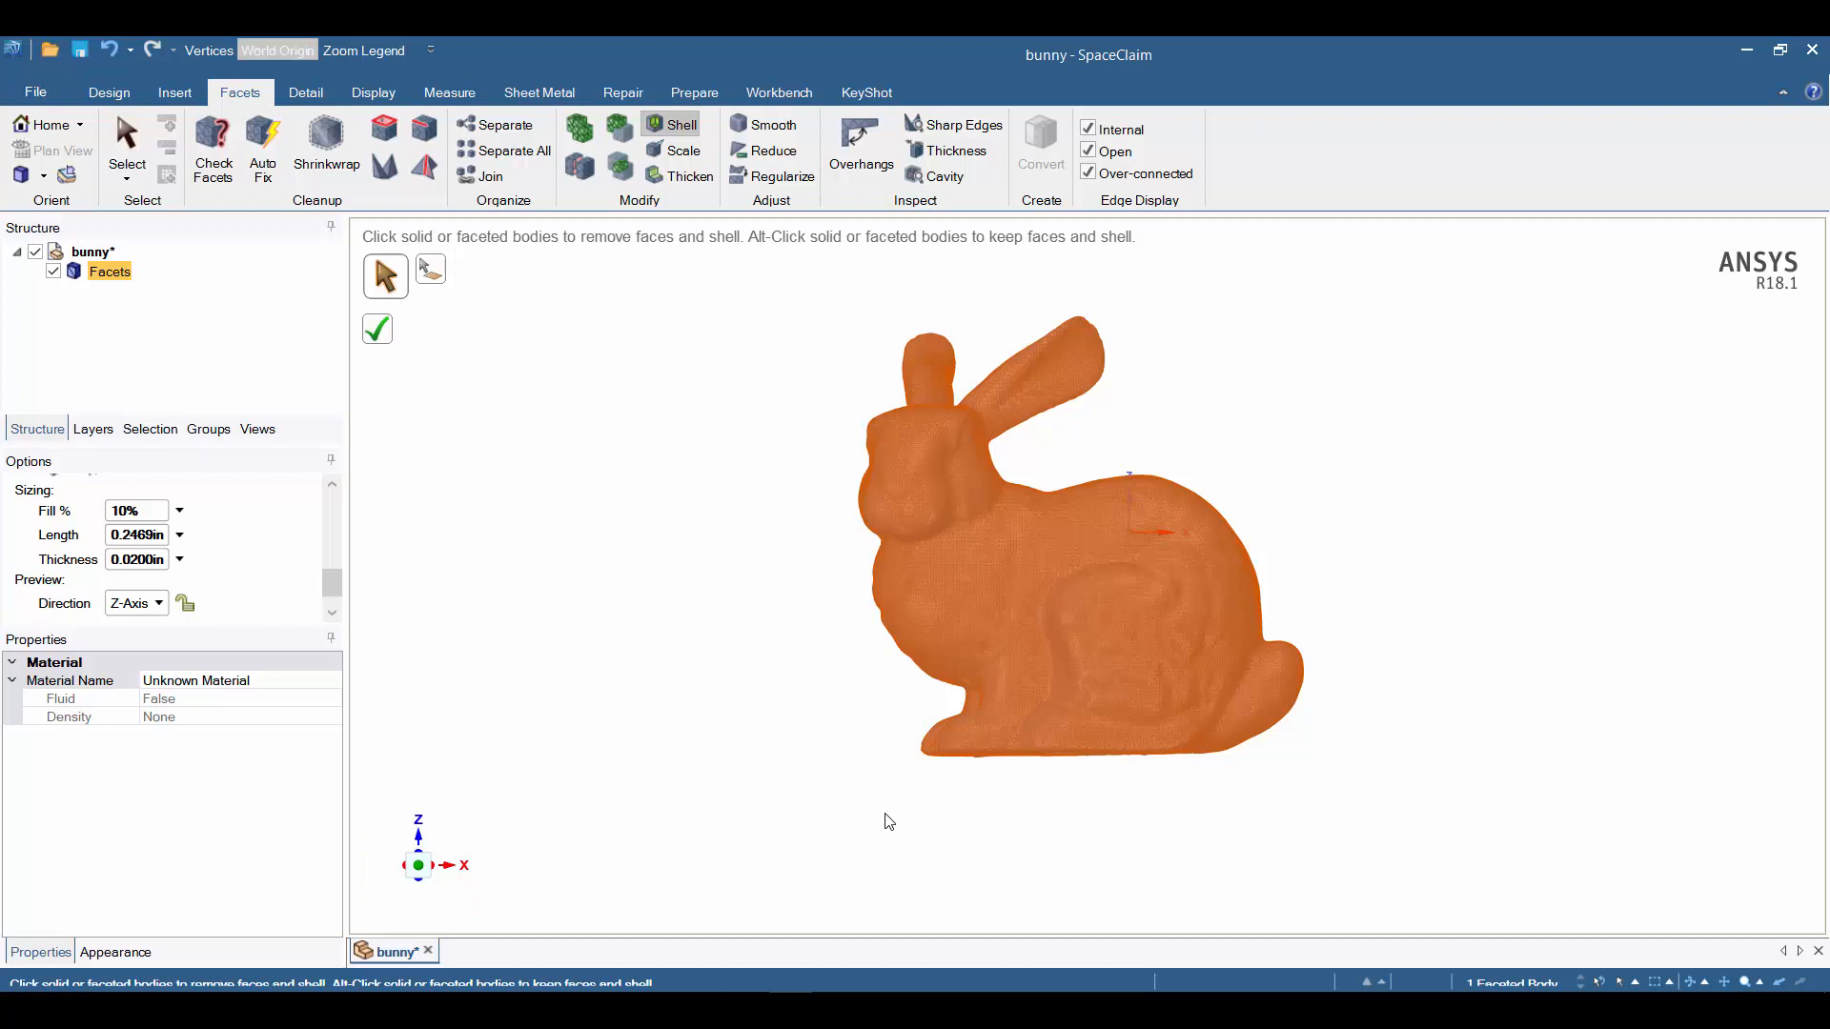
mouse_move(473, 315)
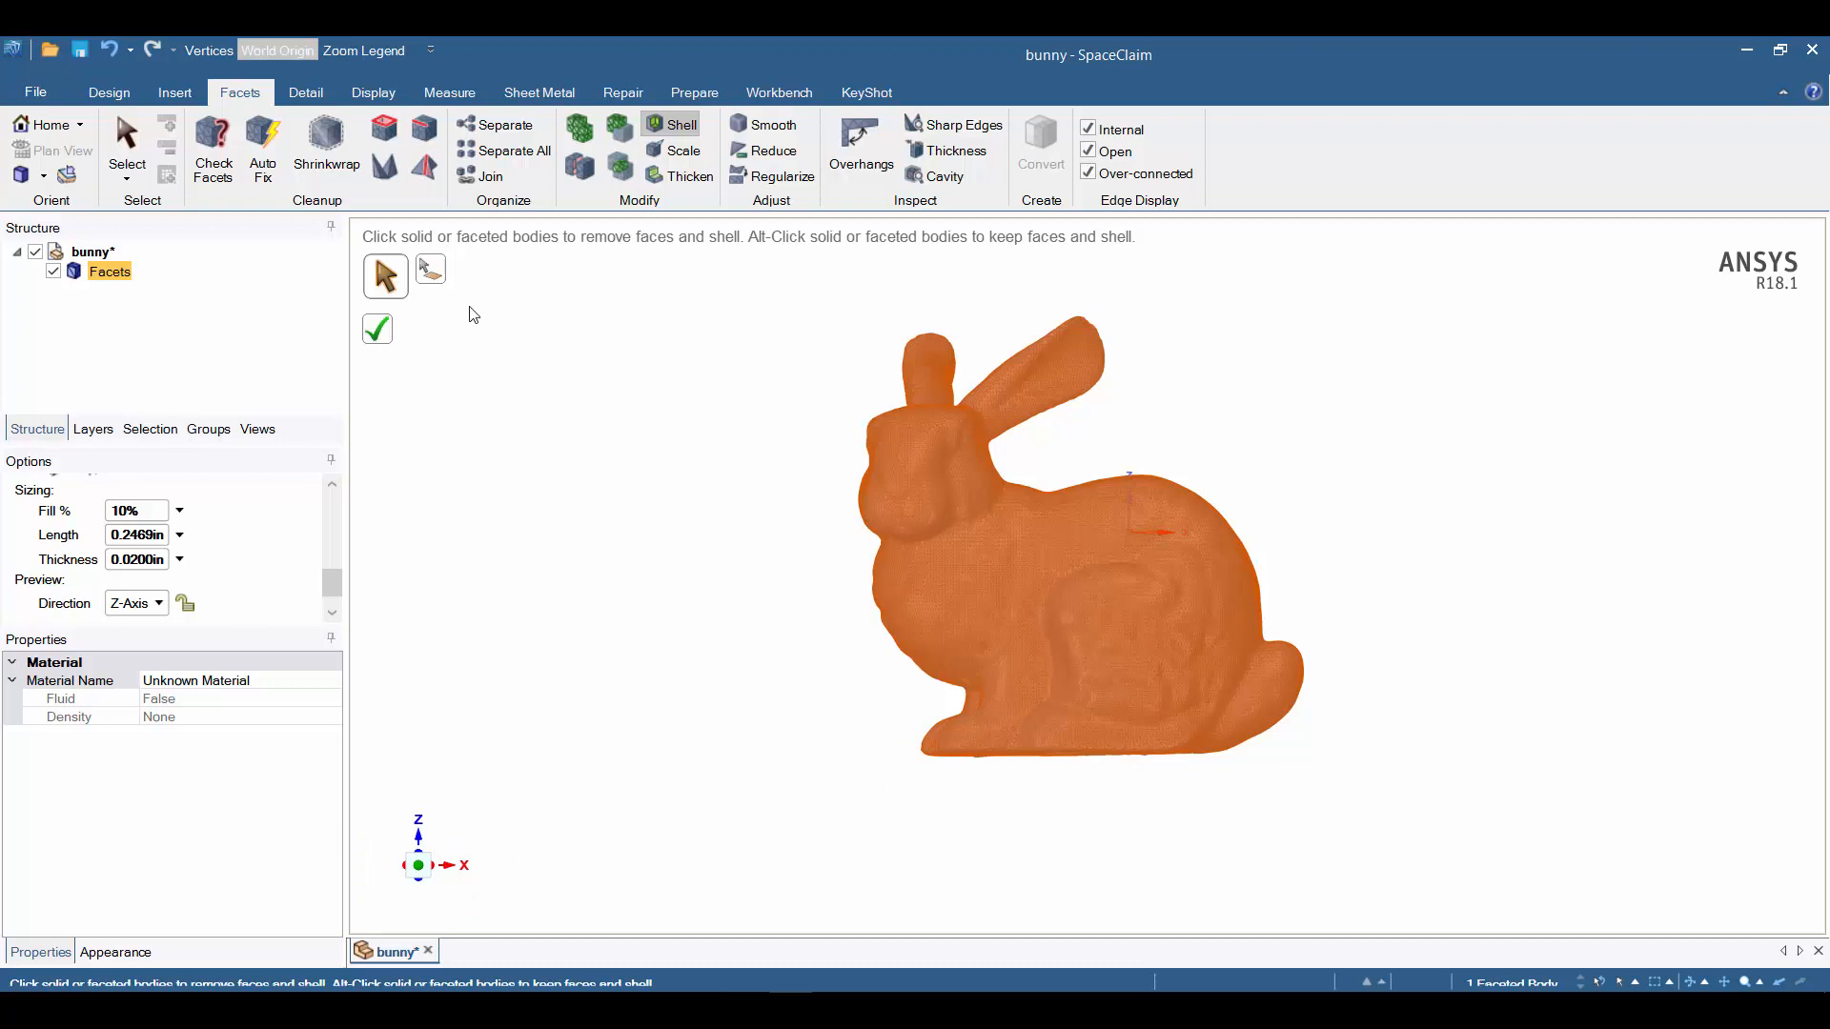
click(423, 274)
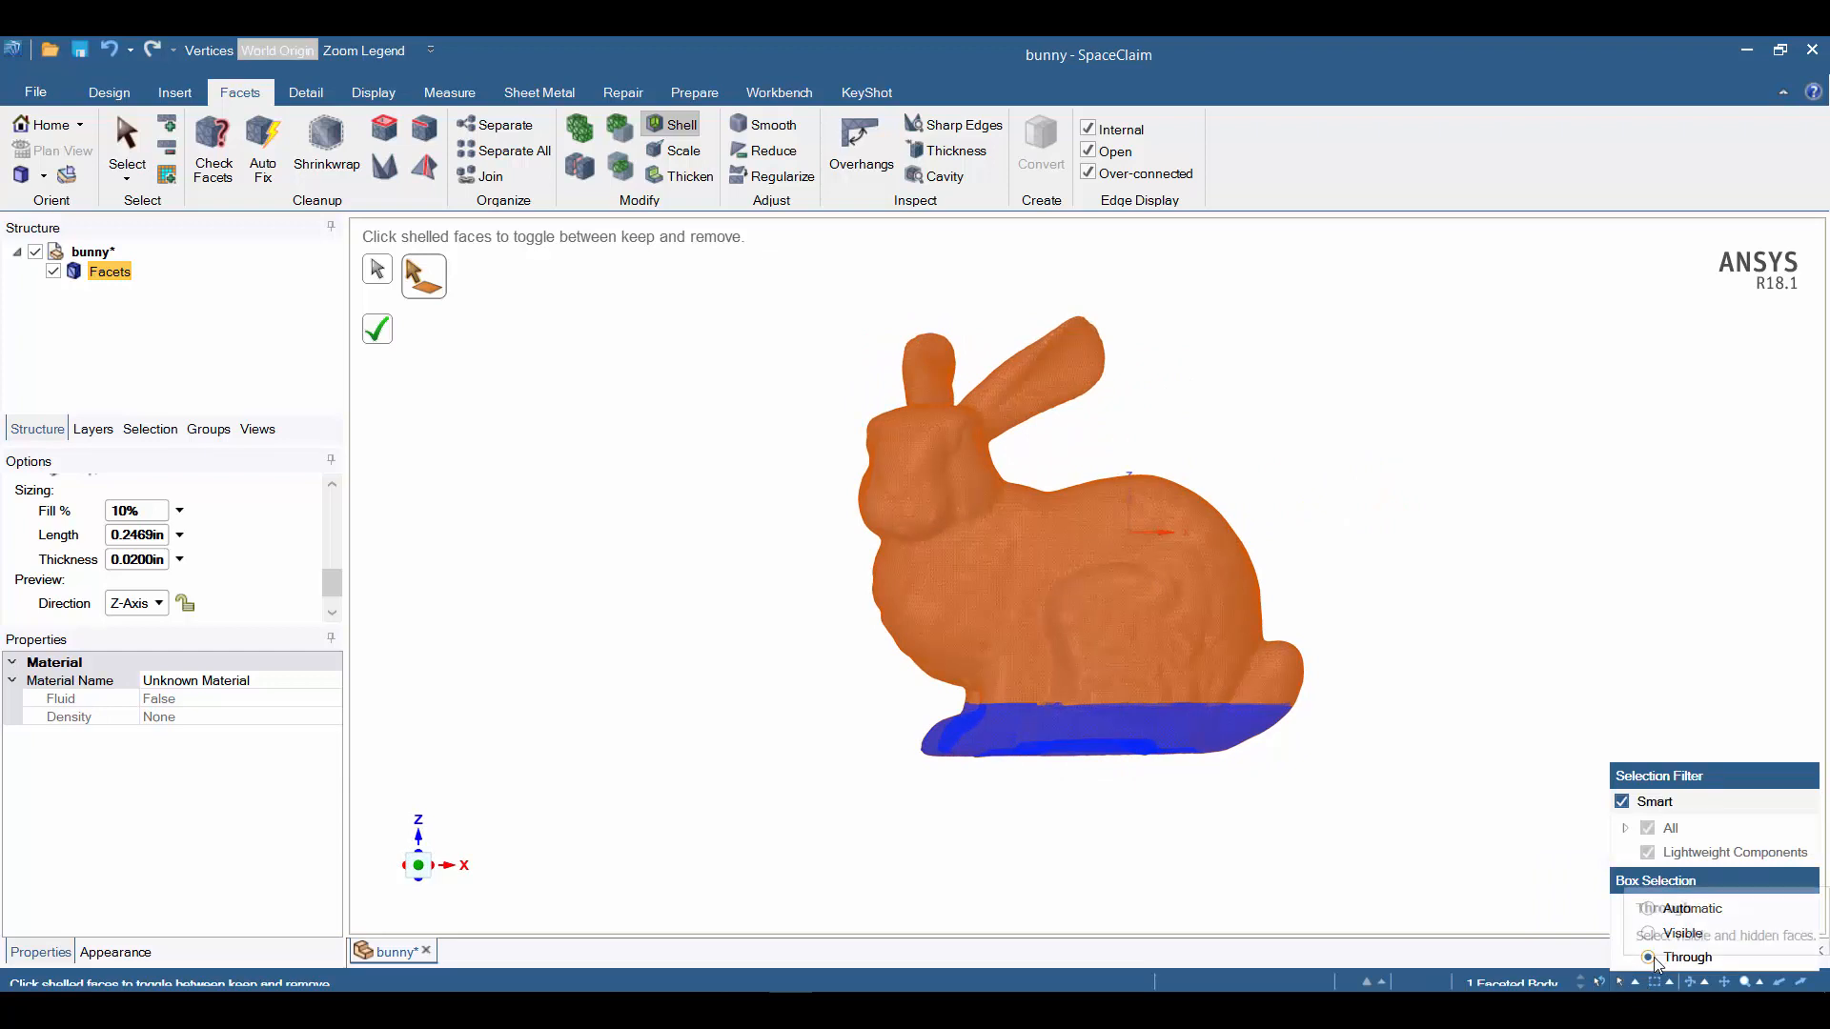
Let box selection reach hidden base faces and complete the infilled shell.
click(1647, 956)
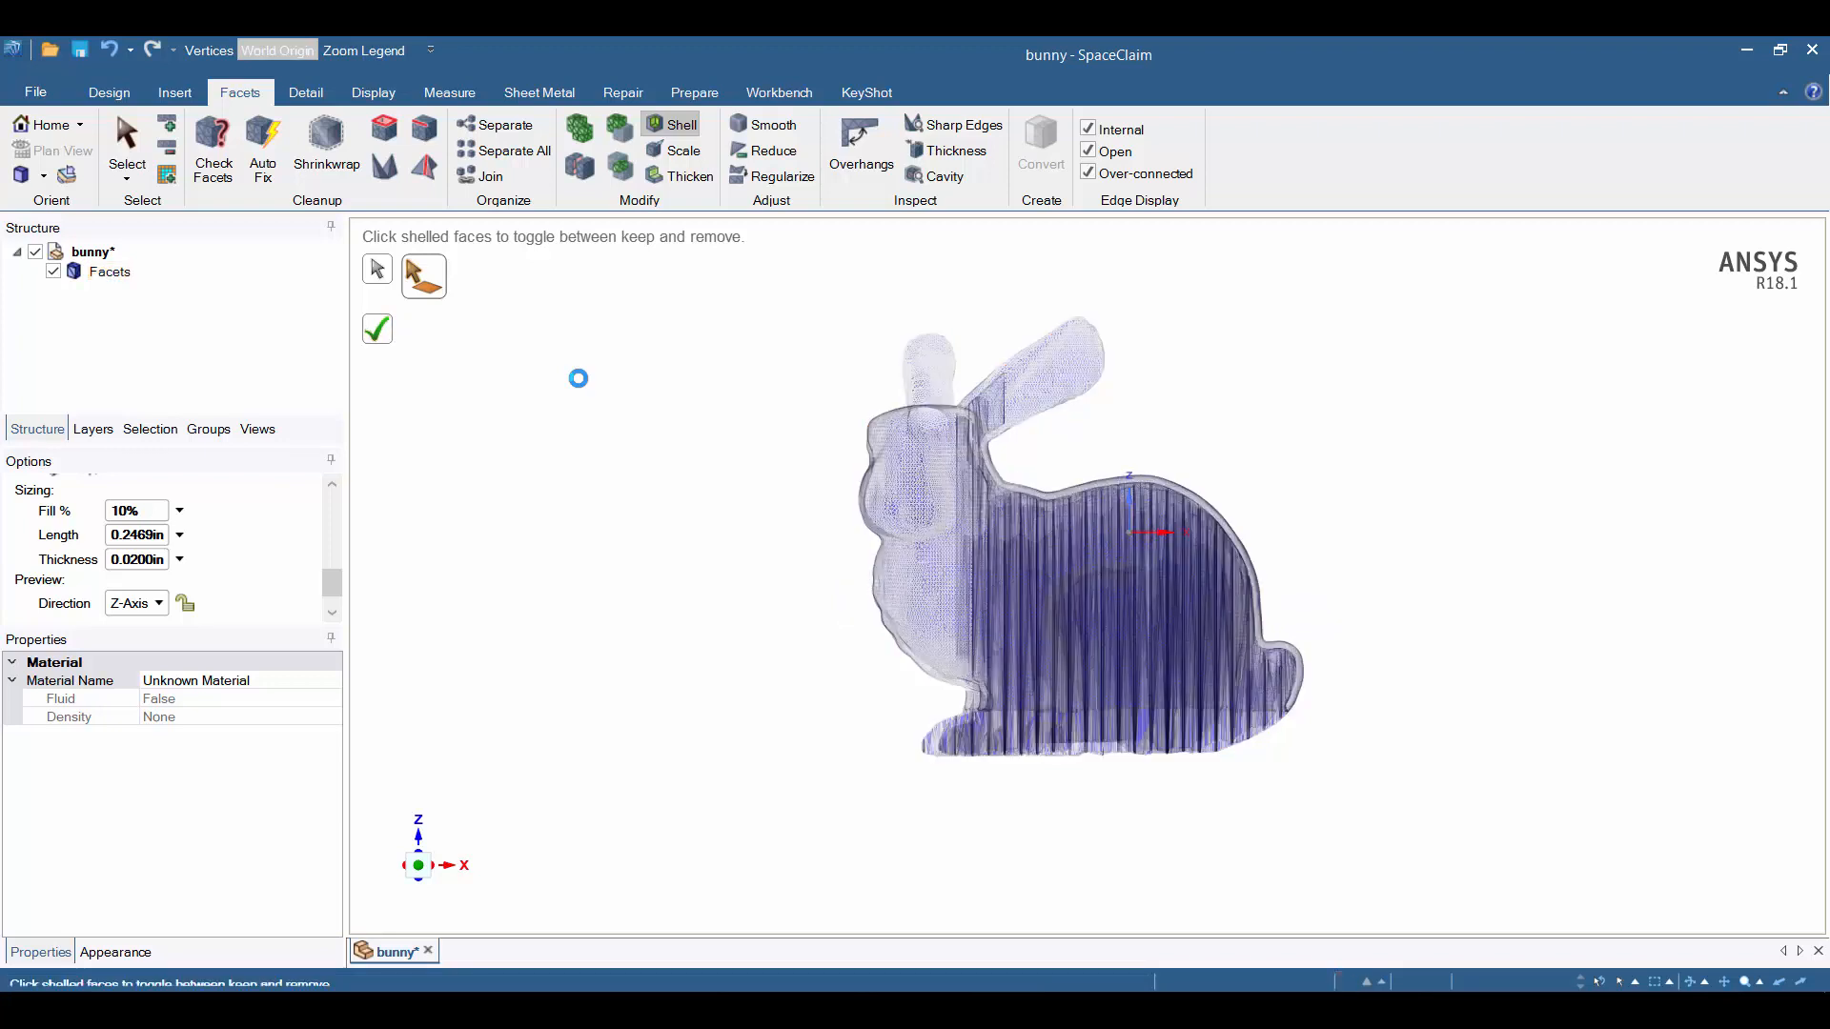
click(376, 328)
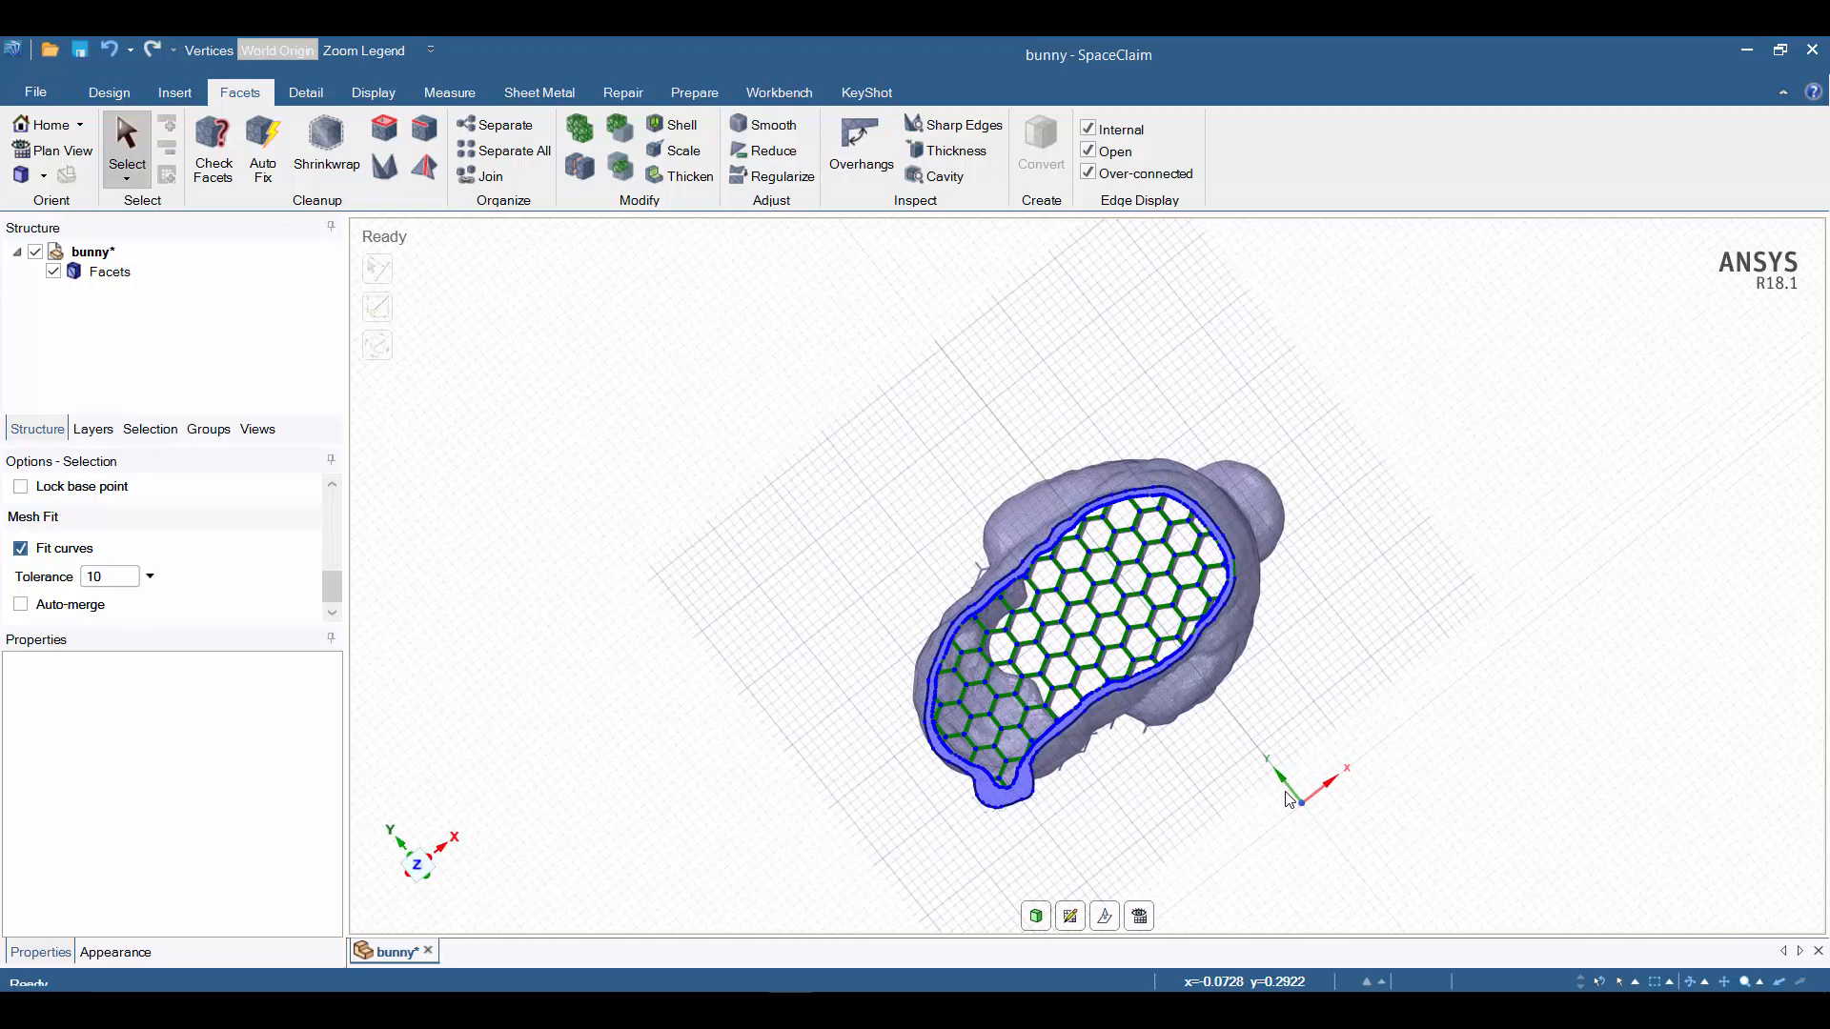
mouse_move(1258, 780)
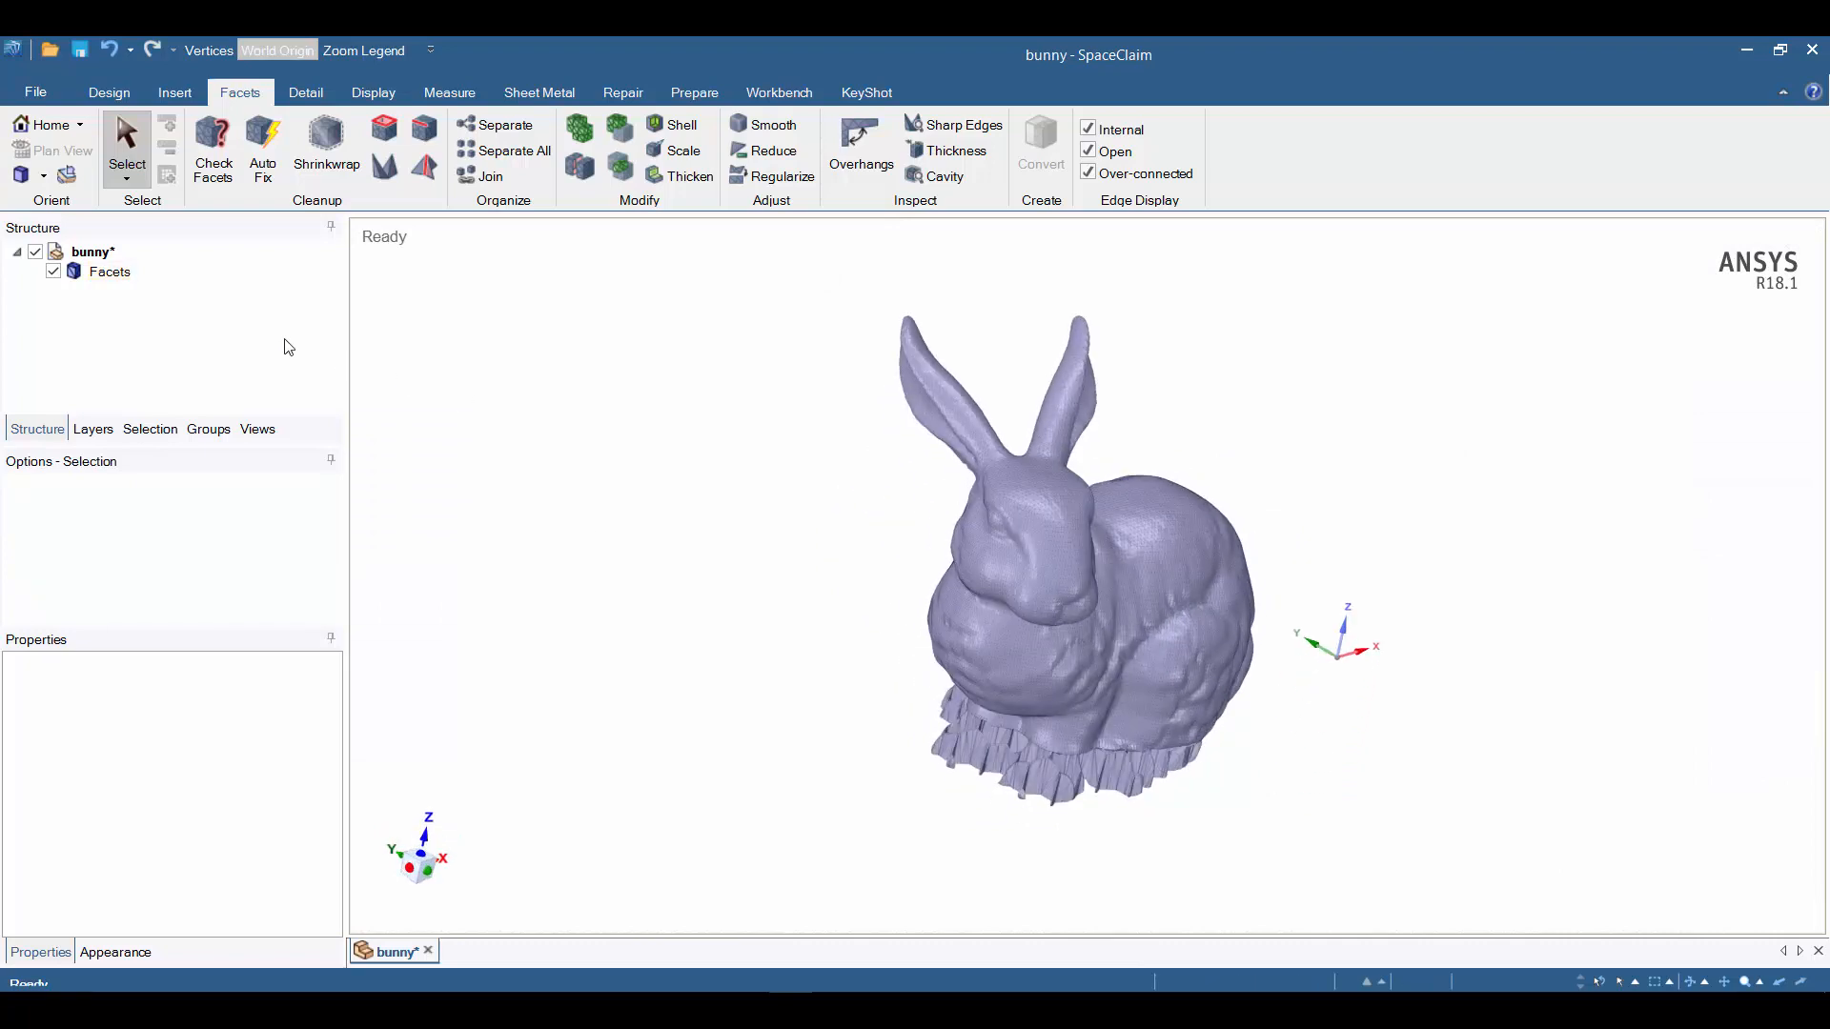
click(673, 126)
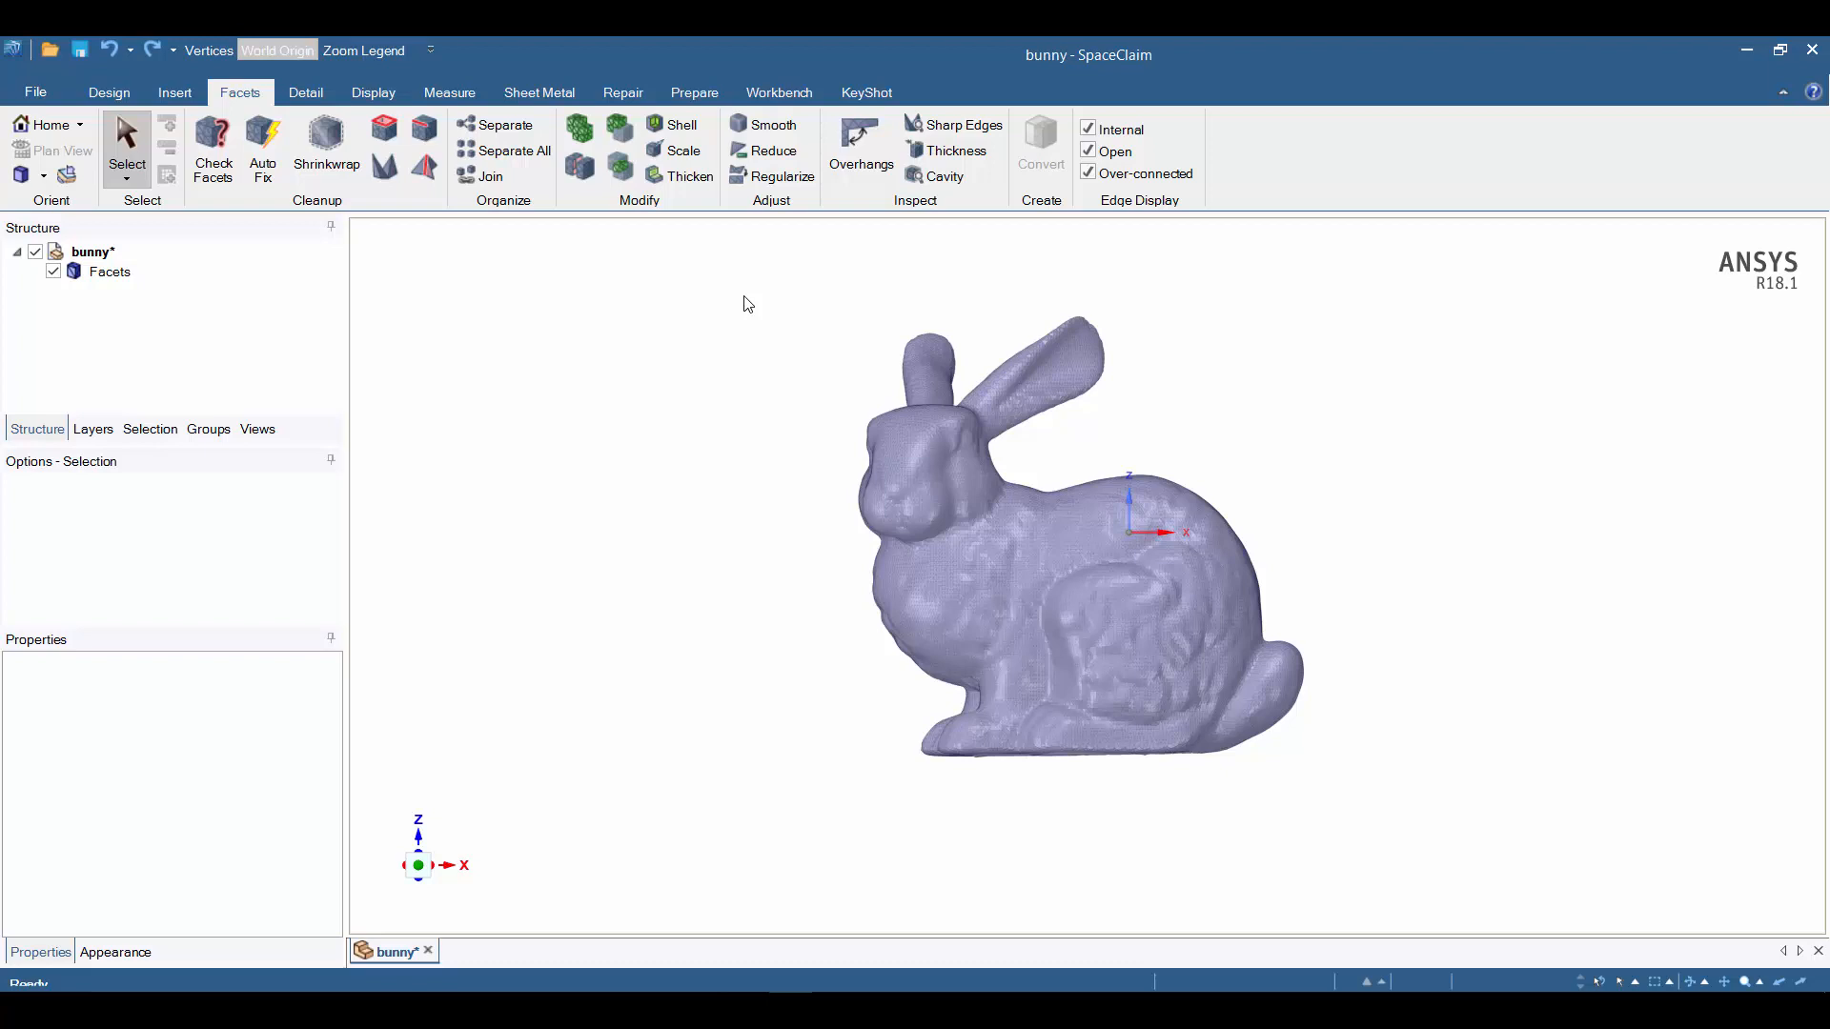
mouse_move(551, 347)
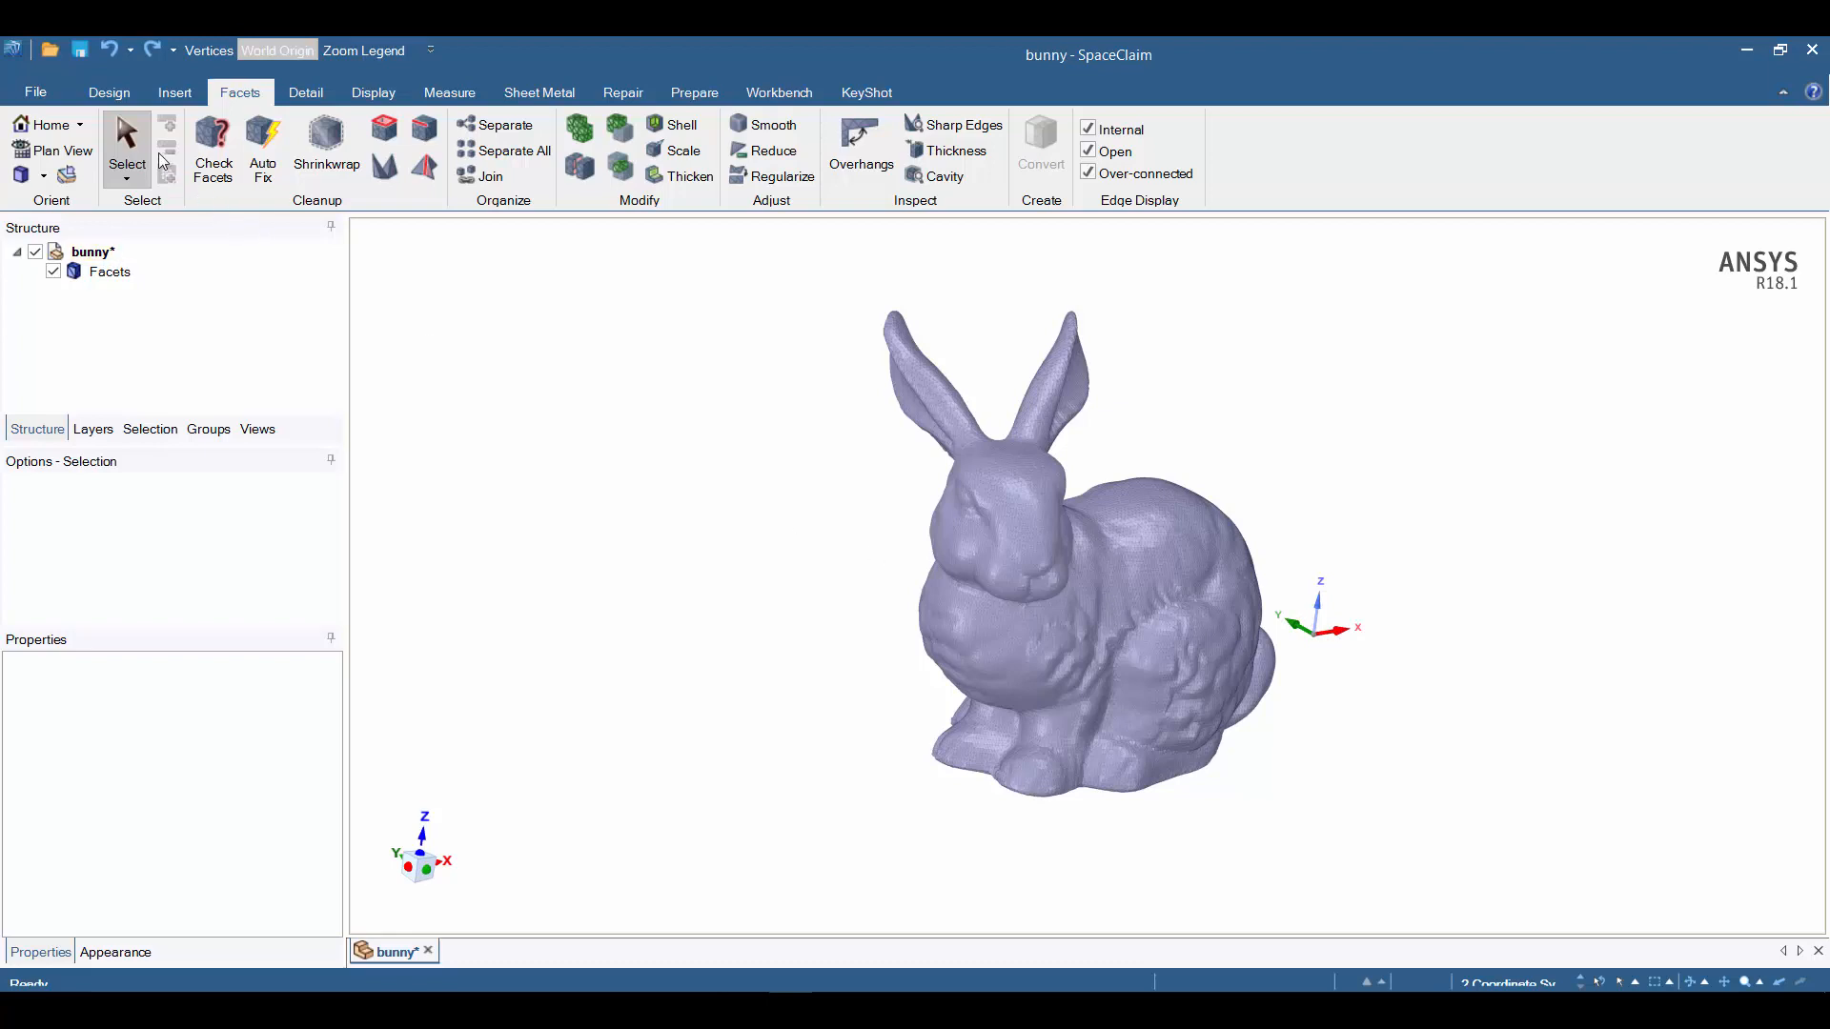
Place a sketch plane slicing through the upper bunny body.
click(107, 92)
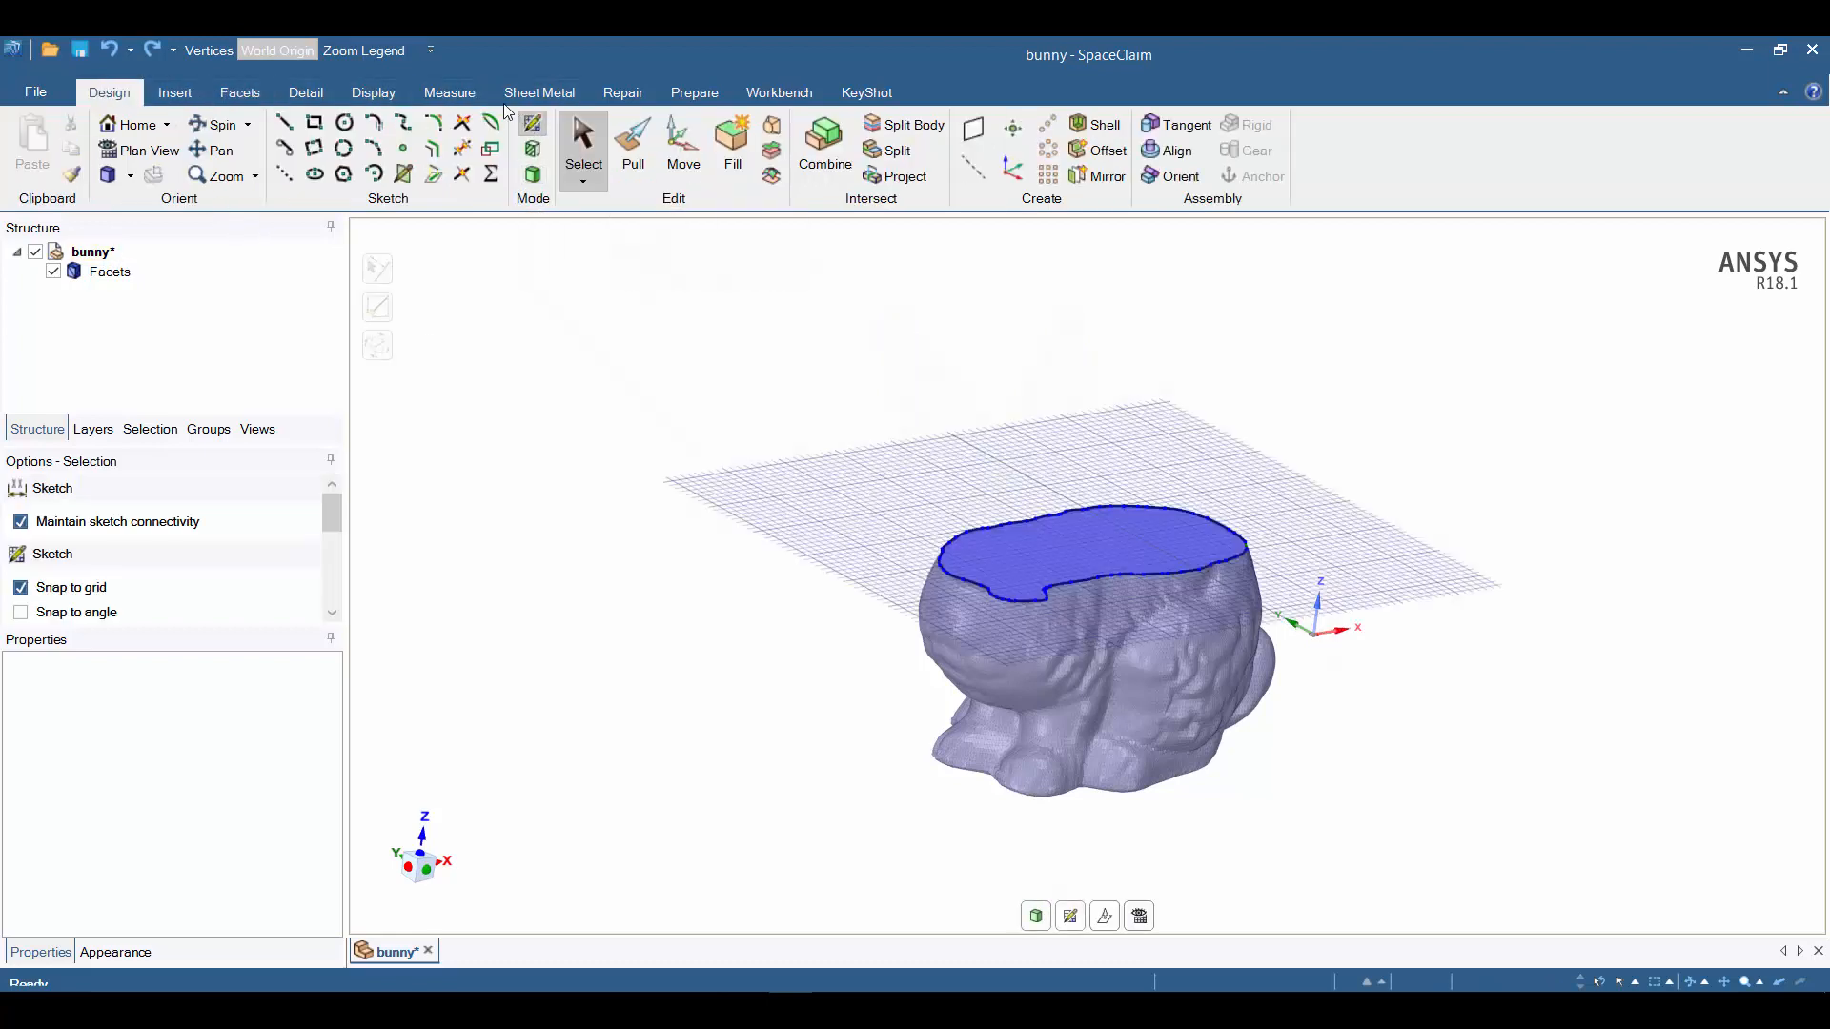
click(174, 91)
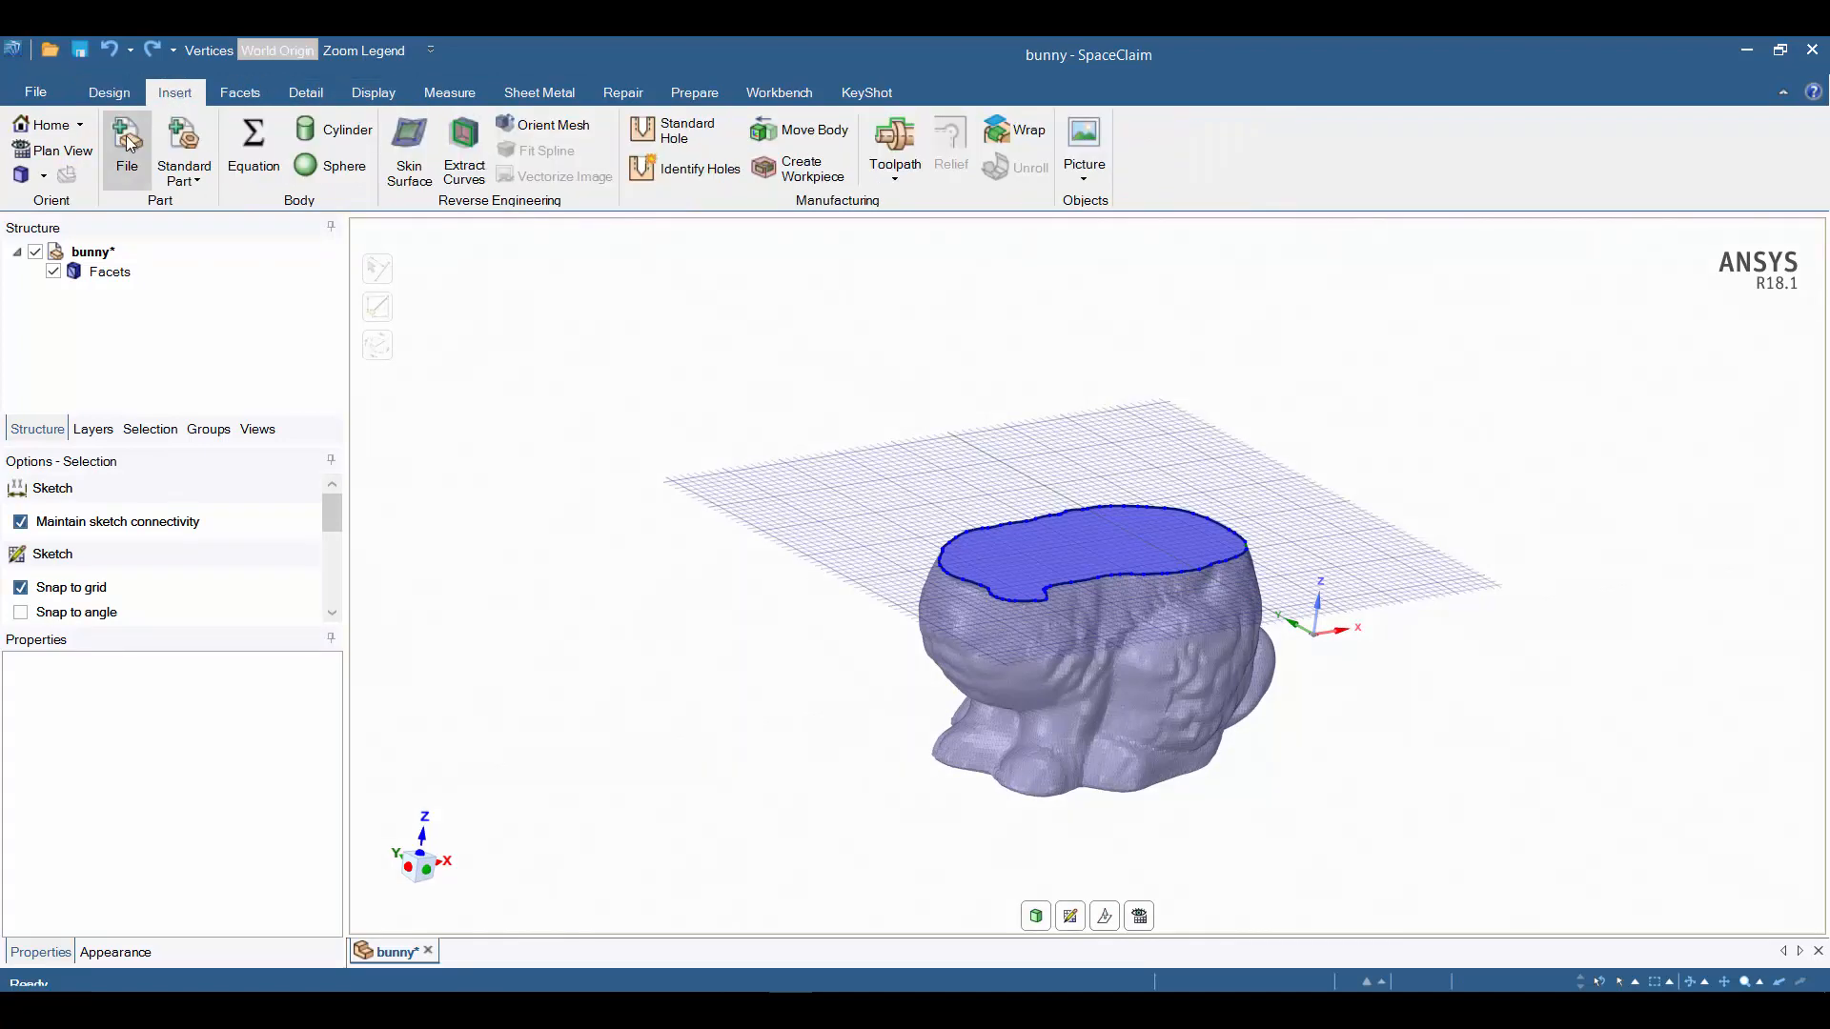
Insert the MalteseCross.gif image via Insert > File with the All Files filter.
click(126, 139)
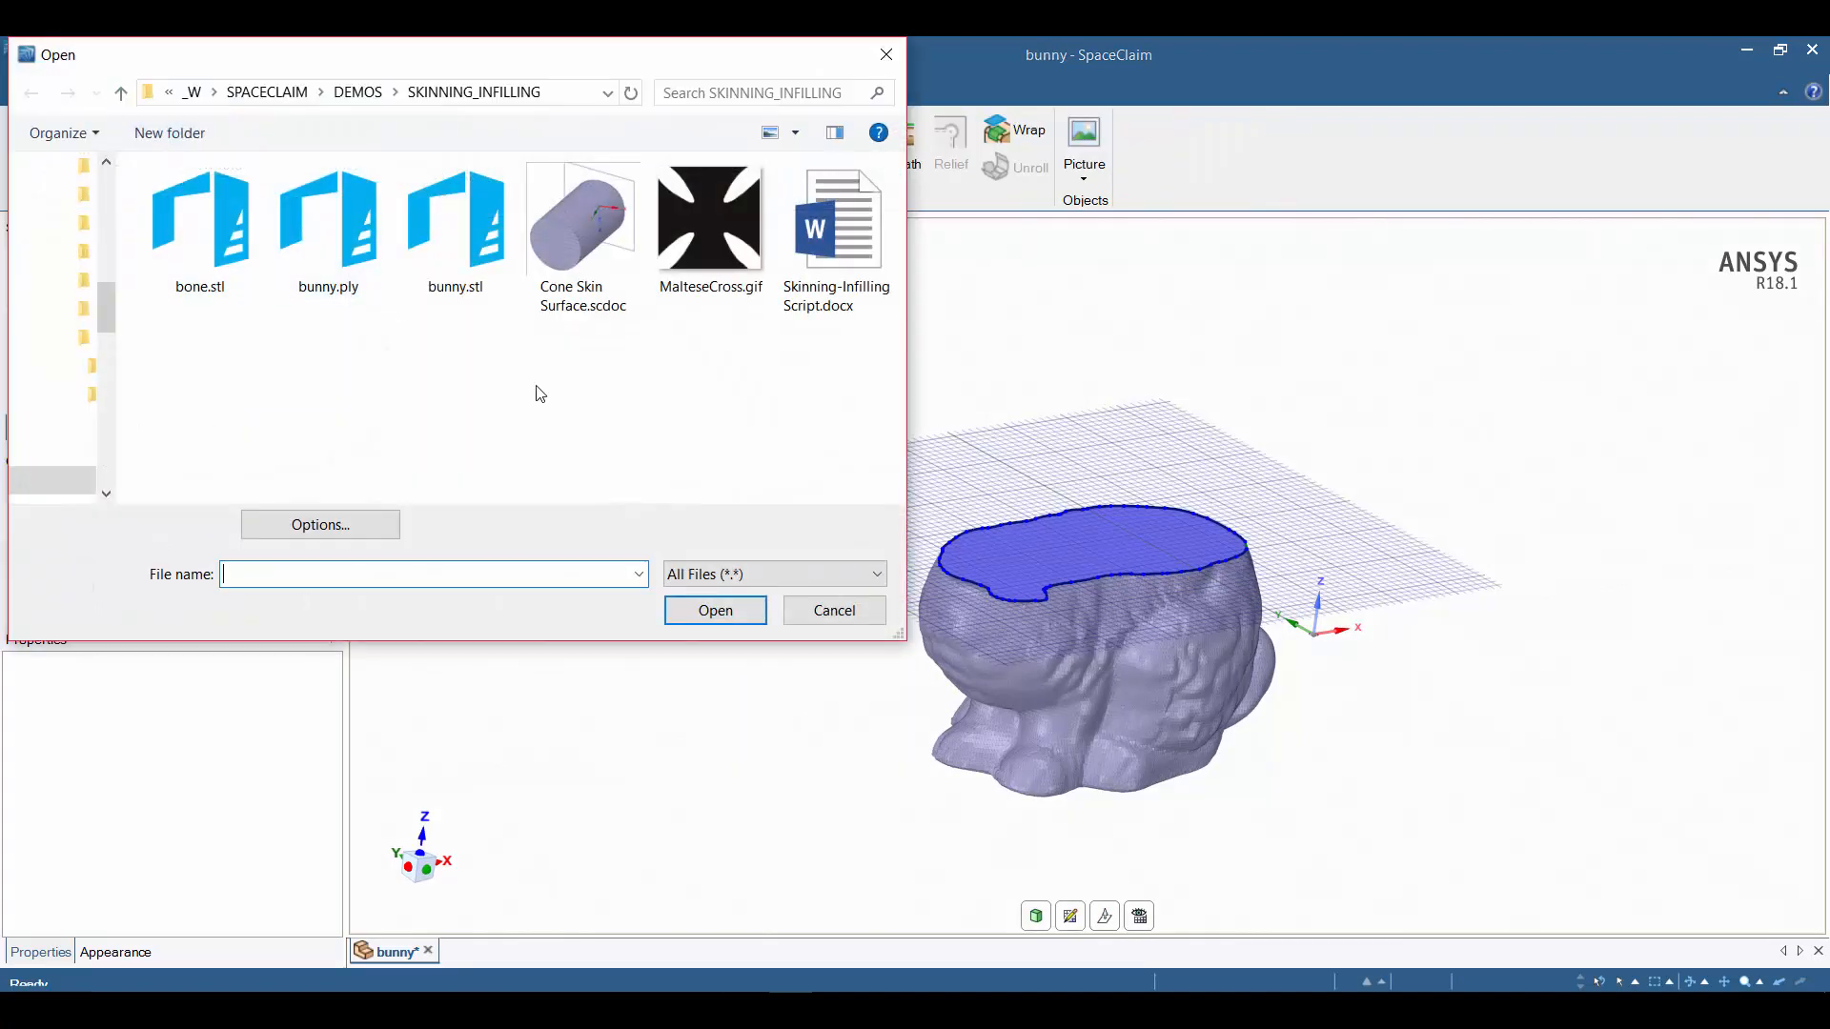
mouse_move(713, 385)
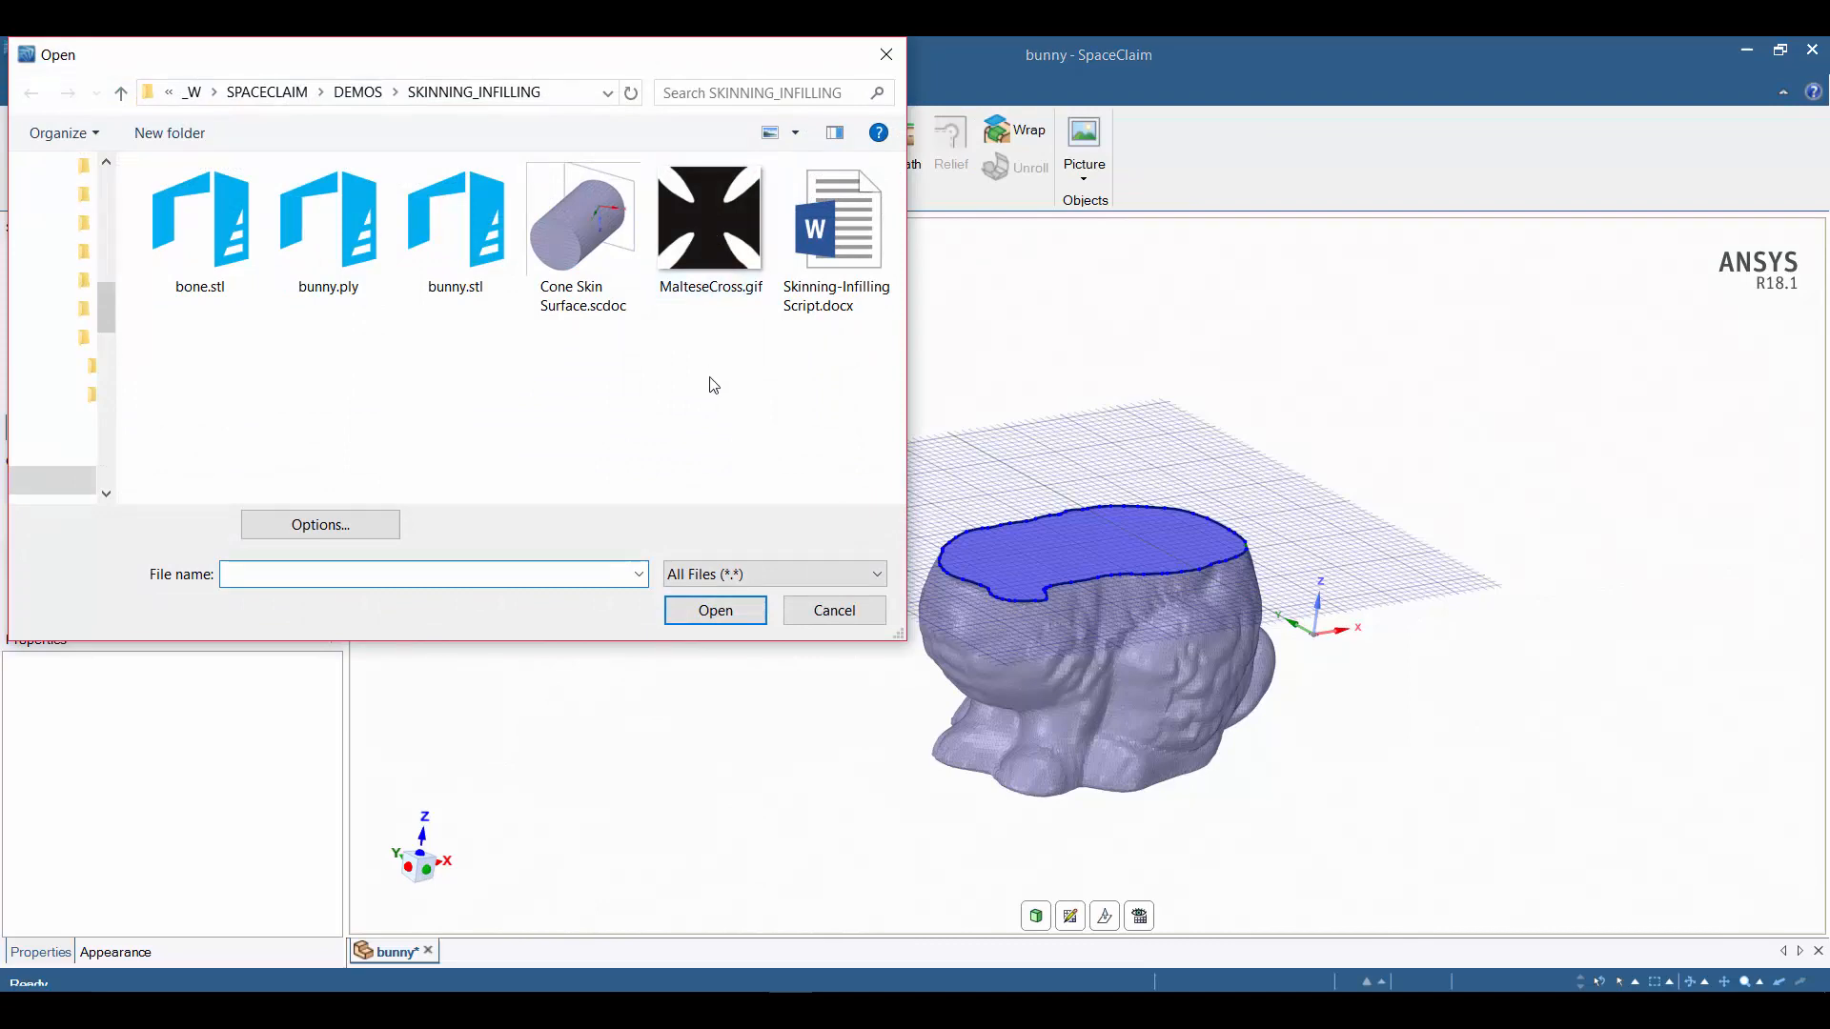
click(772, 574)
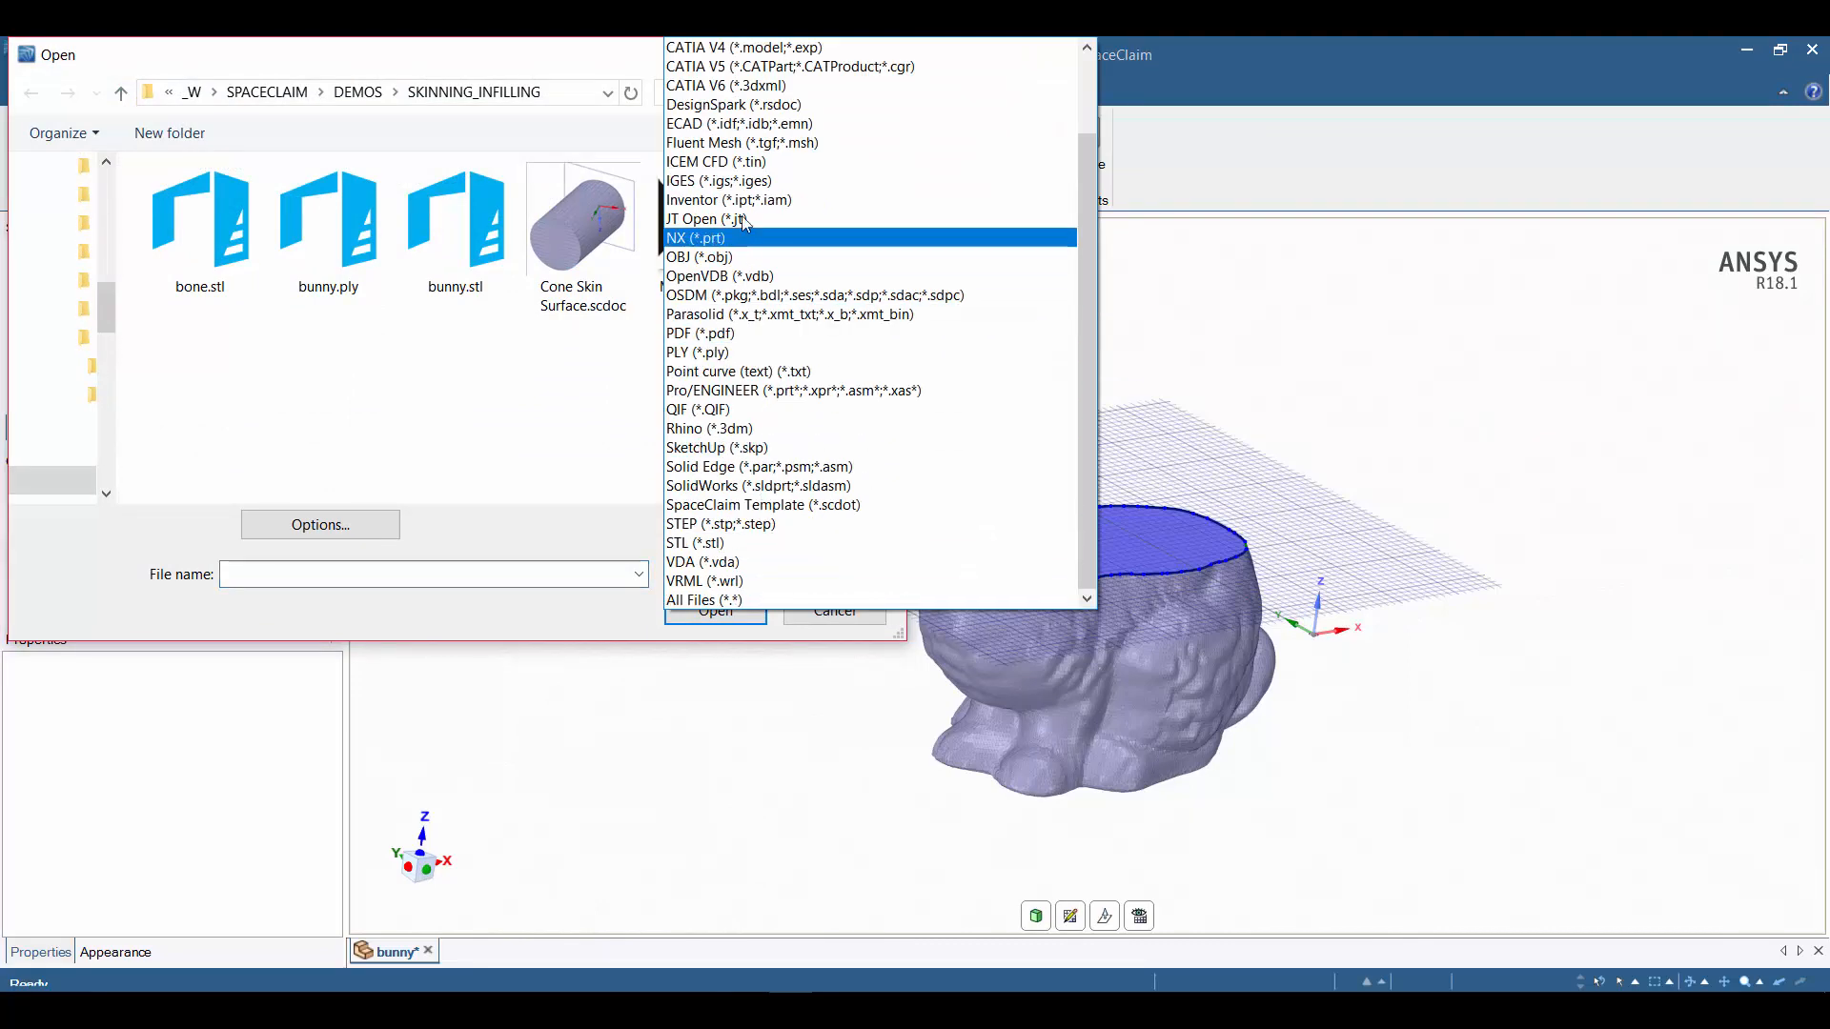
click(703, 599)
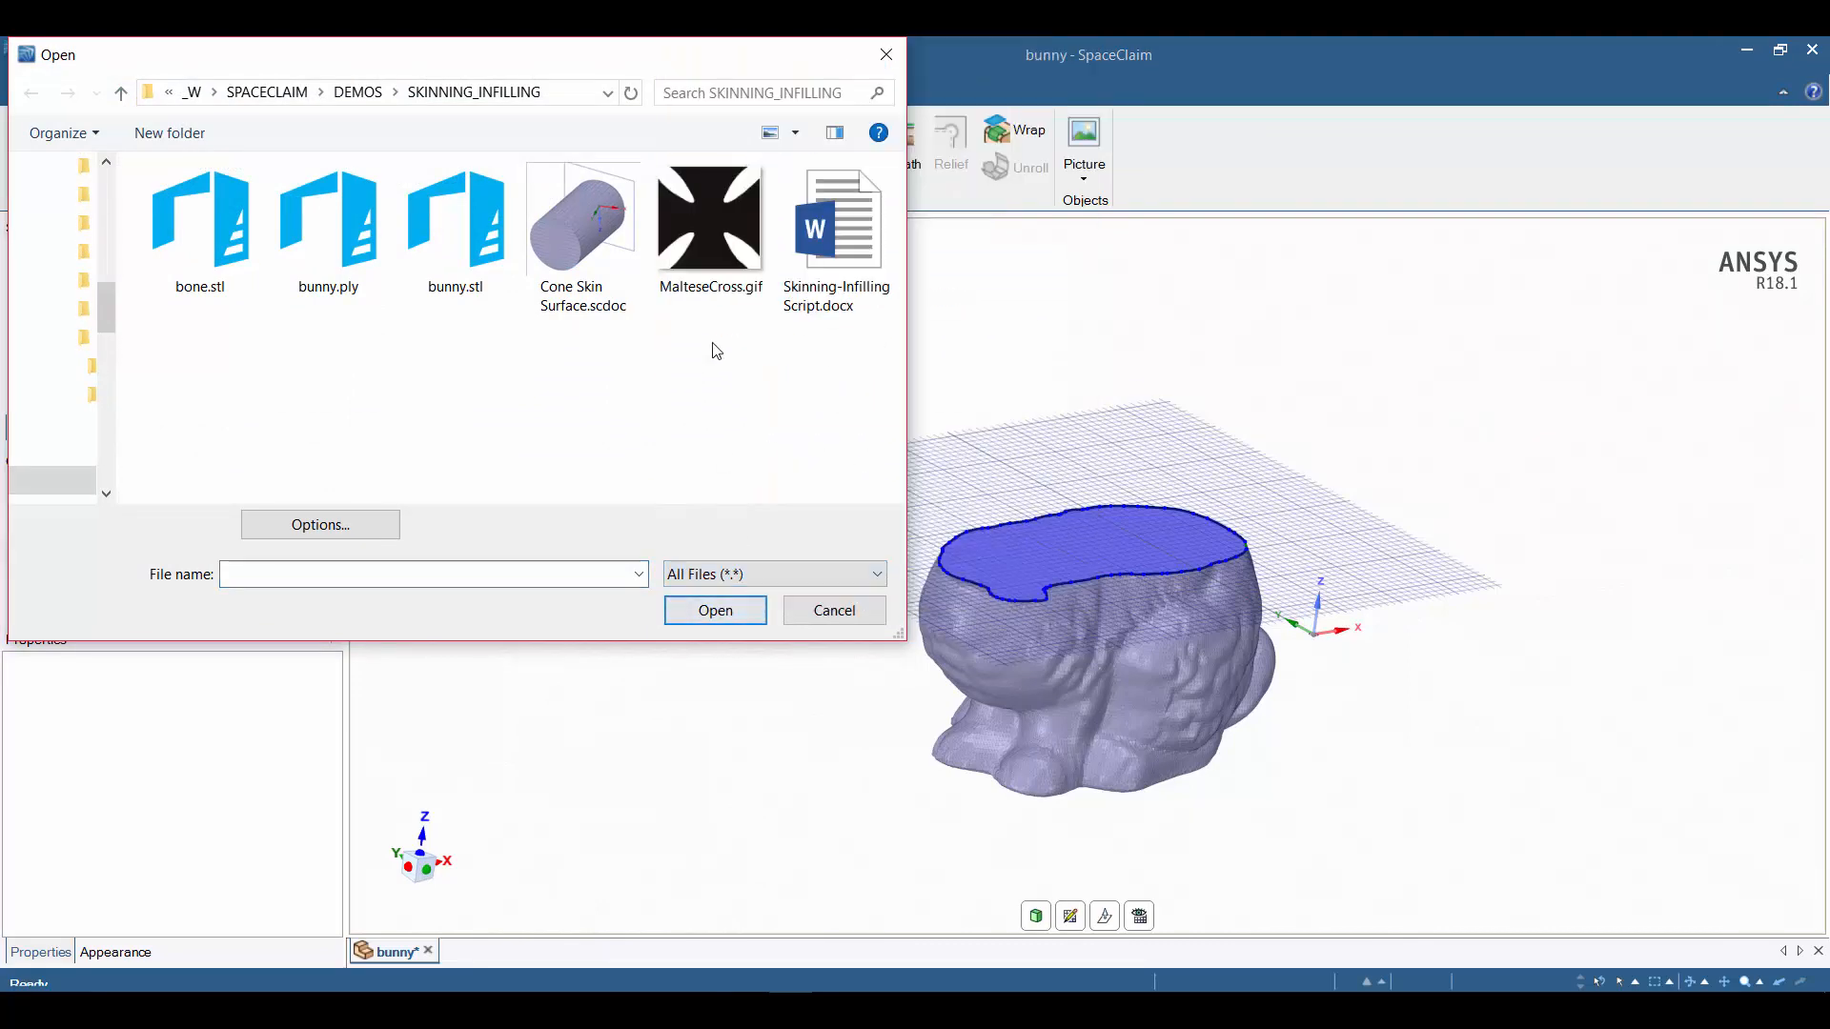
click(833, 610)
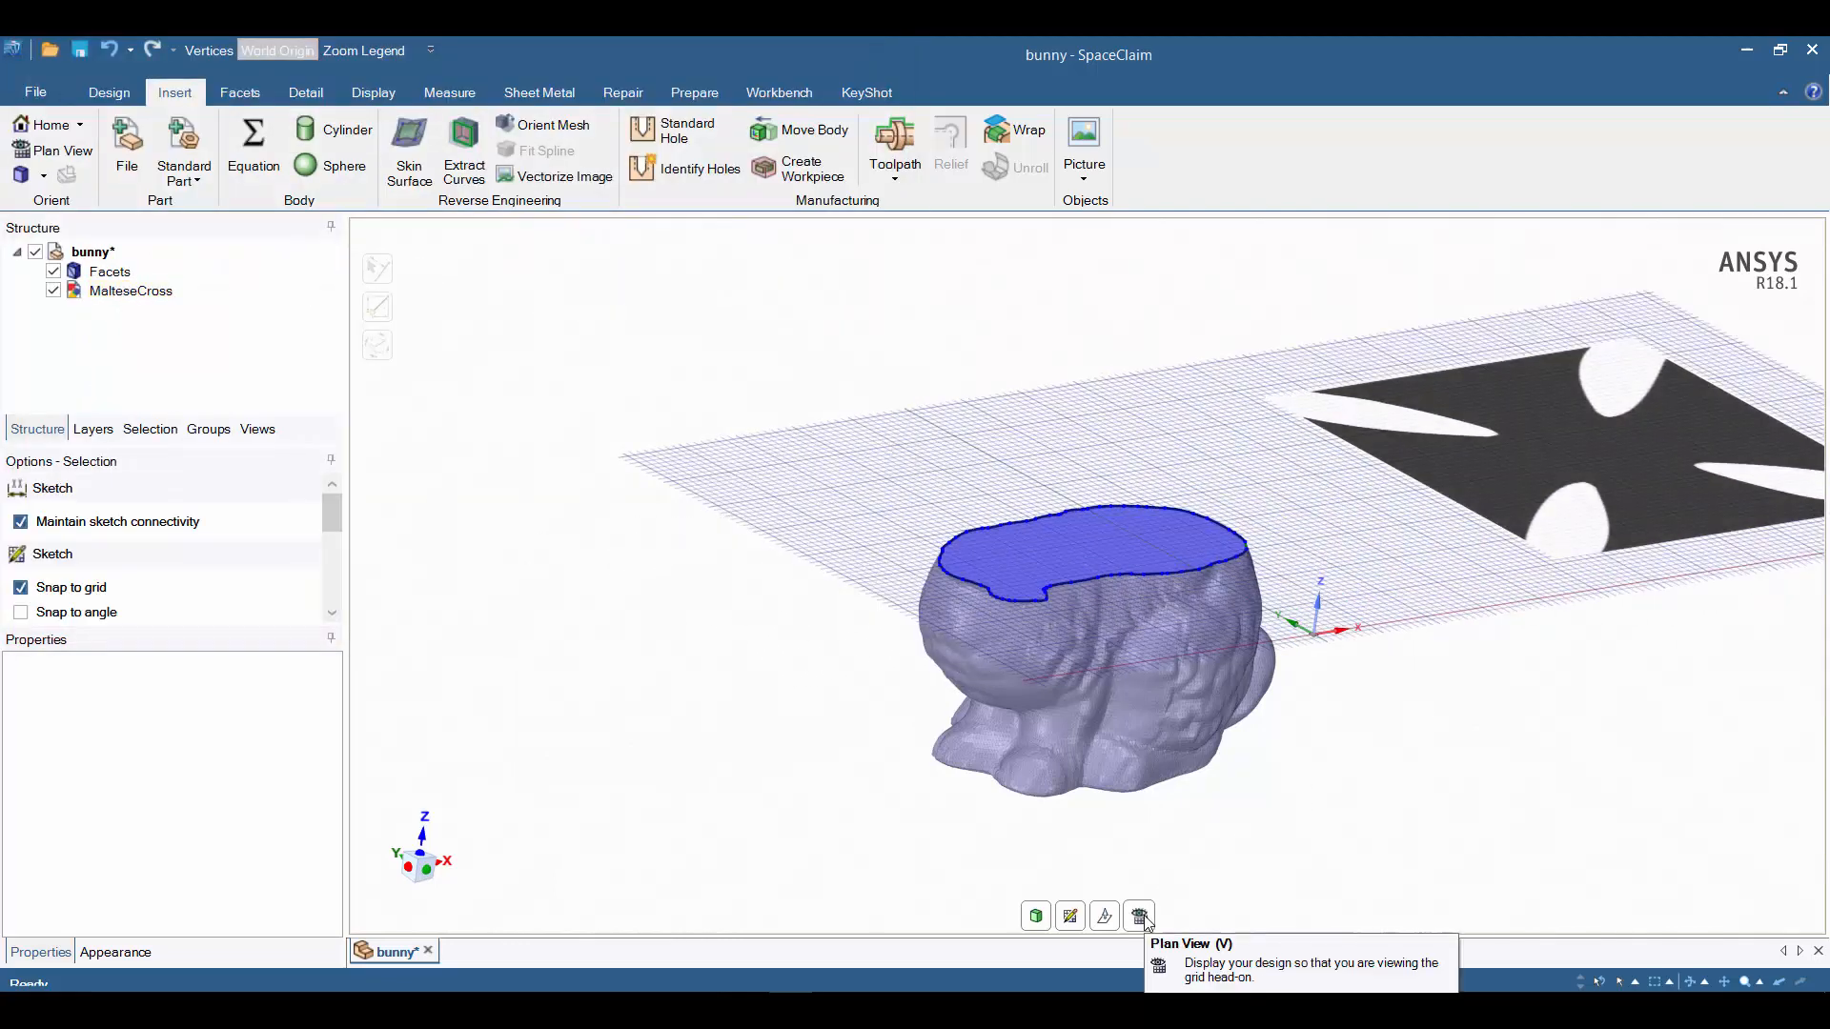
In plan view, vectorize the MalteseCross image into curves and hide the image.
click(1140, 917)
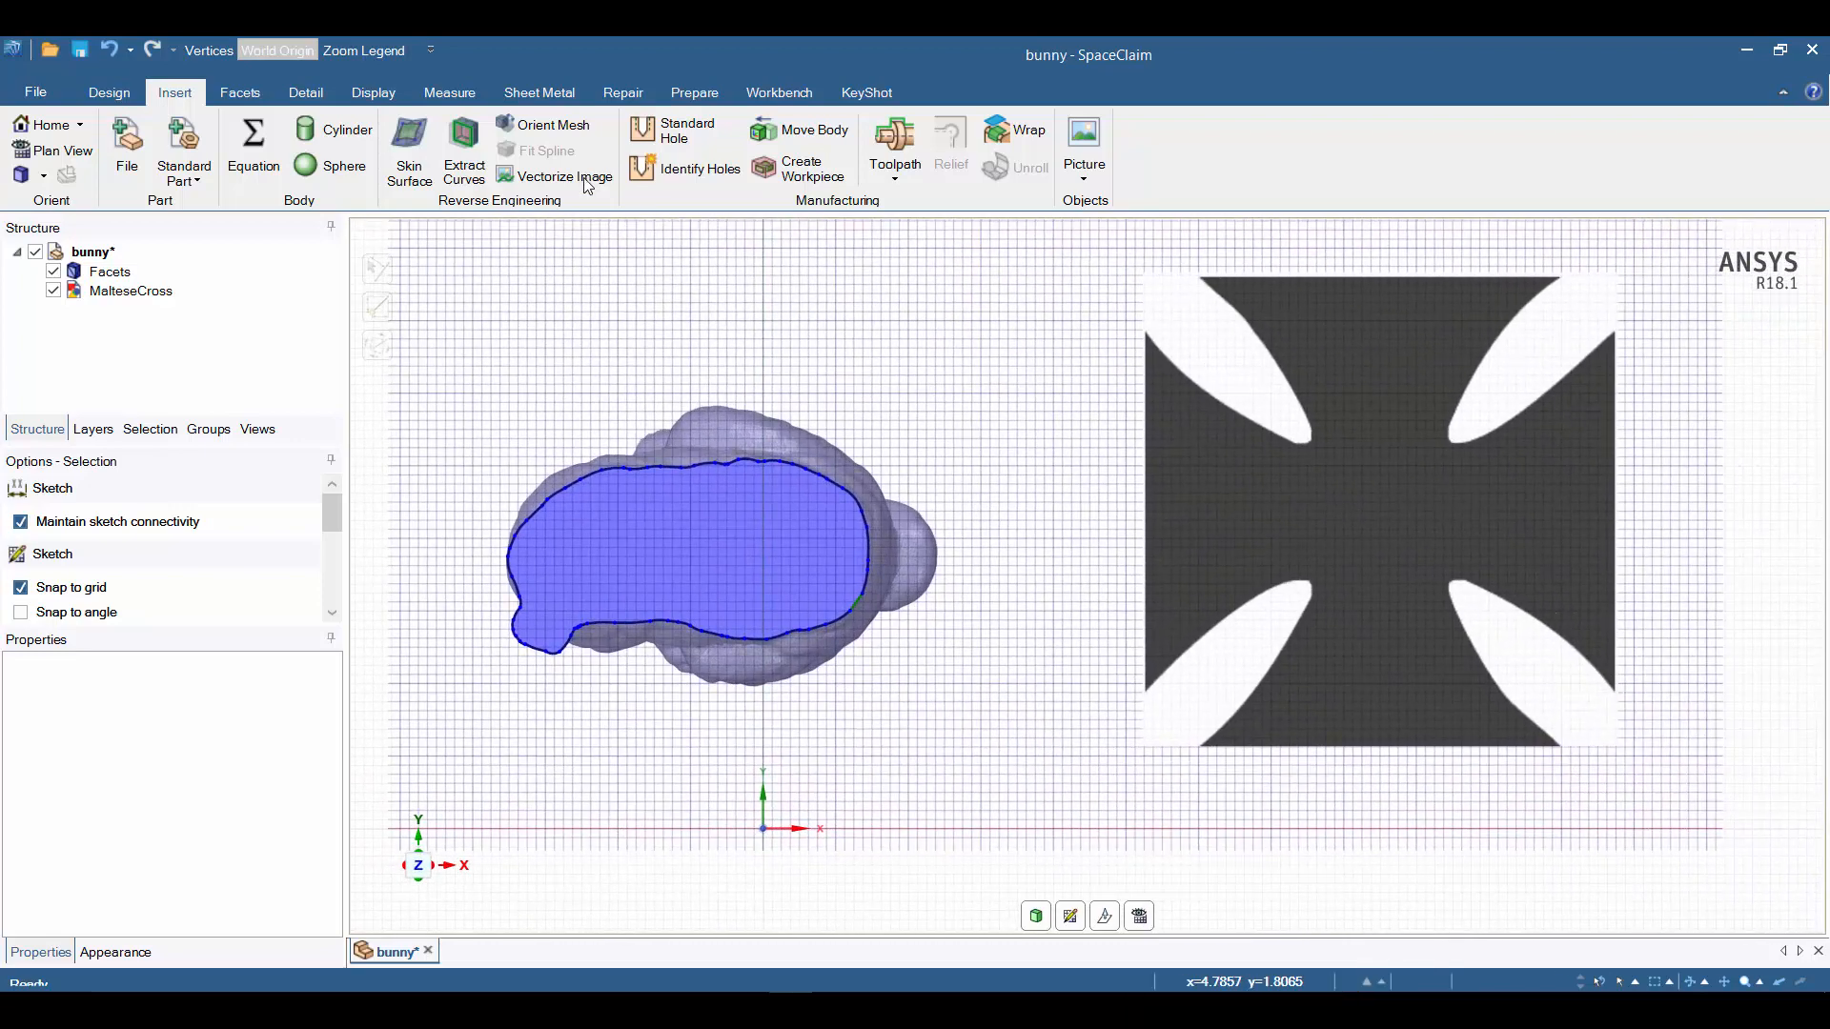
click(555, 176)
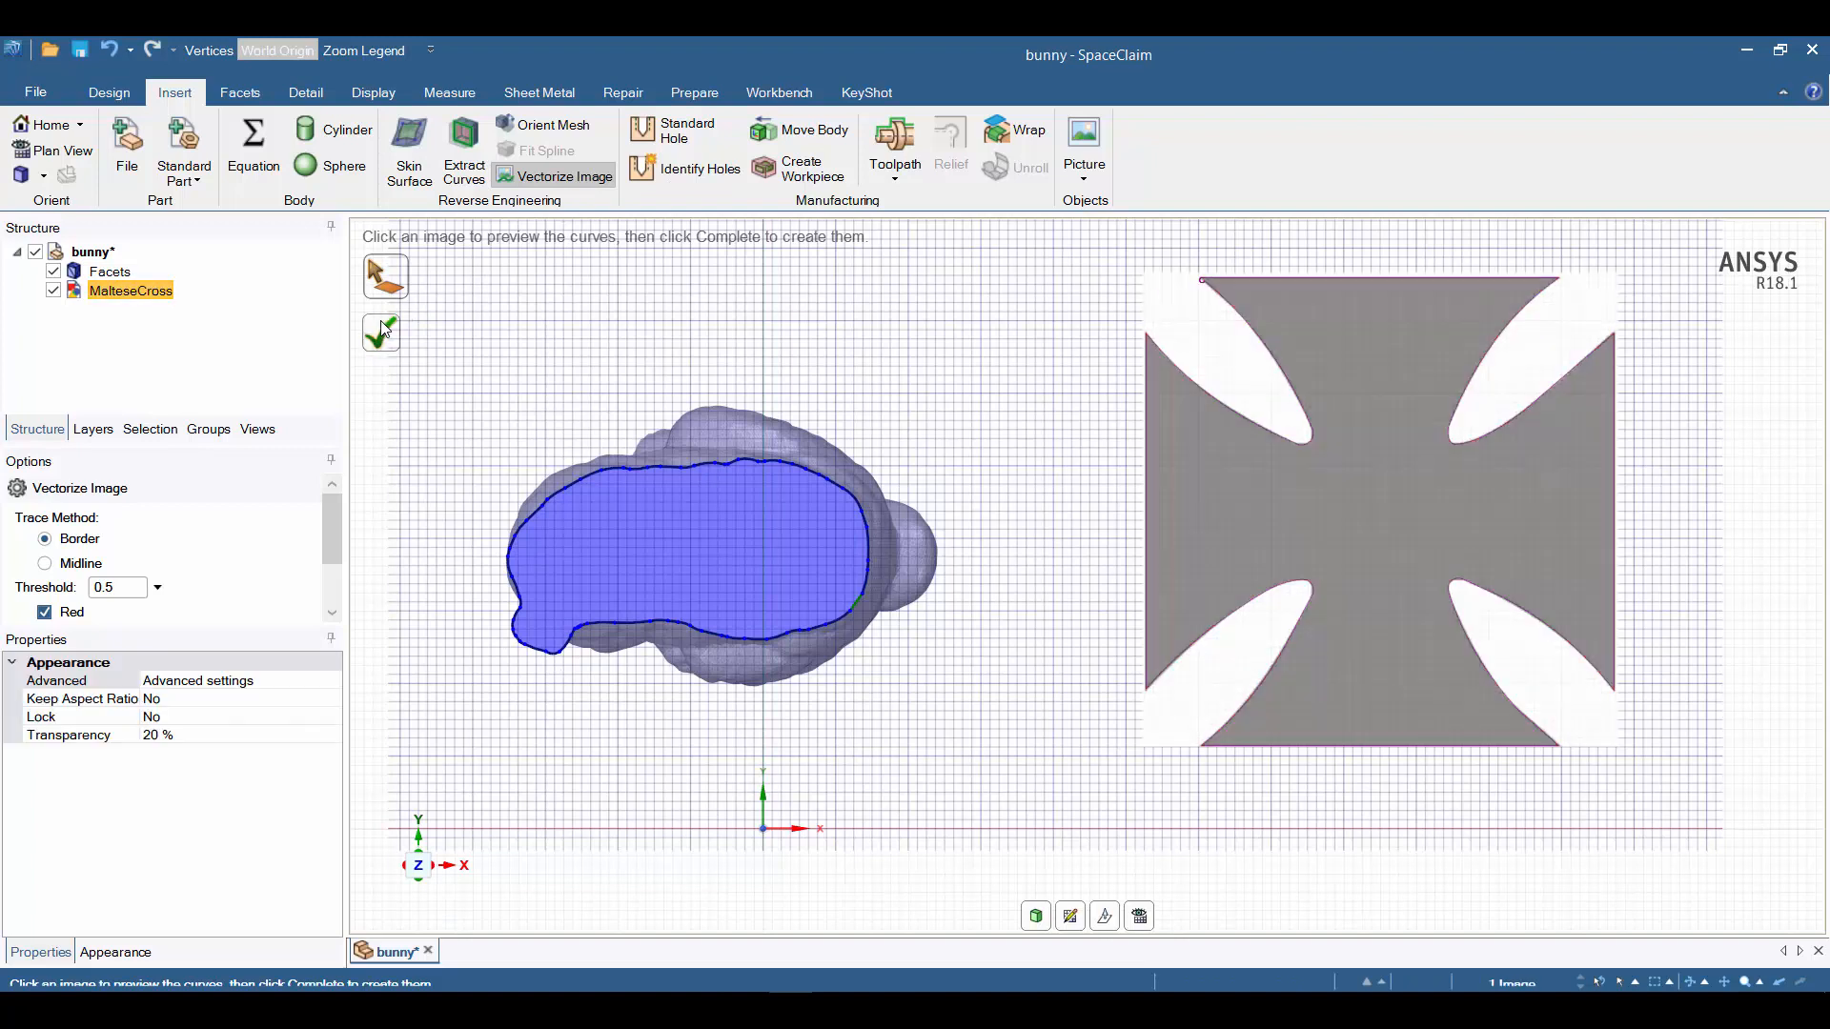
click(380, 330)
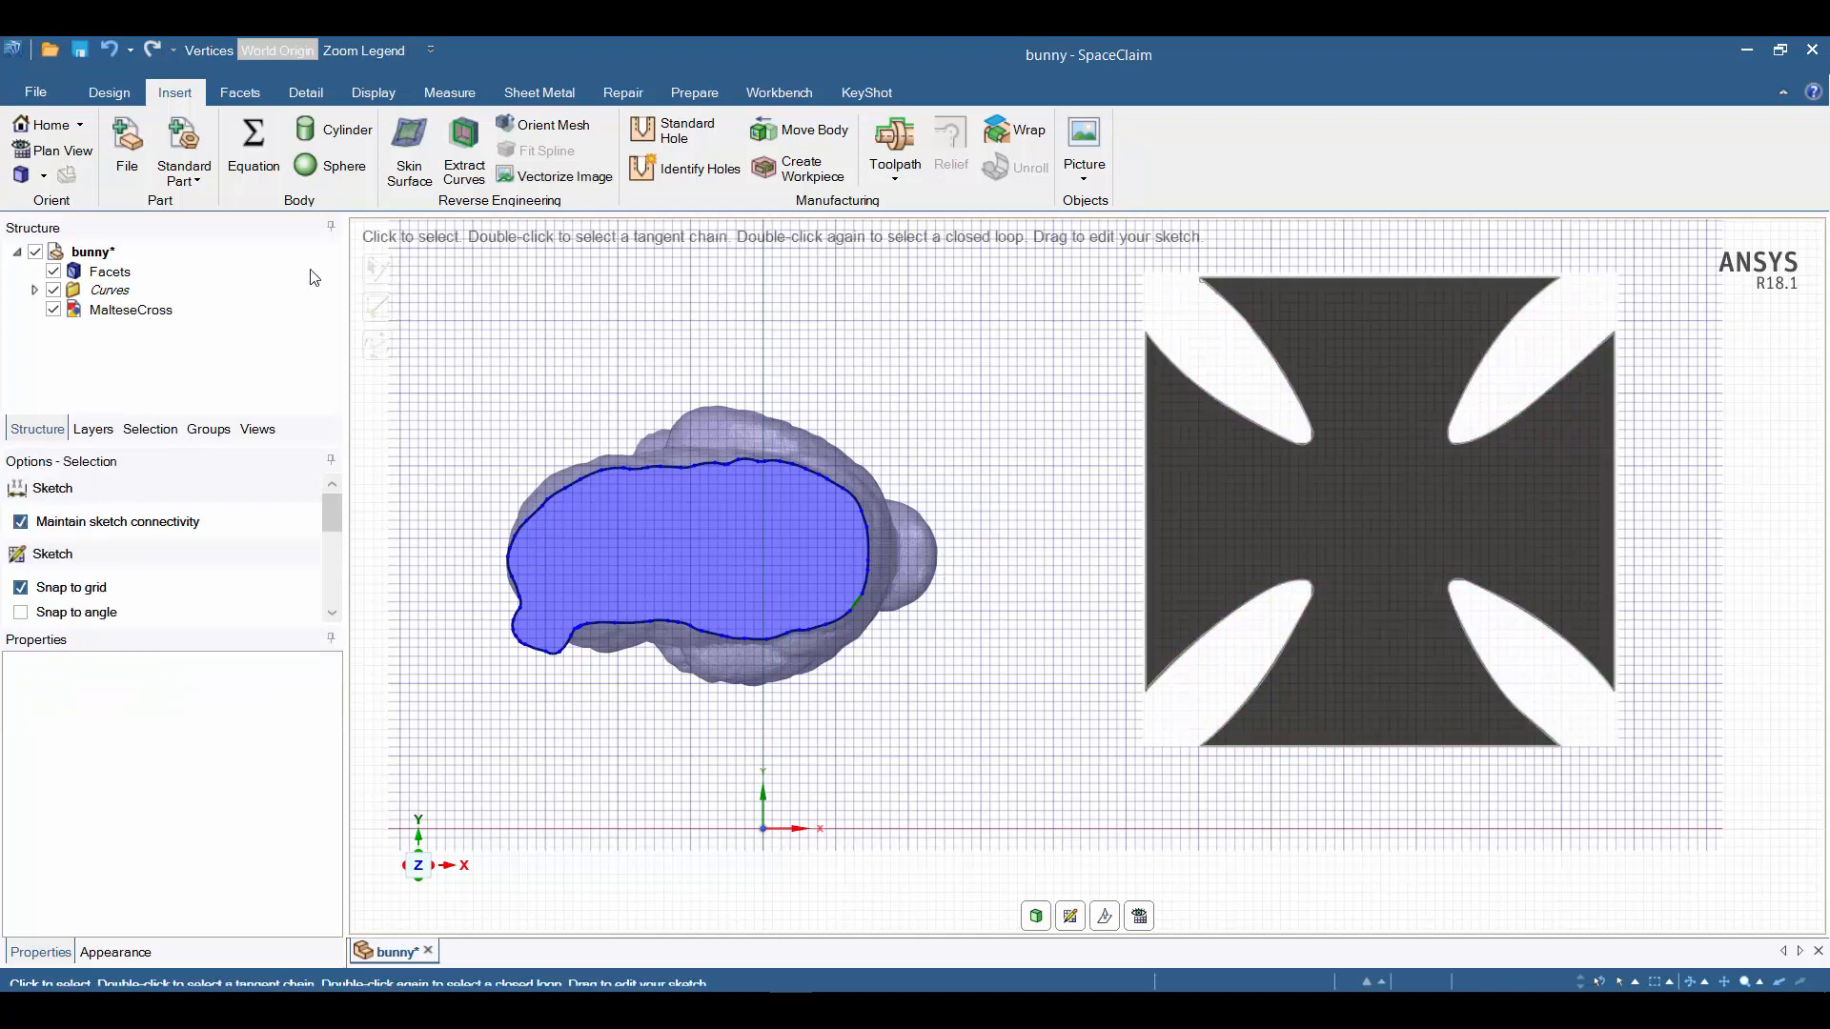
click(53, 309)
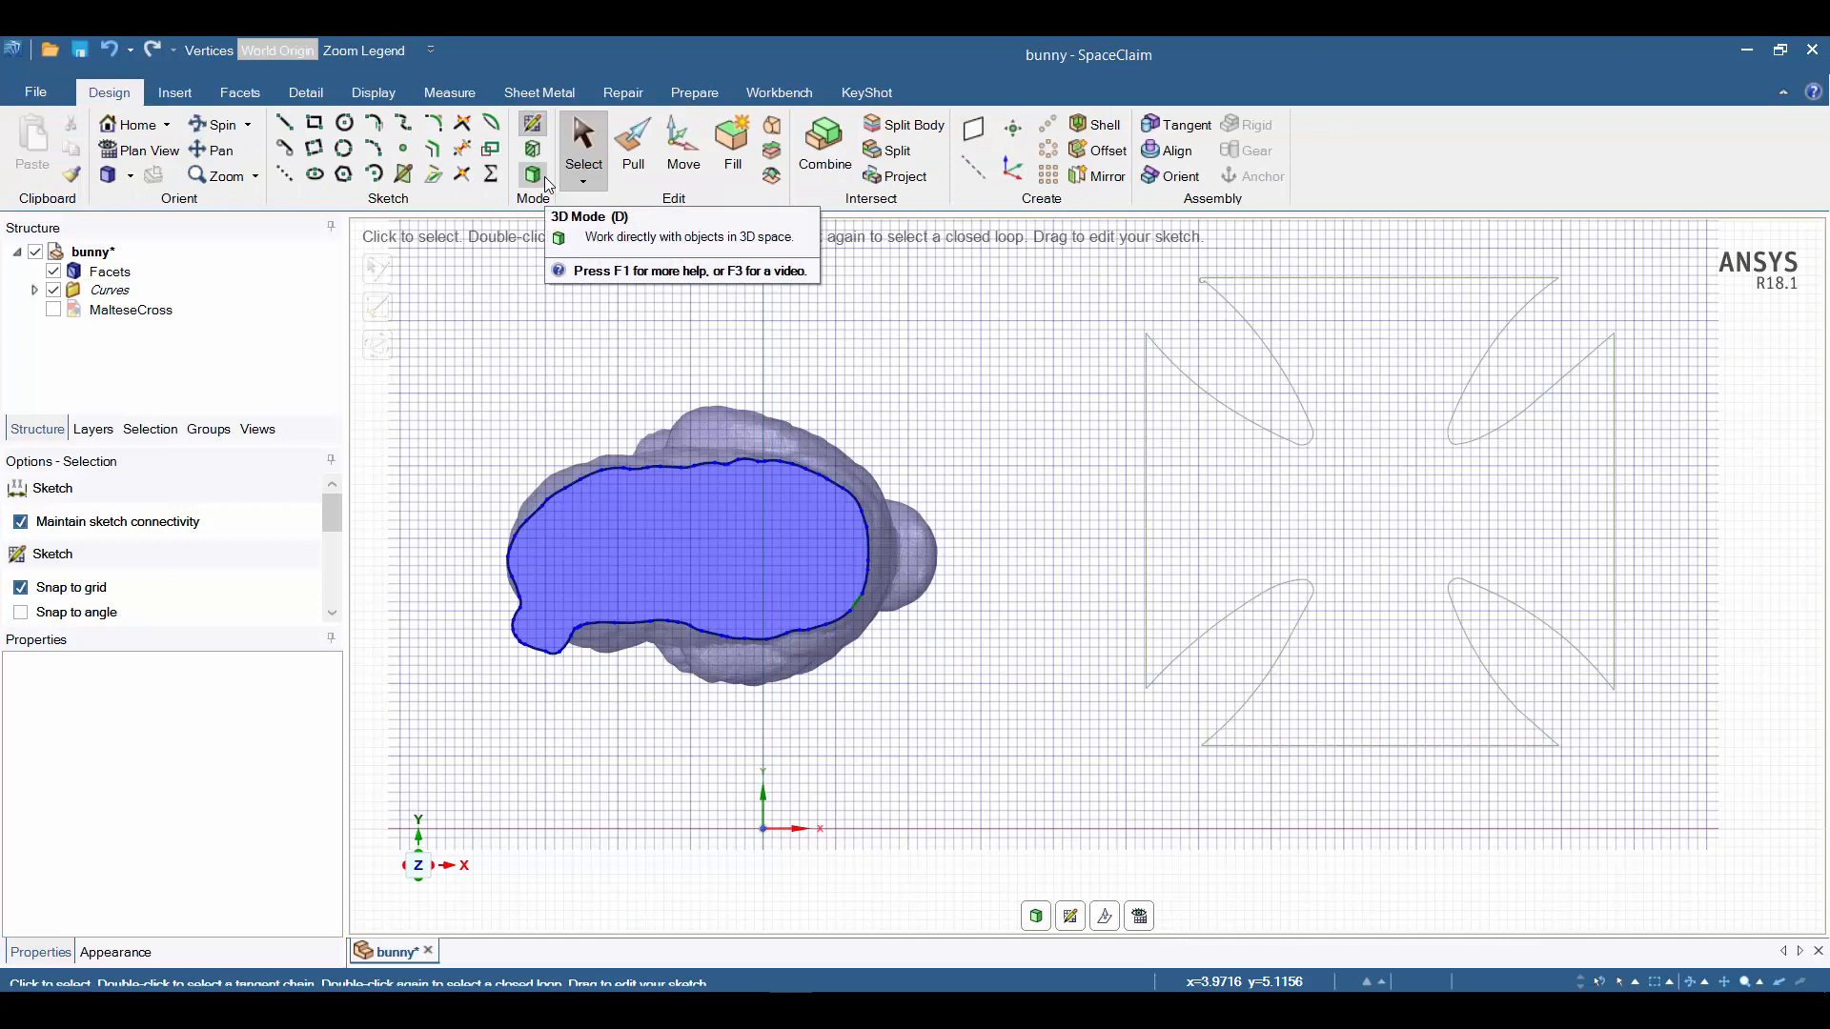
Fill the Maltese cross outline curves into a flat surface in 3D mode.
click(732, 134)
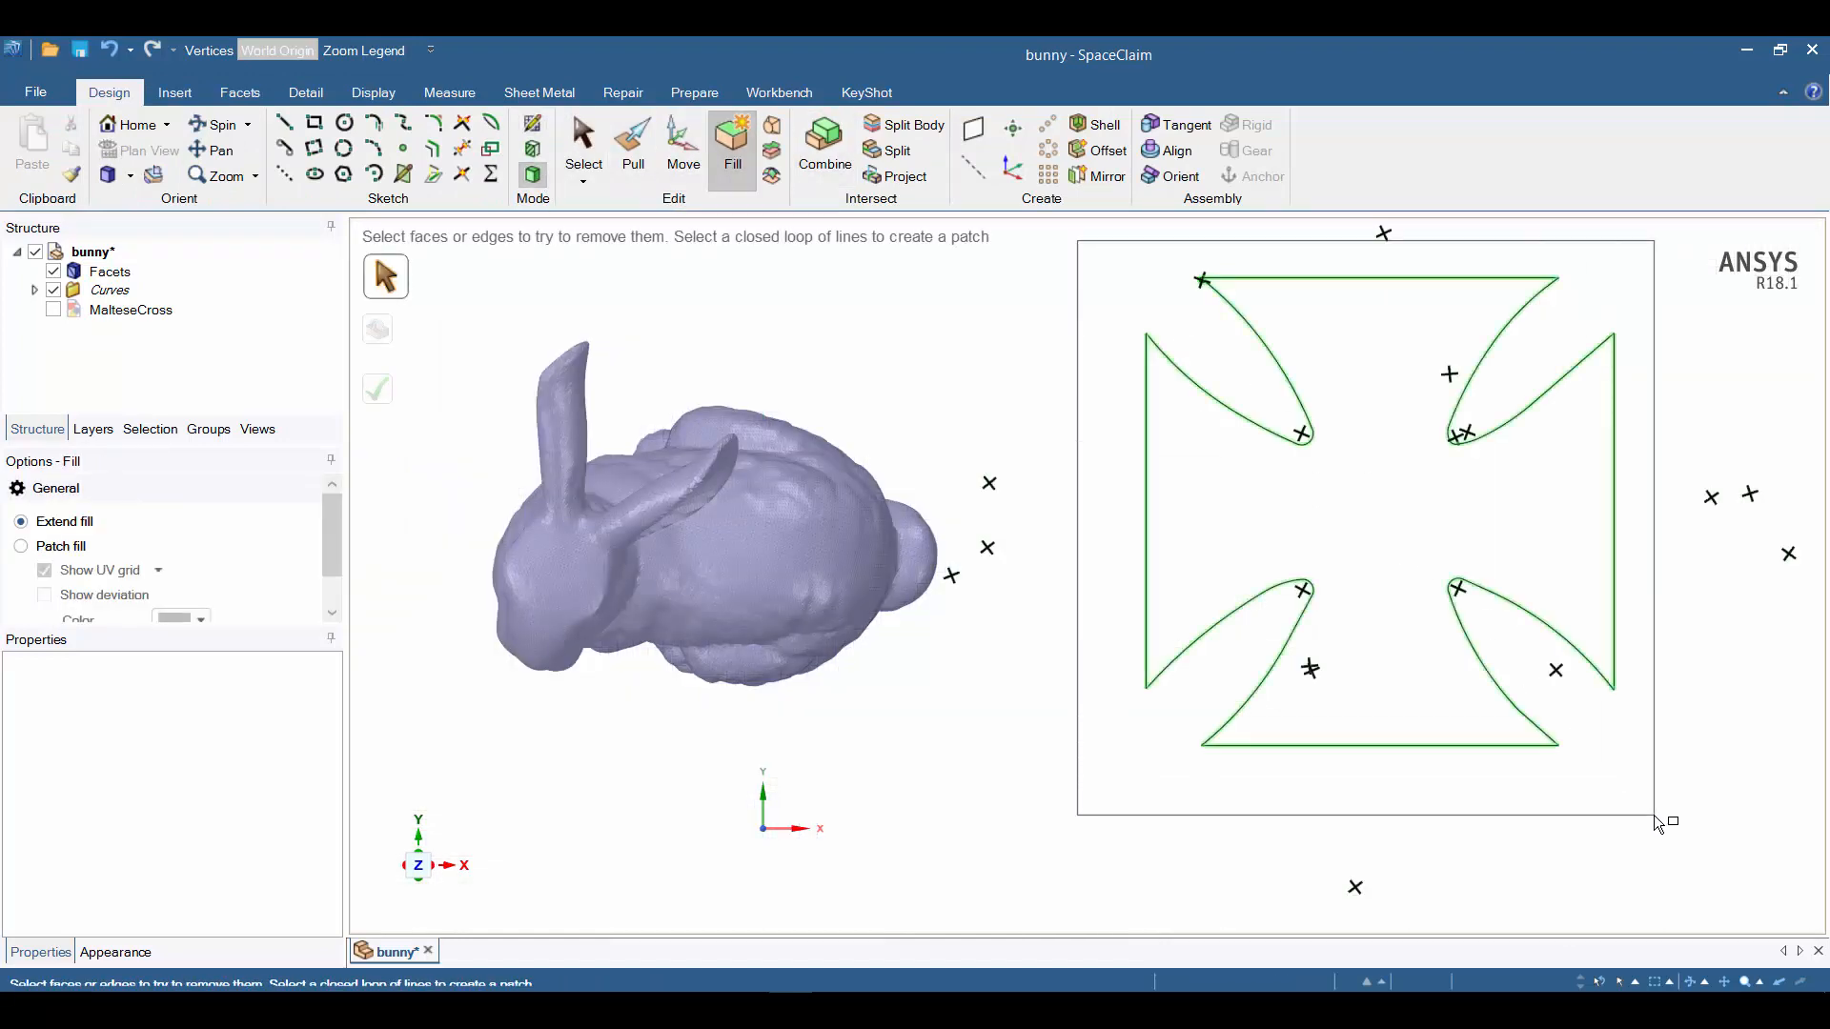
click(375, 393)
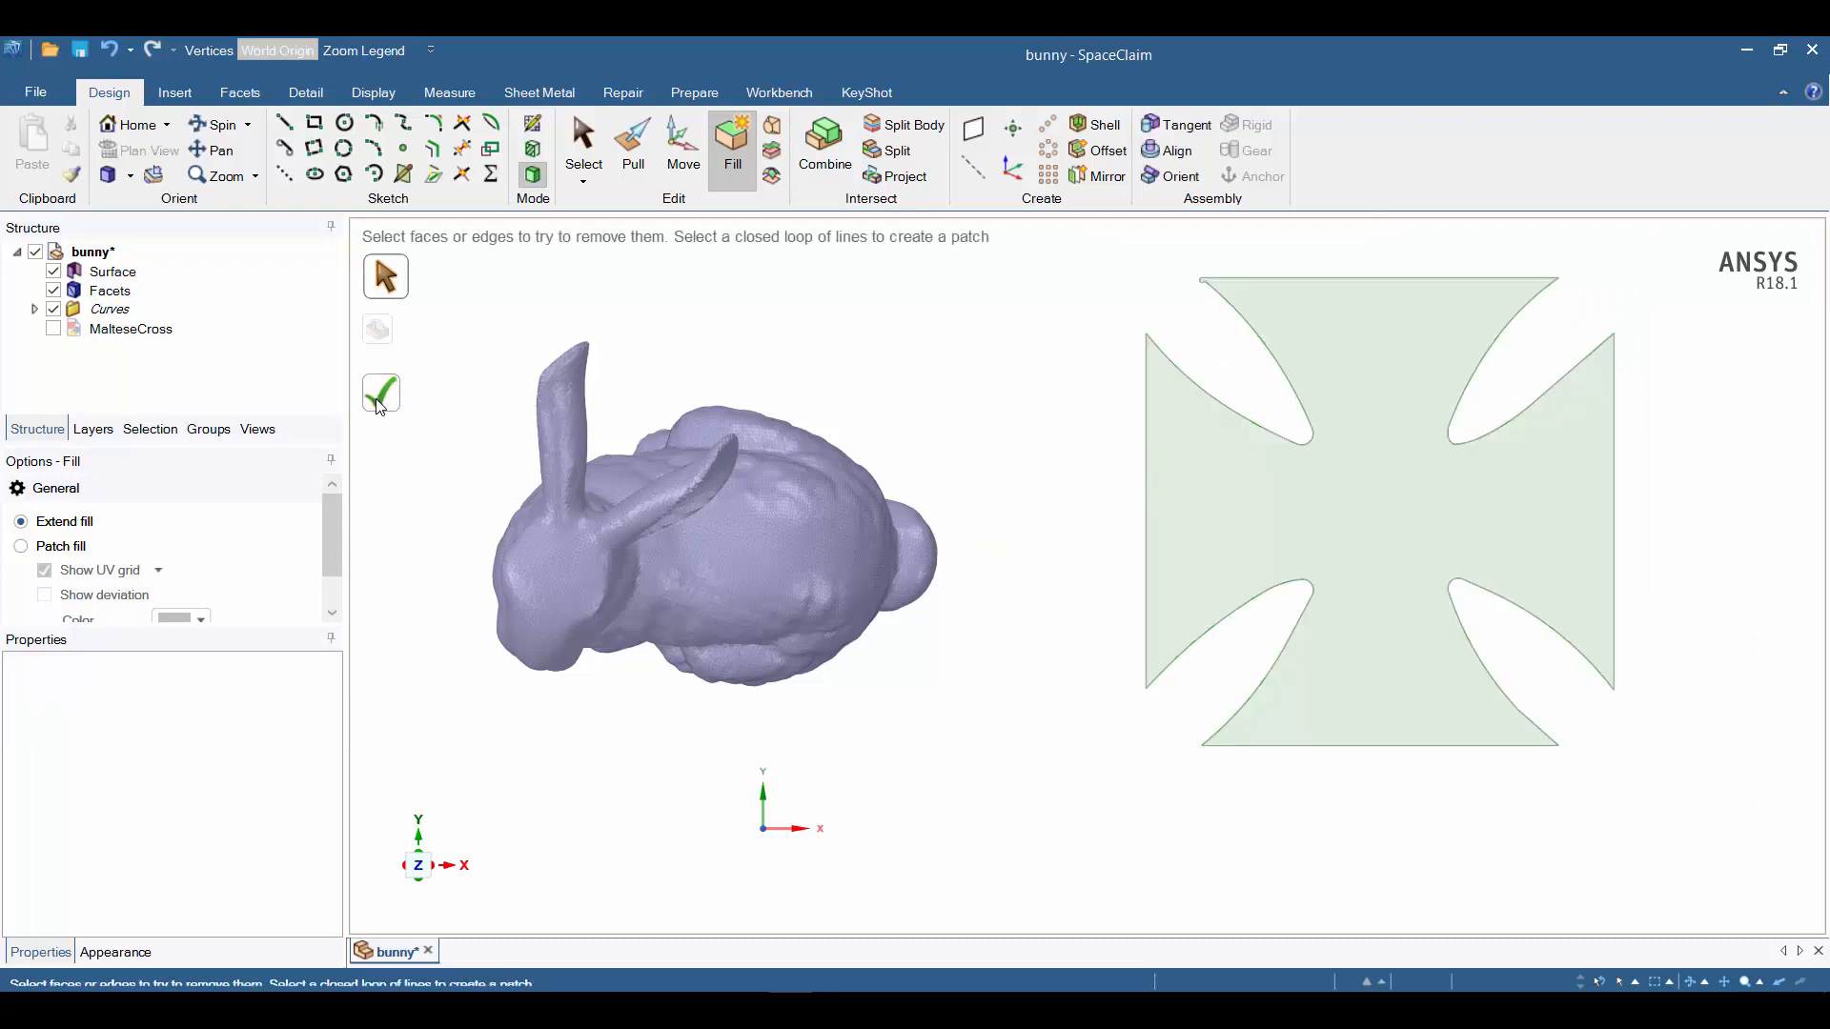
click(111, 309)
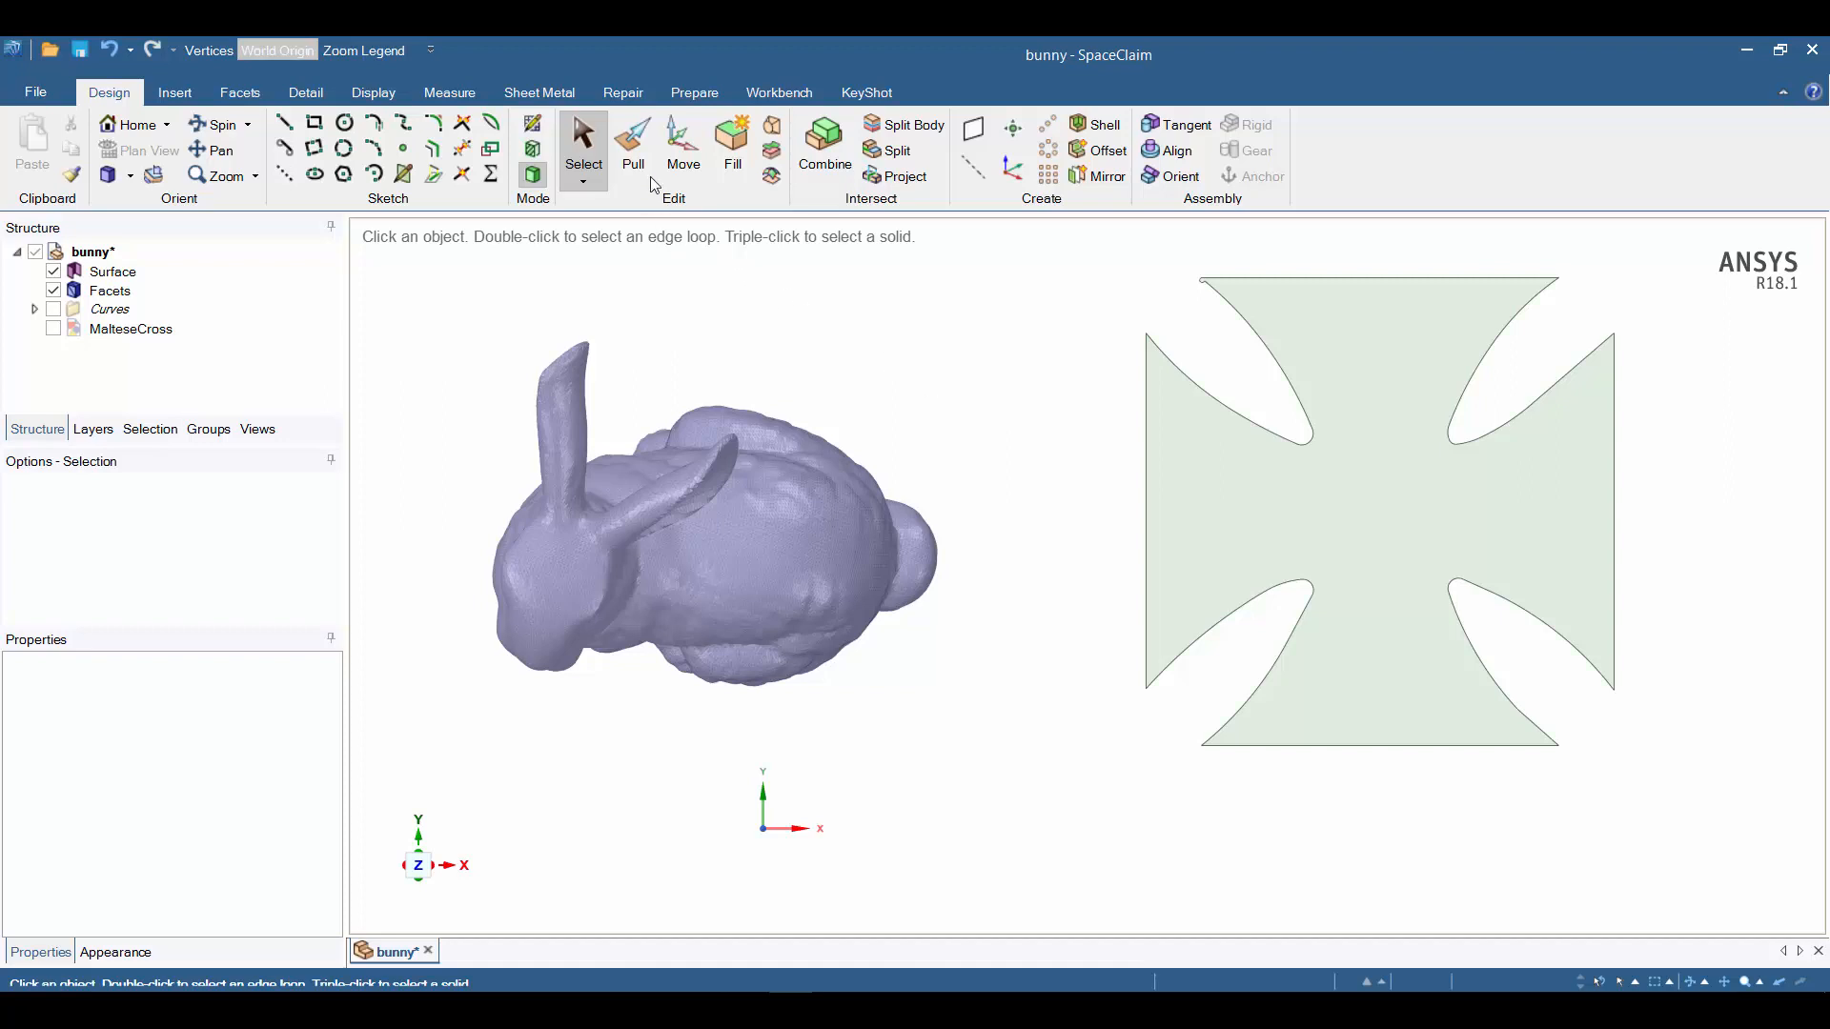
Select the Maltese cross surface for scaling, anchored at its lower-left corner.
click(633, 139)
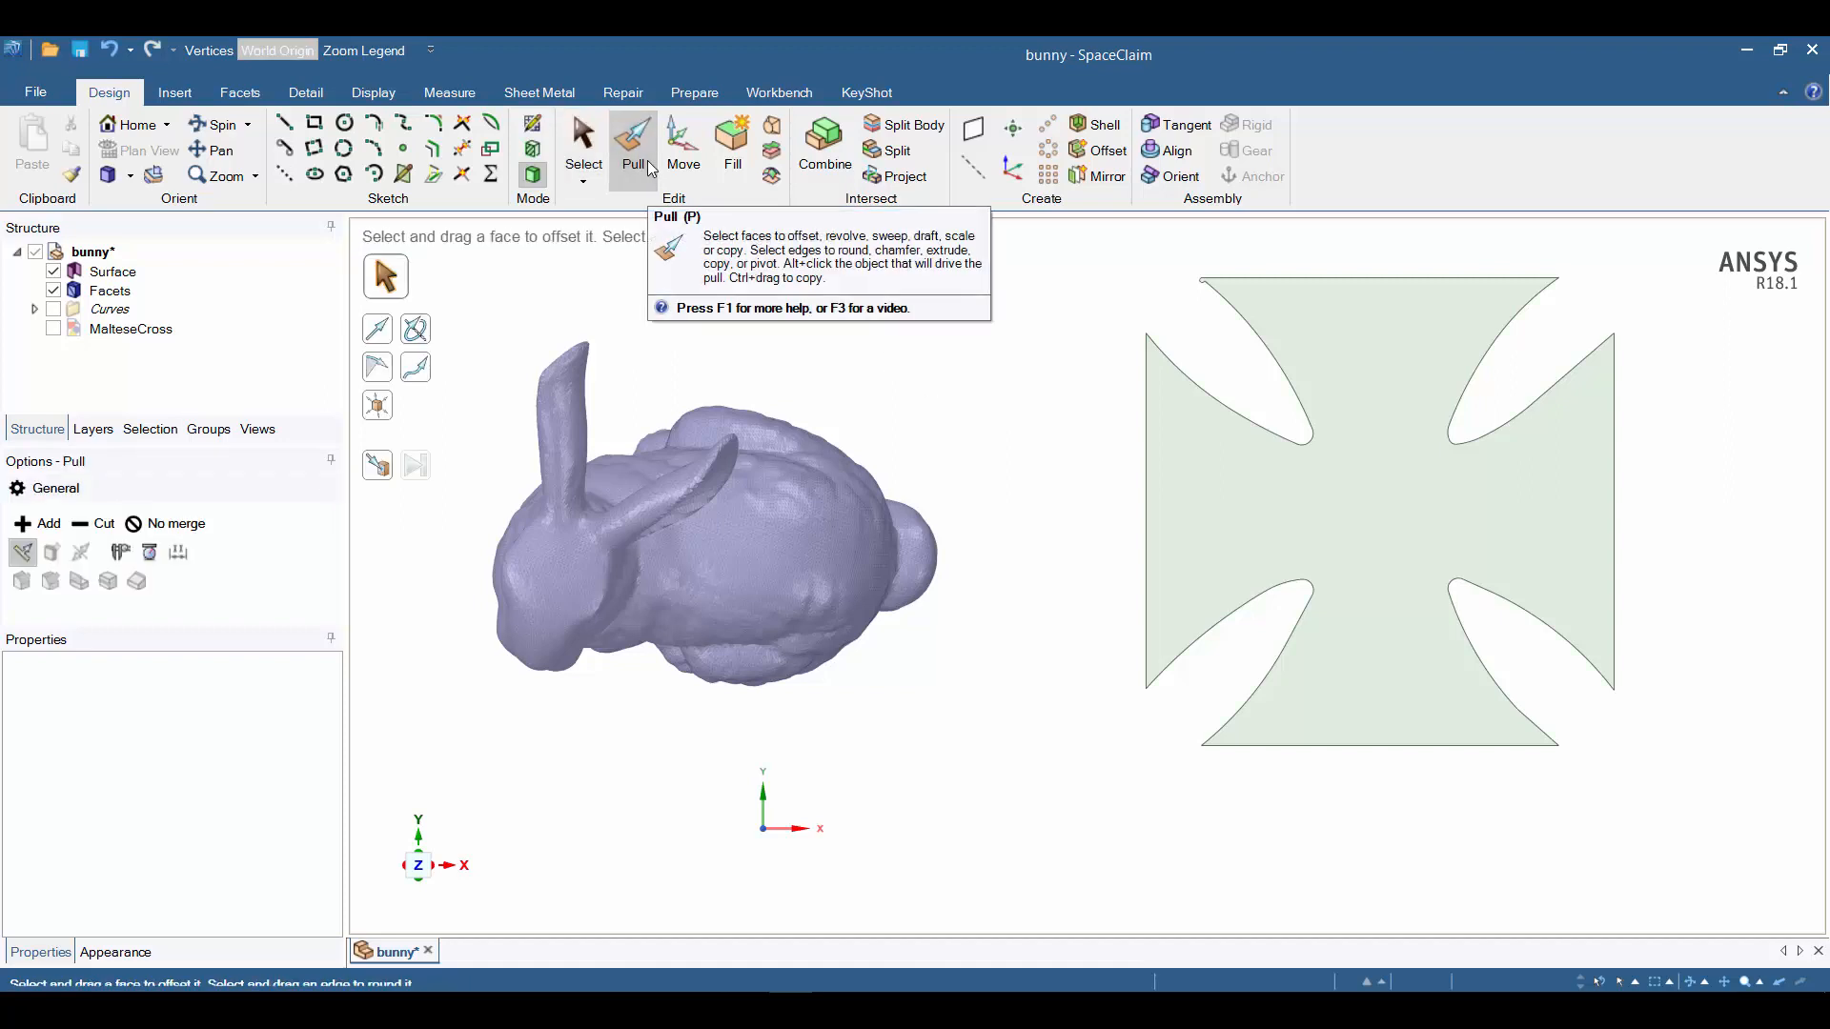
click(1376, 511)
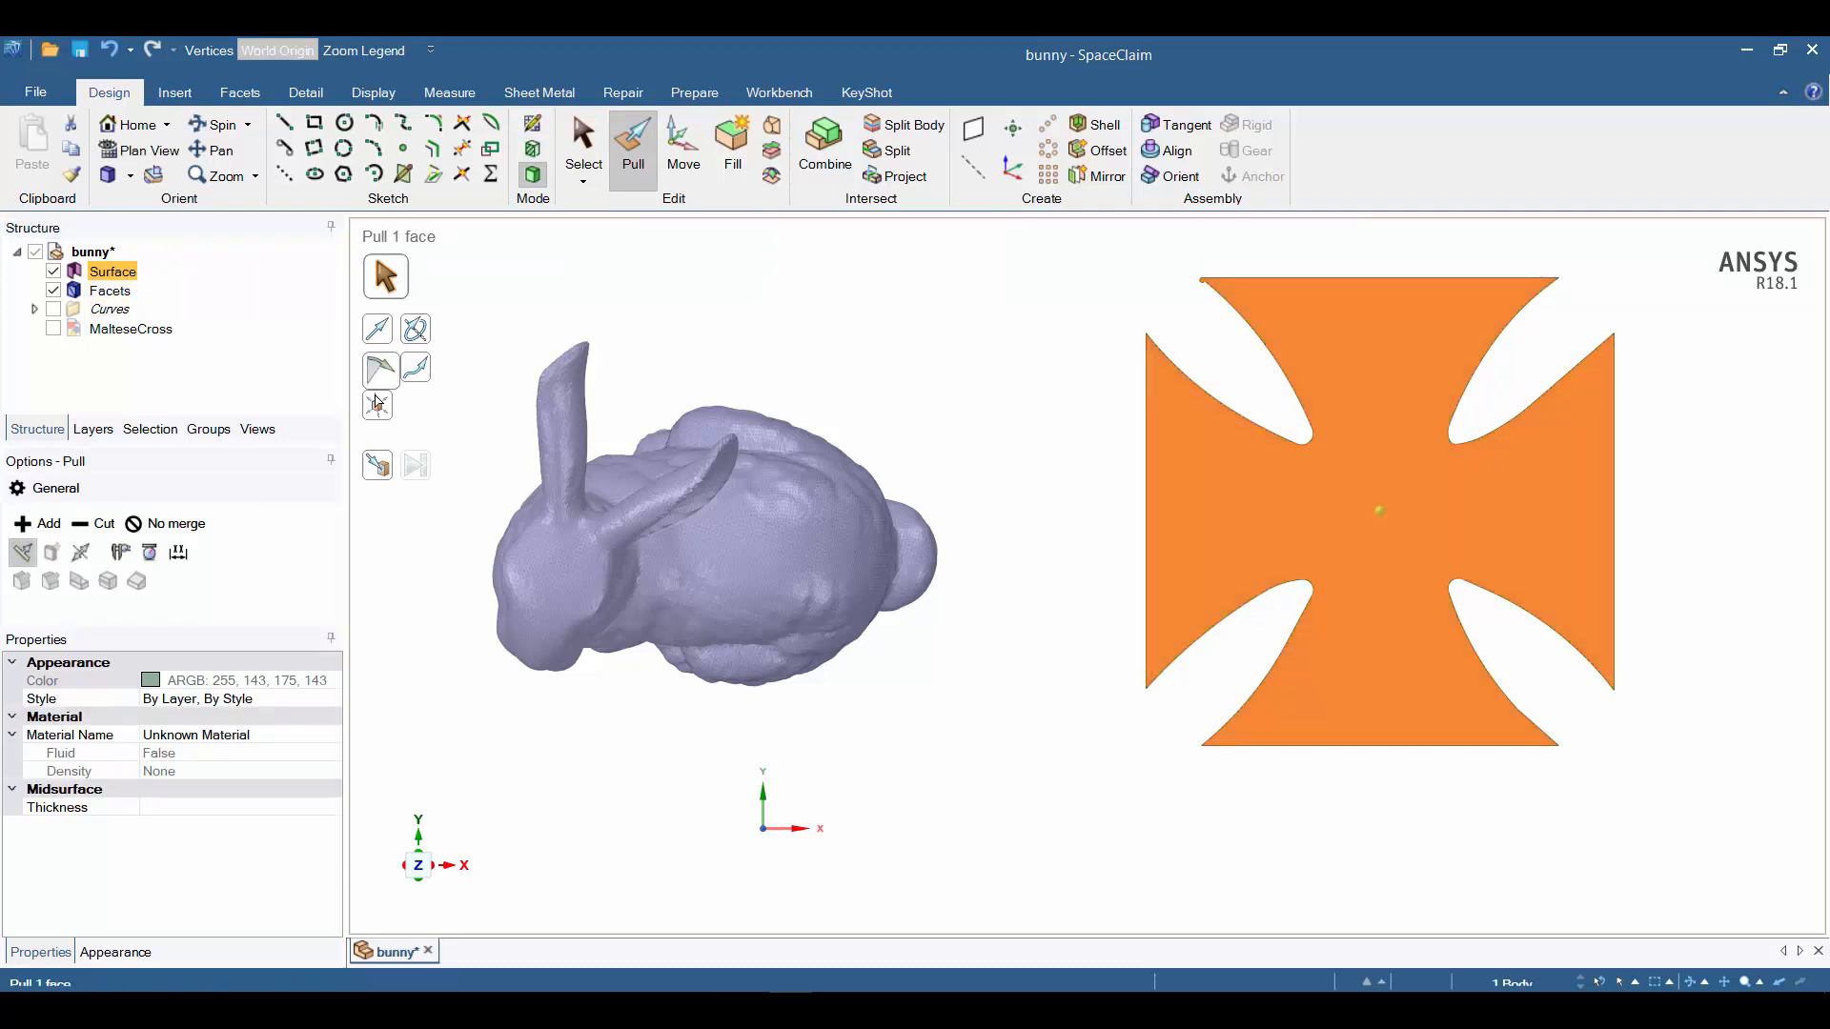
click(378, 404)
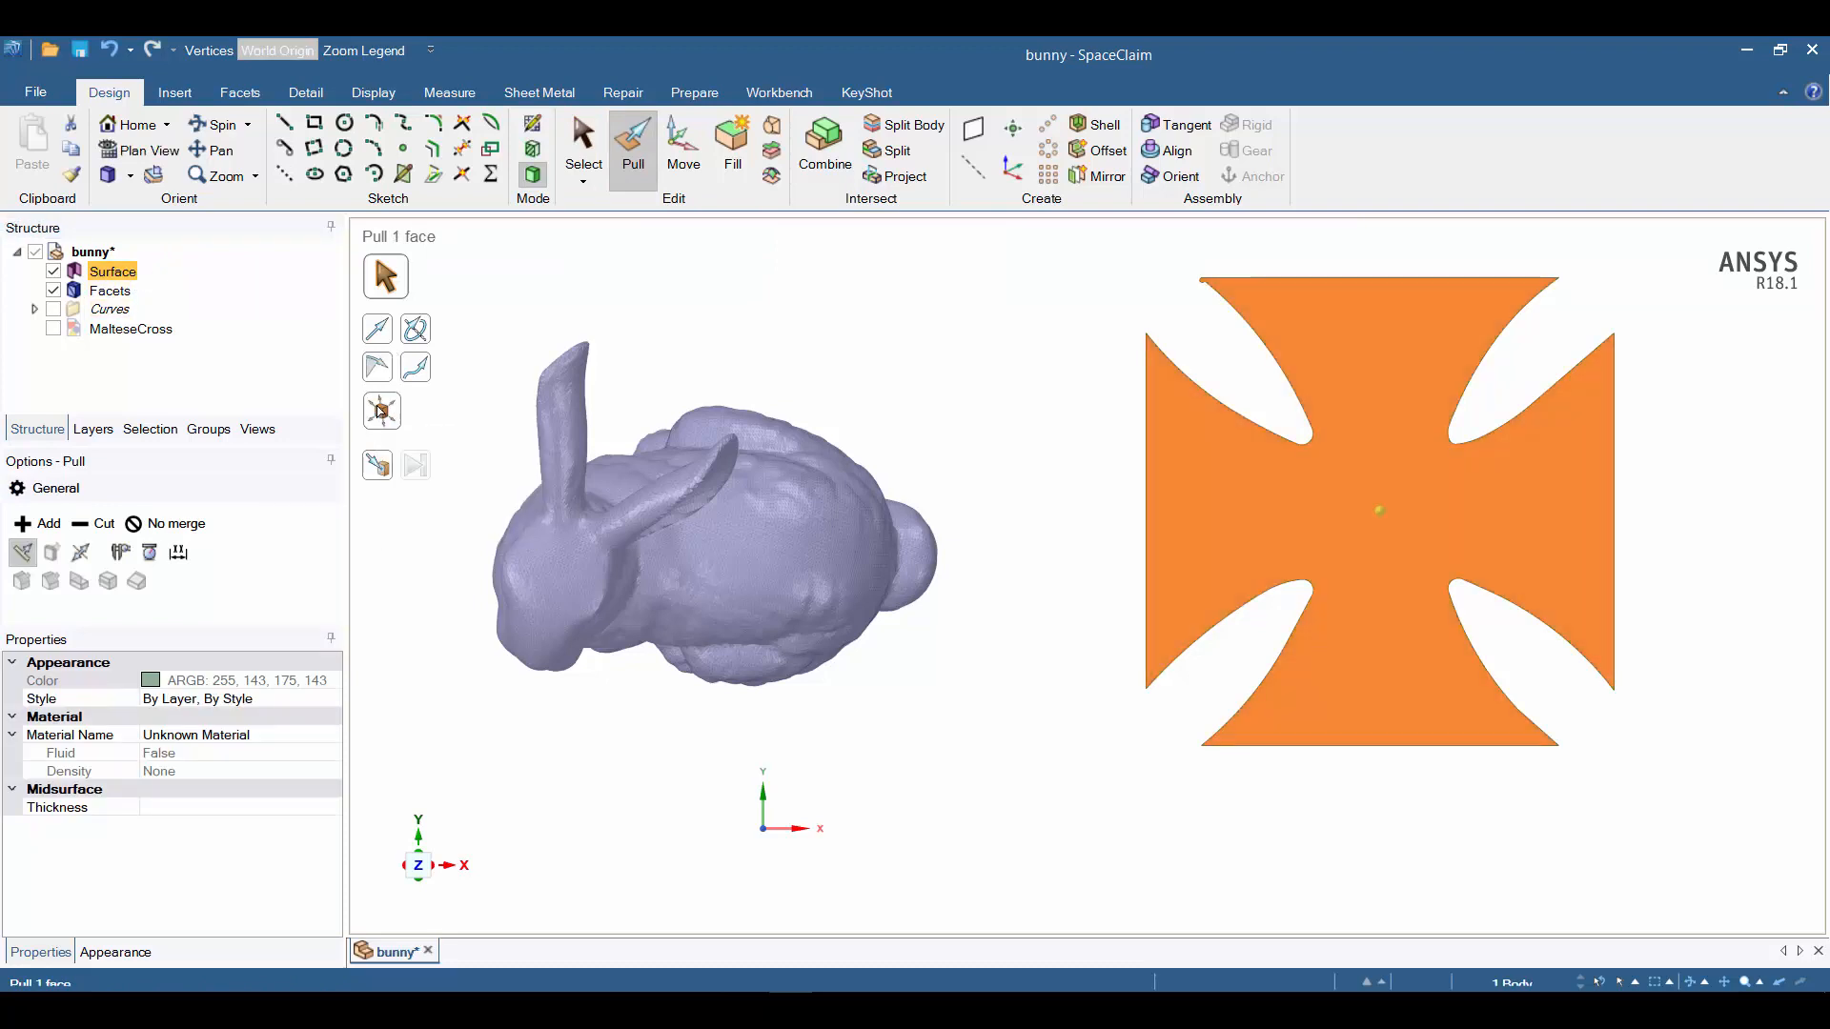
click(381, 410)
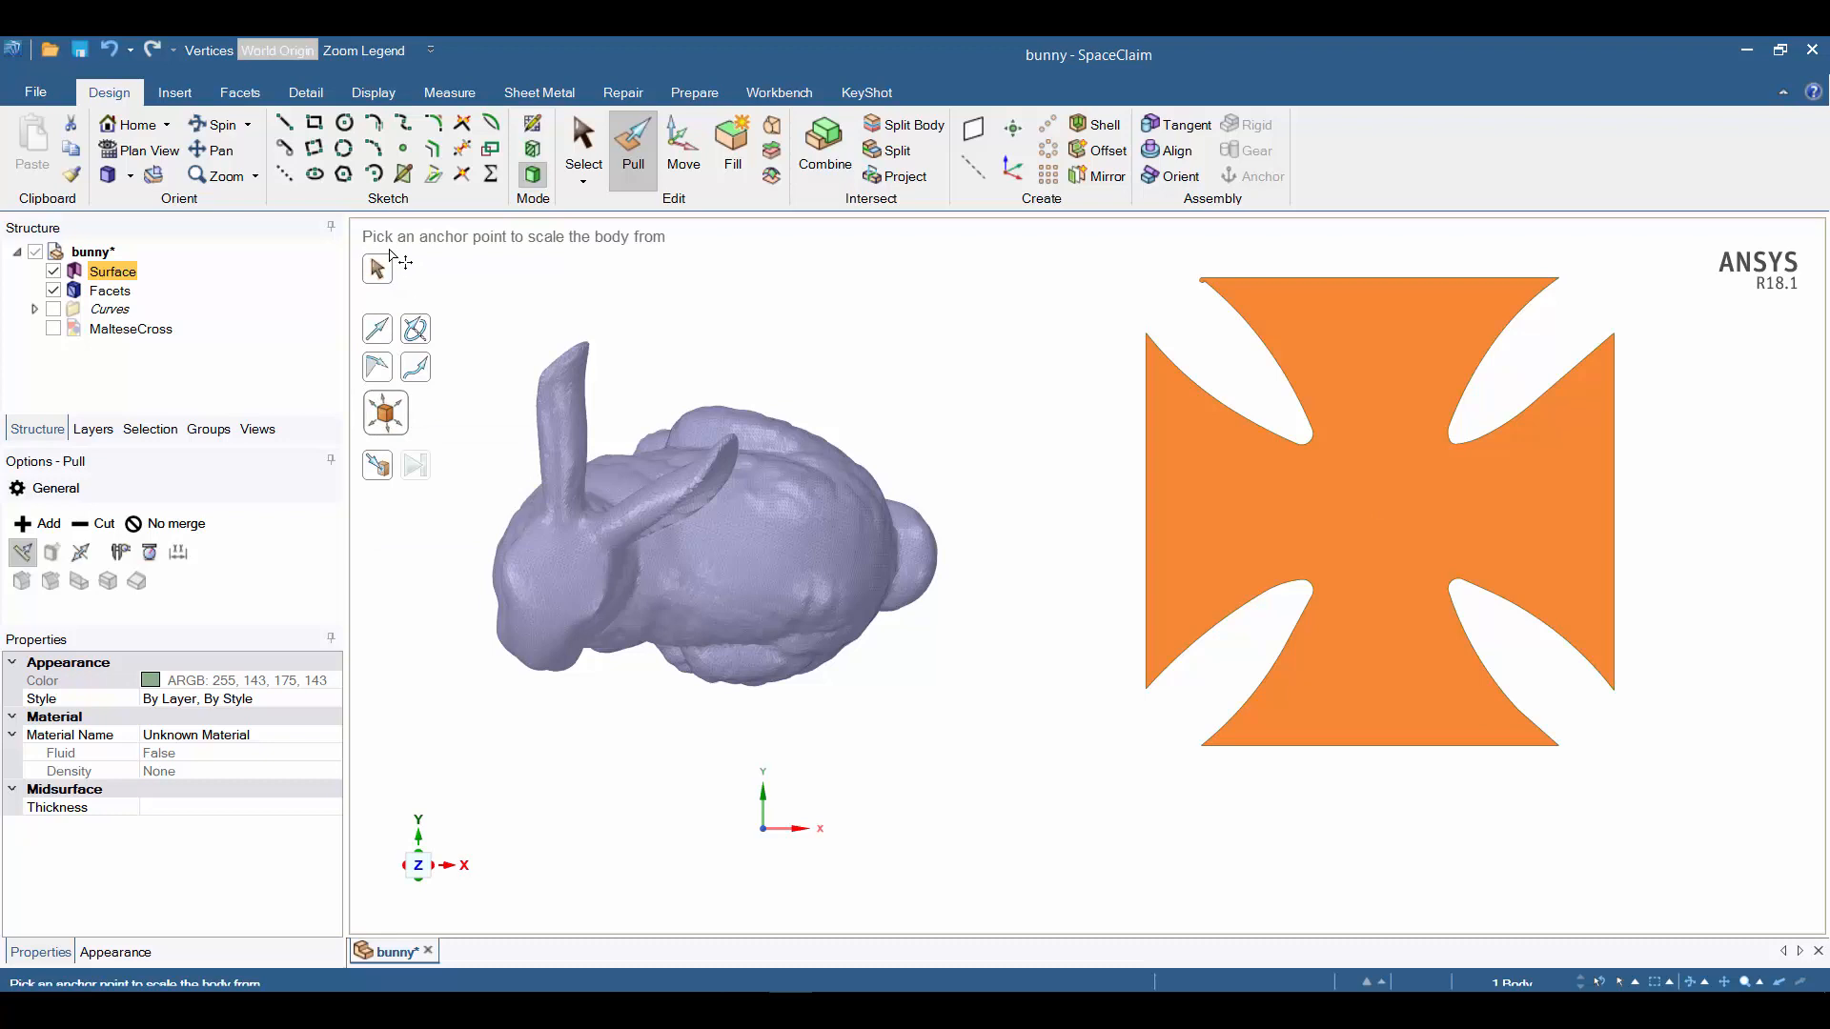
mouse_move(612, 254)
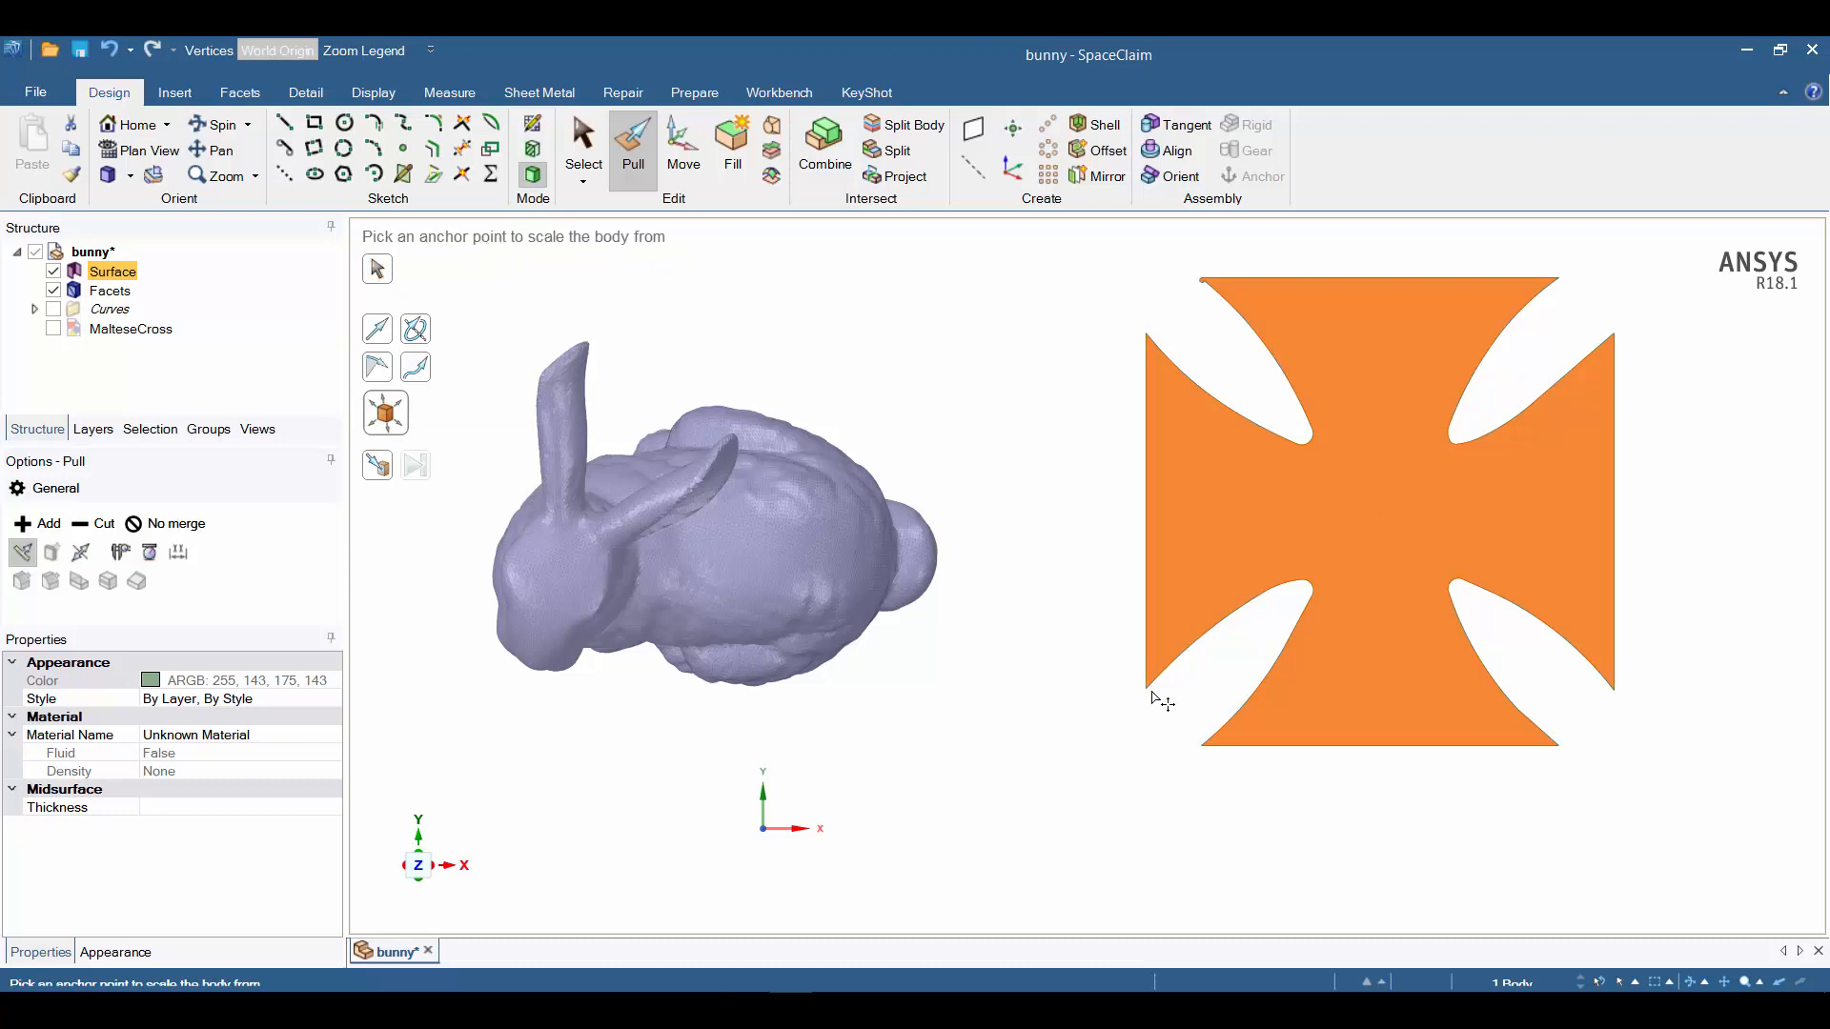
click(1145, 688)
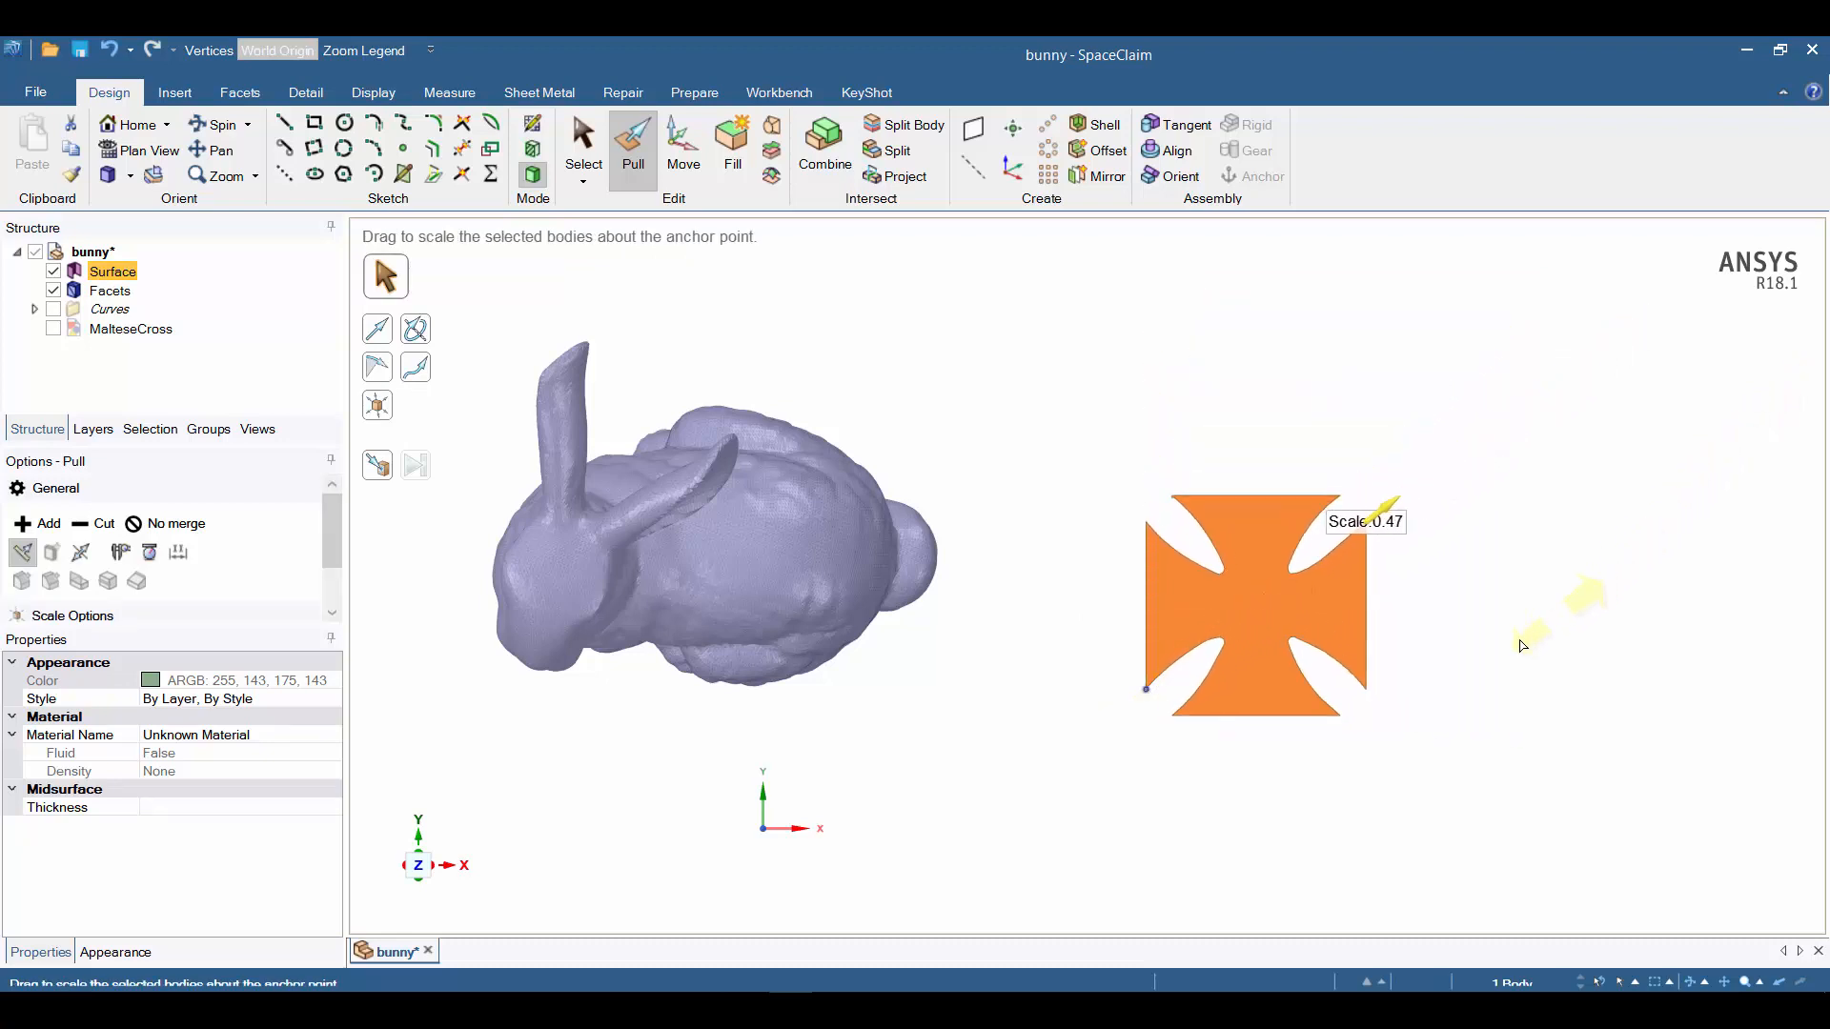
Scale the Maltese cross down to a small fraction of its size beside the bunny.
drag(1521, 648, 1491, 612)
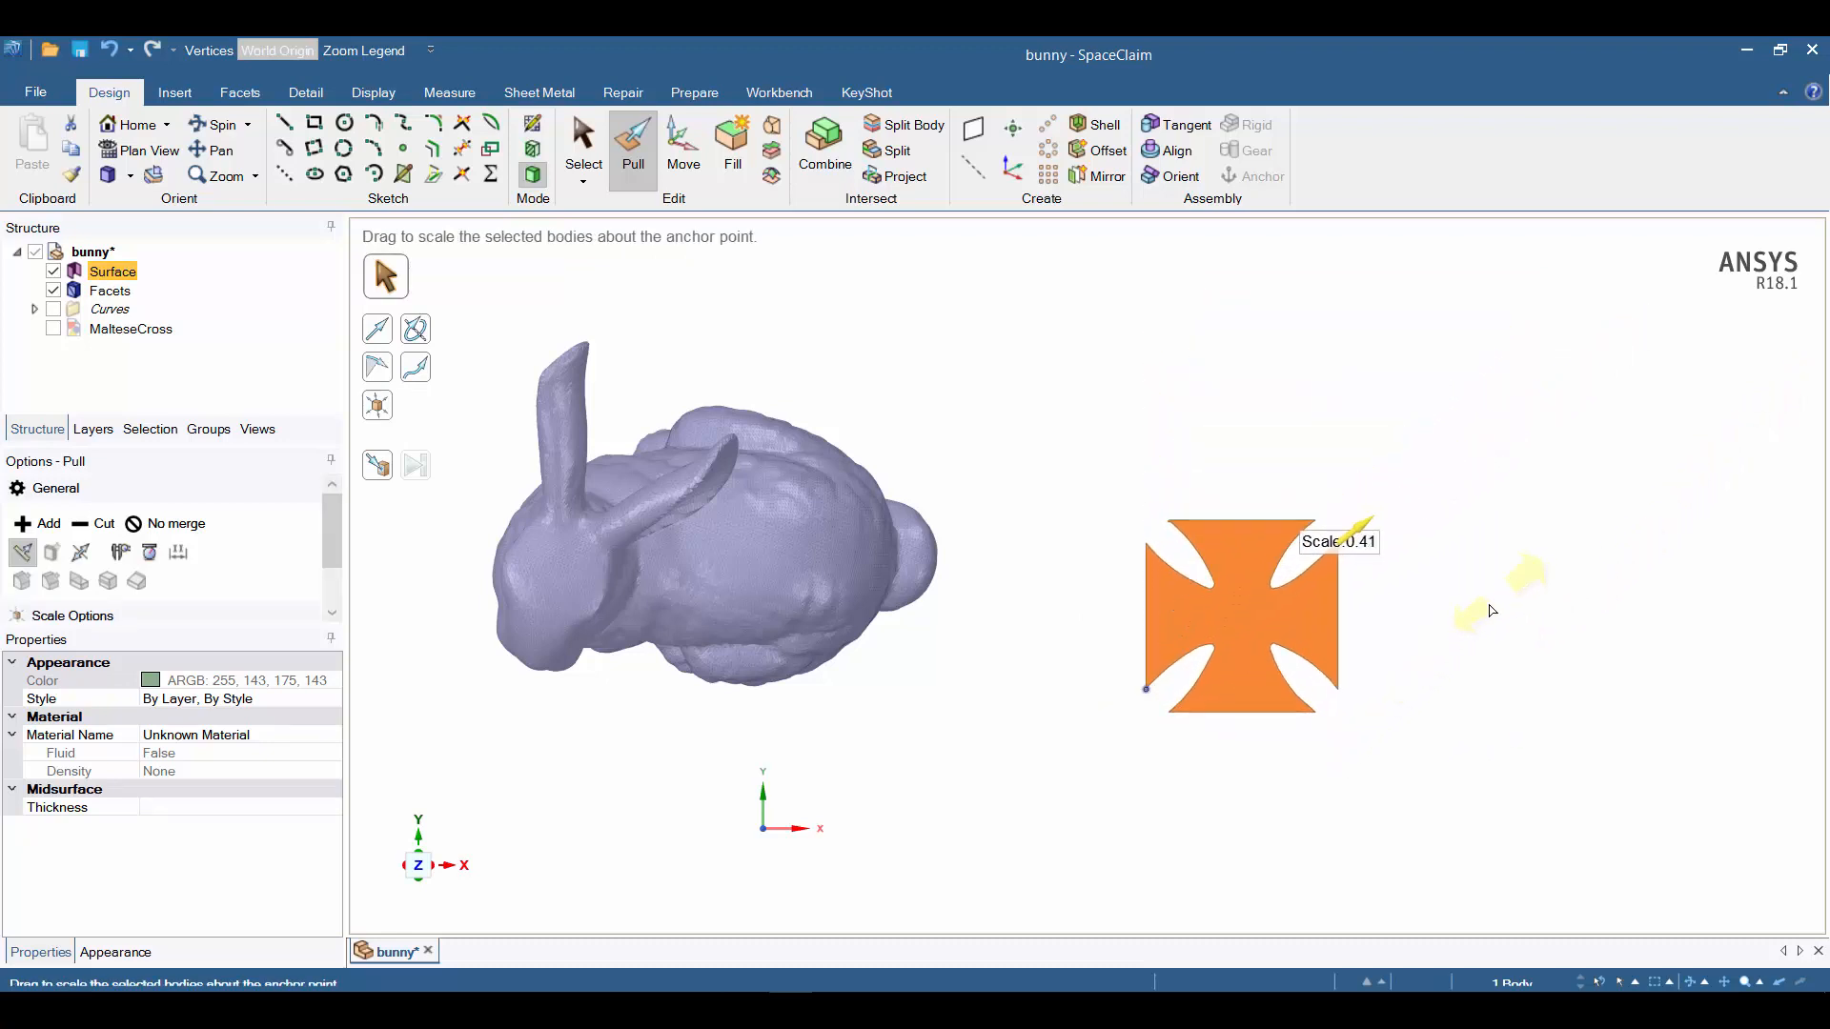
drag(1489, 610, 1412, 652)
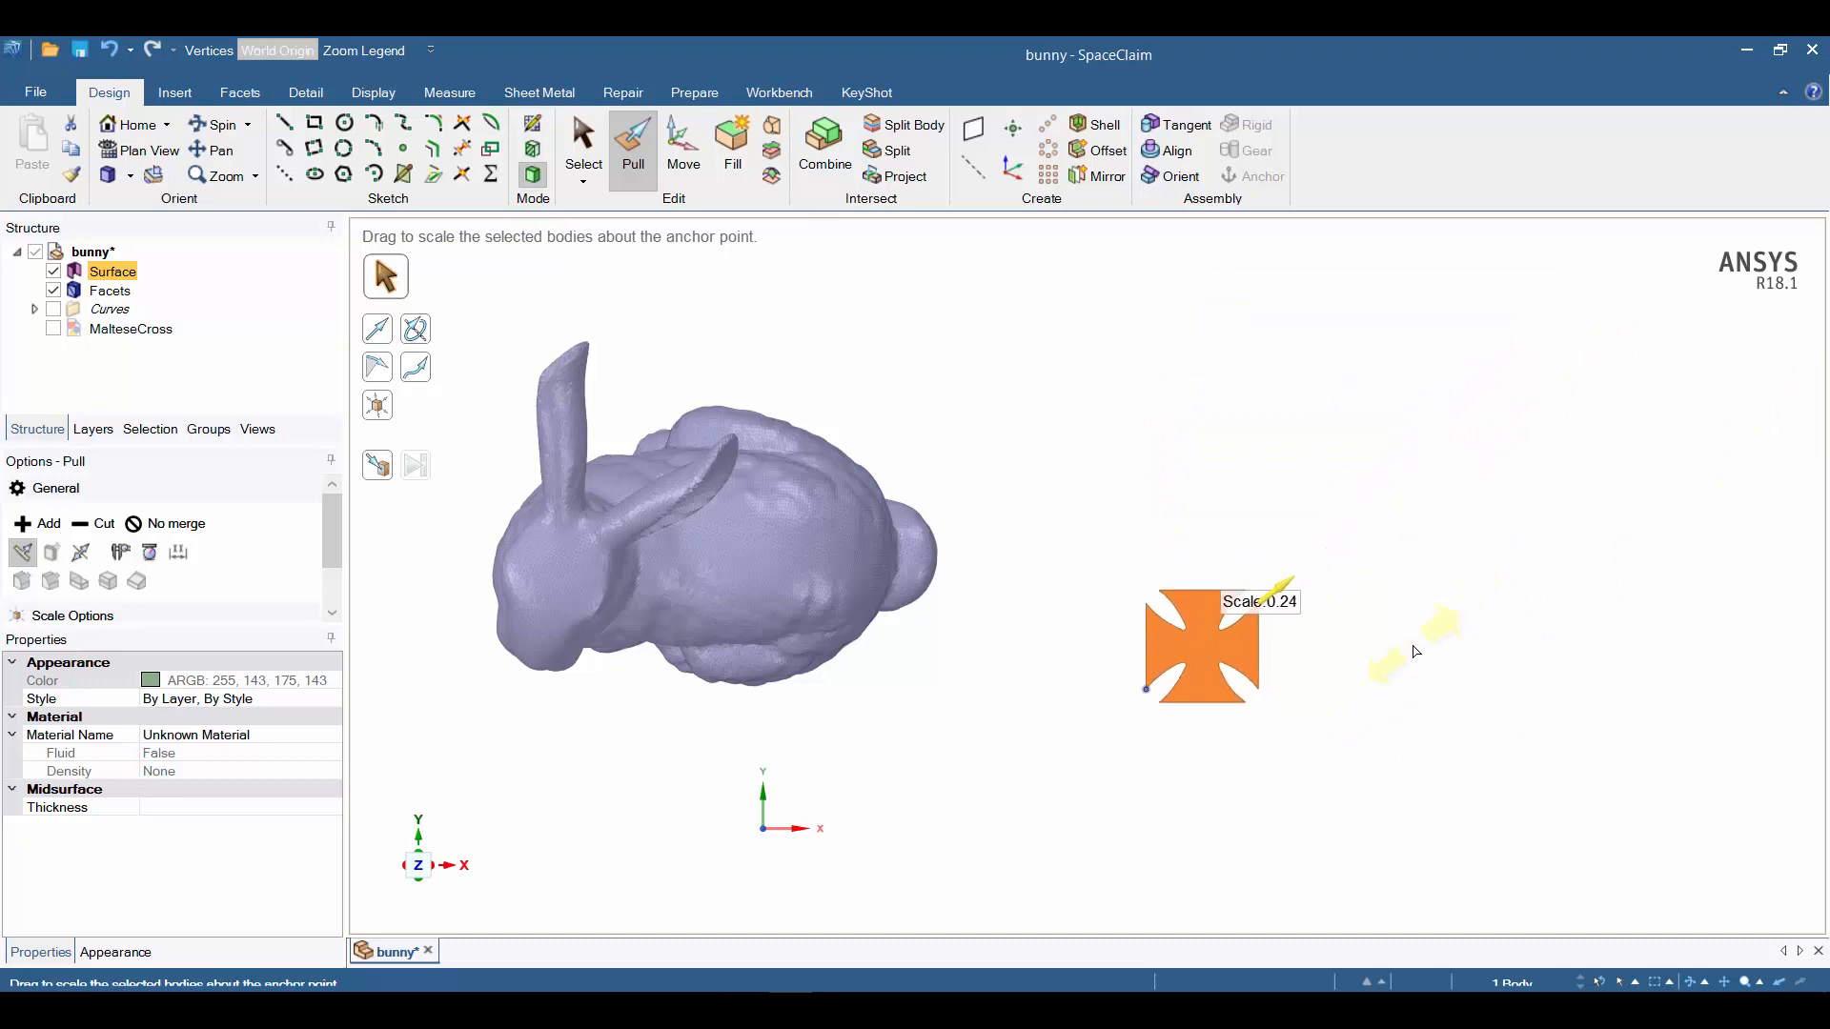
click(1259, 600)
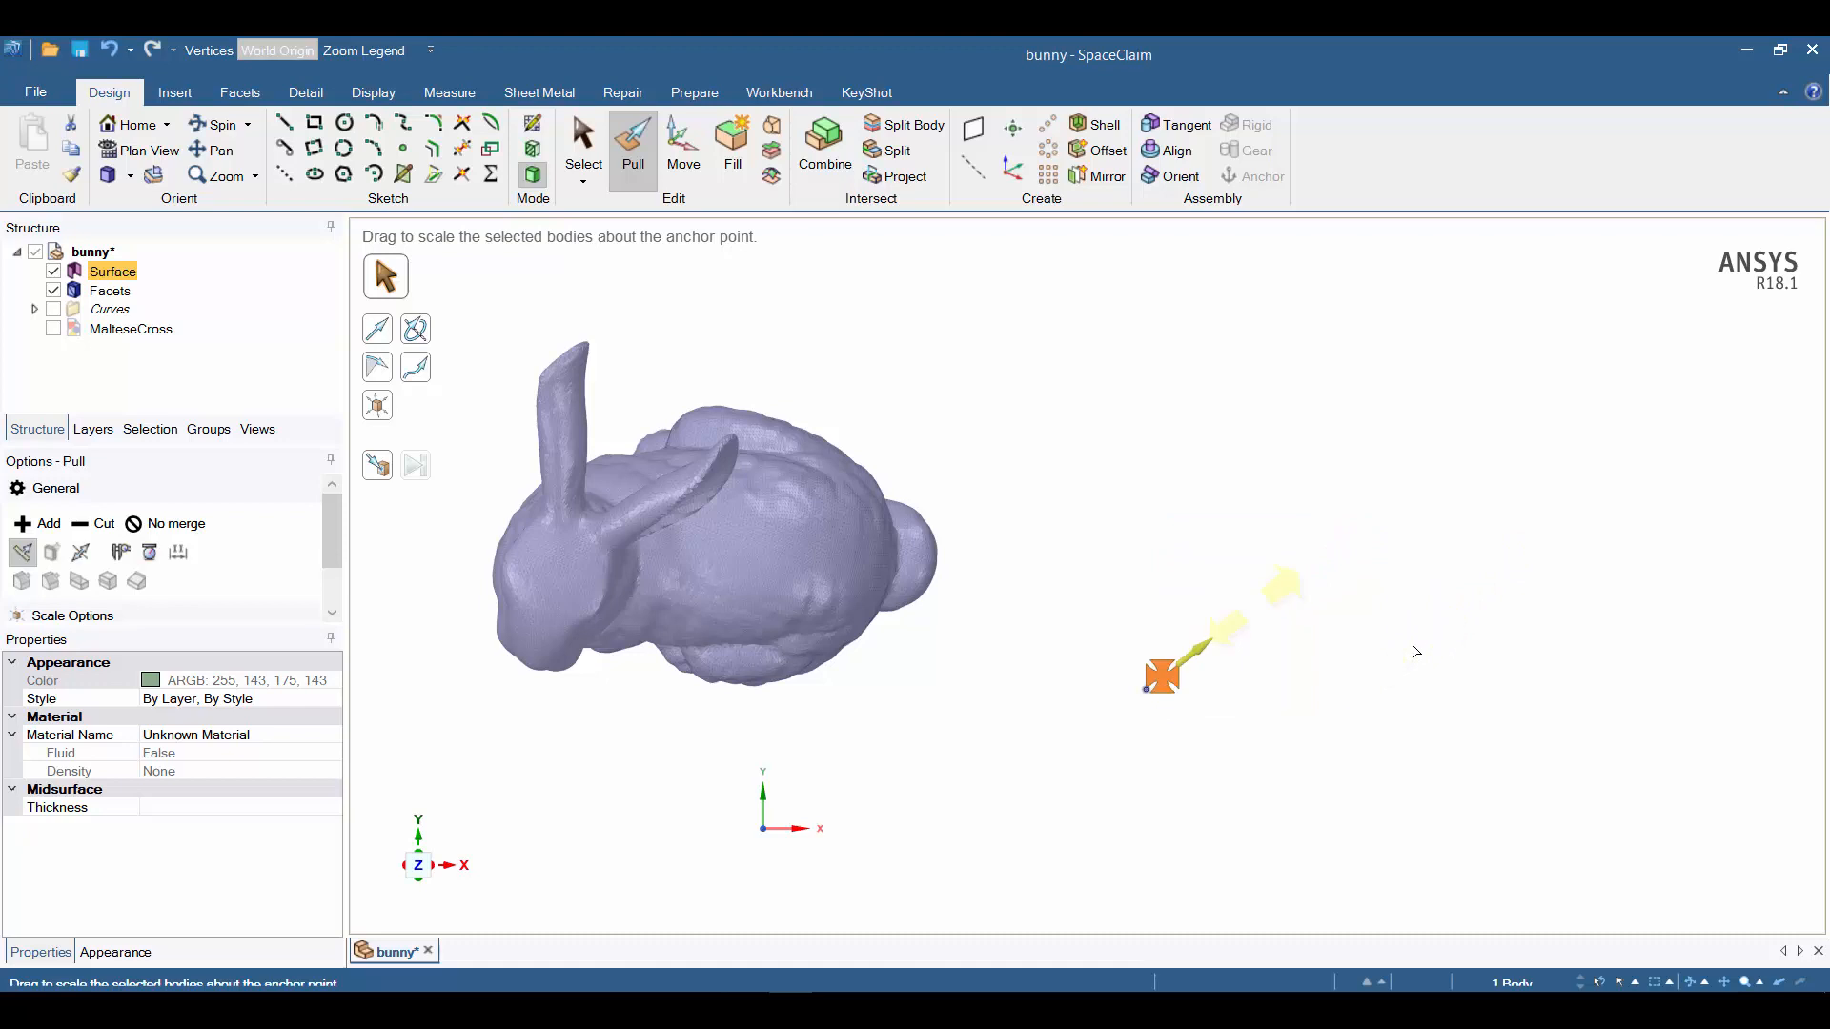
click(583, 149)
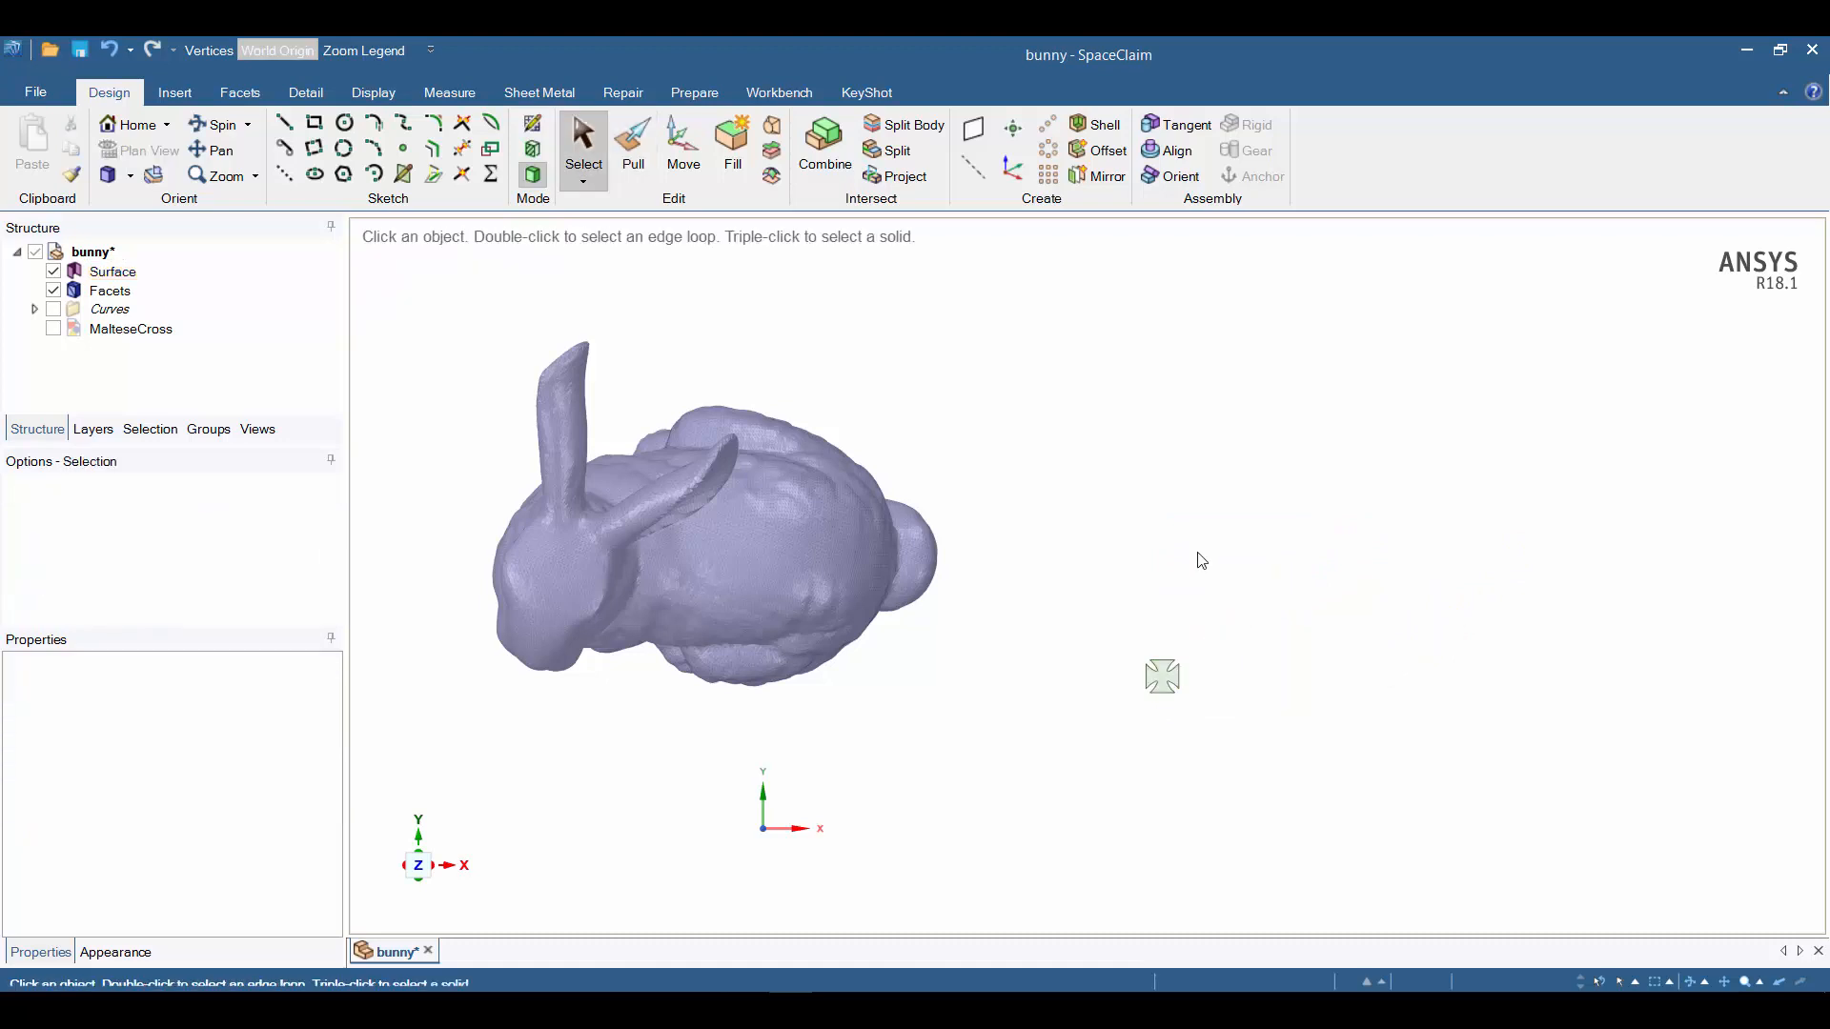
mouse_move(999, 448)
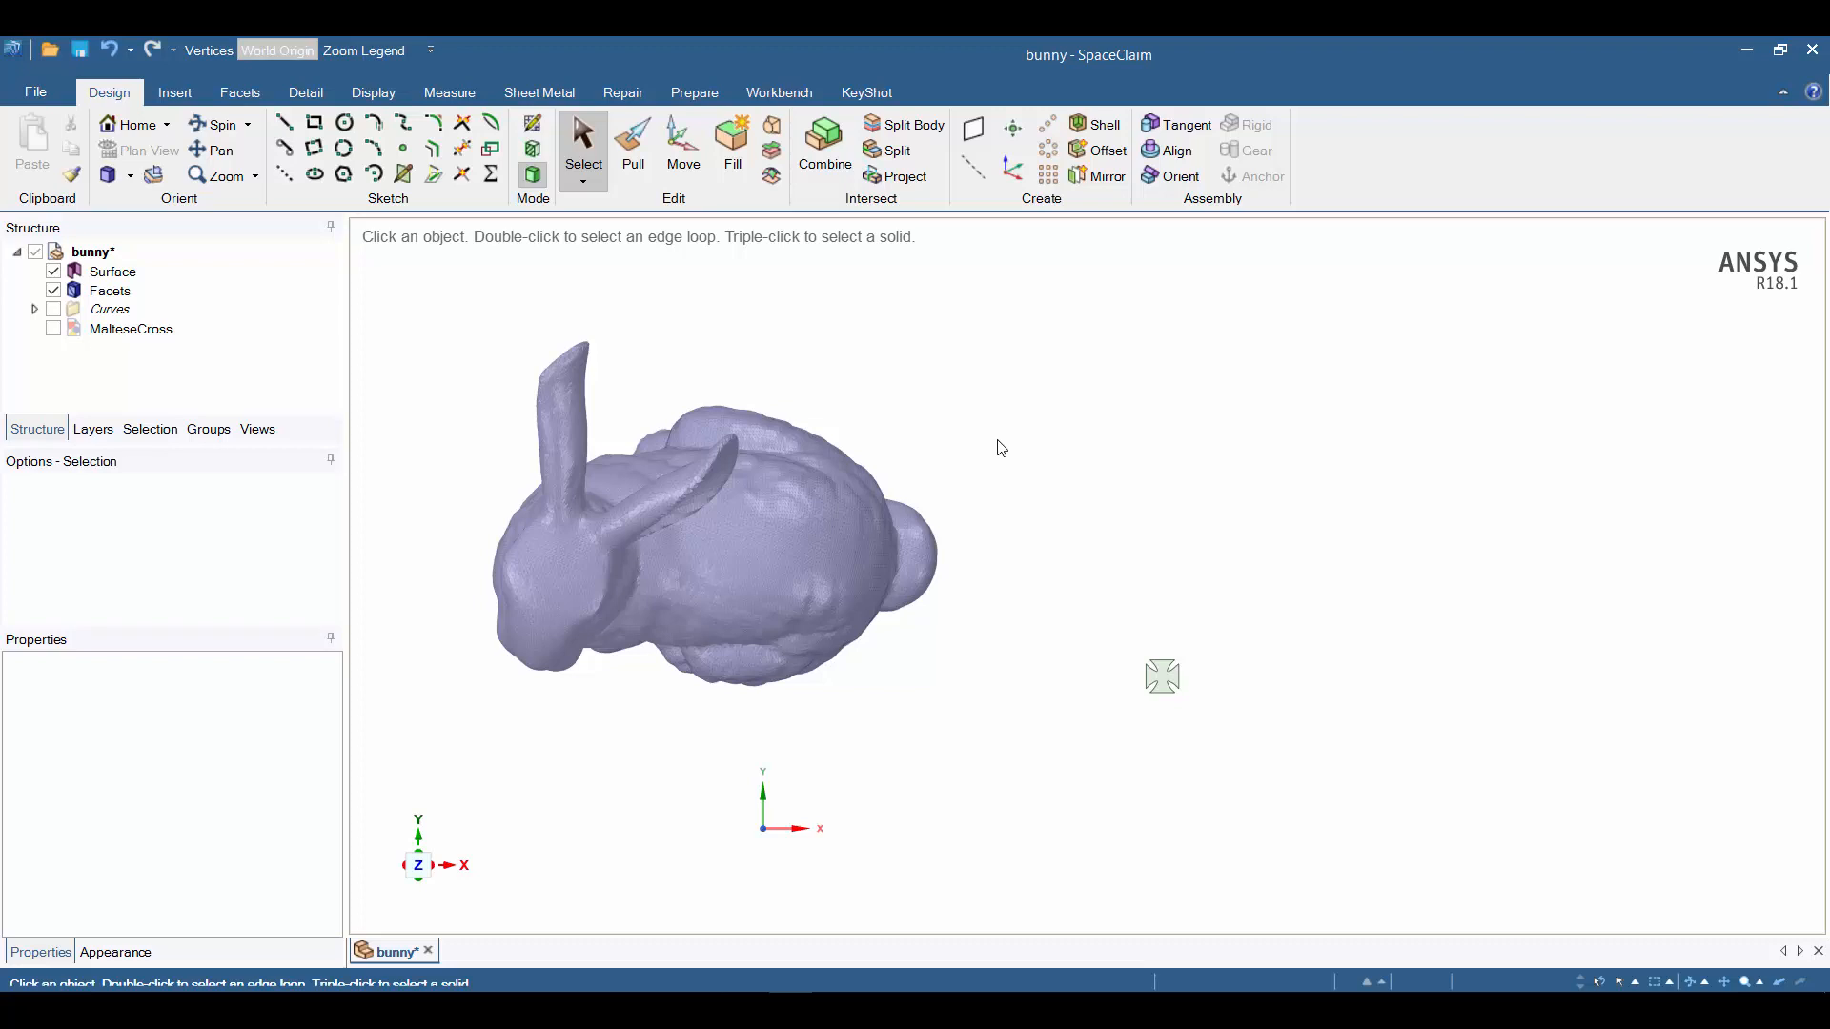
mouse_move(772, 303)
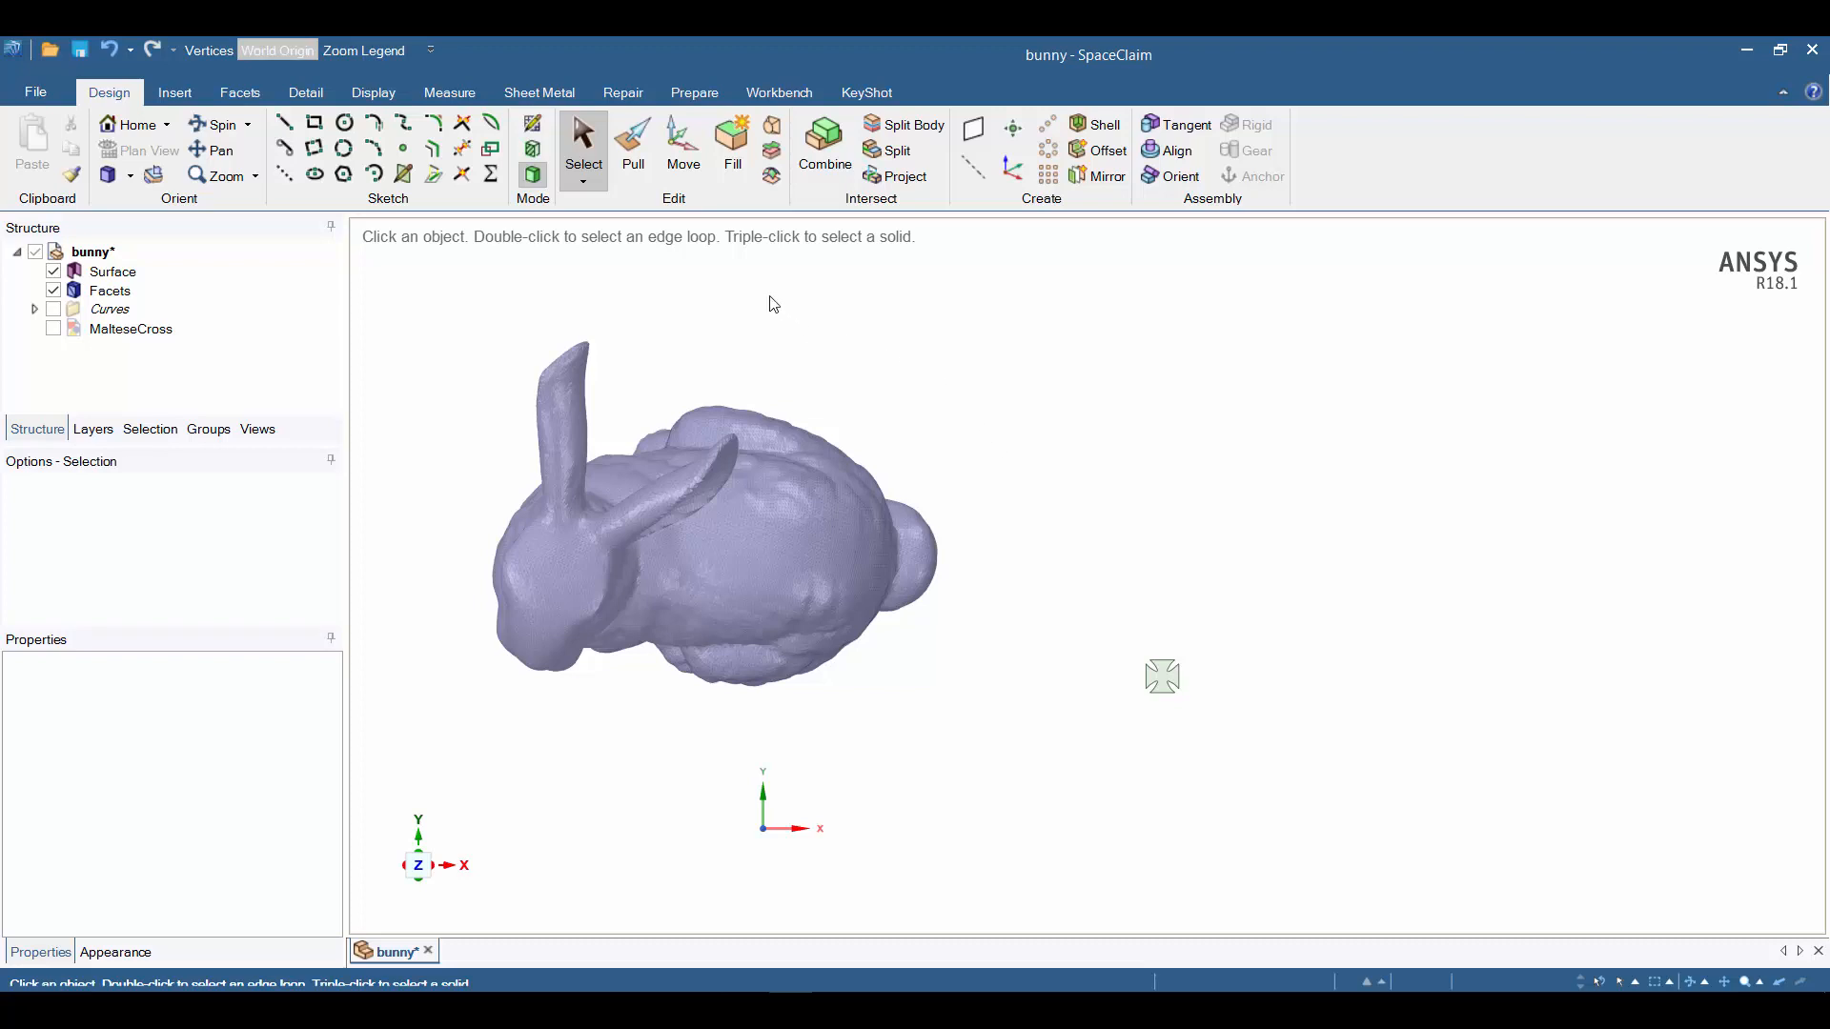
Start a 0.1 in Shell on the bunny's faceted body and reveal the Infill options.
click(240, 91)
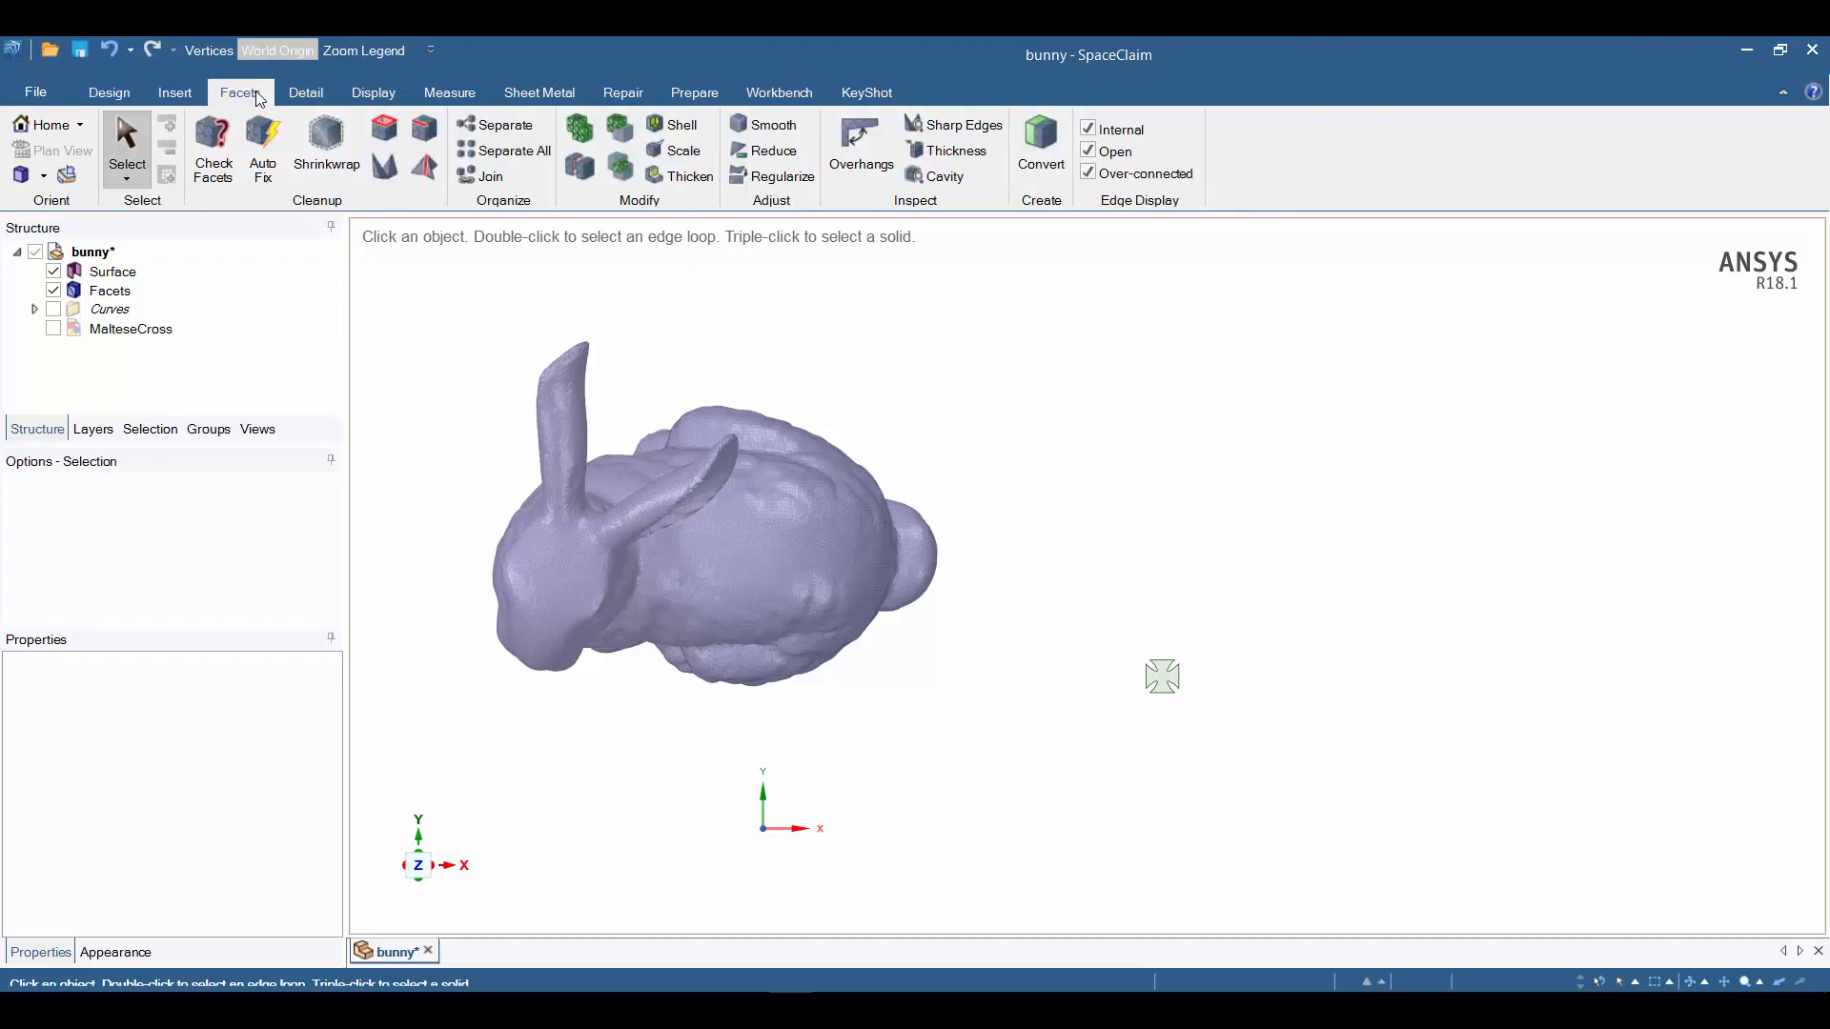
click(683, 126)
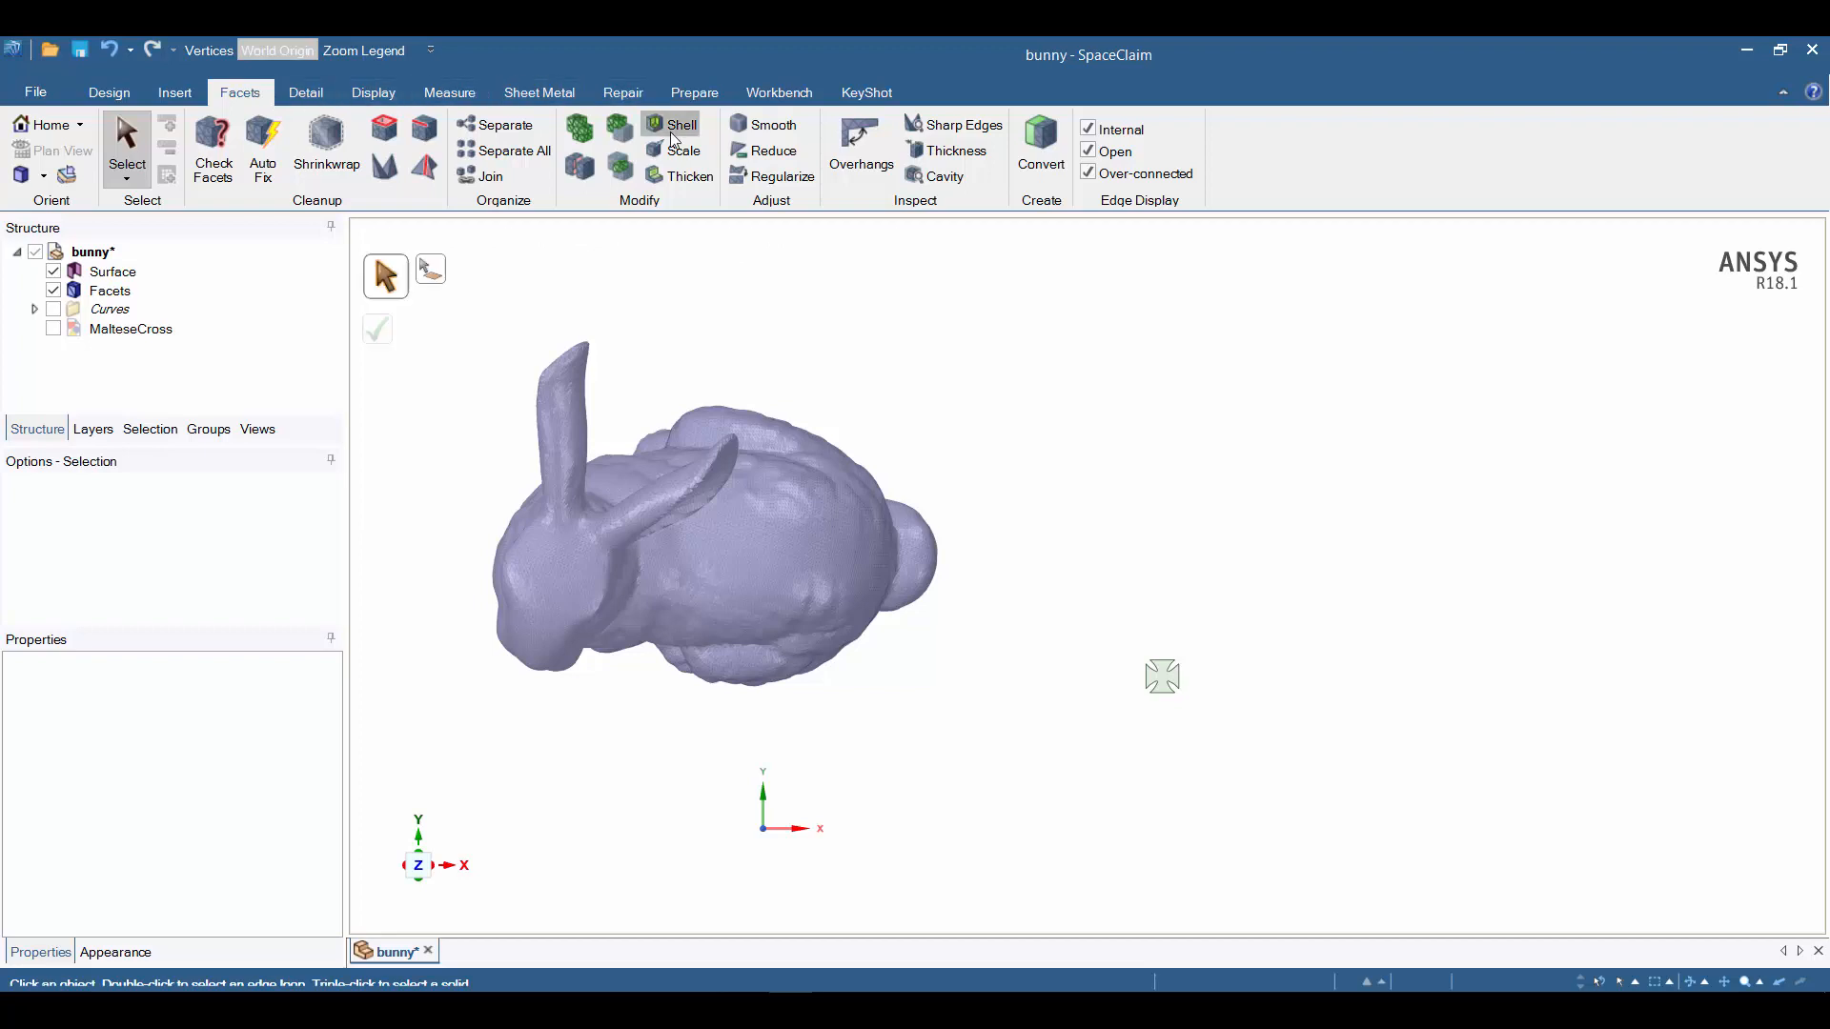
click(680, 126)
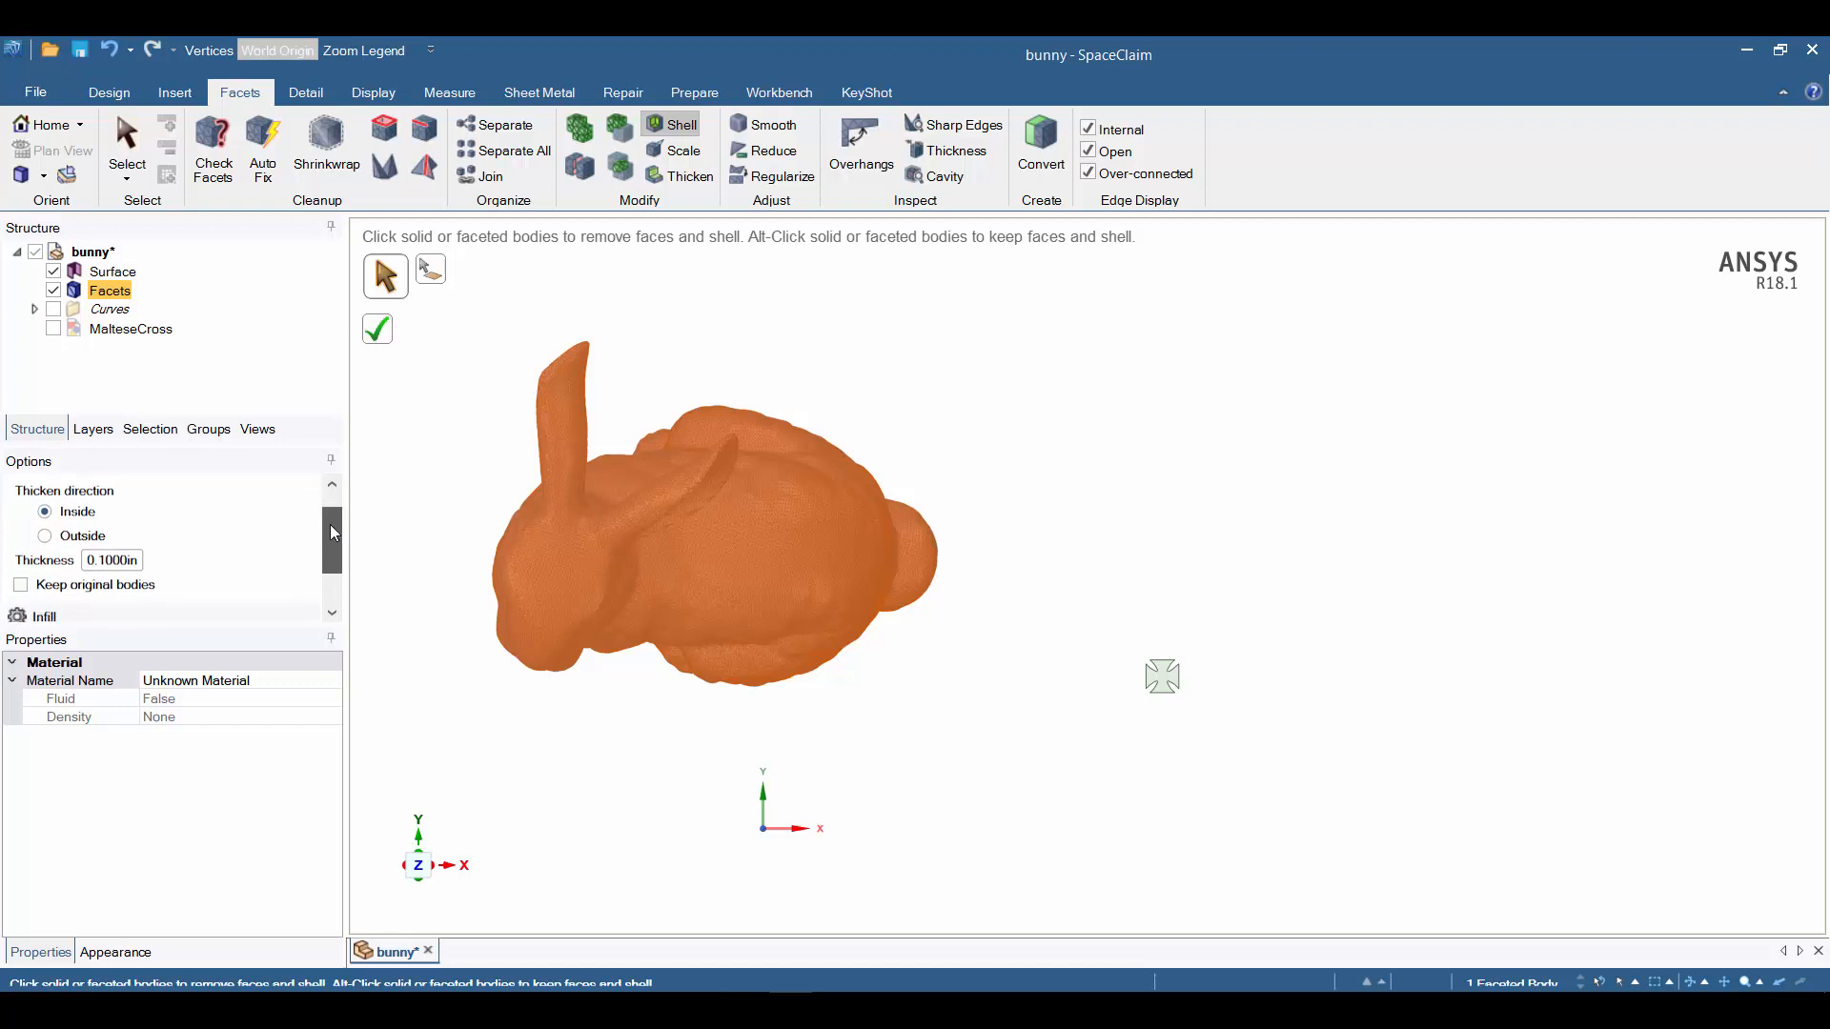
scroll(down, 3)
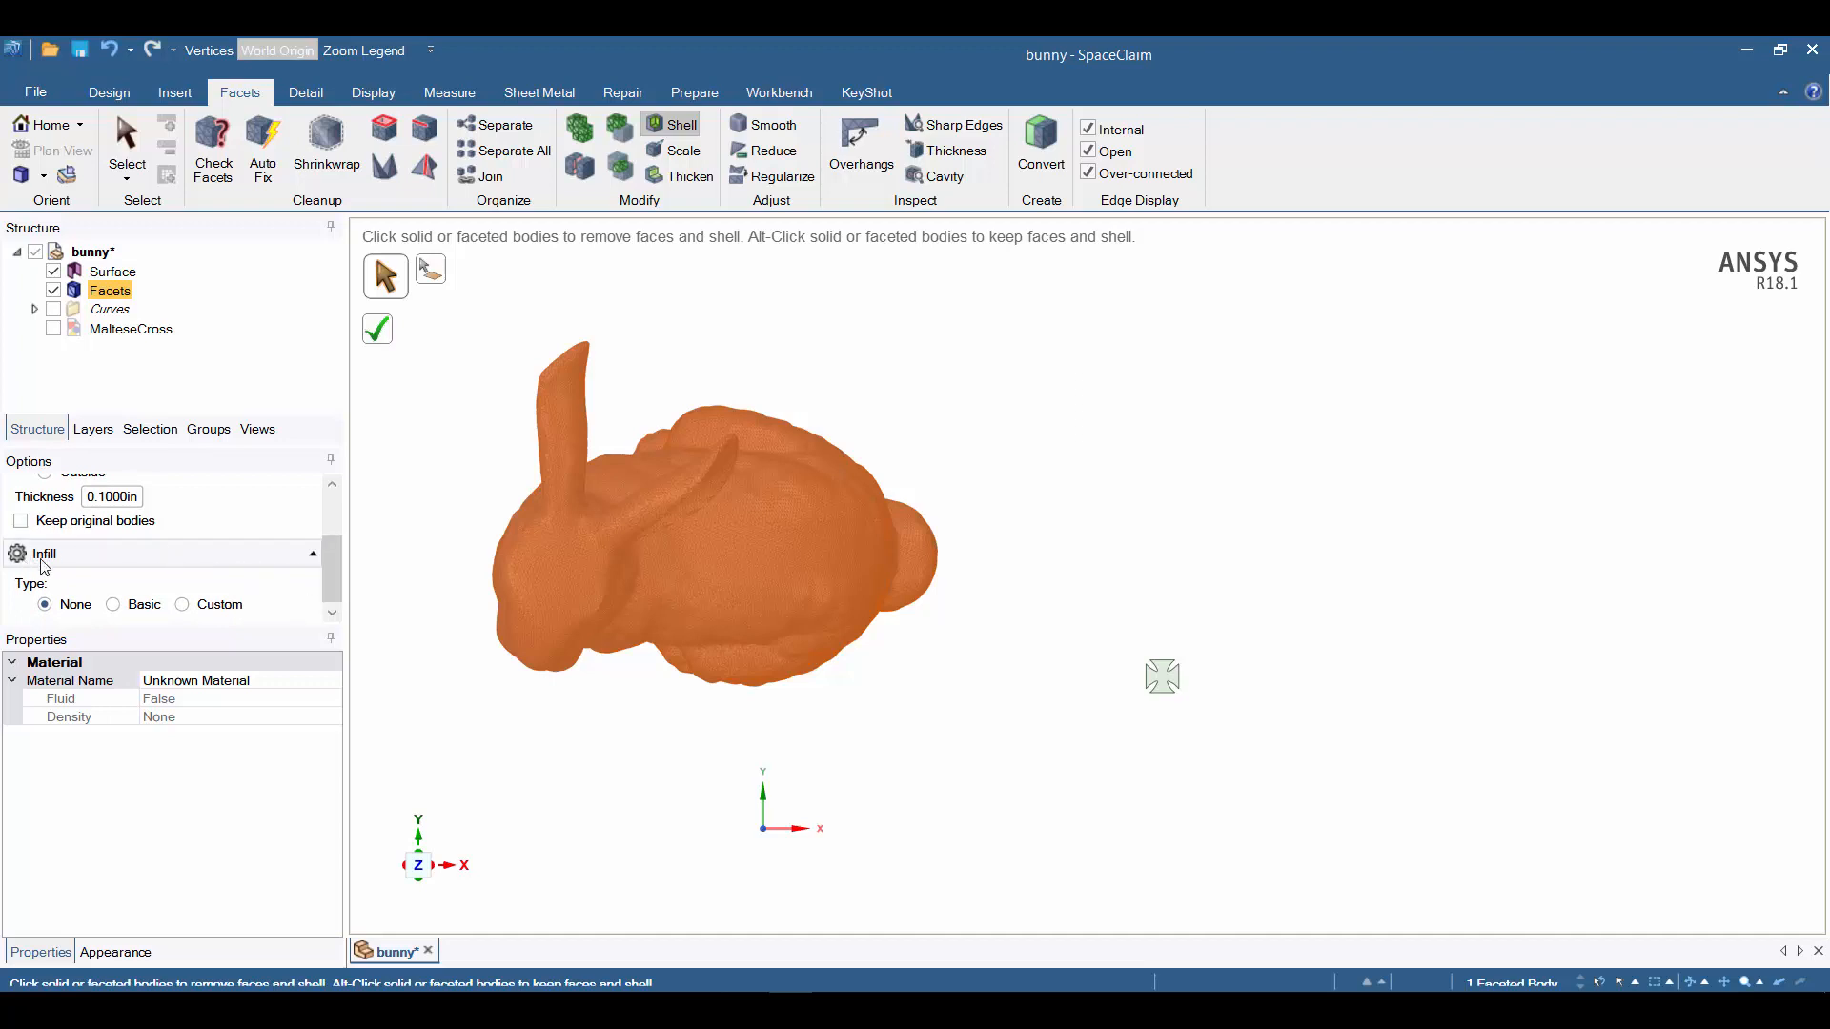
Set the infill type to Custom using the Maltese cross sketch as the pattern.
click(183, 604)
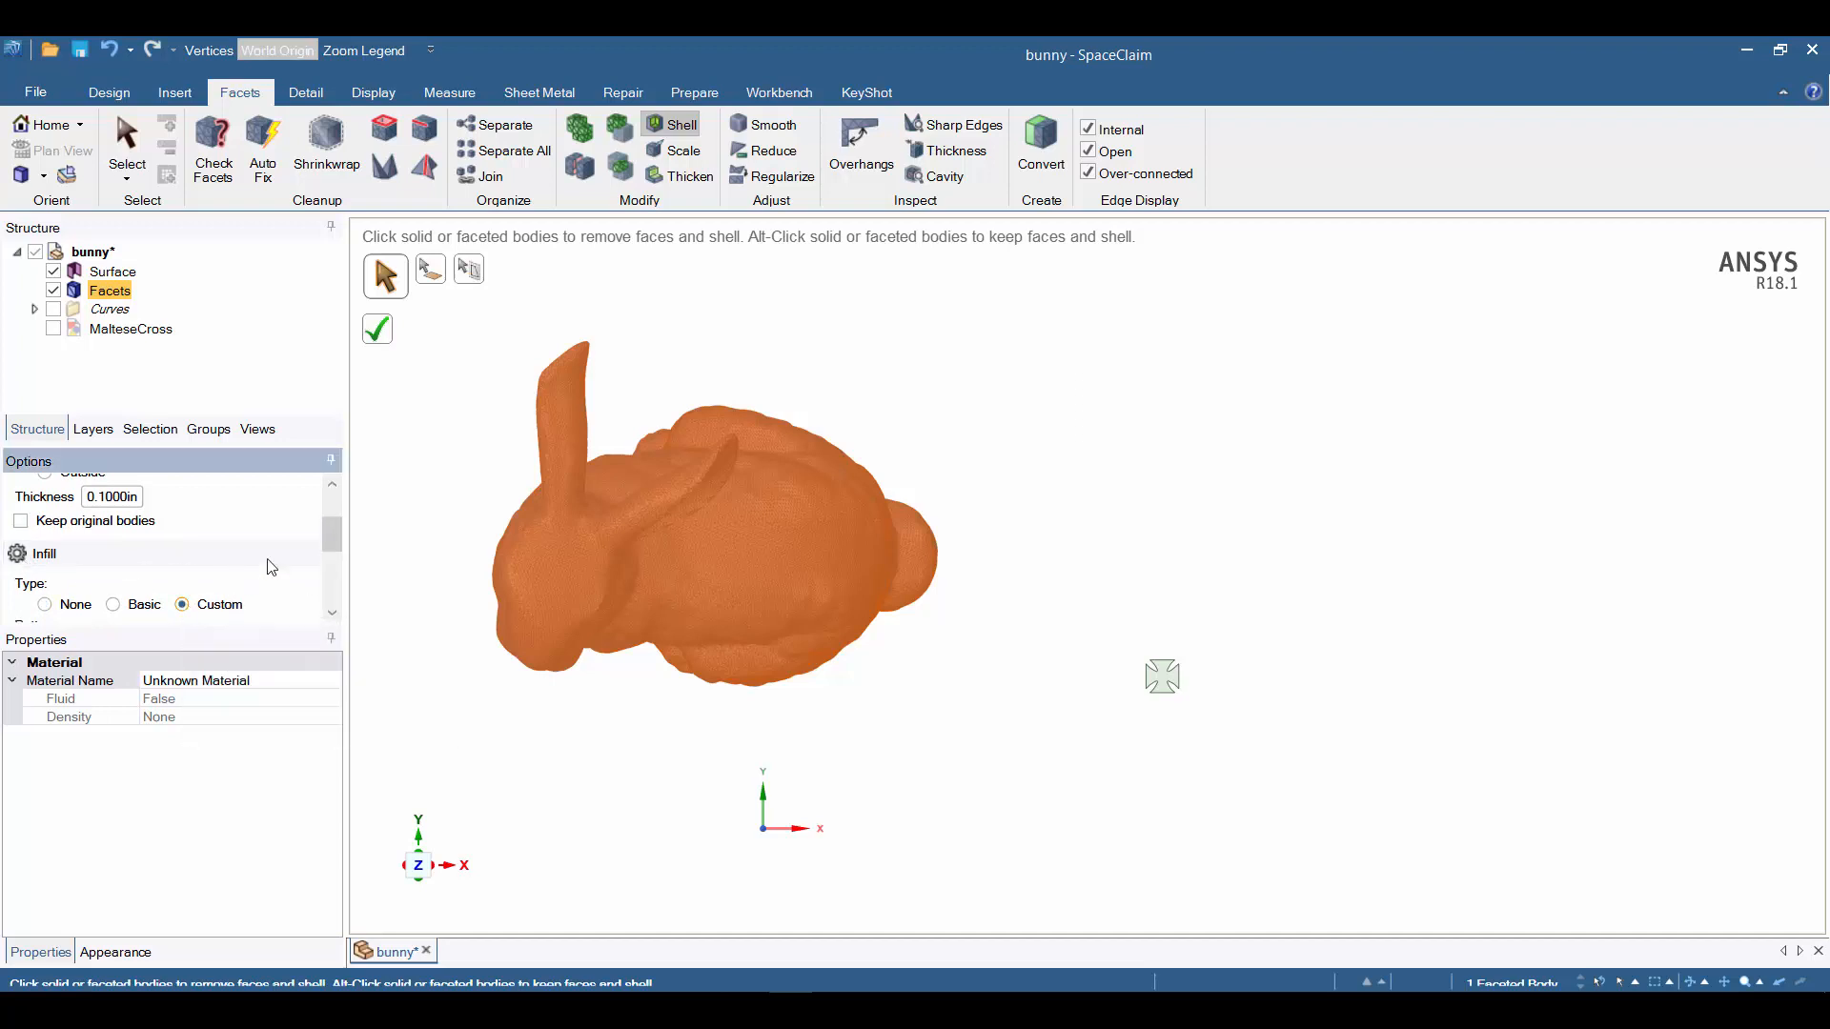
mouse_move(470, 271)
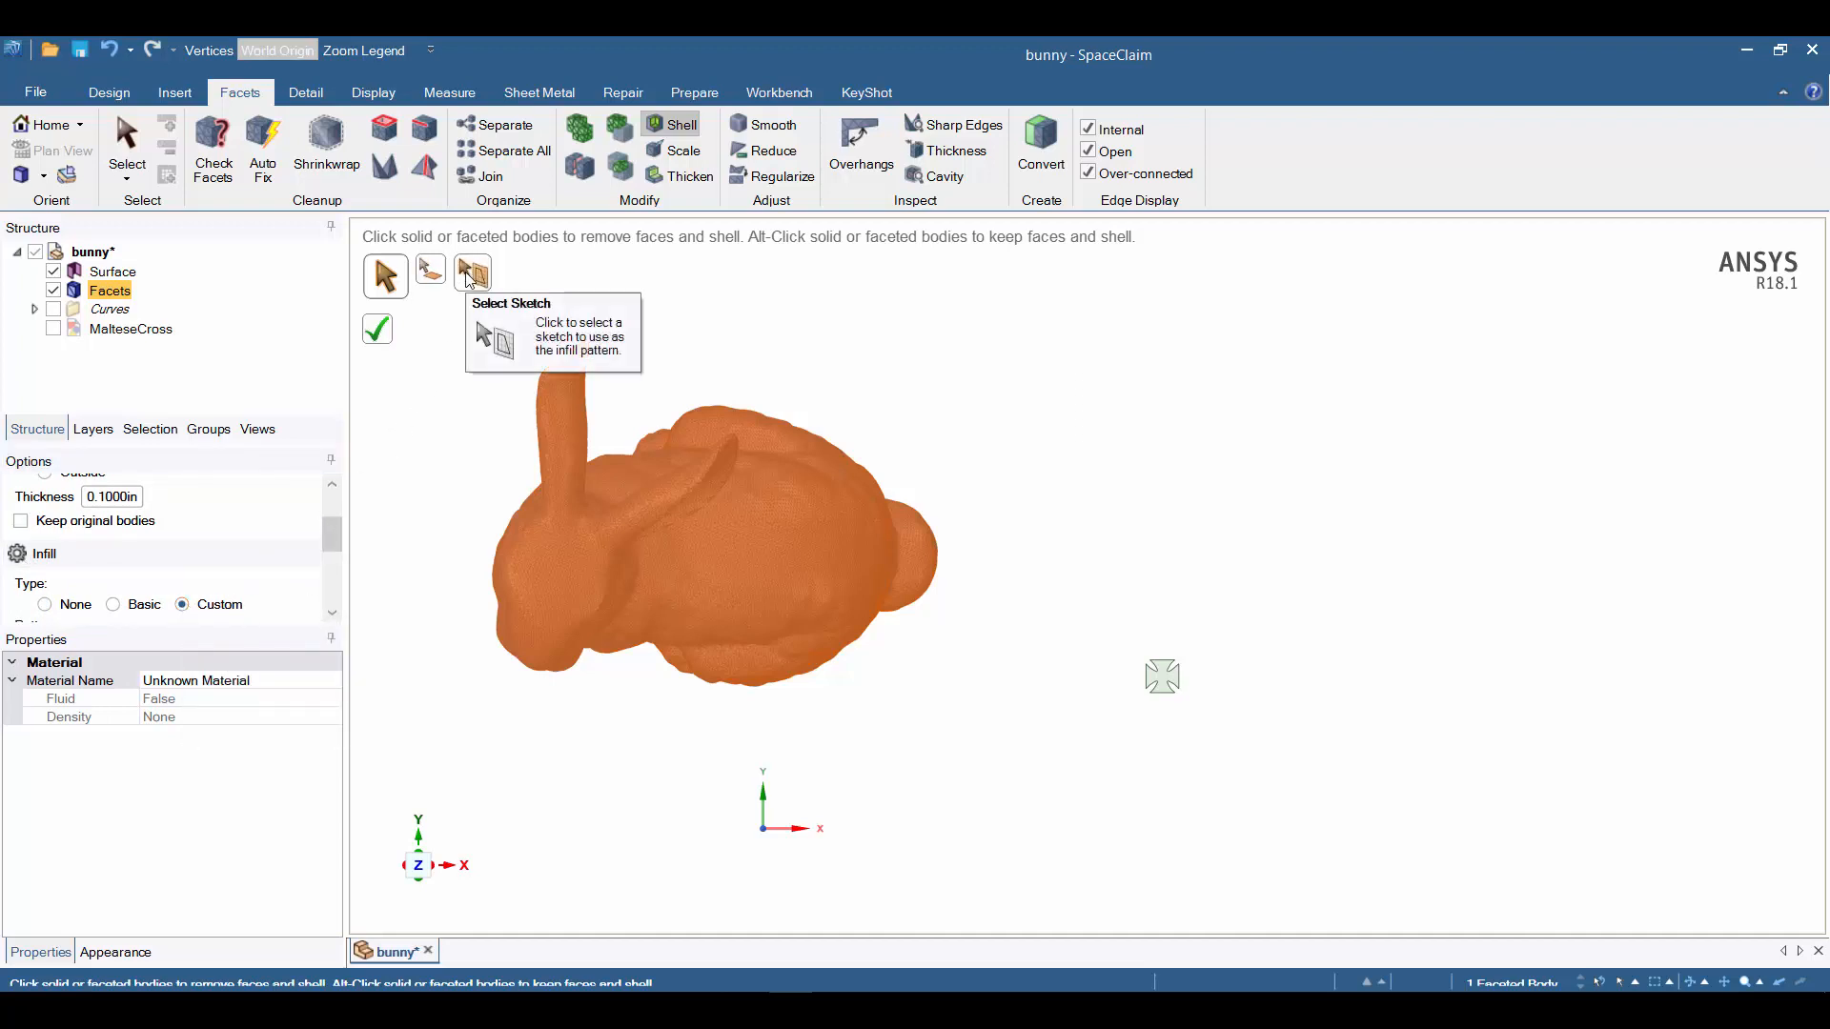
click(471, 274)
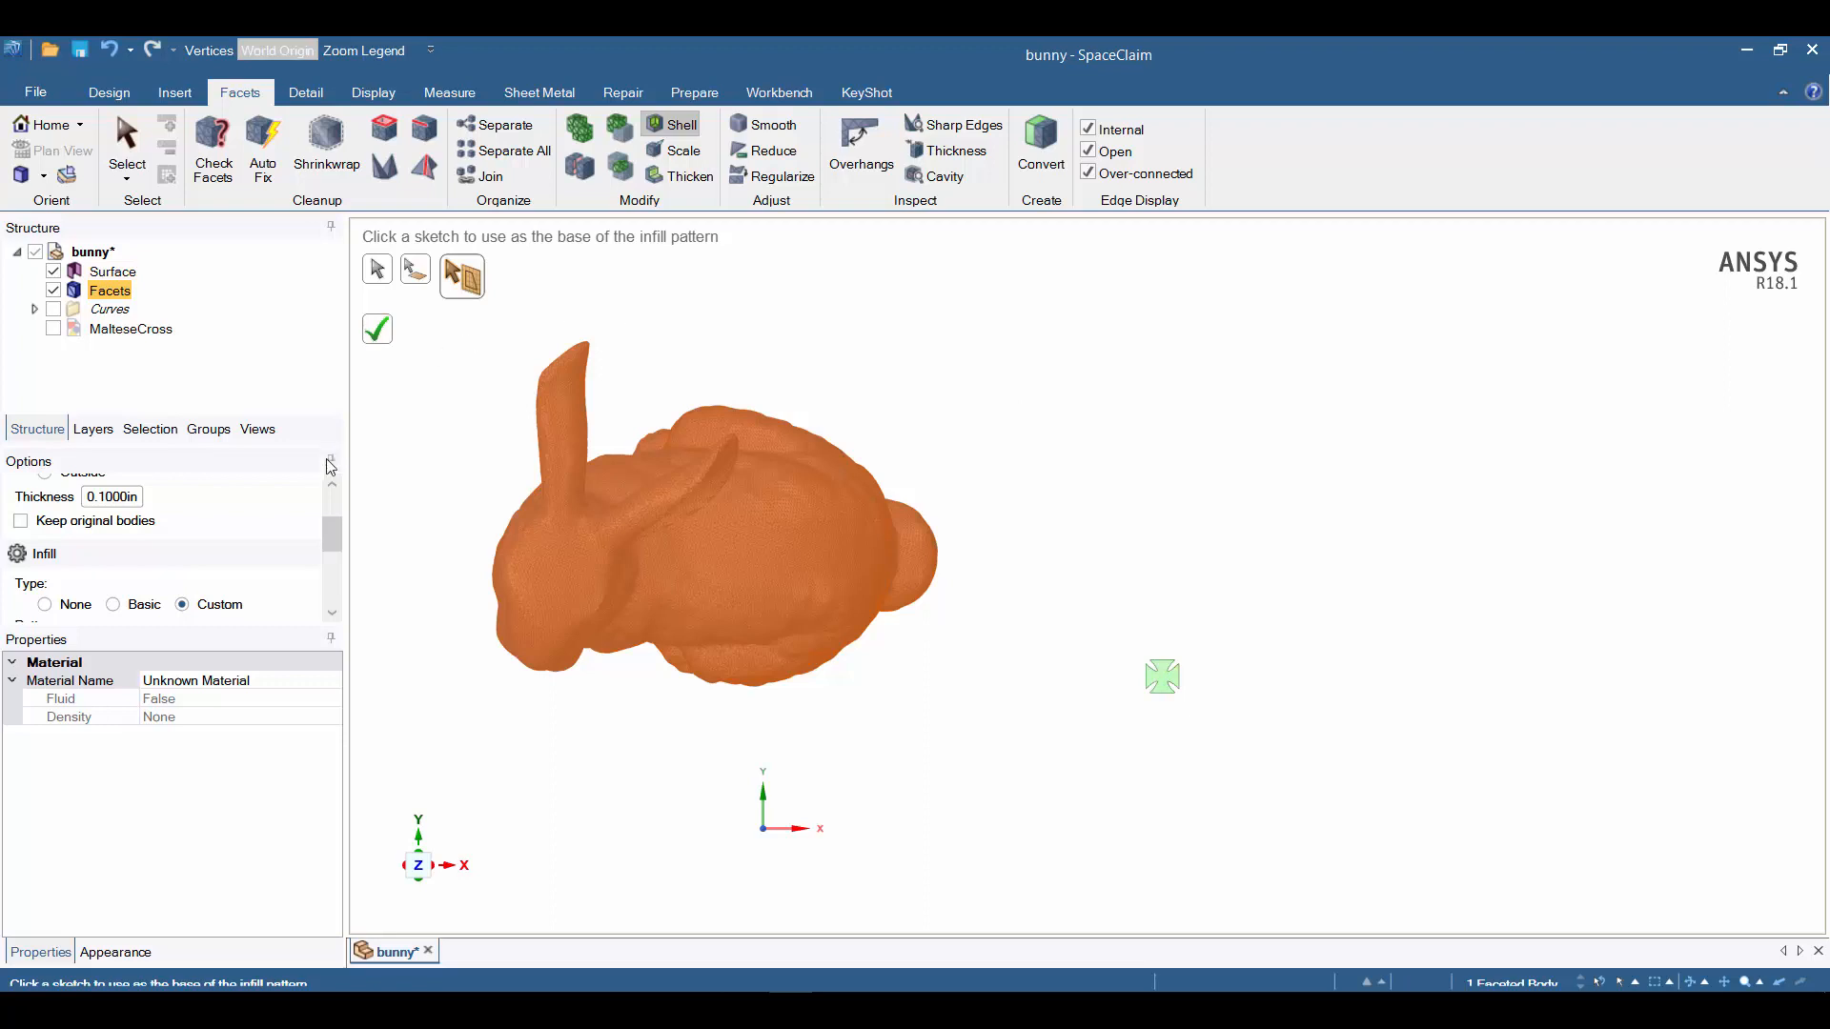
scroll(down, 3)
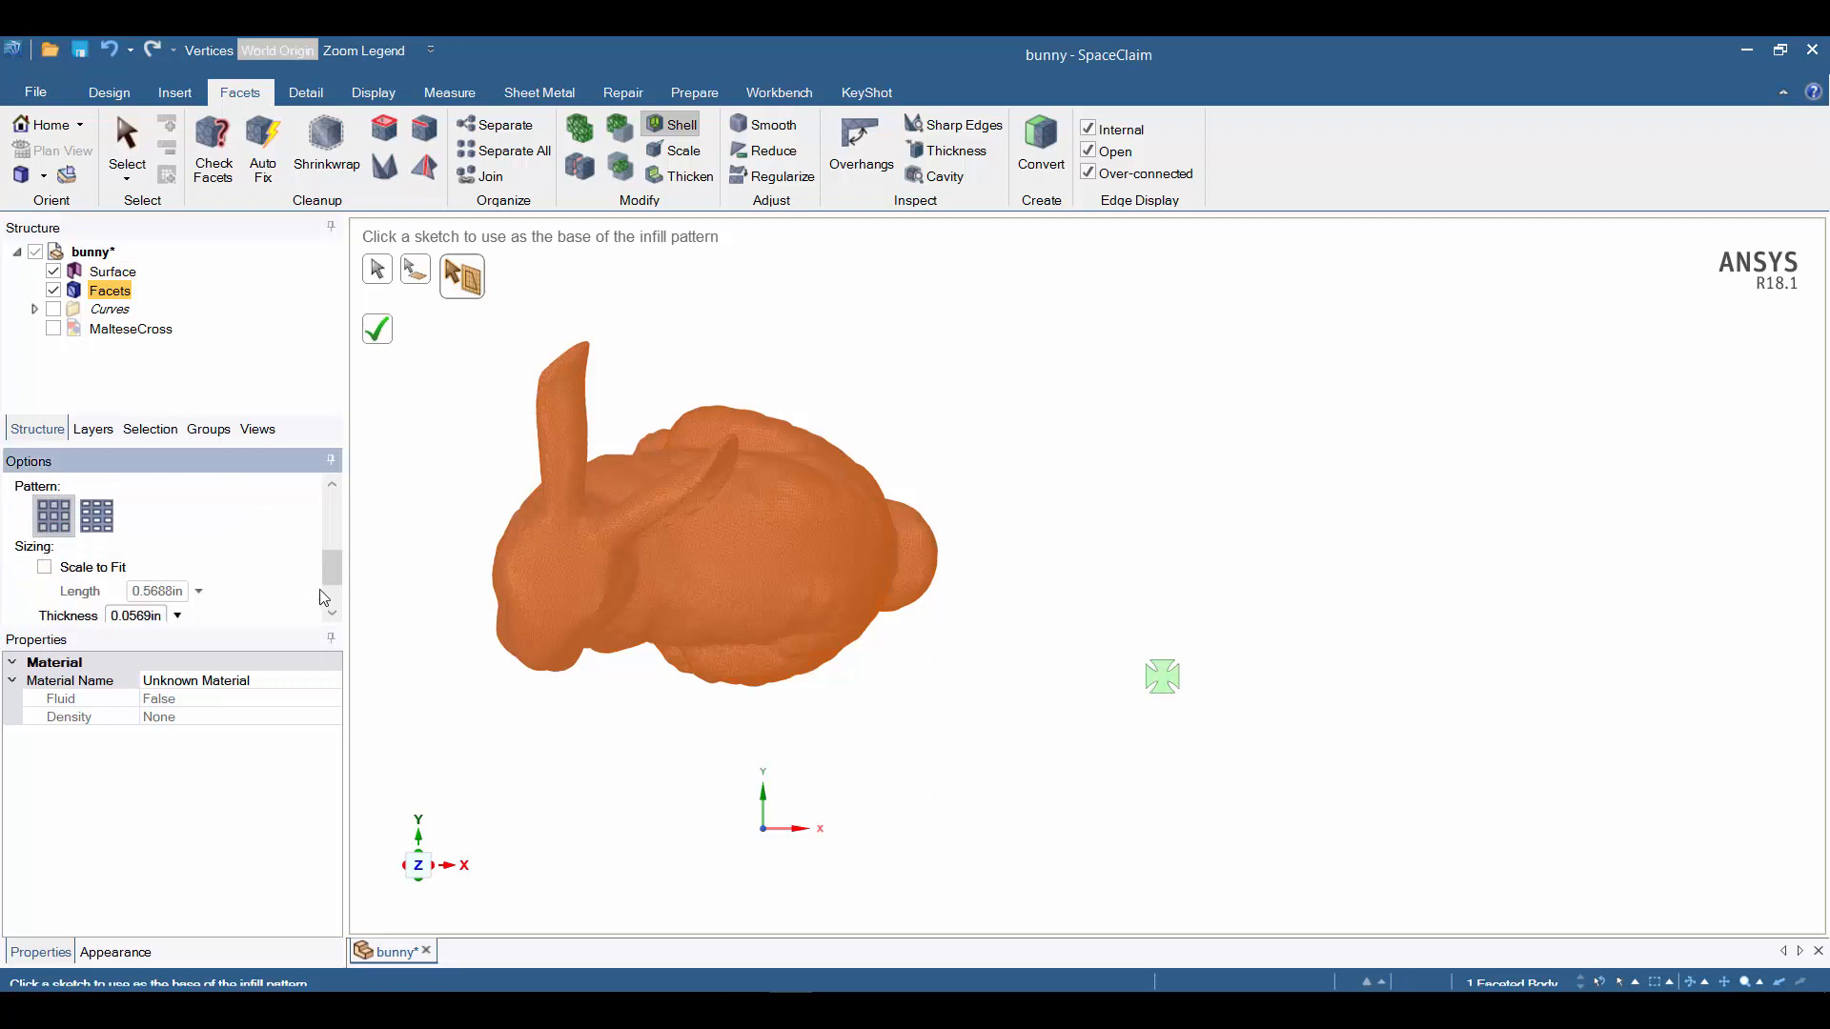
scroll(down, 3)
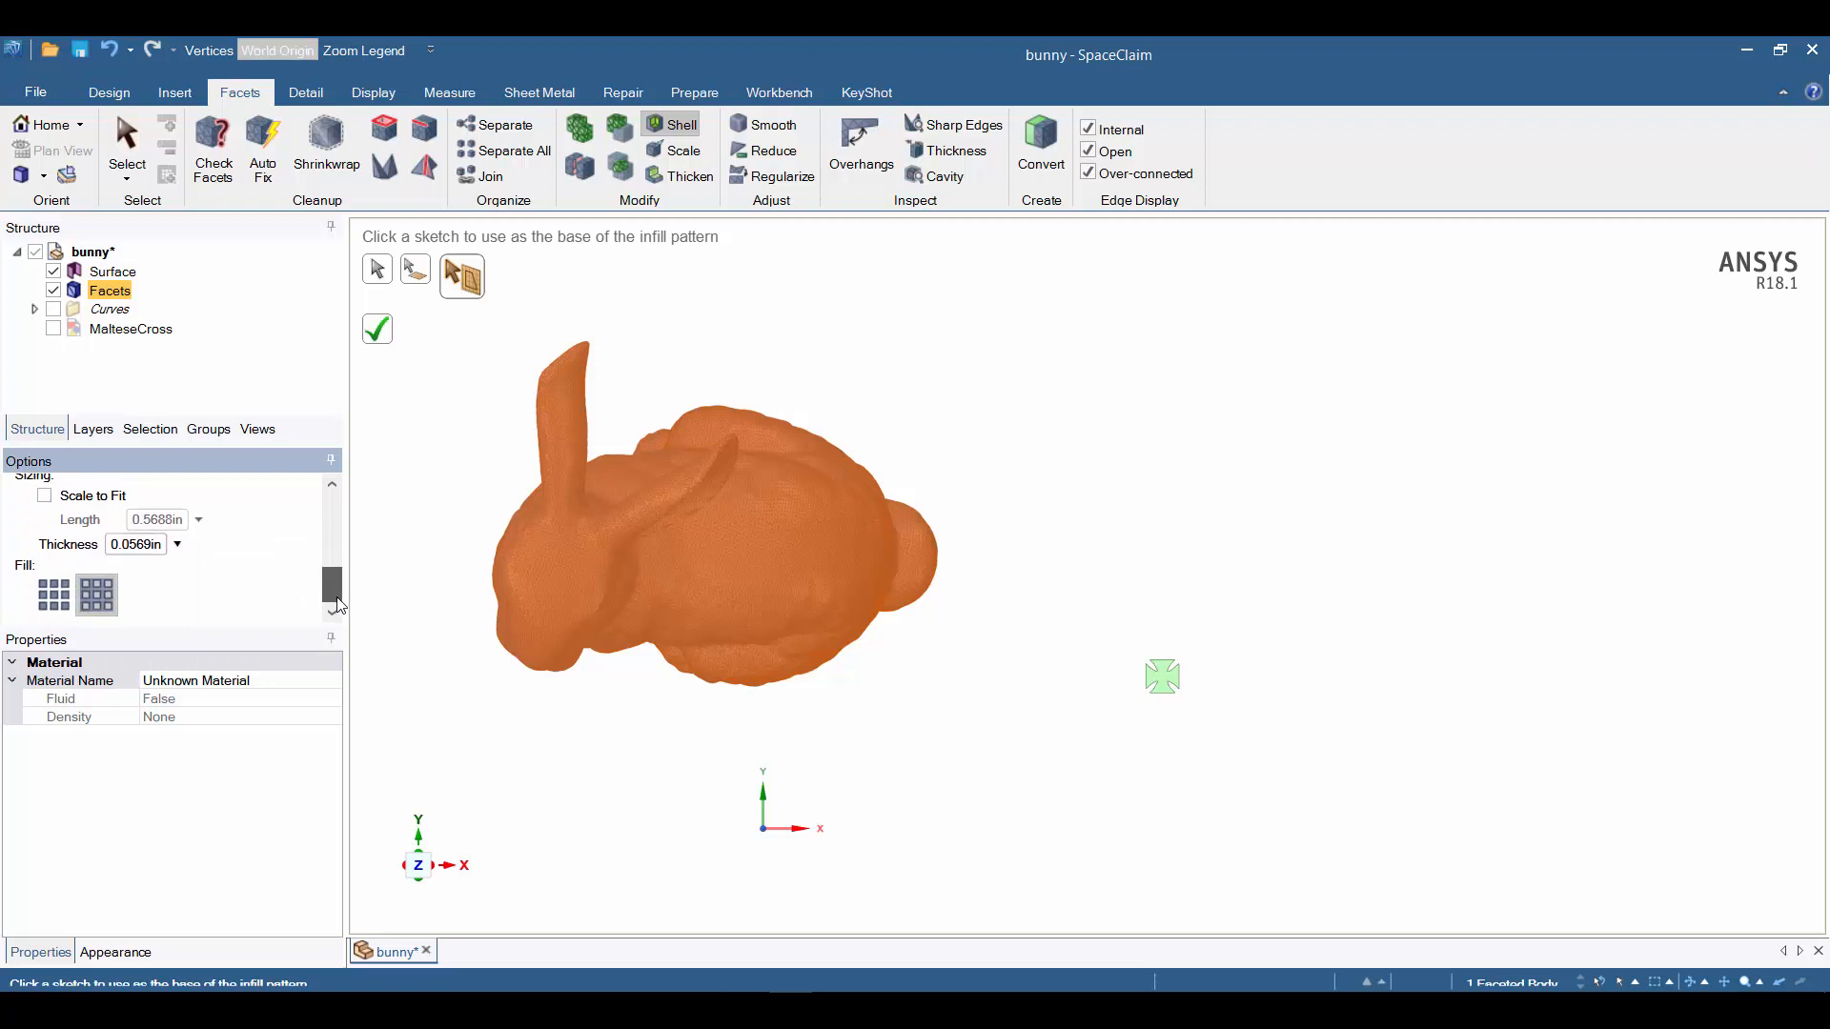
Set the infill thickness to 0.05 in.
click(133, 543)
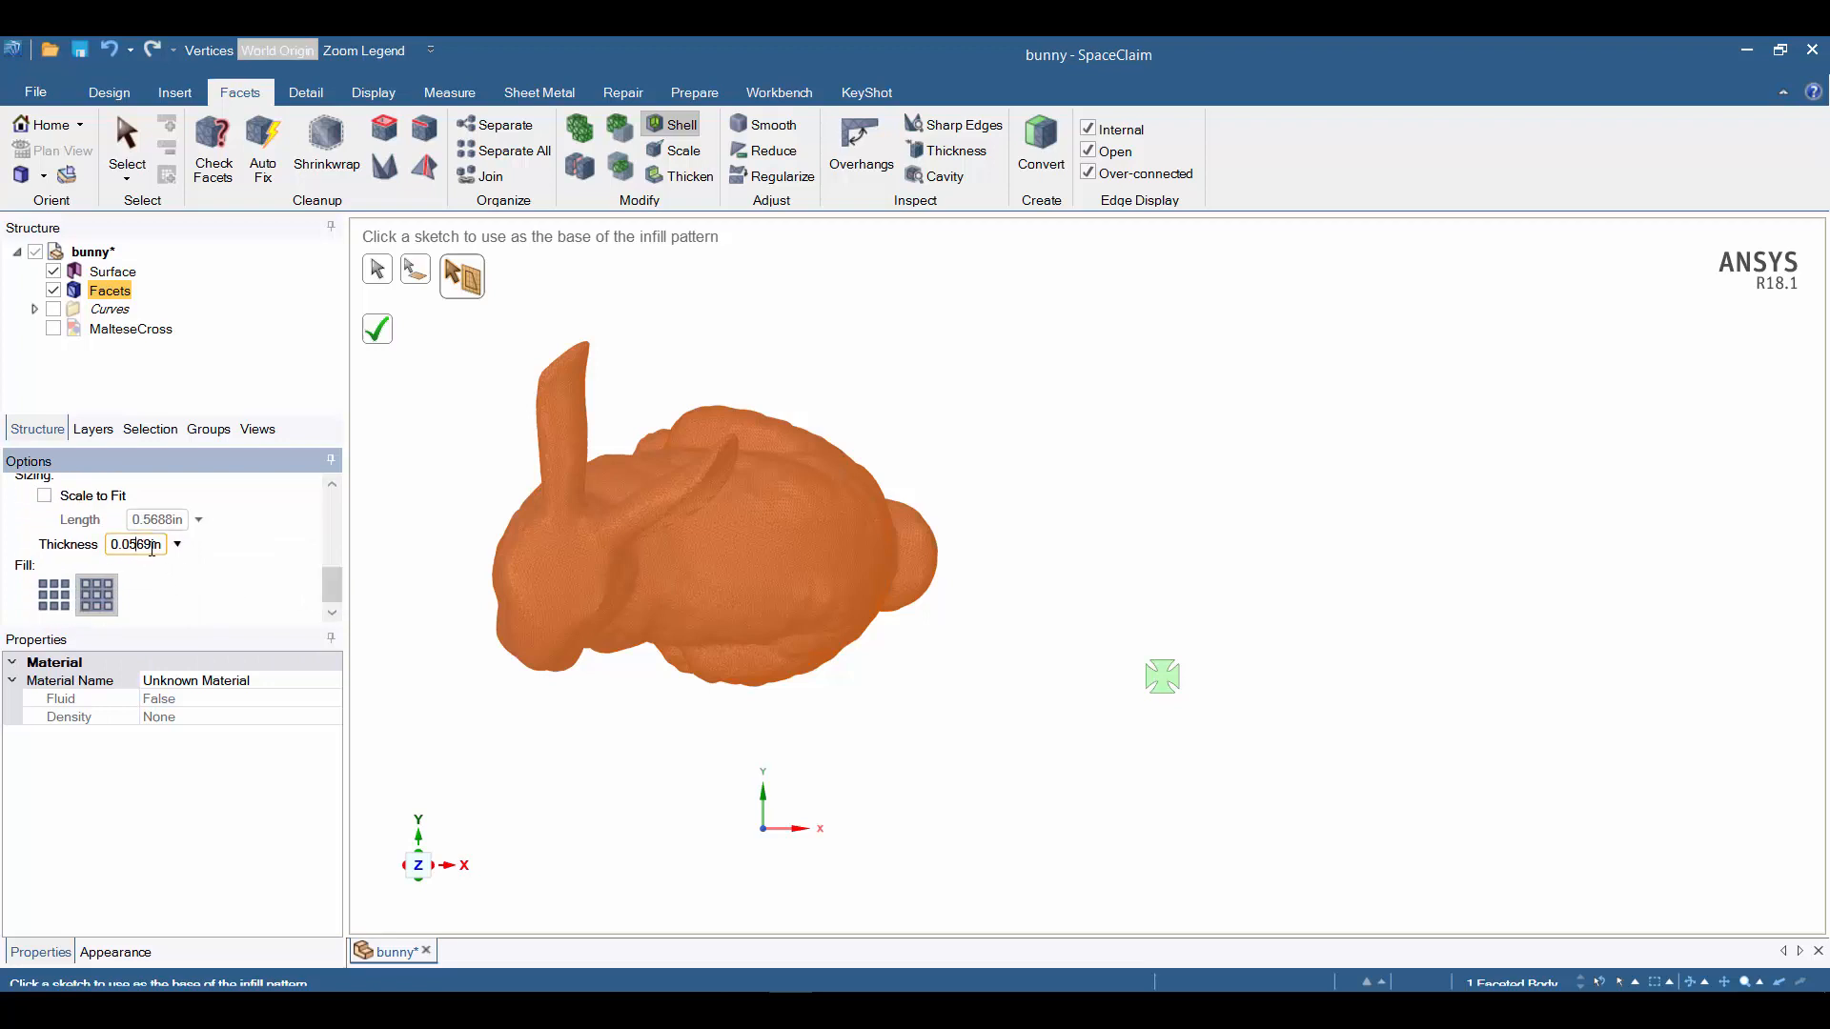
triple_click(134, 543)
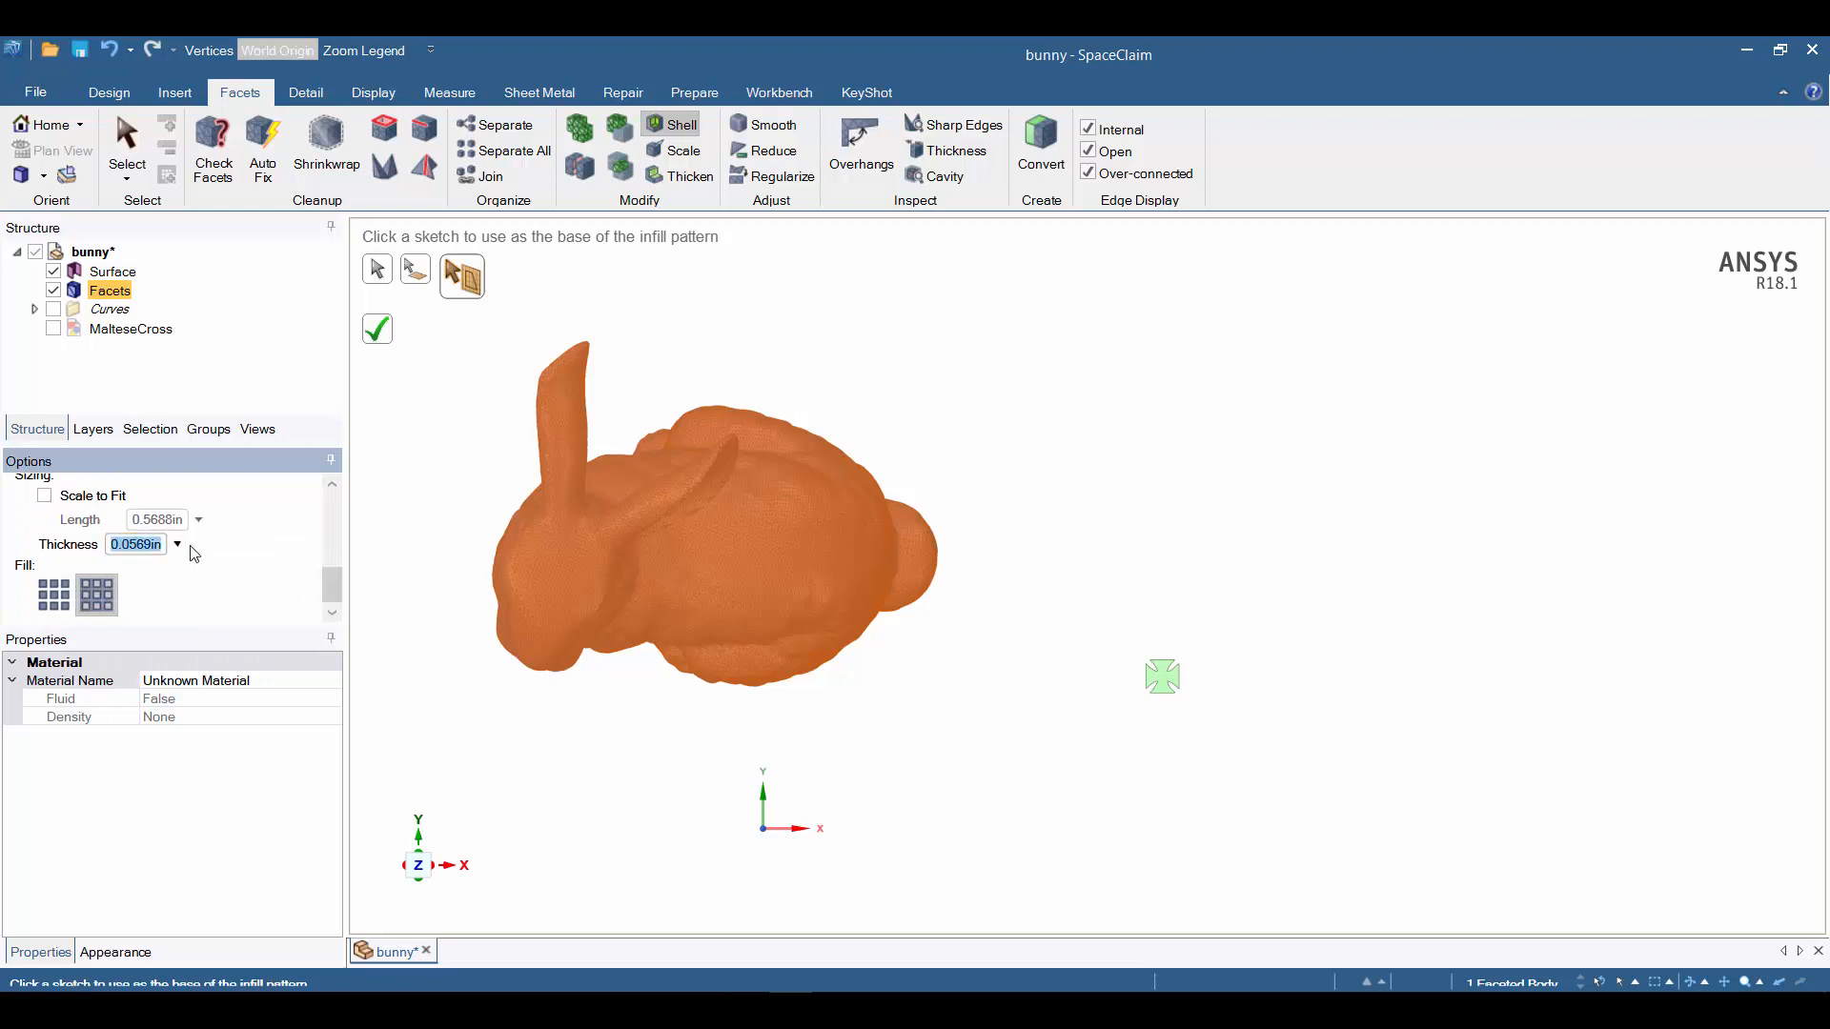
text(.05)
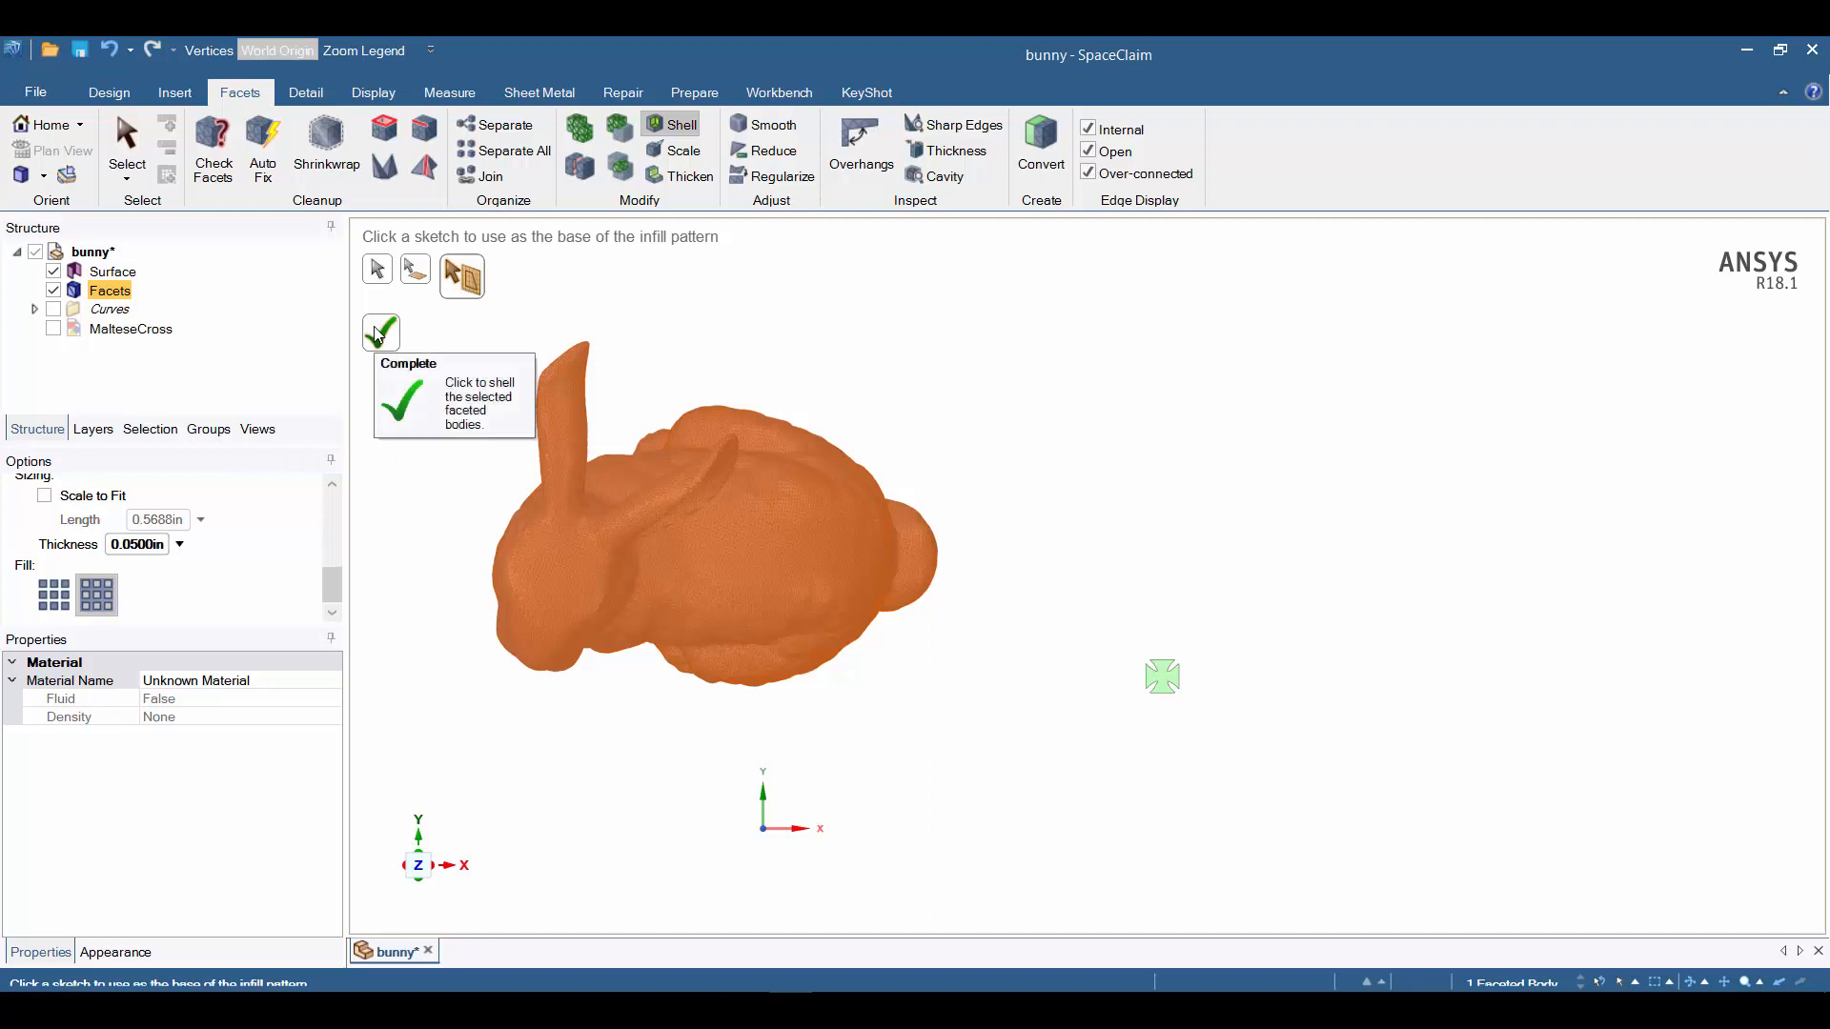
Apply the shell with the custom Maltese-cross infill and select the outer surface body.
click(382, 334)
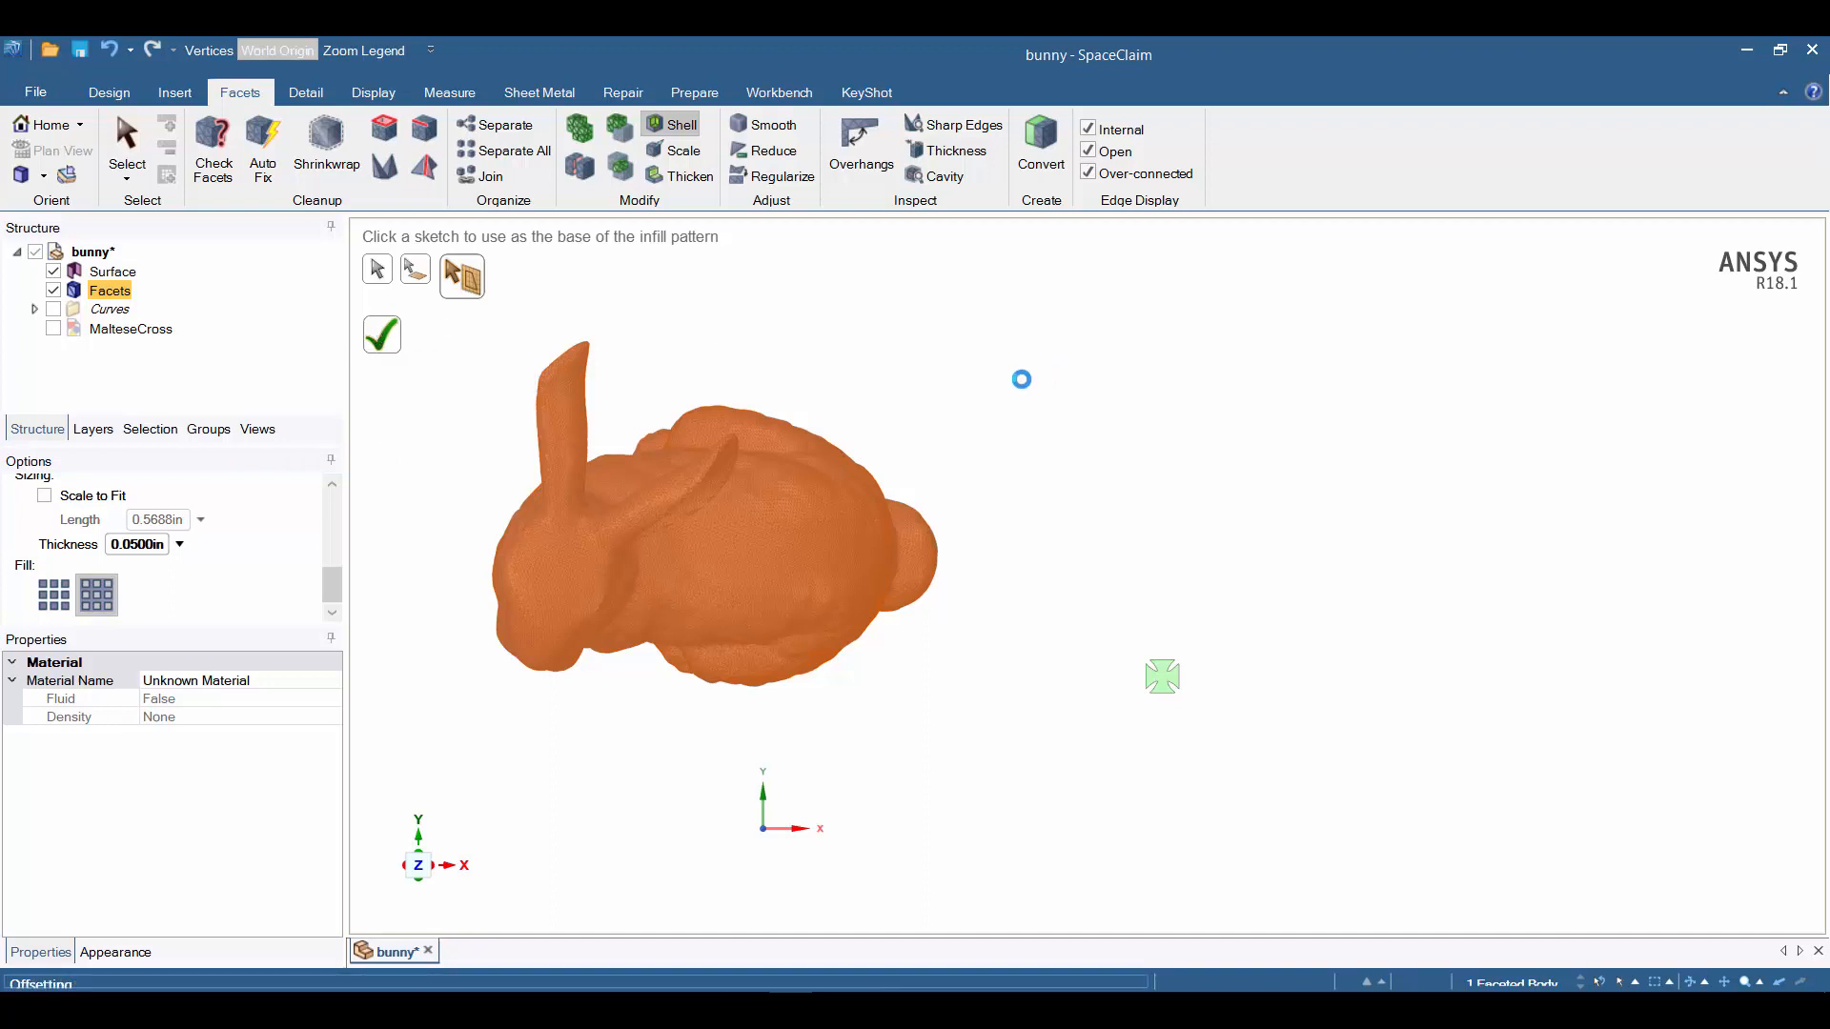
click(381, 335)
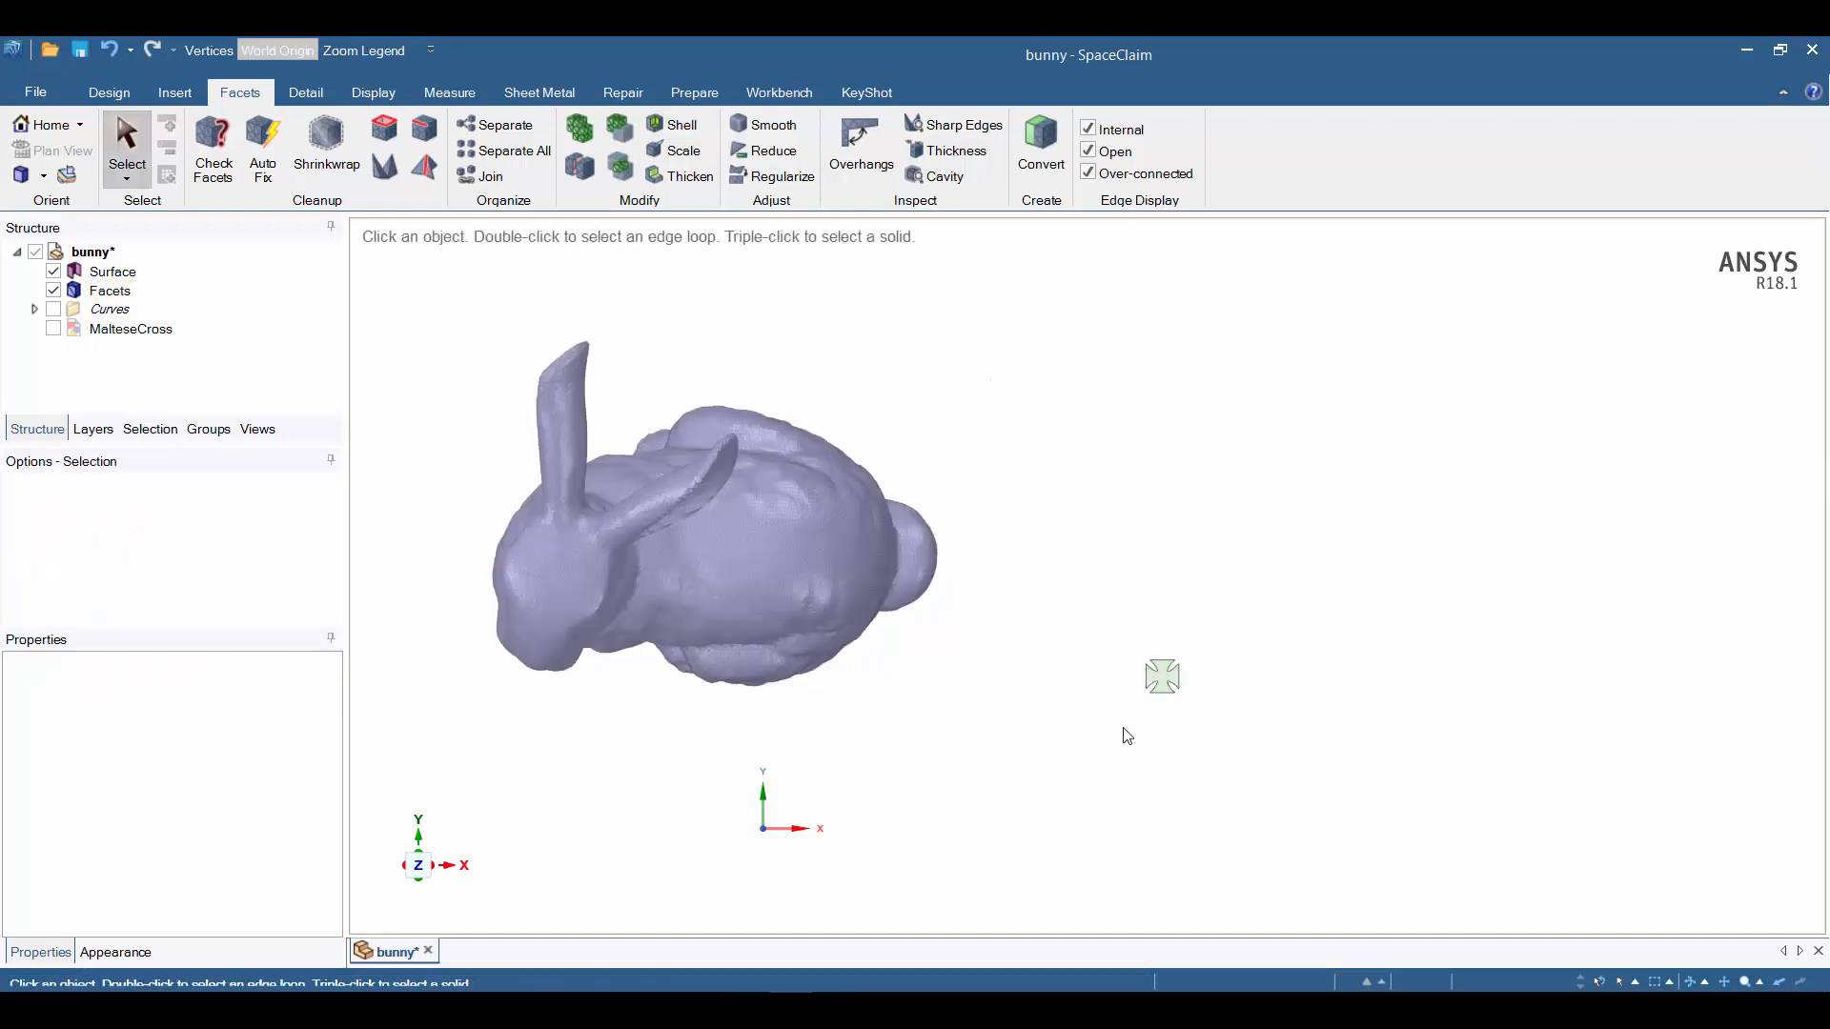
click(113, 270)
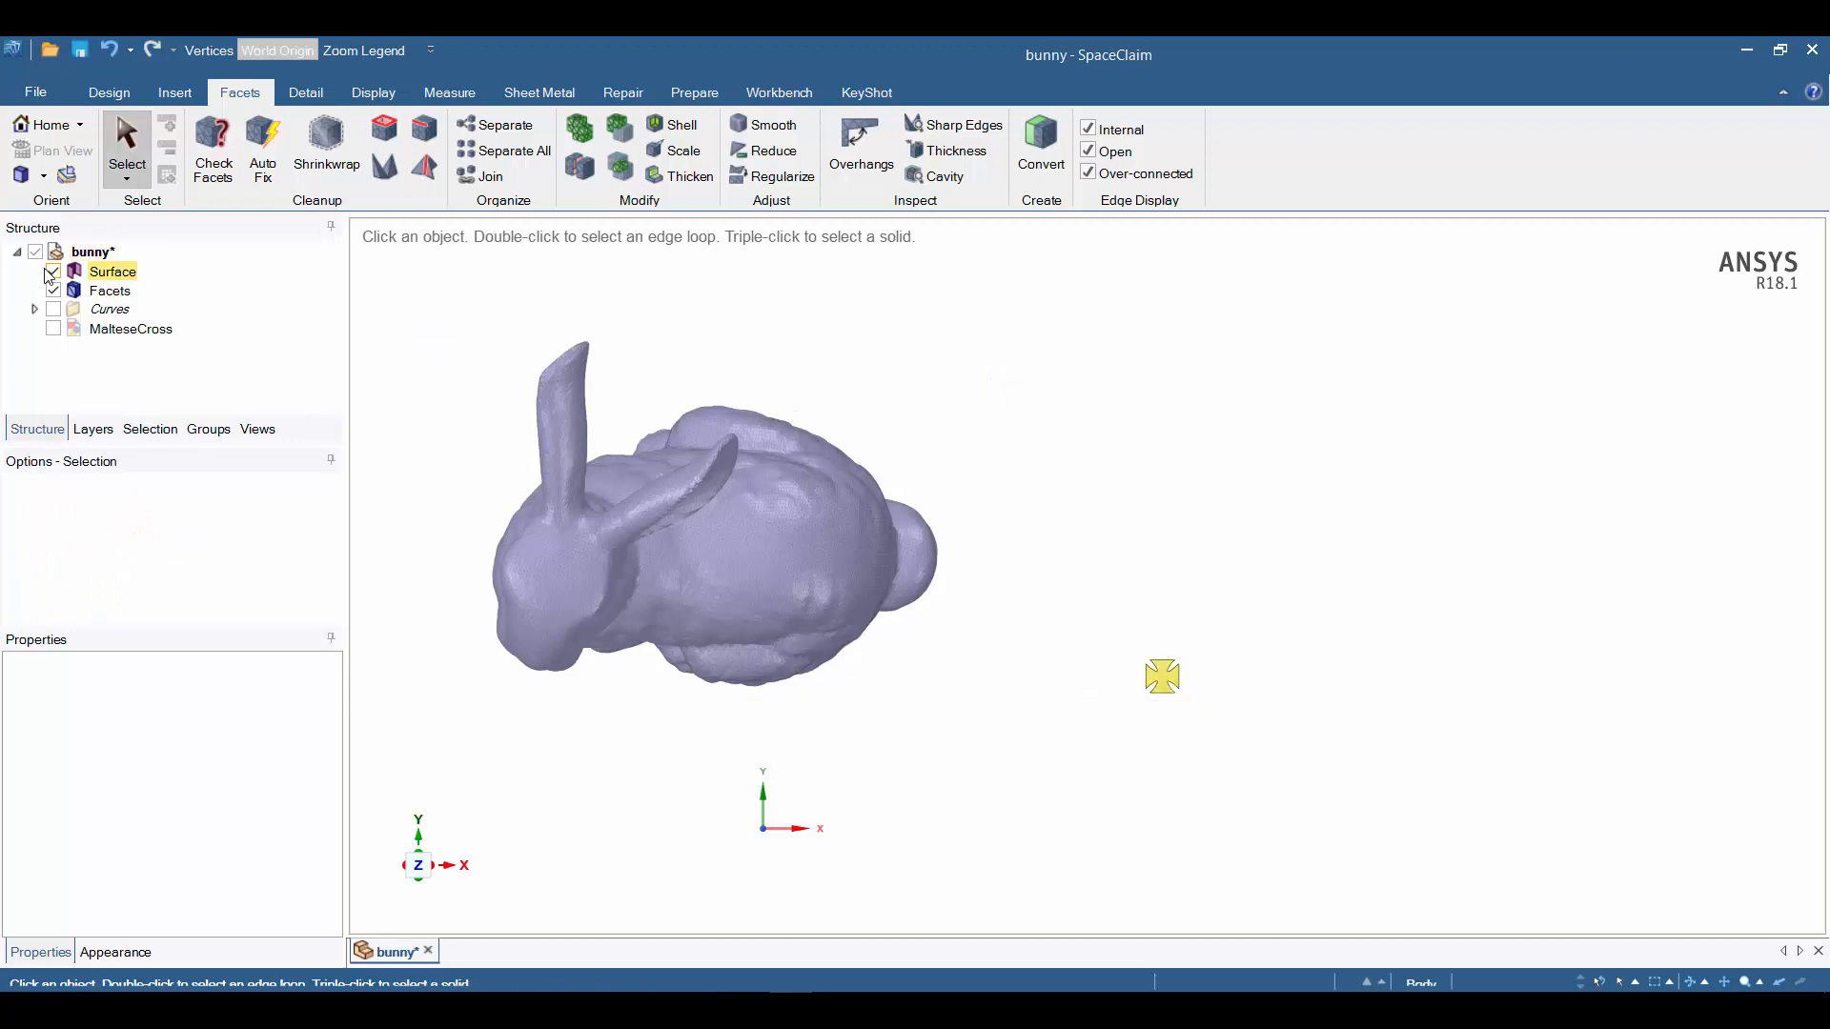
Hide the Surface body, orbit the shelled bunny upright and return to Design tools.
click(53, 271)
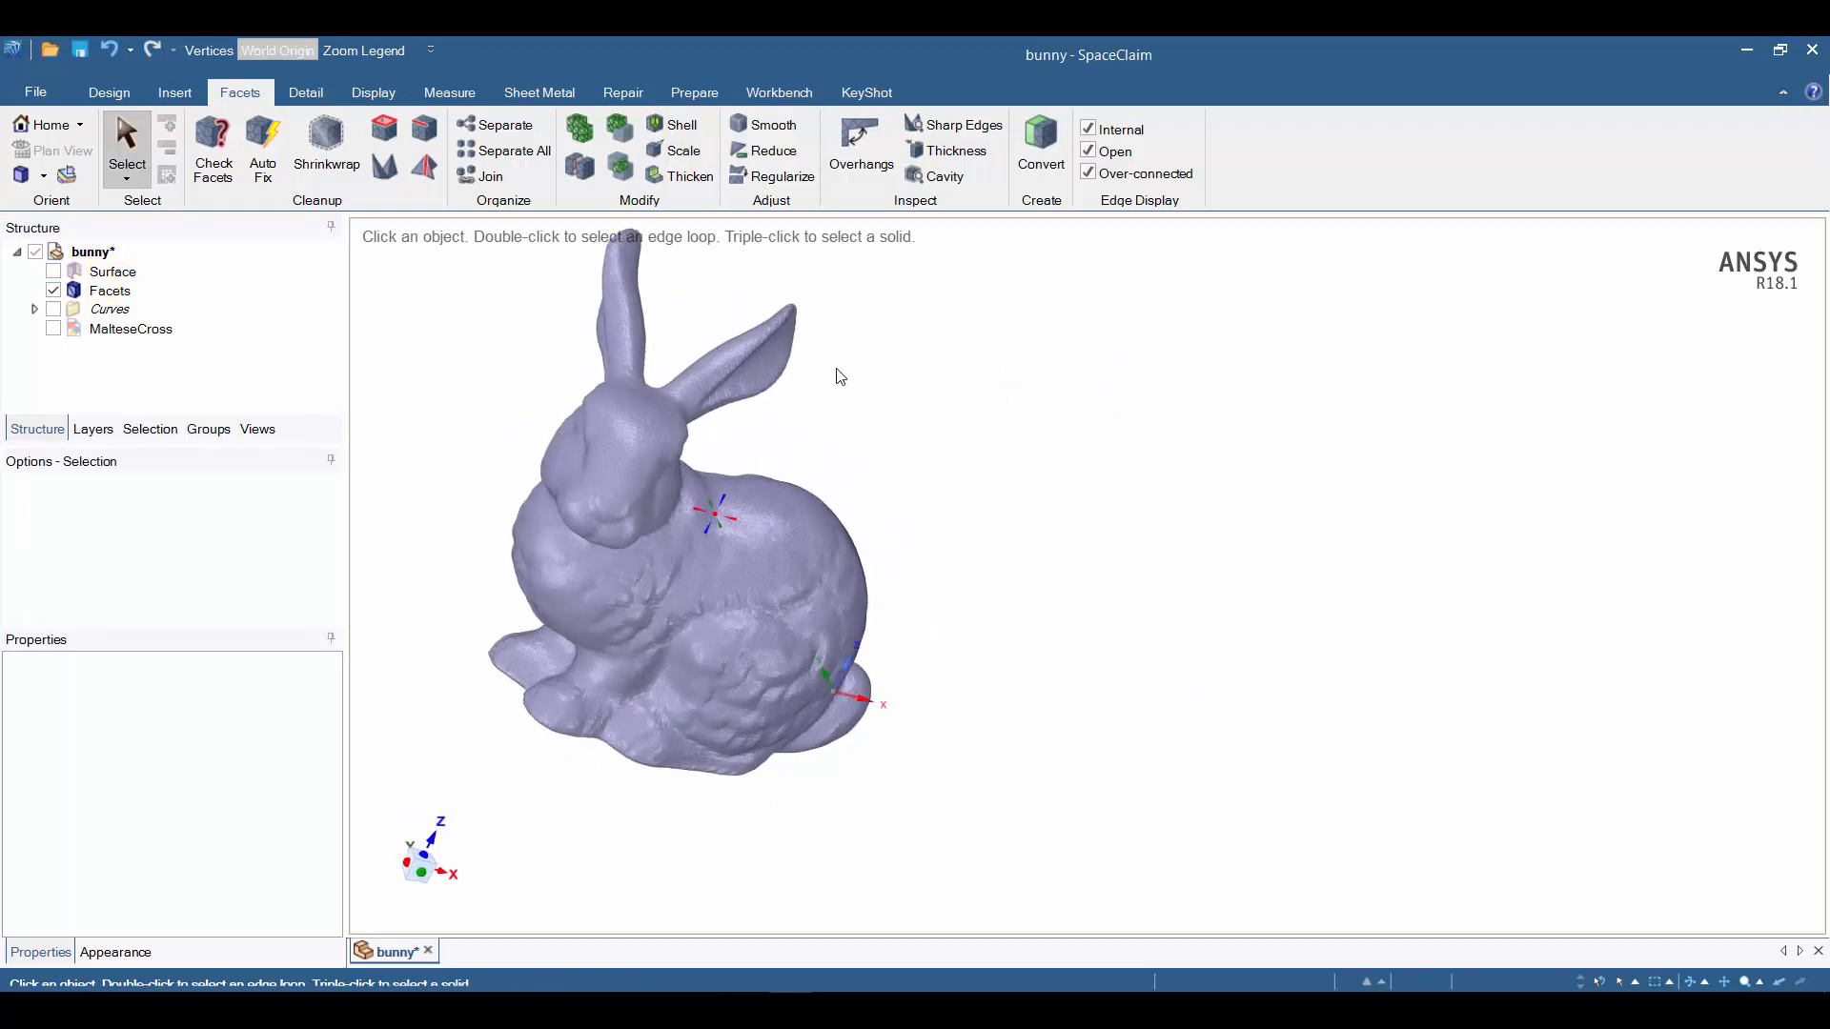
drag(724, 513, 898, 632)
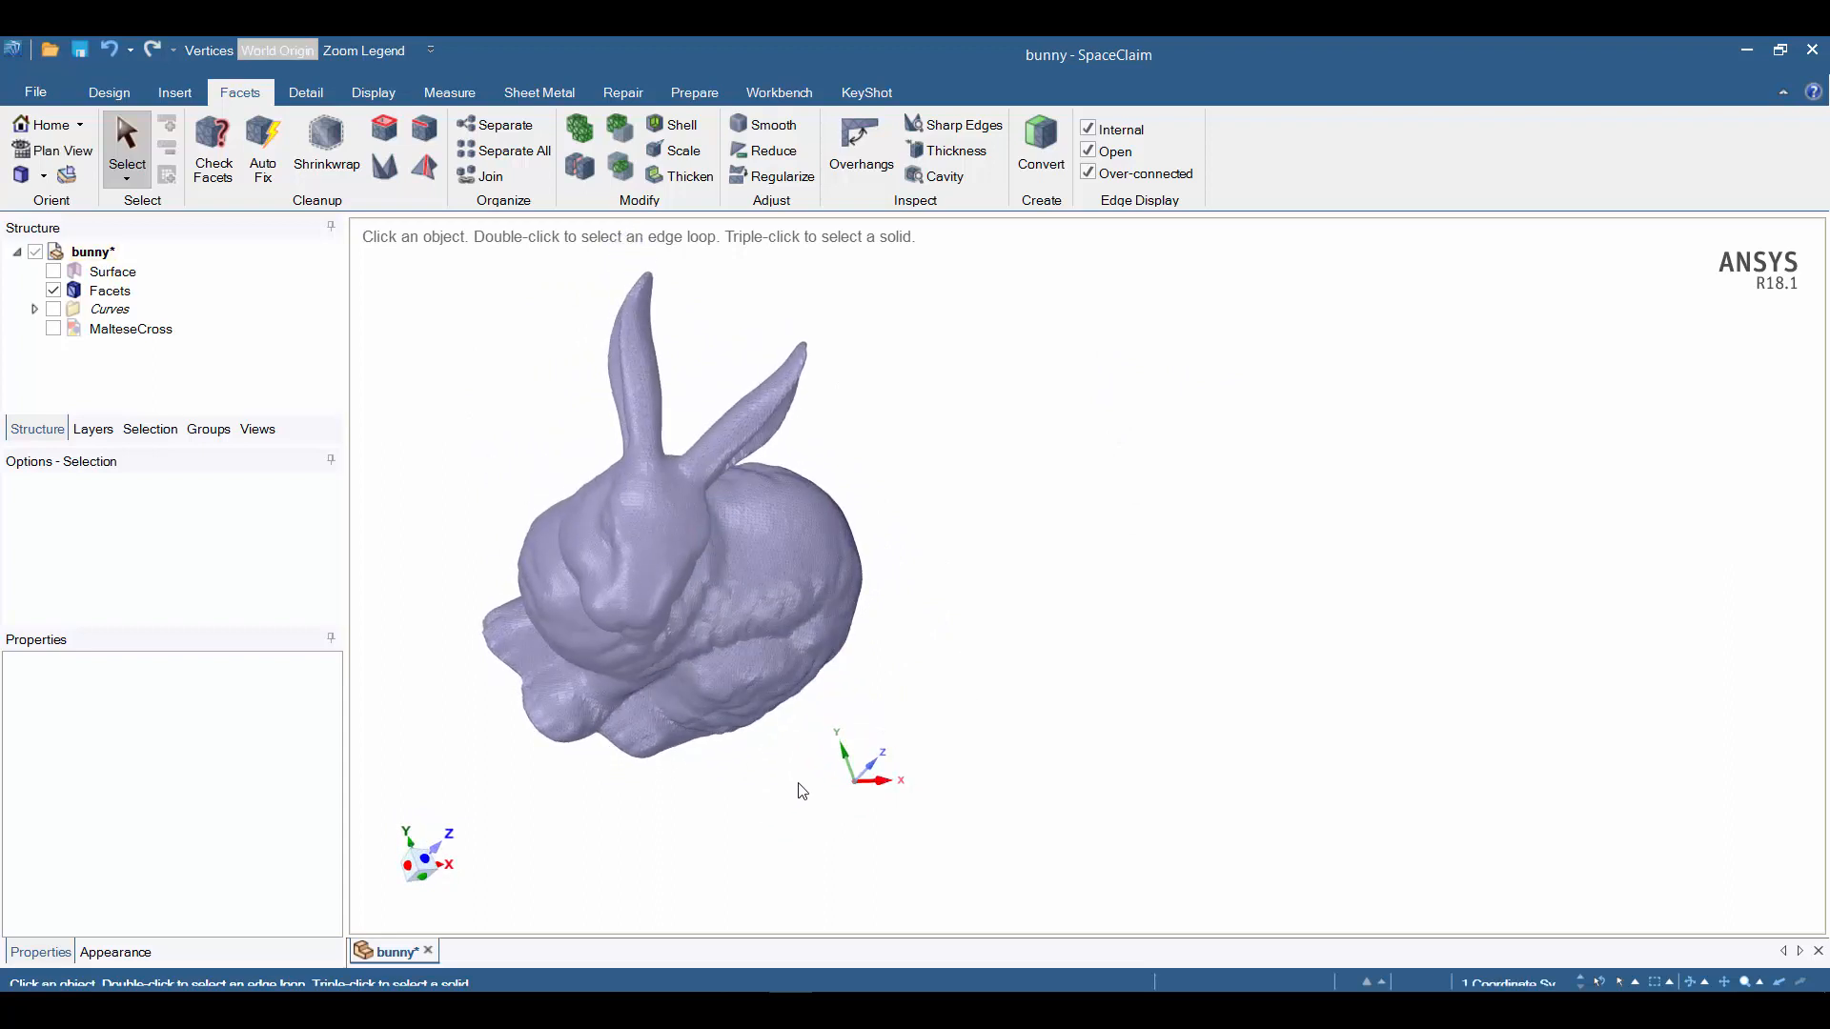
click(94, 252)
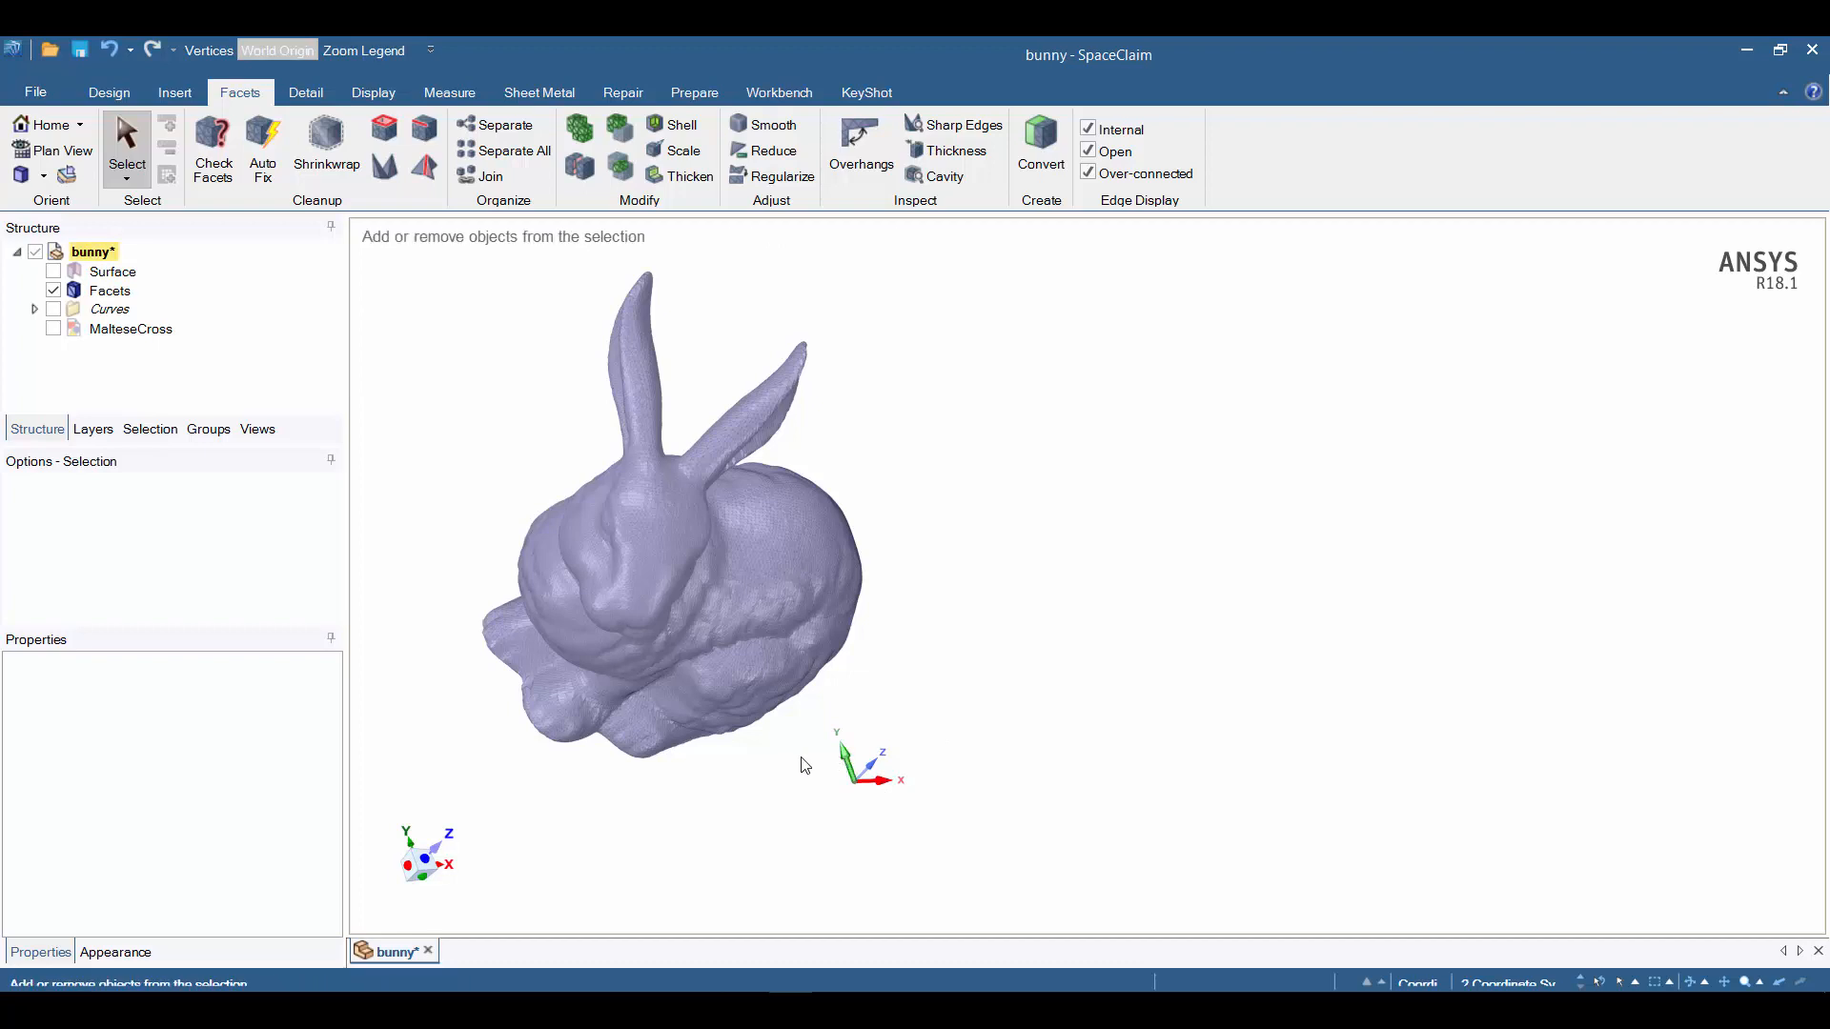
click(109, 92)
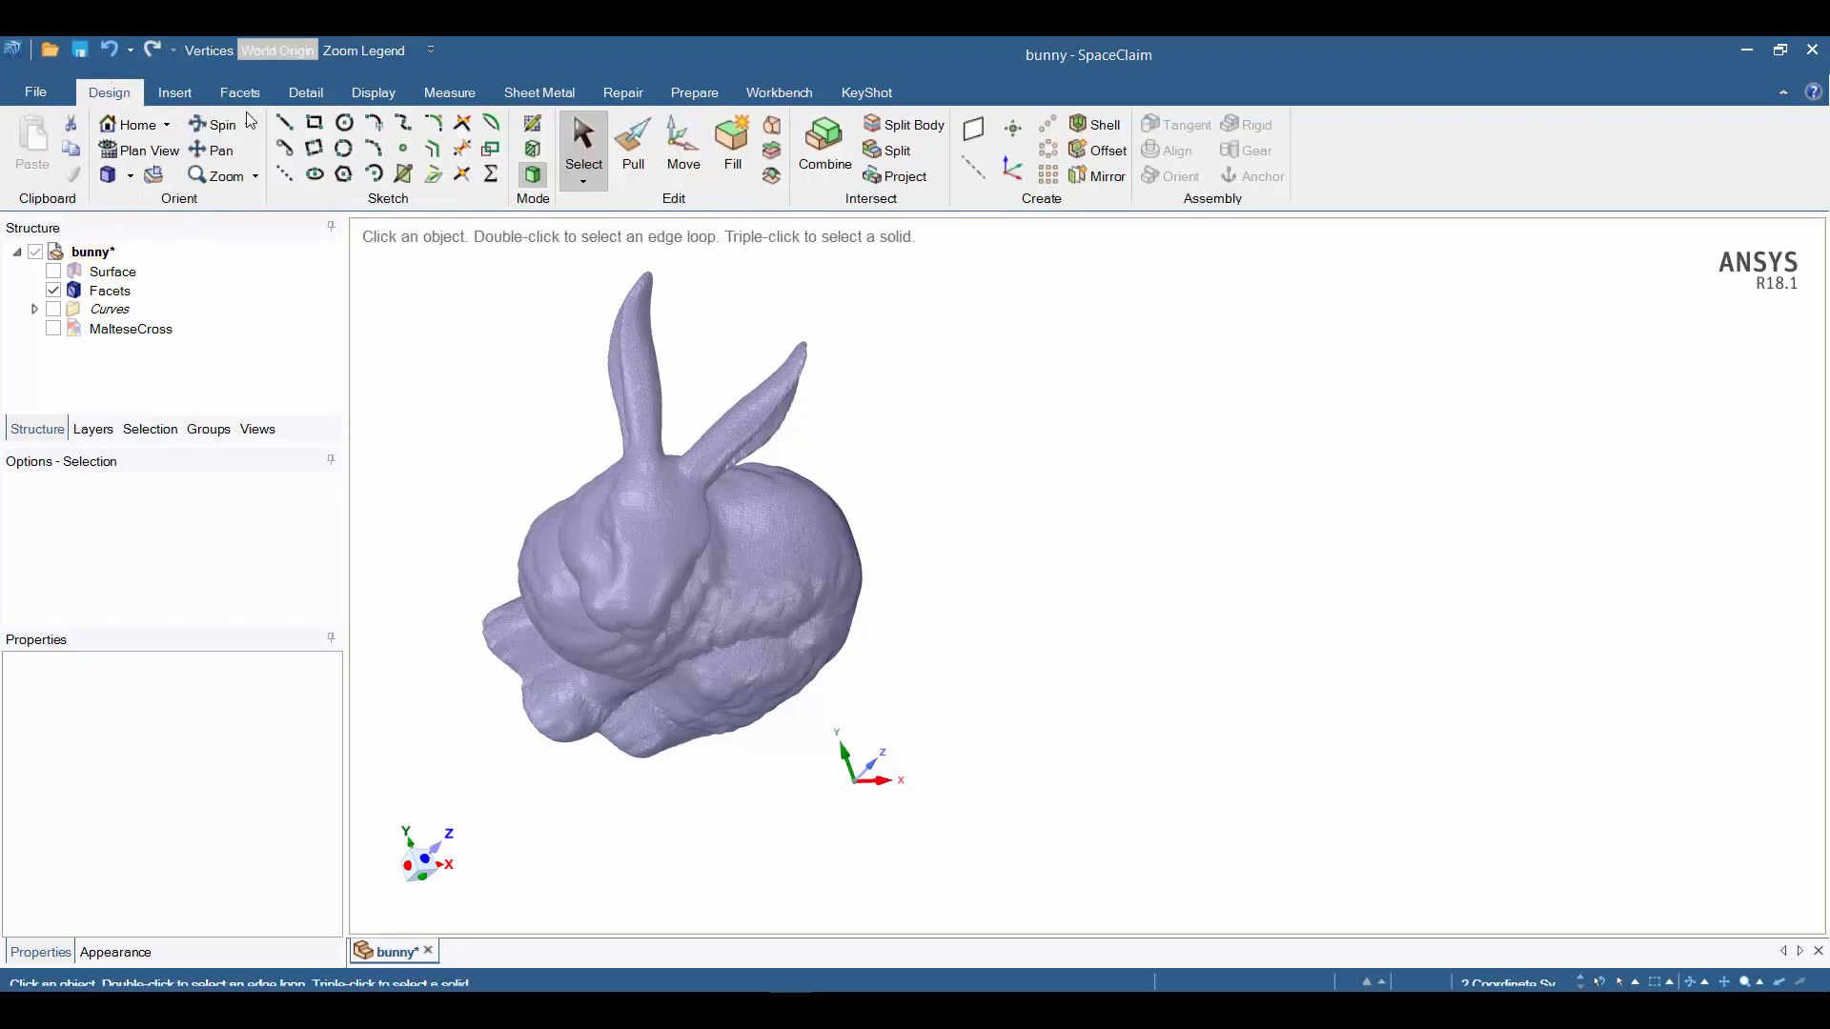